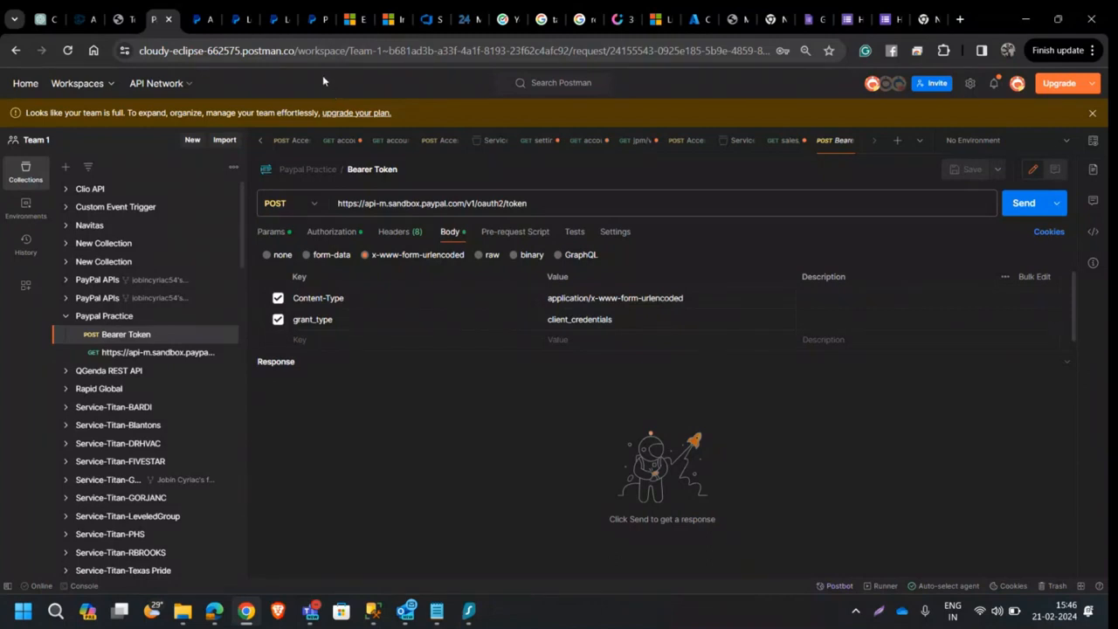
pyautogui.moveTo(316, 84)
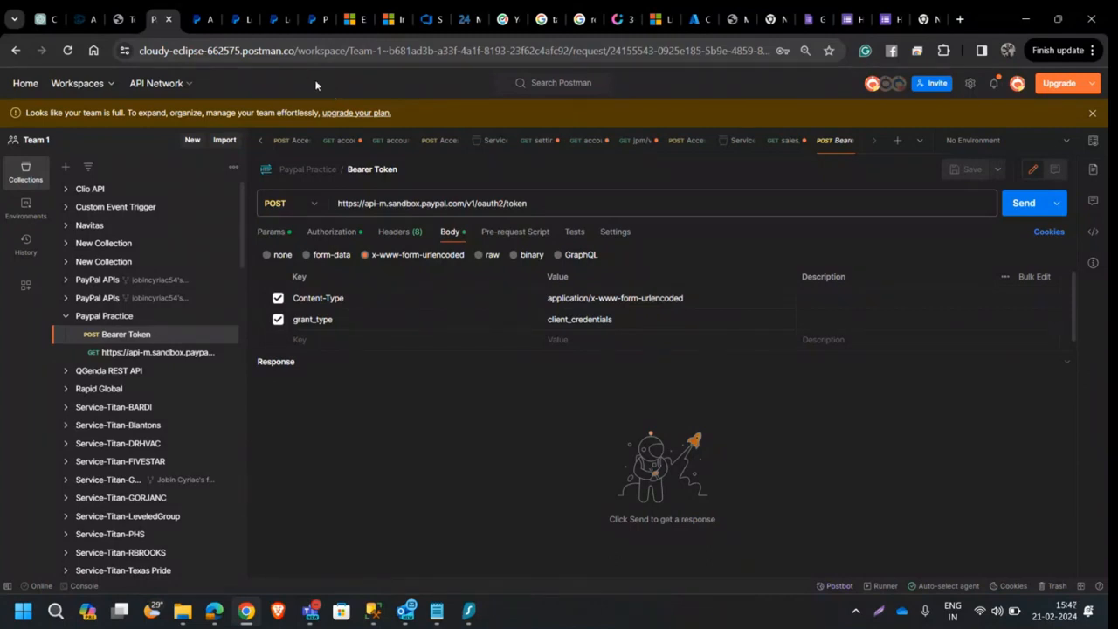
# Step: Leave the PayPal Bearer Token request and start a new browser tab on Google
pyautogui.click(959, 19)
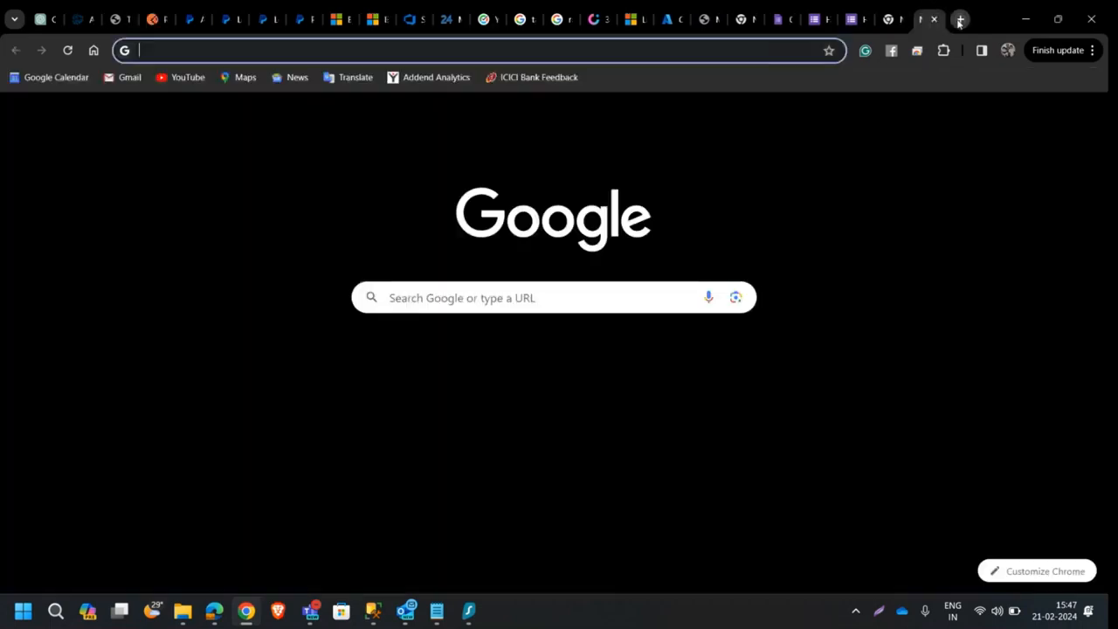
# Step: Search Google for 'what is api' and preview the Medium 'What is an API?' image, then start a fresh tab
pyautogui.write('what is api')
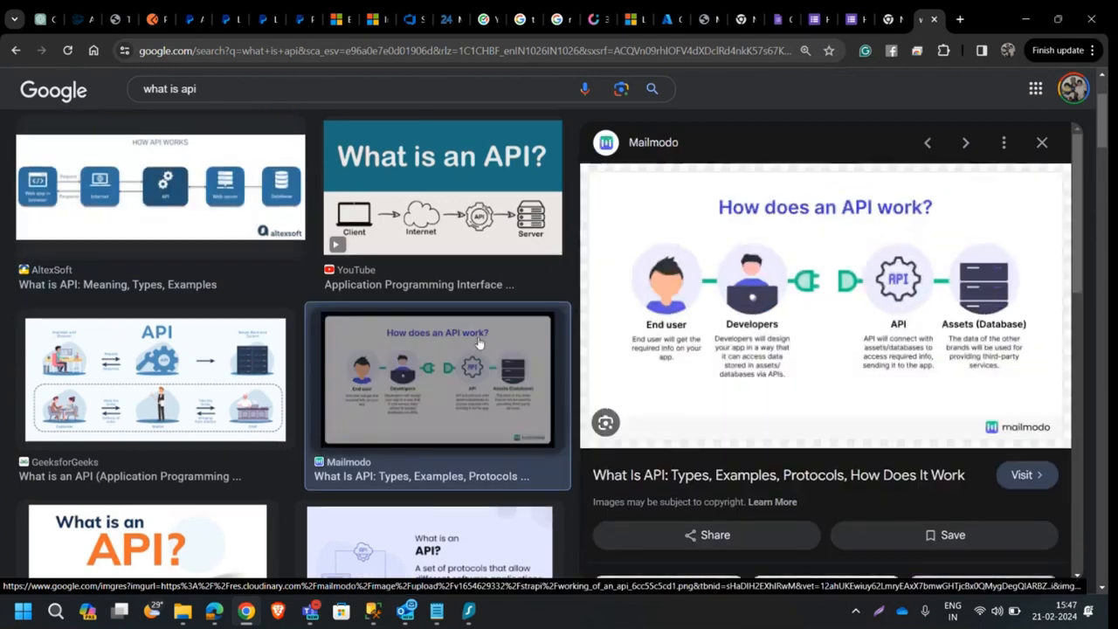
pyautogui.moveTo(91, 374)
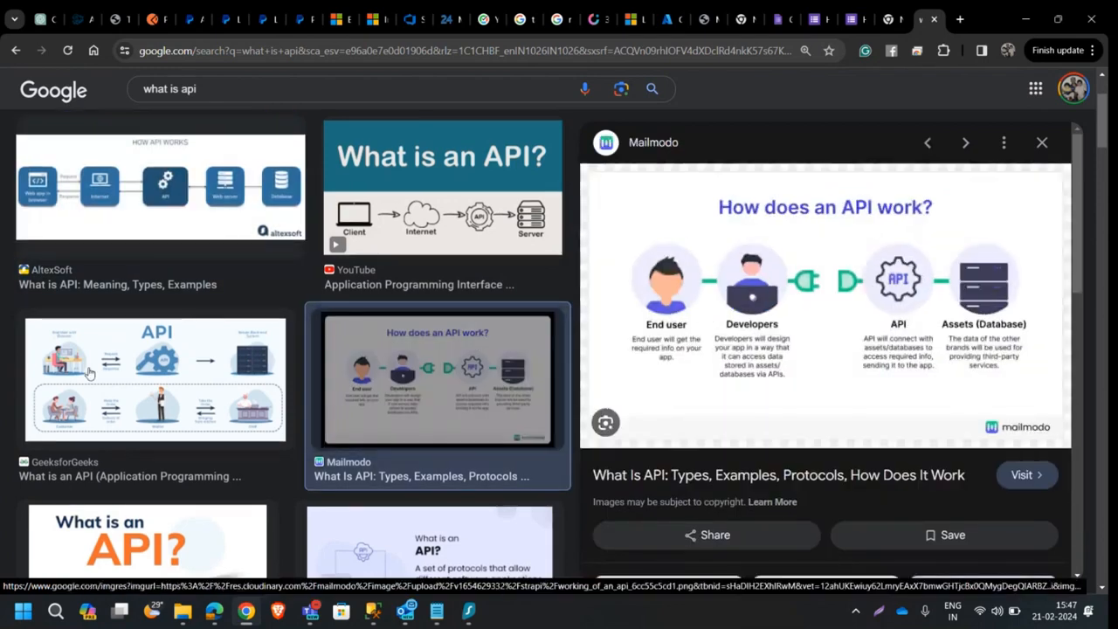
pyautogui.scroll(-3)
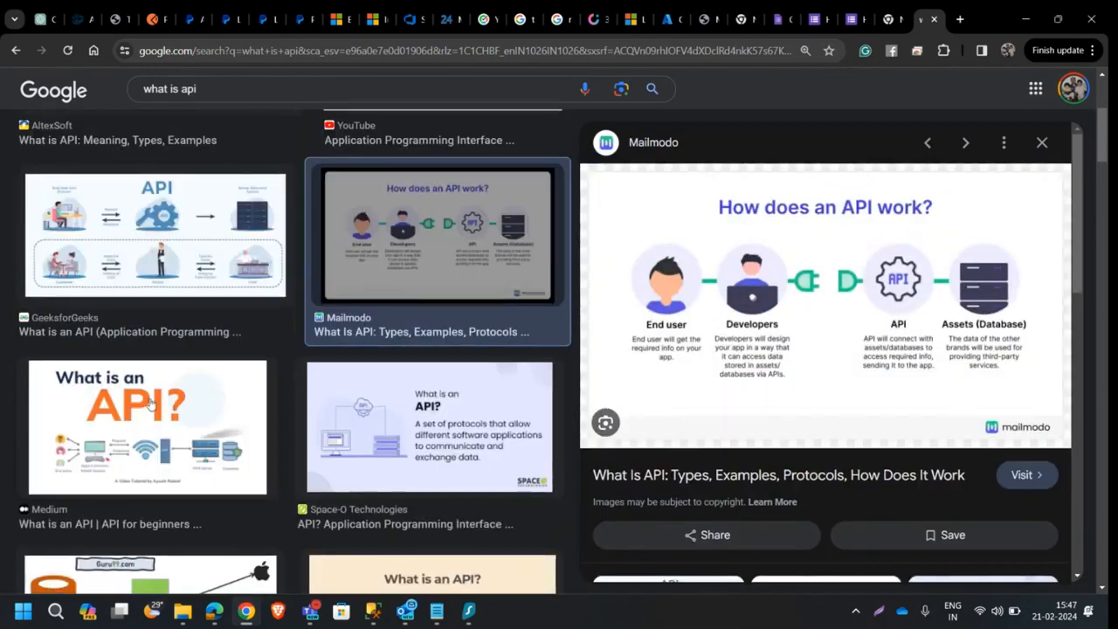
pyautogui.click(146, 426)
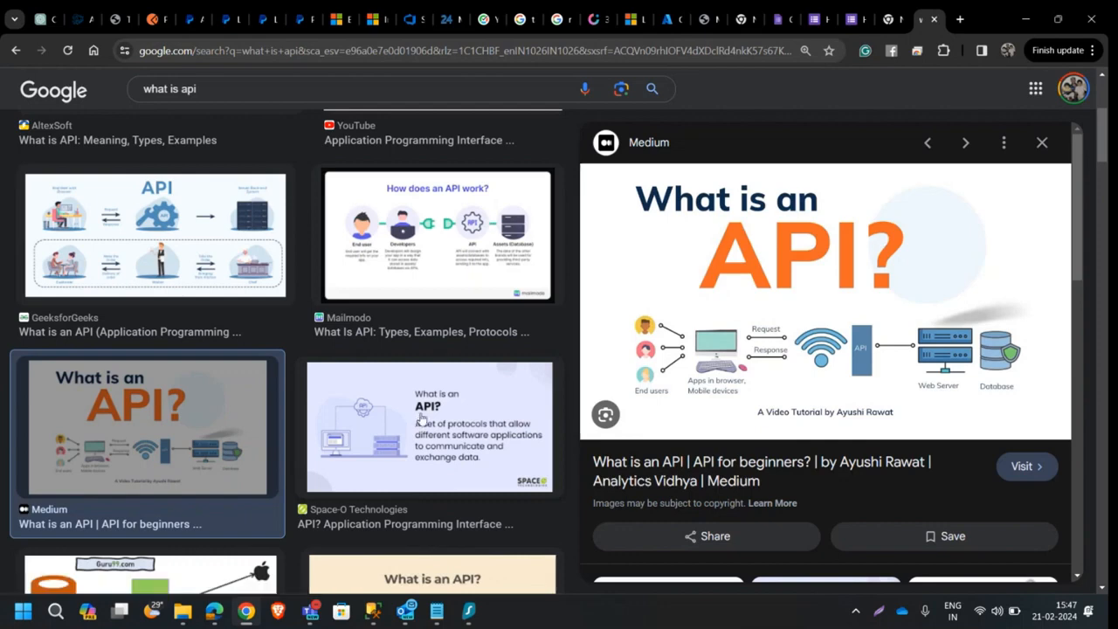
pyautogui.moveTo(705, 339)
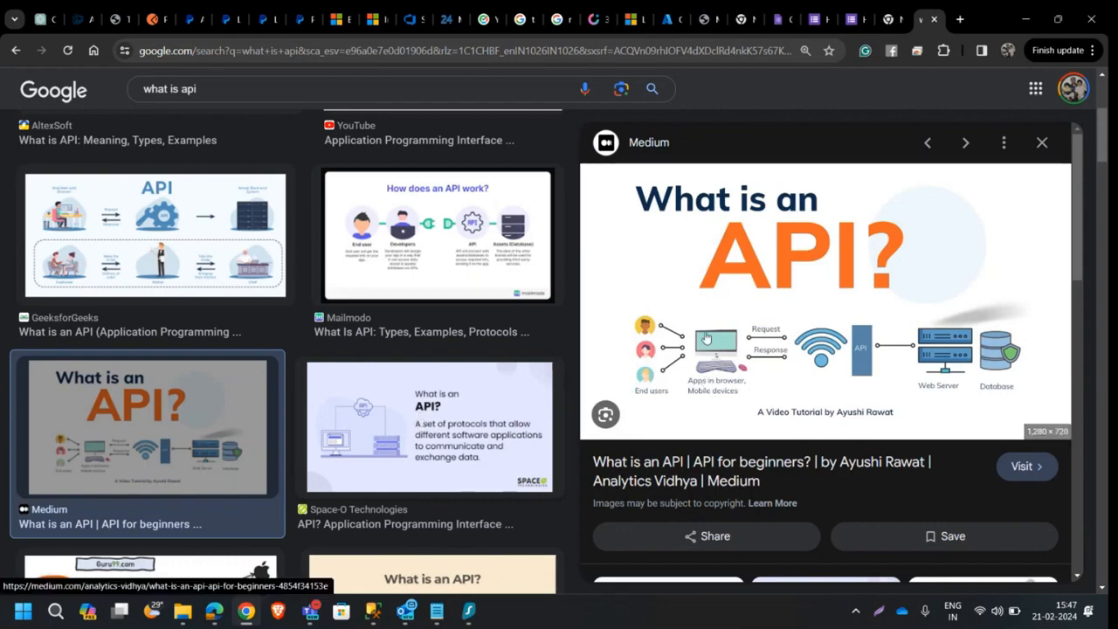
pyautogui.moveTo(705, 367)
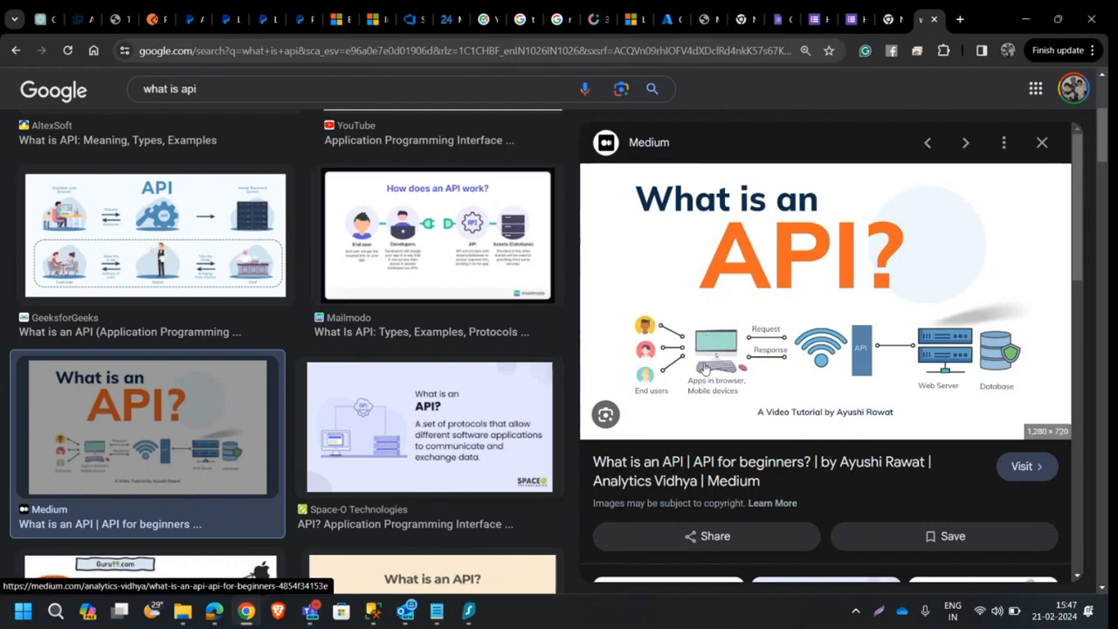
pyautogui.moveTo(782, 351)
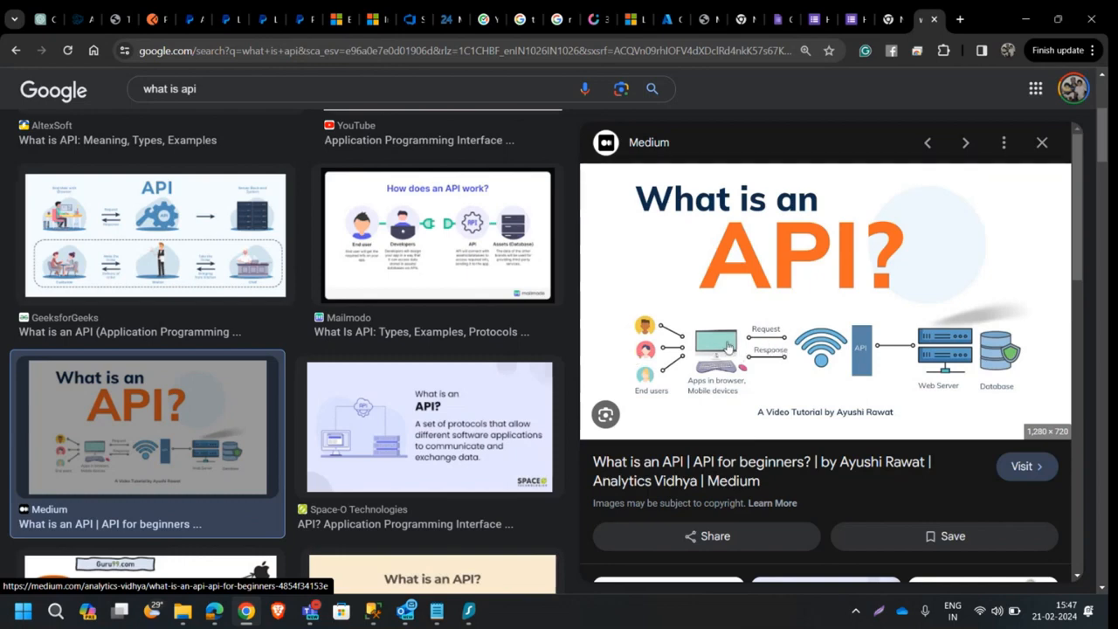
pyautogui.moveTo(695, 388)
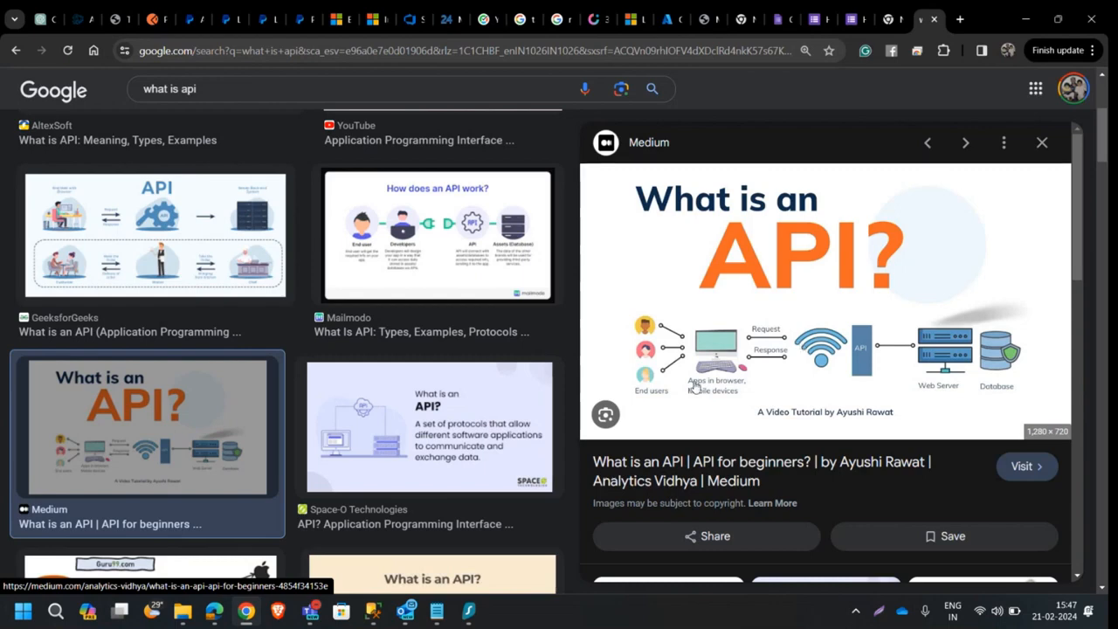
pyautogui.moveTo(940, 70)
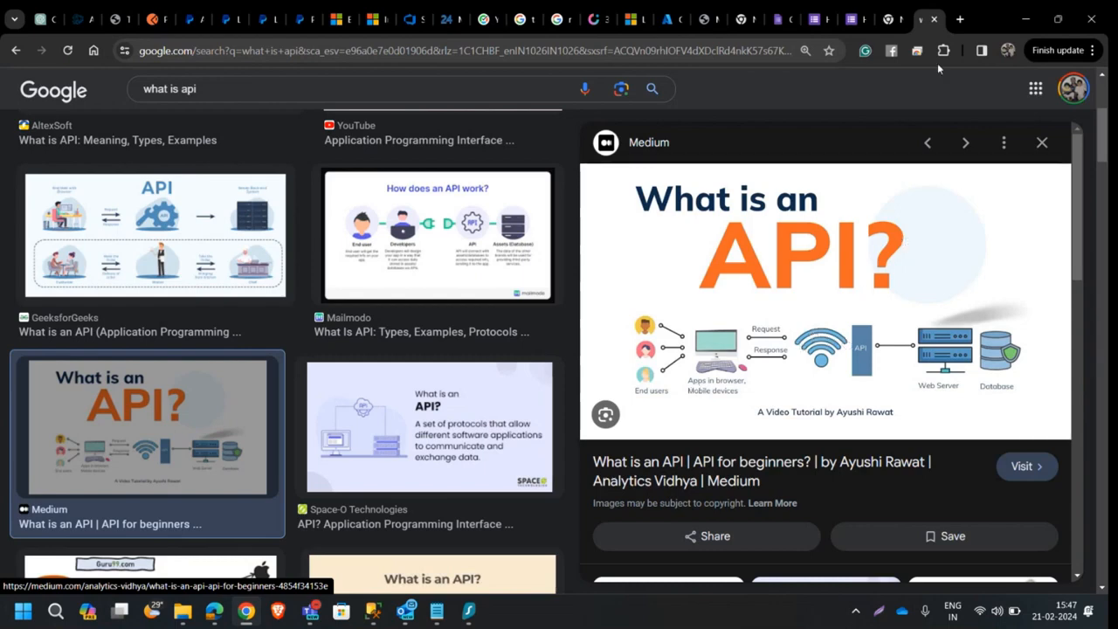
pyautogui.moveTo(821, 346)
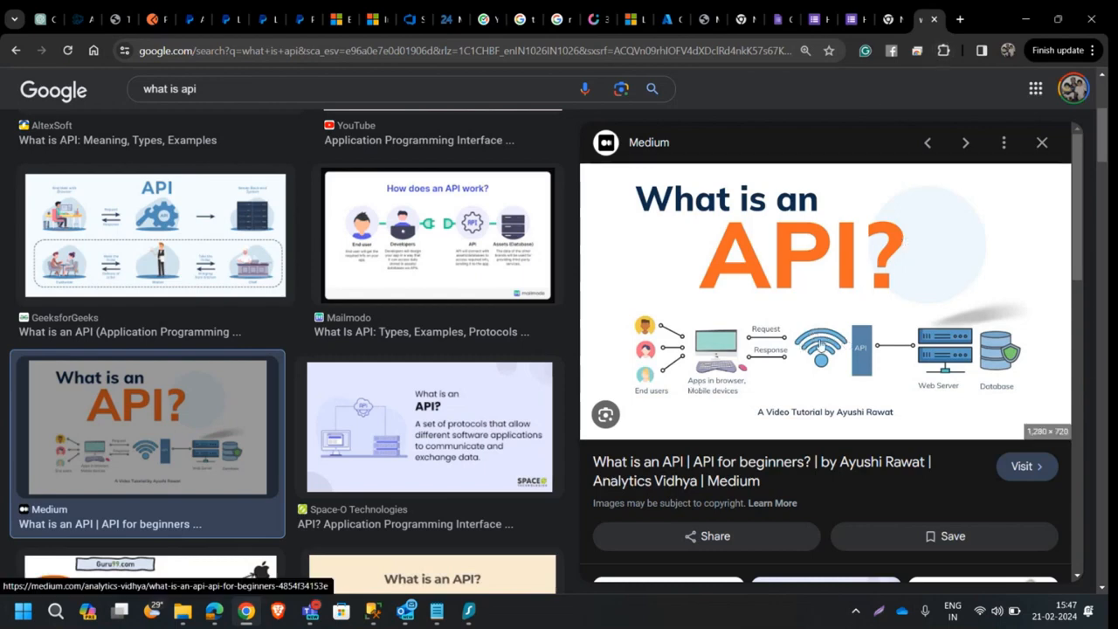
pyautogui.moveTo(917, 342)
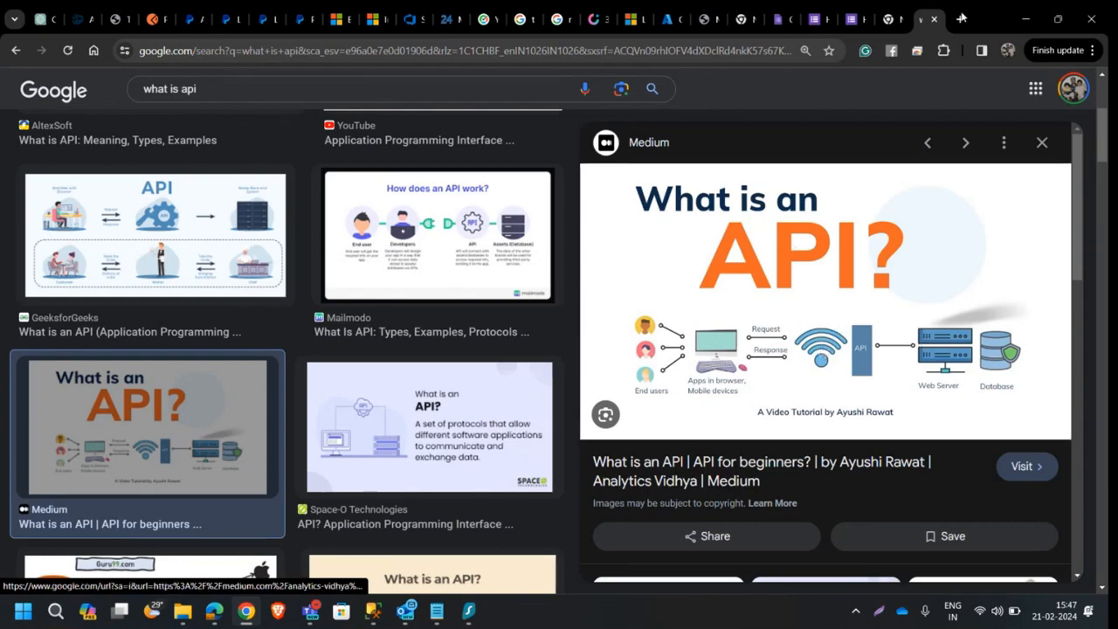
pyautogui.click(960, 19)
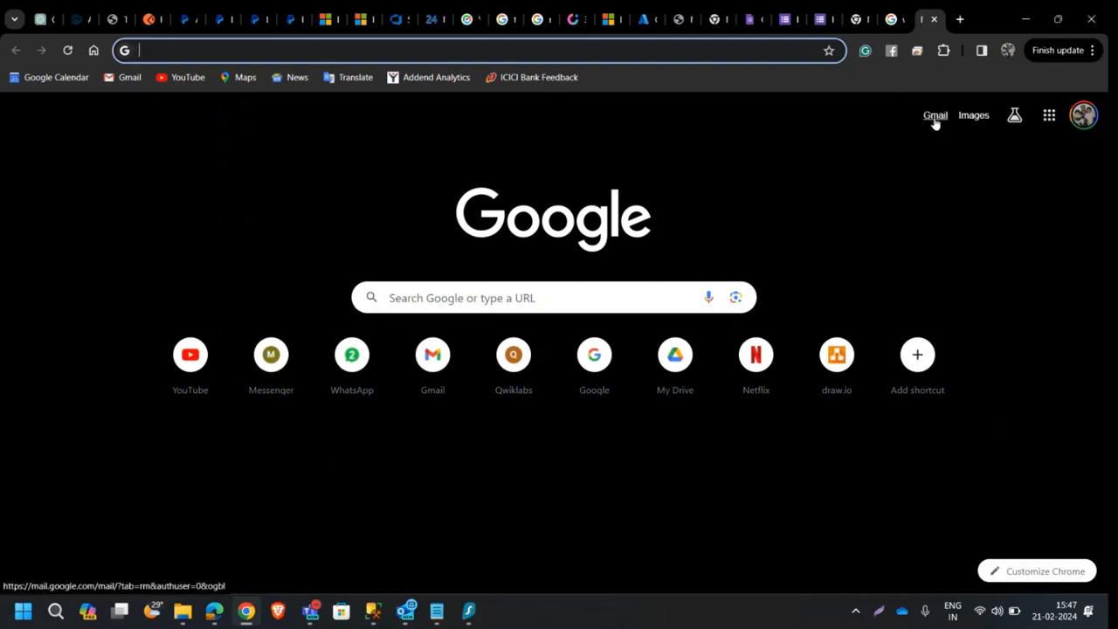
pyautogui.moveTo(934, 119)
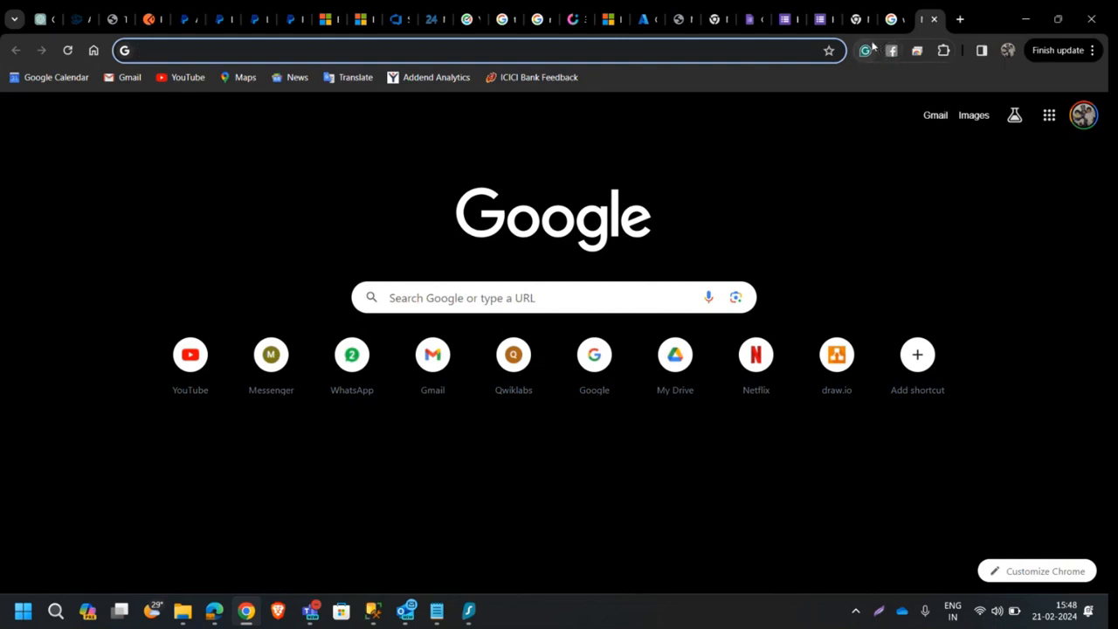
pyautogui.moveTo(866, 49)
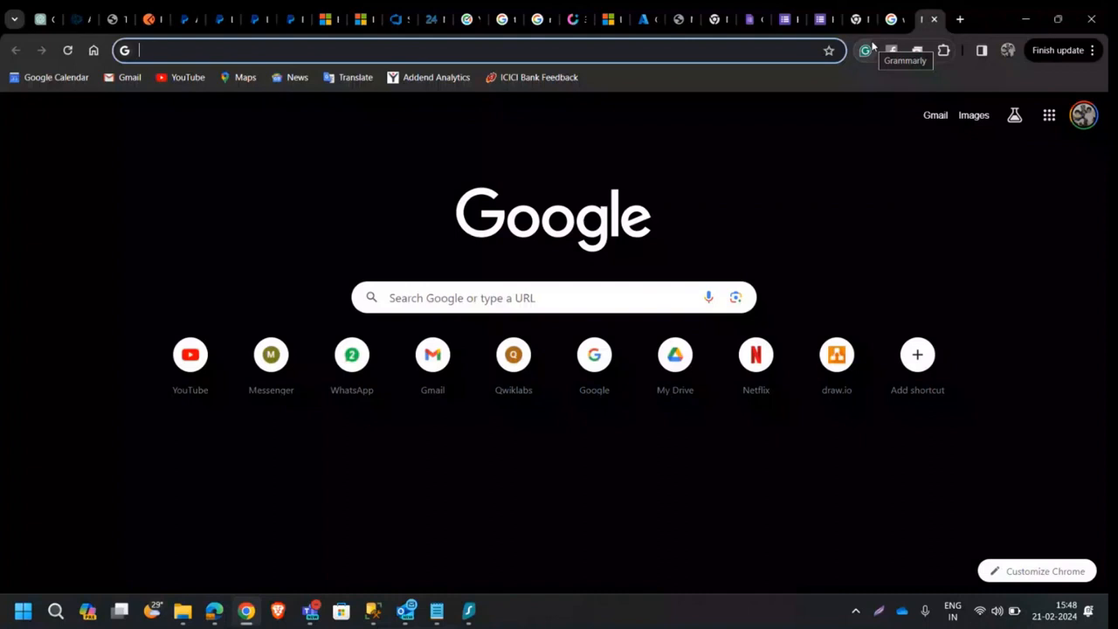
pyautogui.moveTo(793, 157)
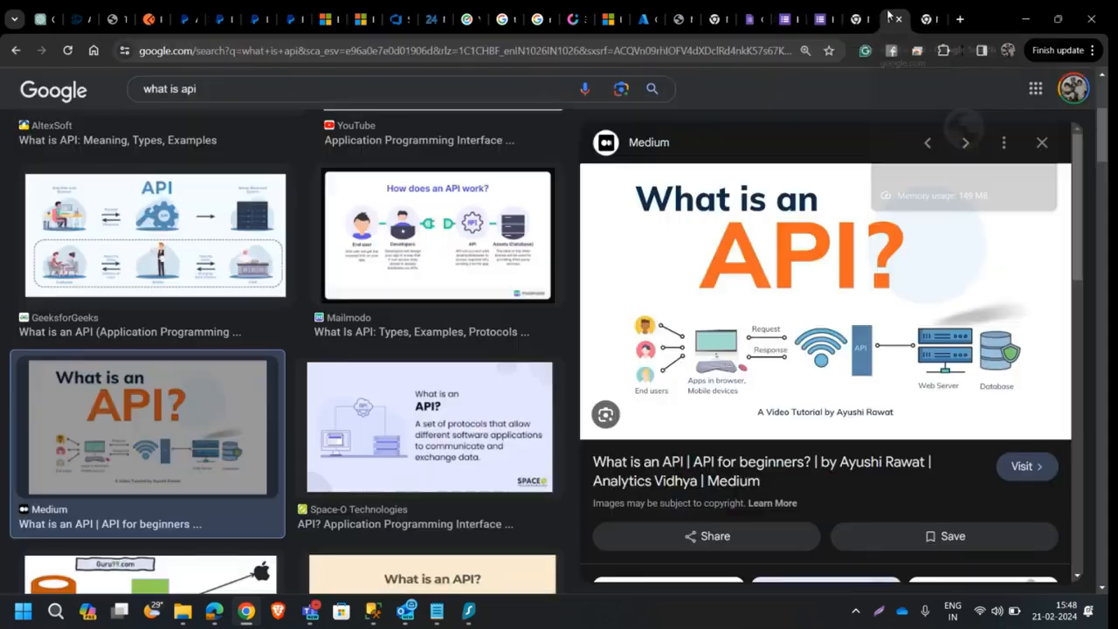
pyautogui.scroll(-3)
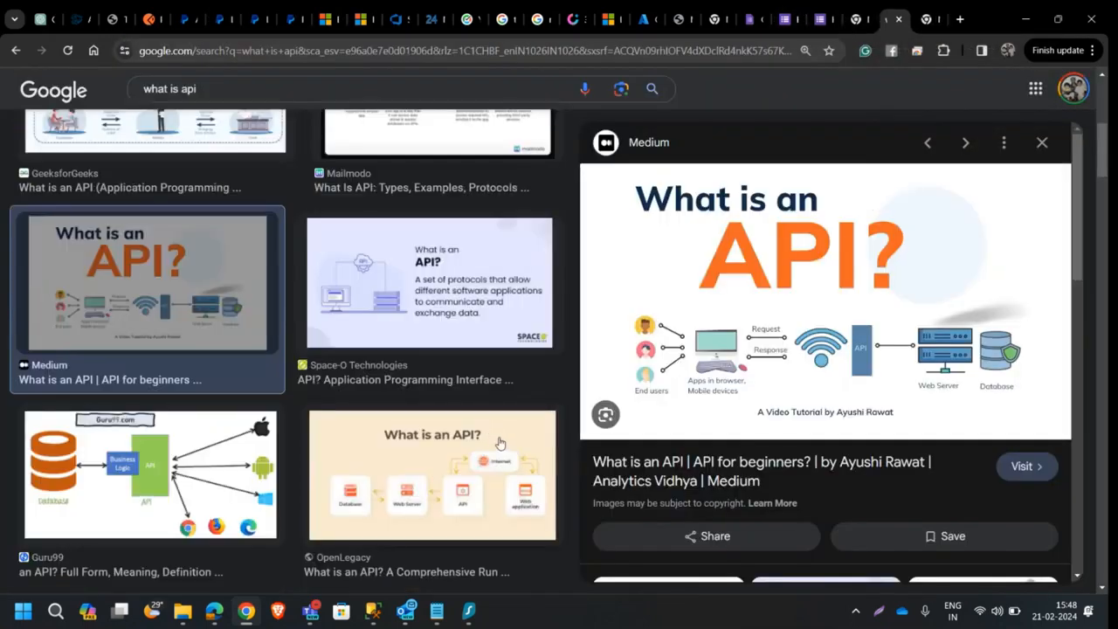
pyautogui.scroll(-3)
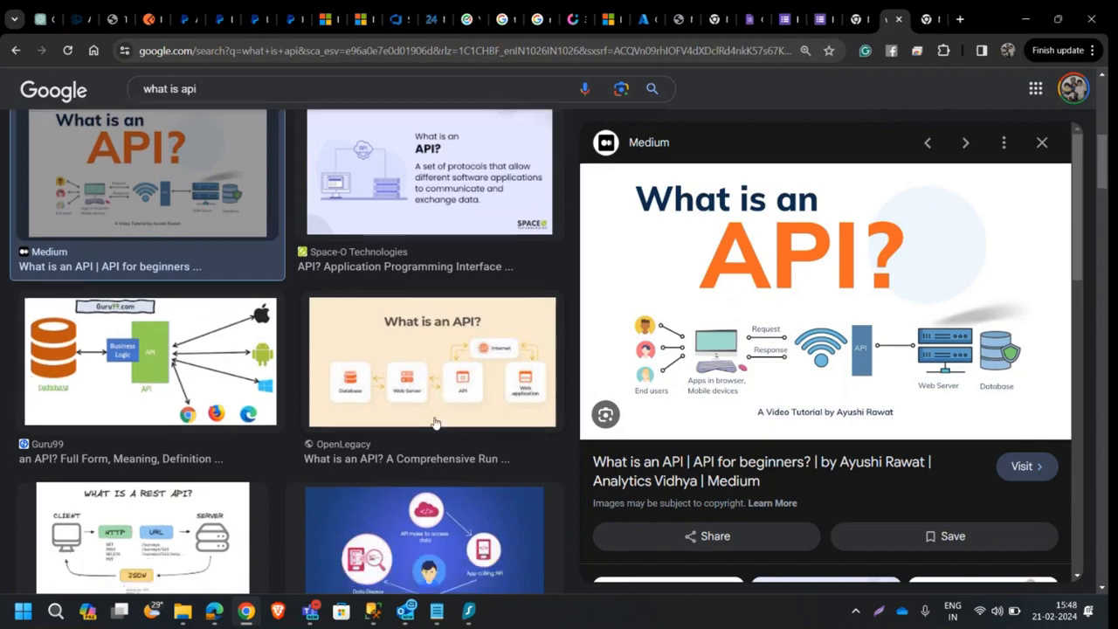
pyautogui.scroll(-3)
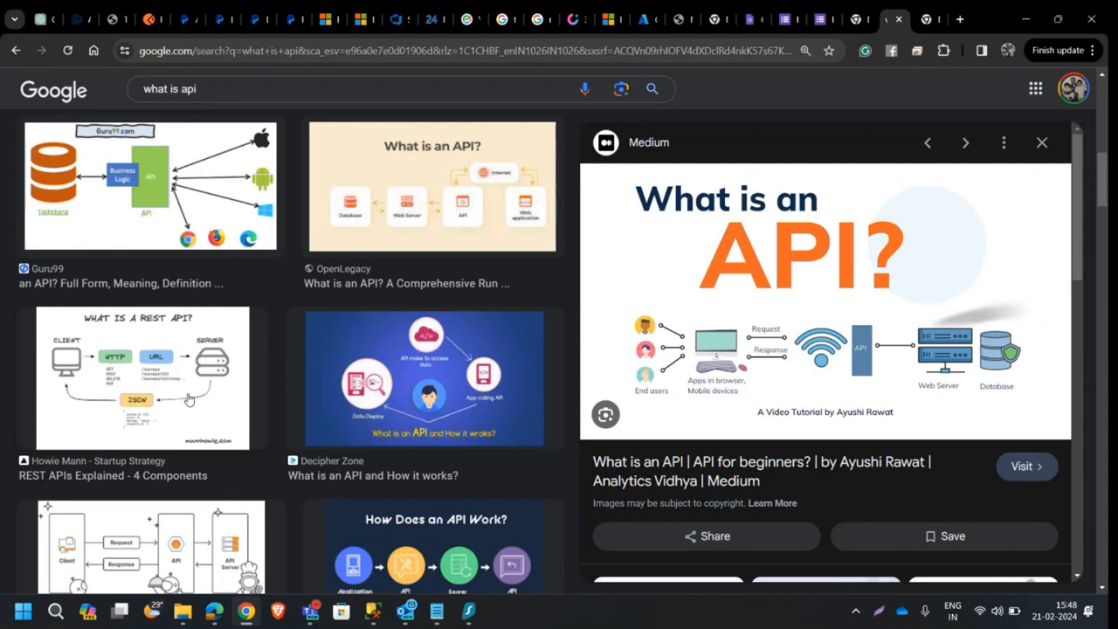
pyautogui.moveTo(741, 244)
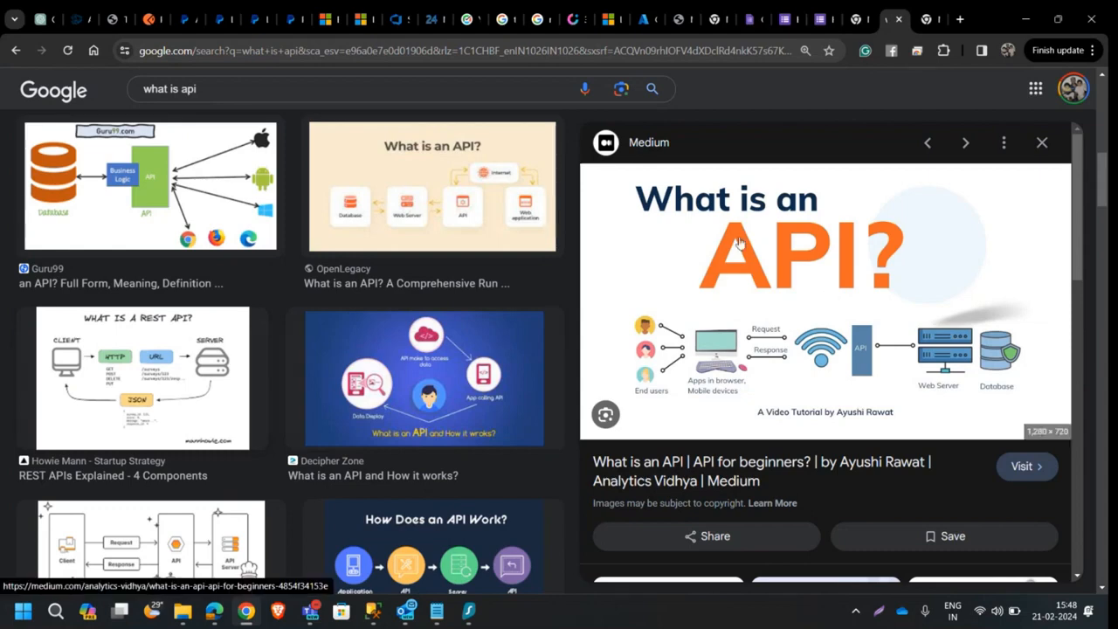
pyautogui.moveTo(786, 241)
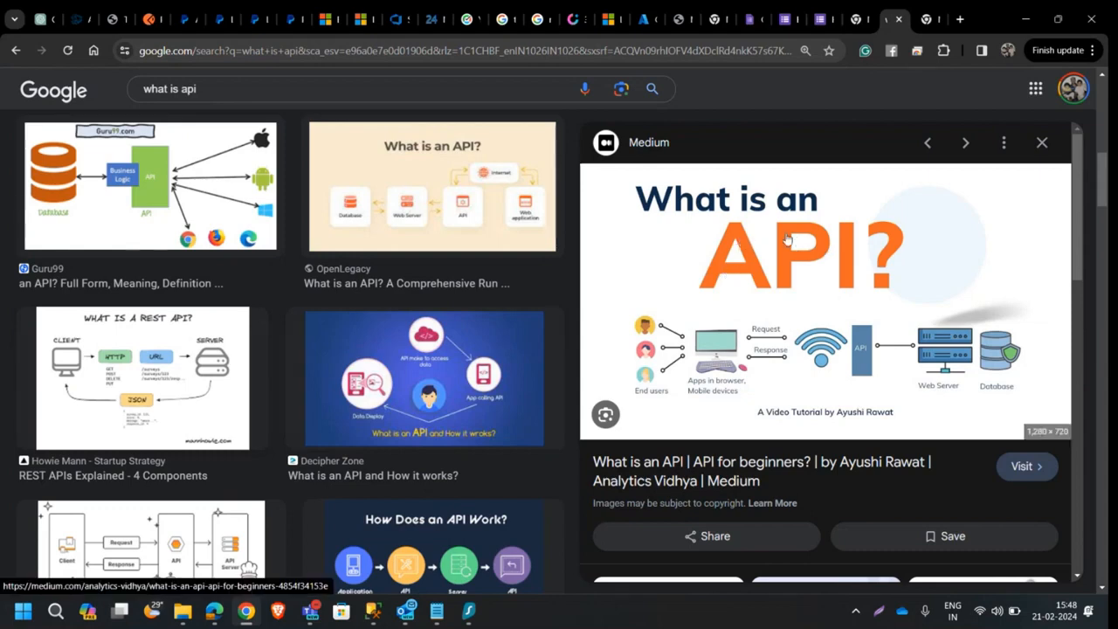
pyautogui.moveTo(708, 258)
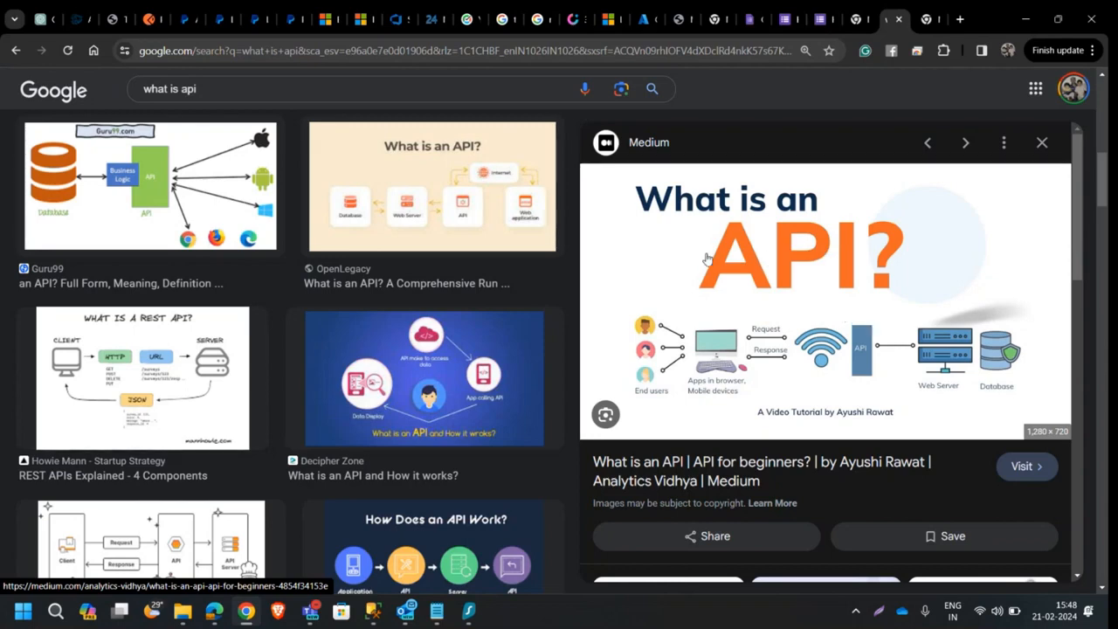
pyautogui.moveTo(779, 339)
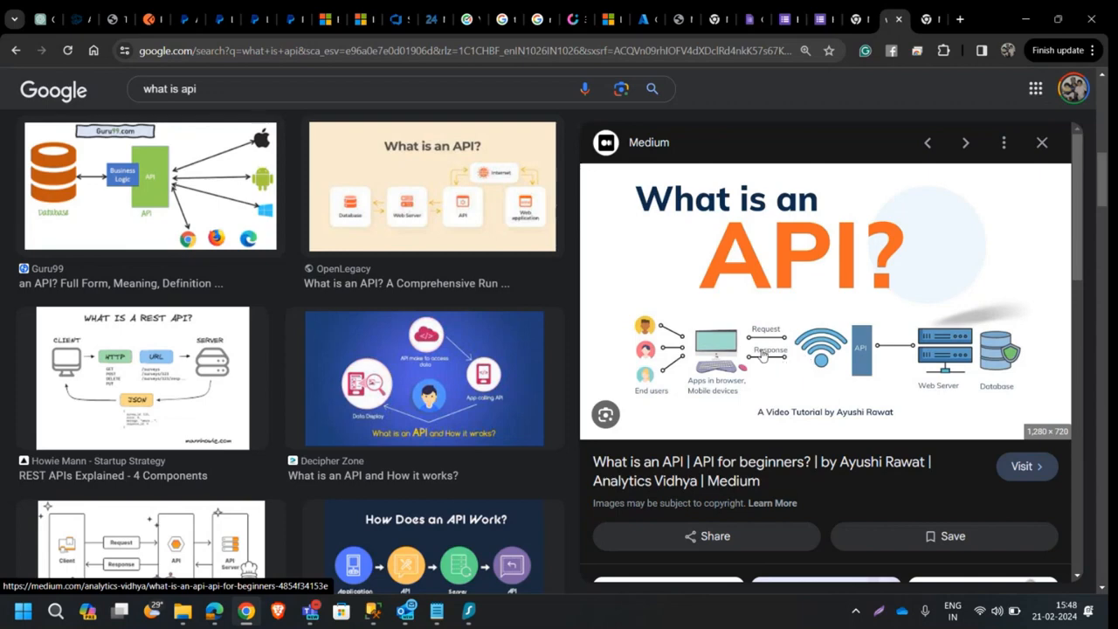
pyautogui.moveTo(248, 374)
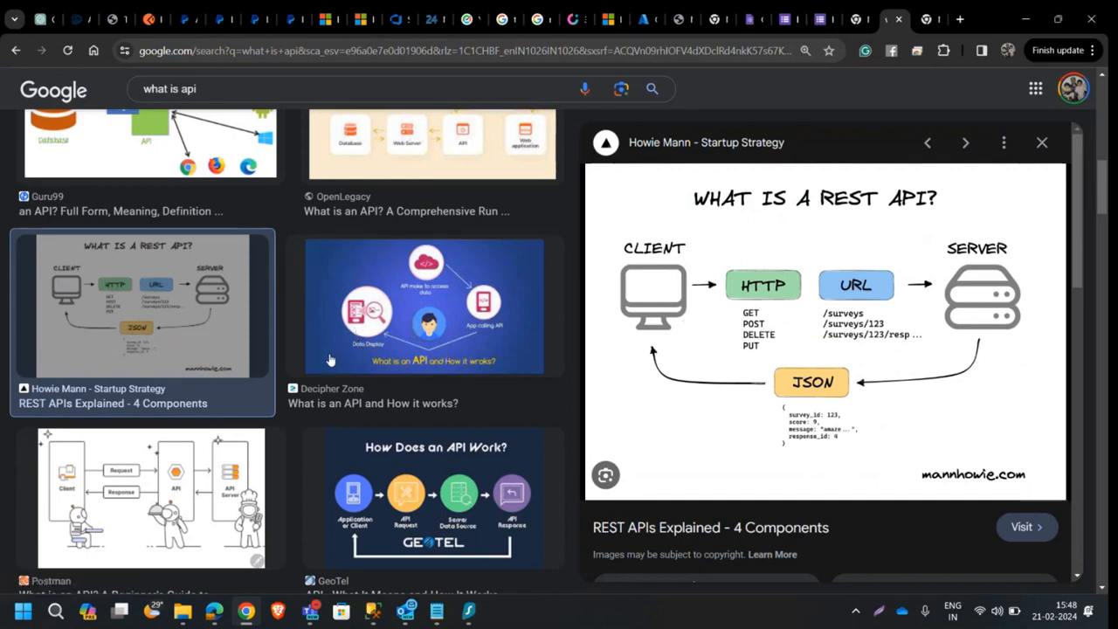
pyautogui.moveTo(543, 341)
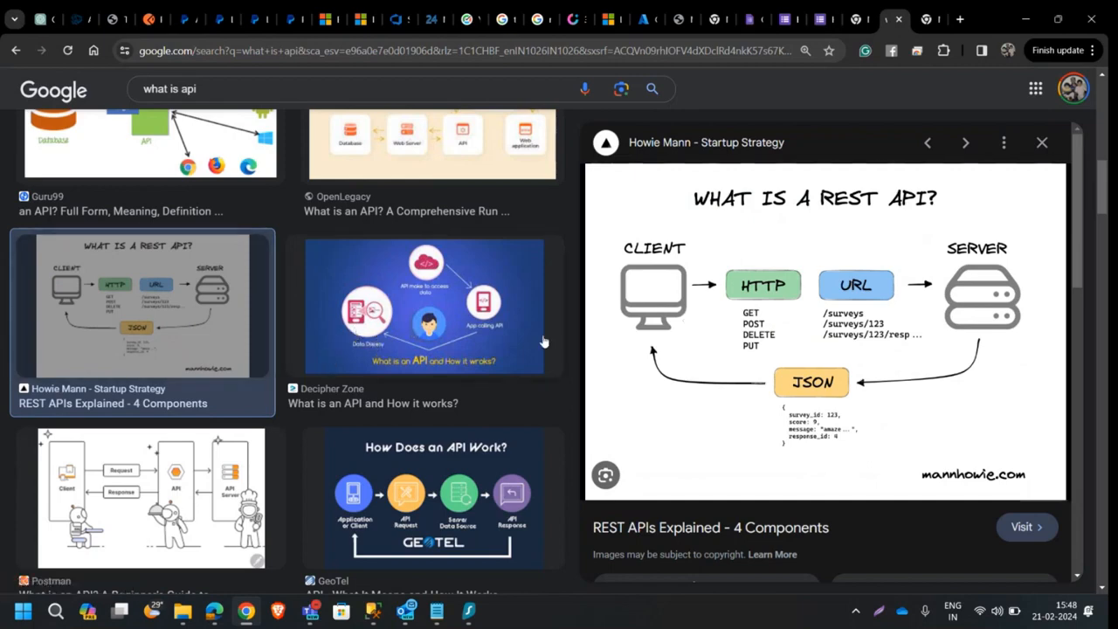
pyautogui.moveTo(621, 322)
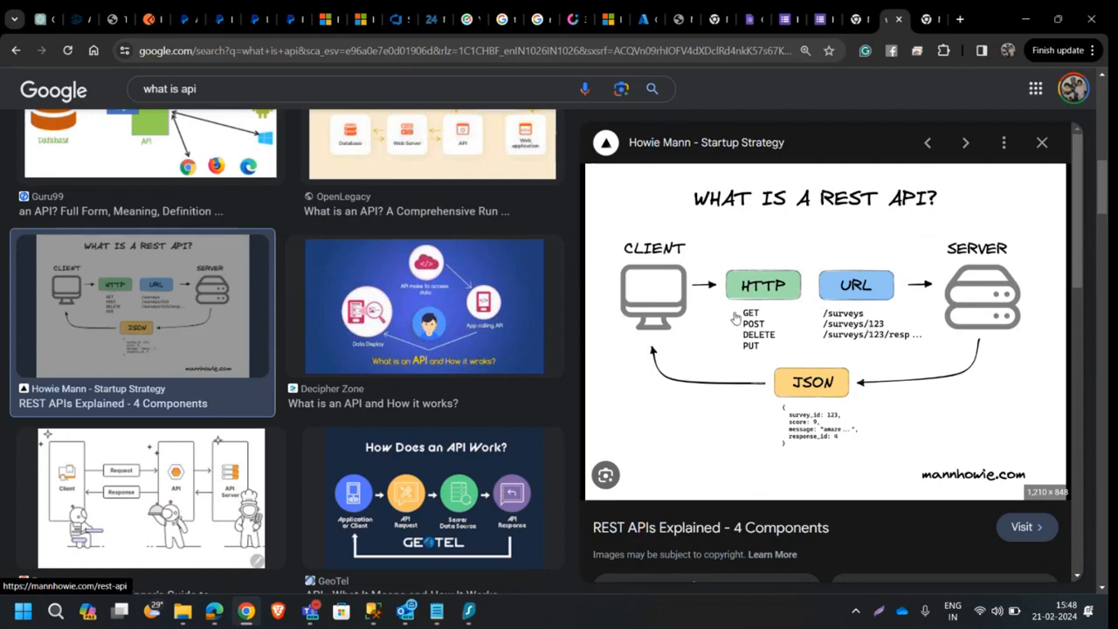
pyautogui.moveTo(918, 294)
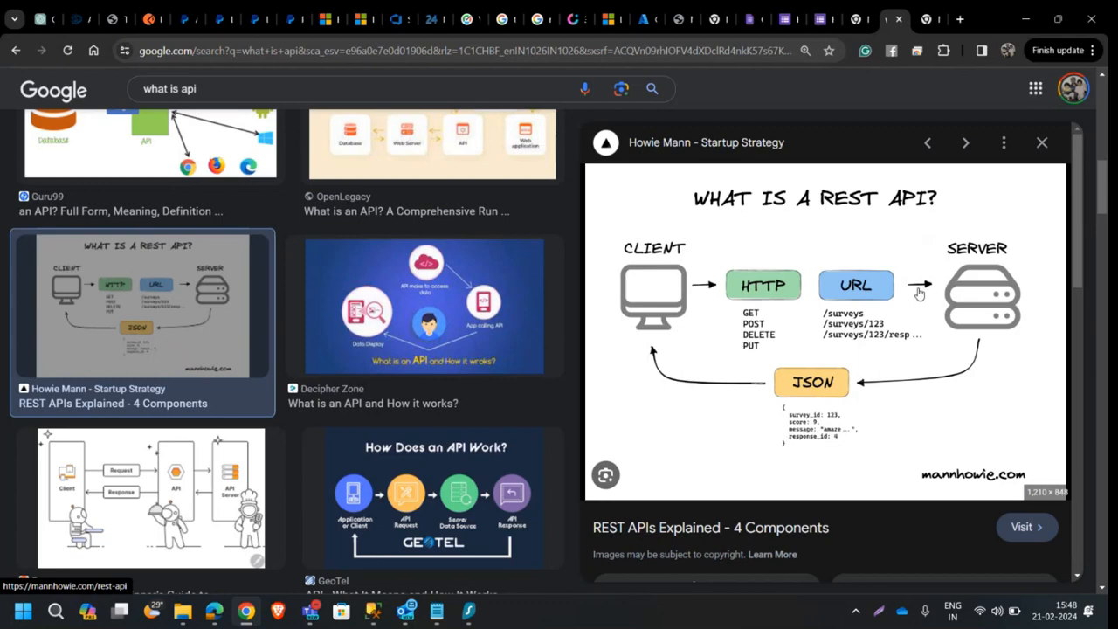
pyautogui.moveTo(779, 296)
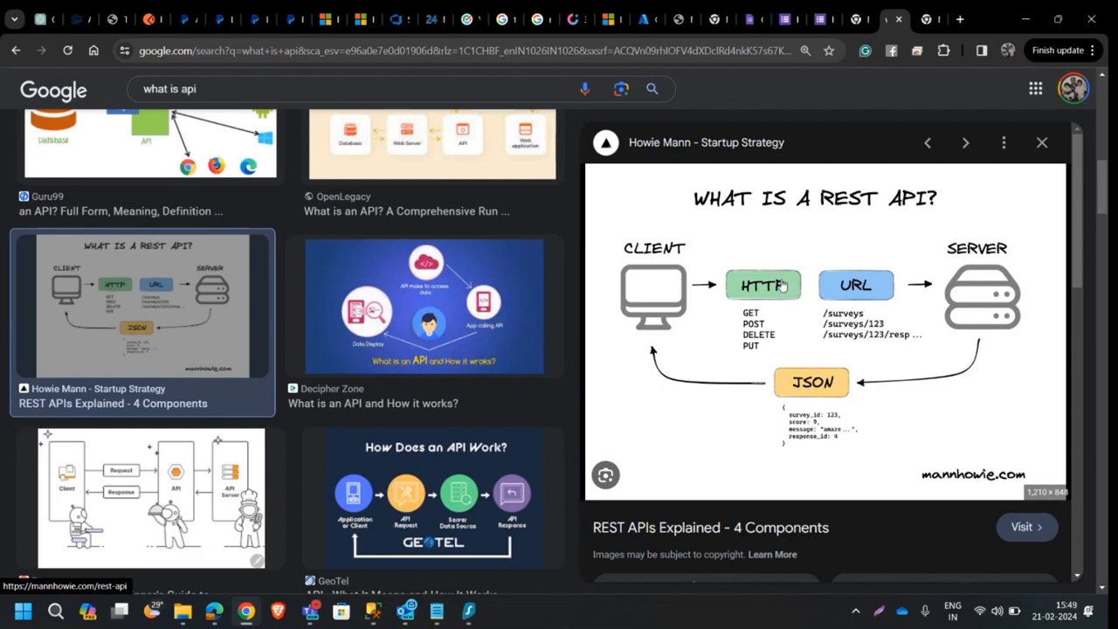
pyautogui.moveTo(749, 297)
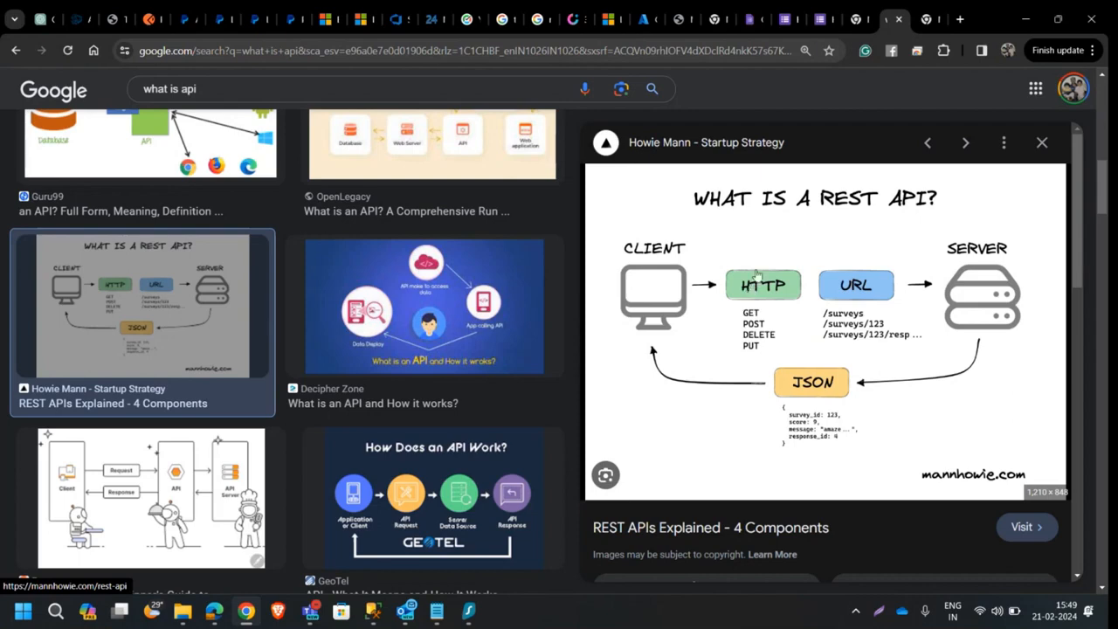
pyautogui.moveTo(922, 286)
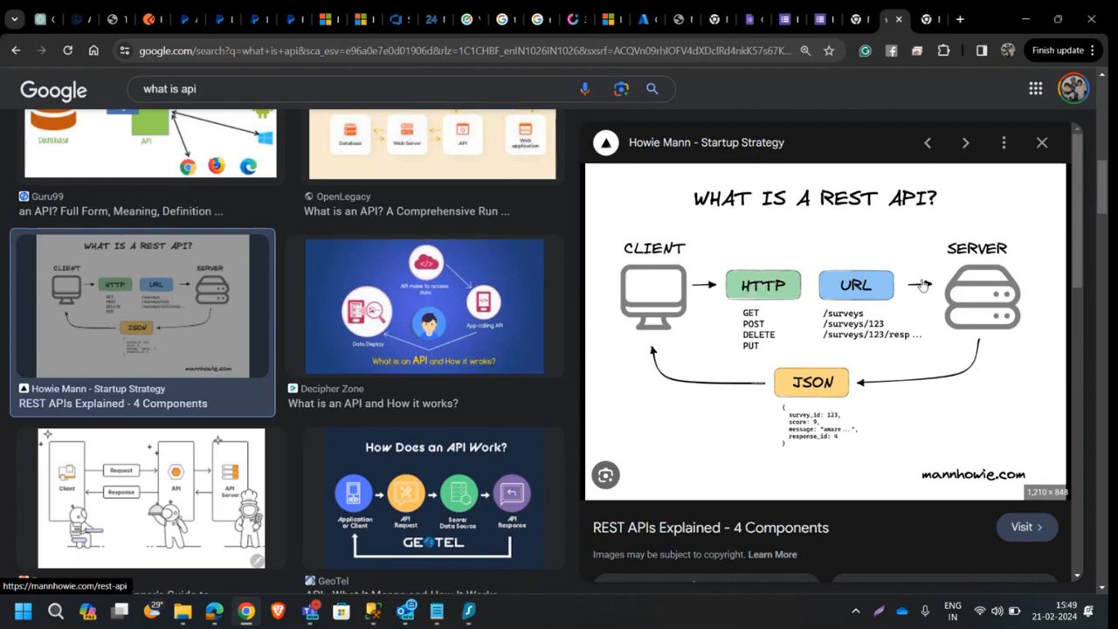
pyautogui.moveTo(908, 262)
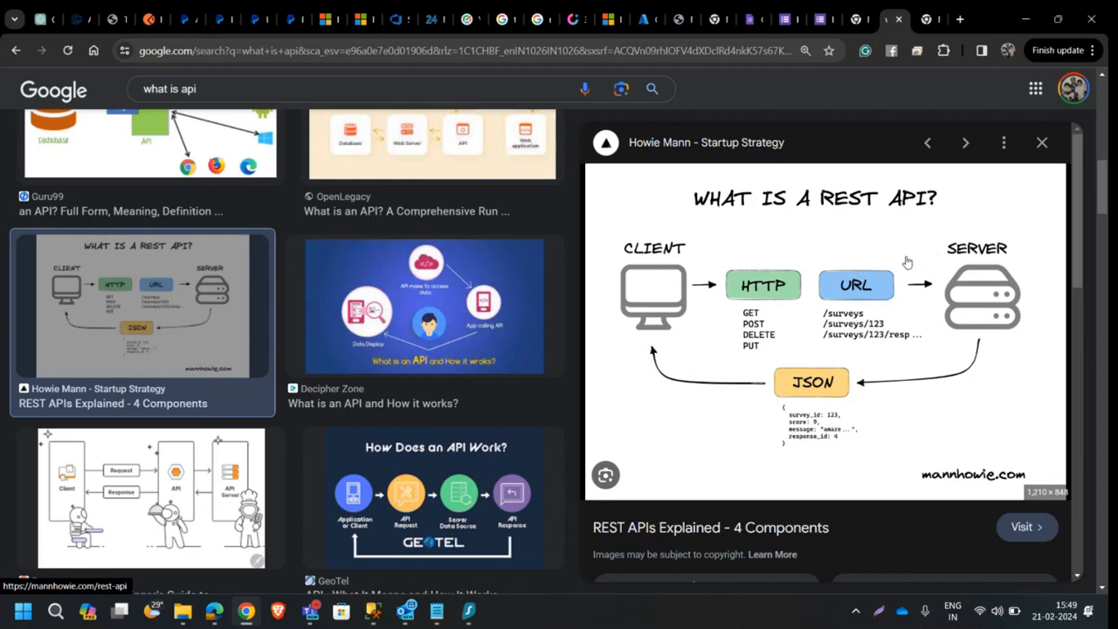
pyautogui.moveTo(765, 280)
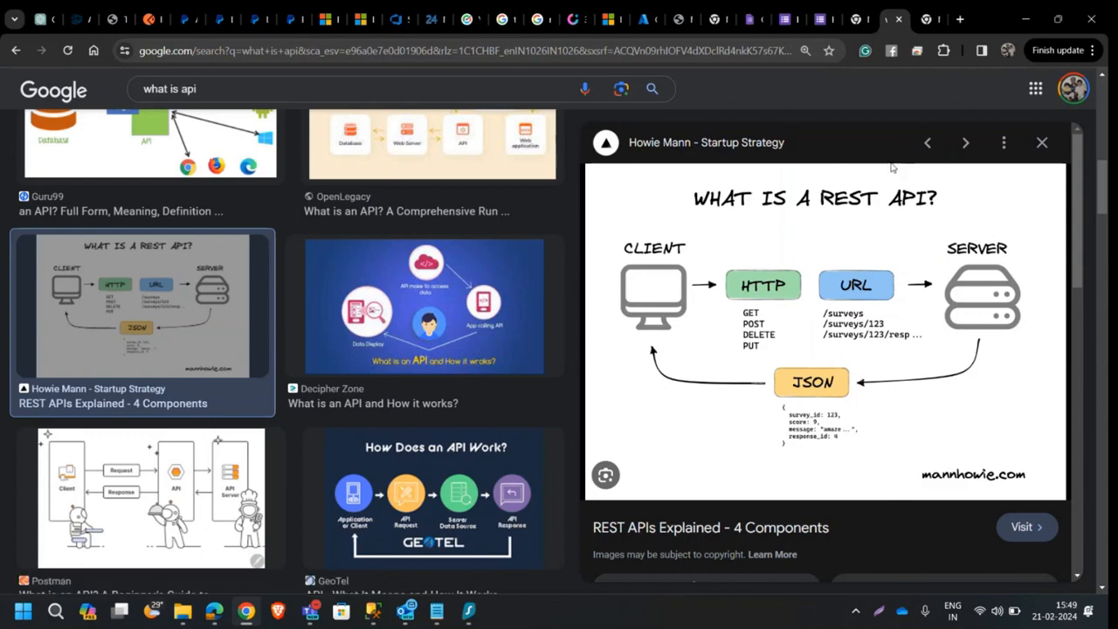
pyautogui.moveTo(817, 259)
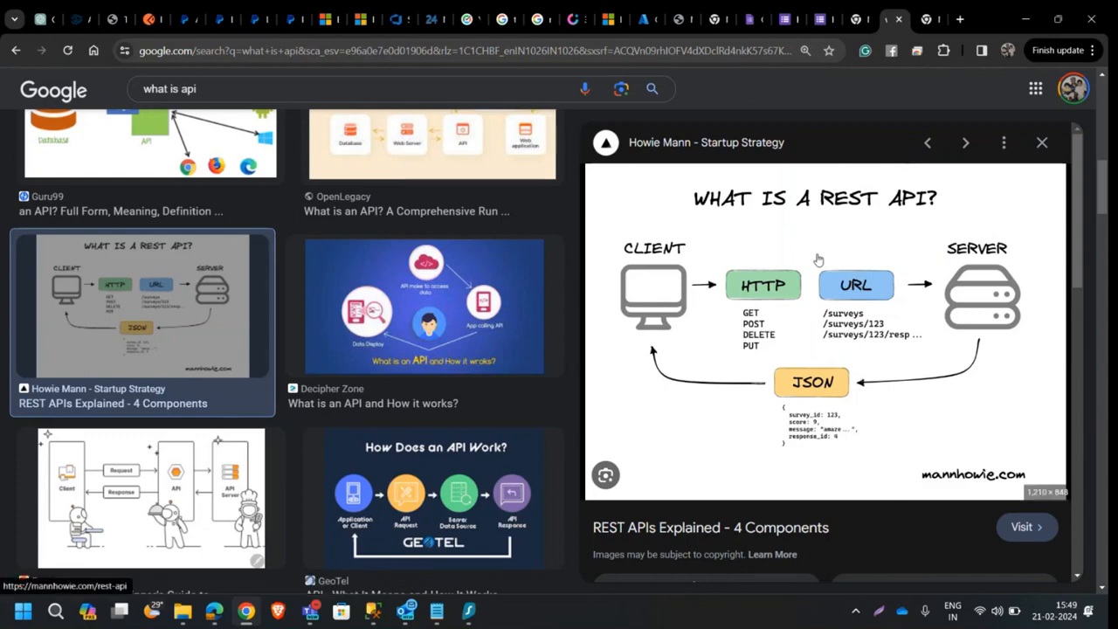
pyautogui.moveTo(814, 248)
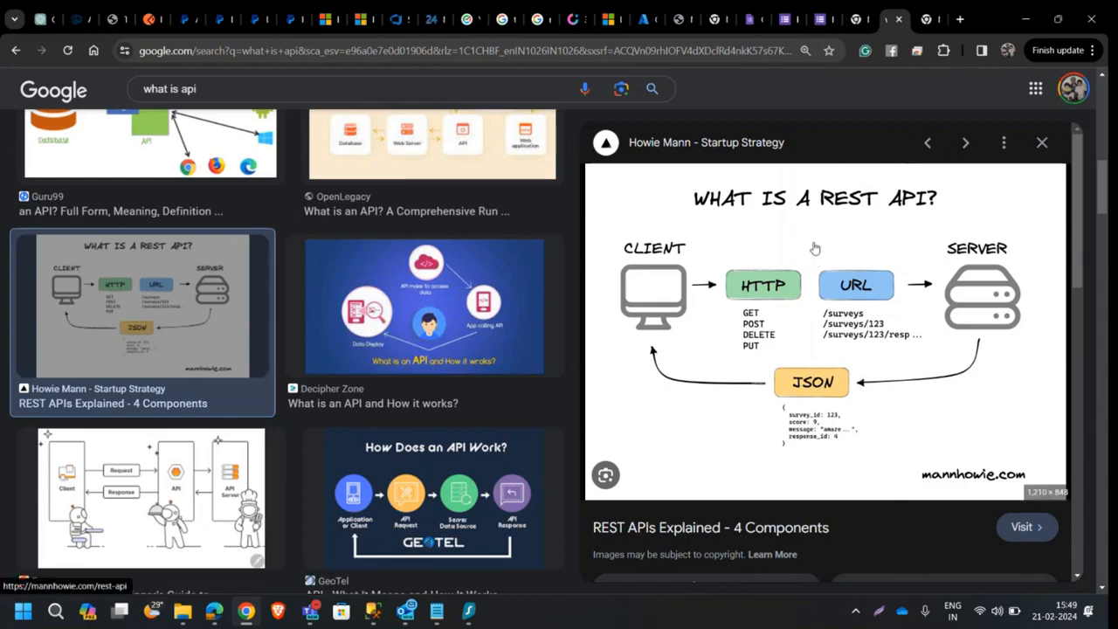
pyautogui.moveTo(804, 223)
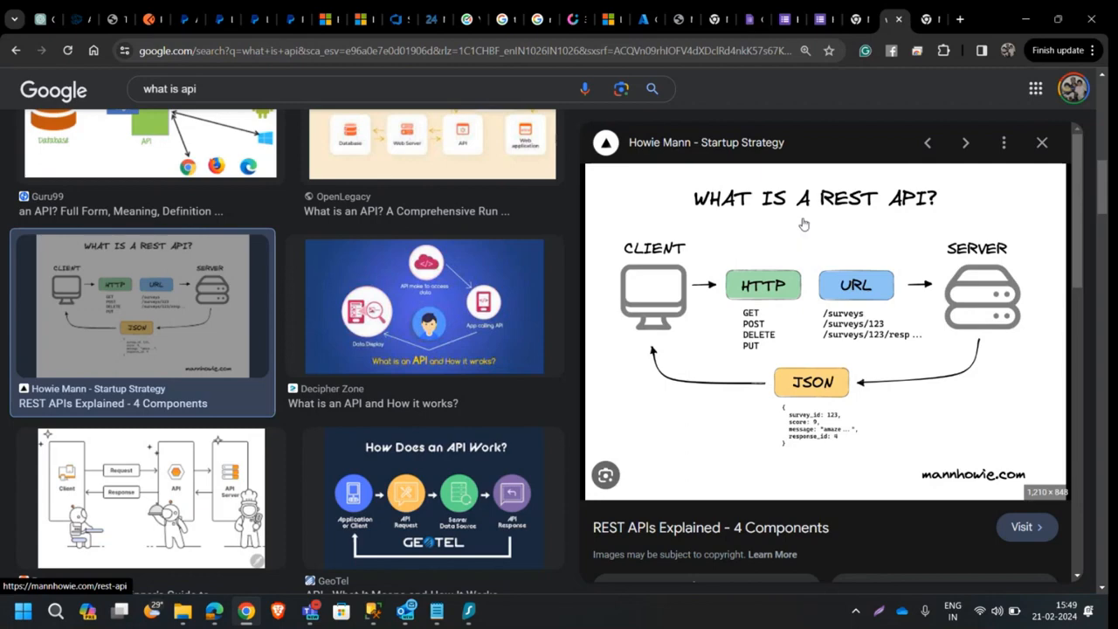
pyautogui.moveTo(825, 194)
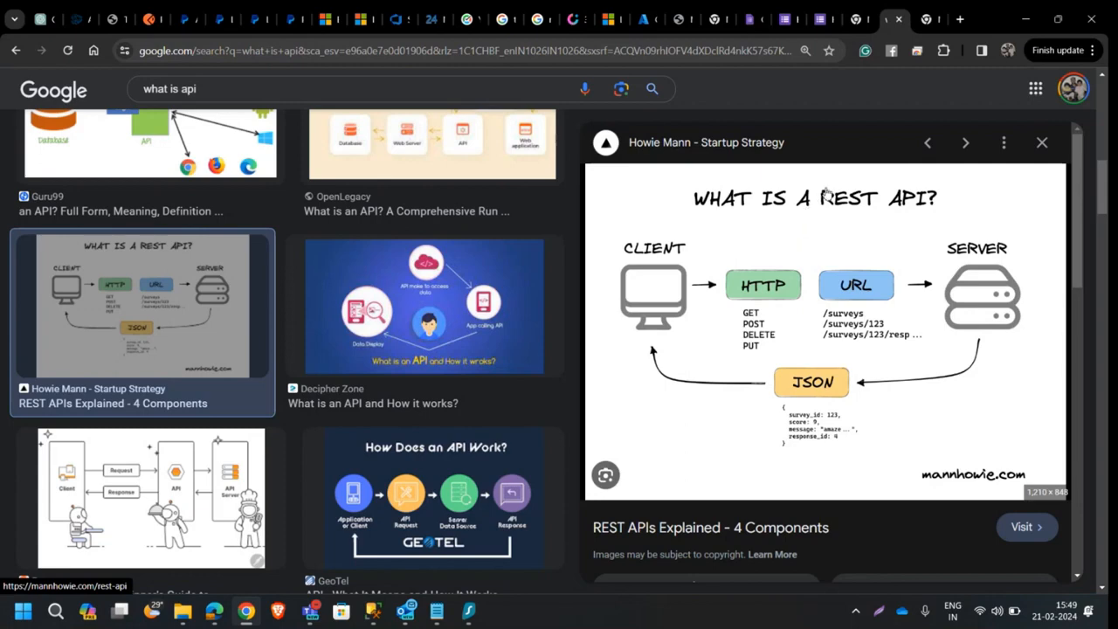
pyautogui.moveTo(423, 347)
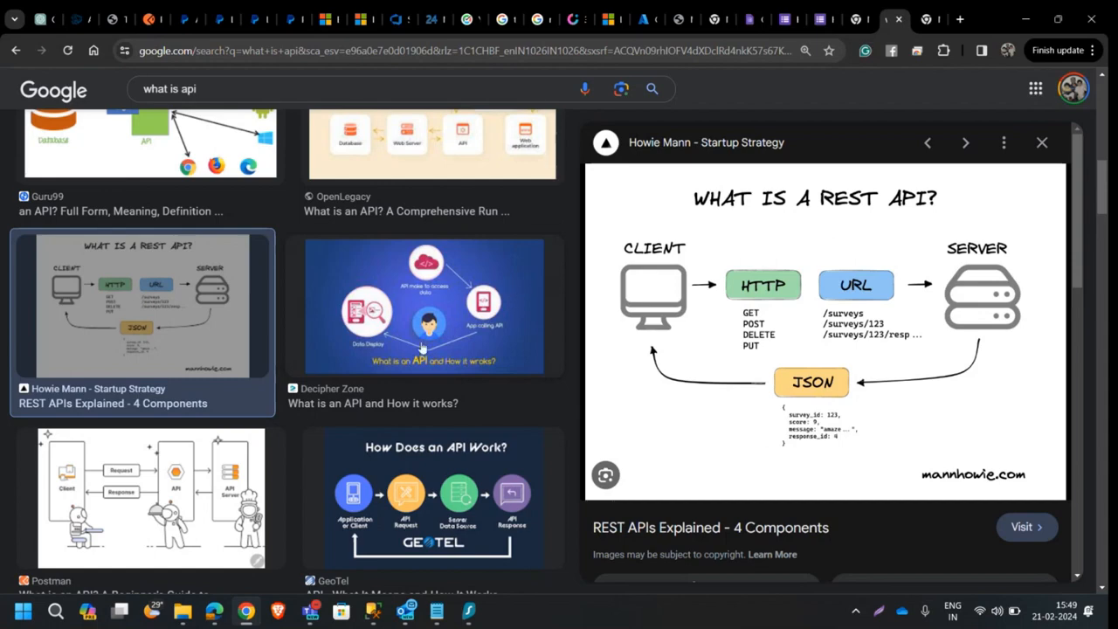
# Step: Run a new Google search for 'how many api request we have'
pyautogui.scroll(-3)
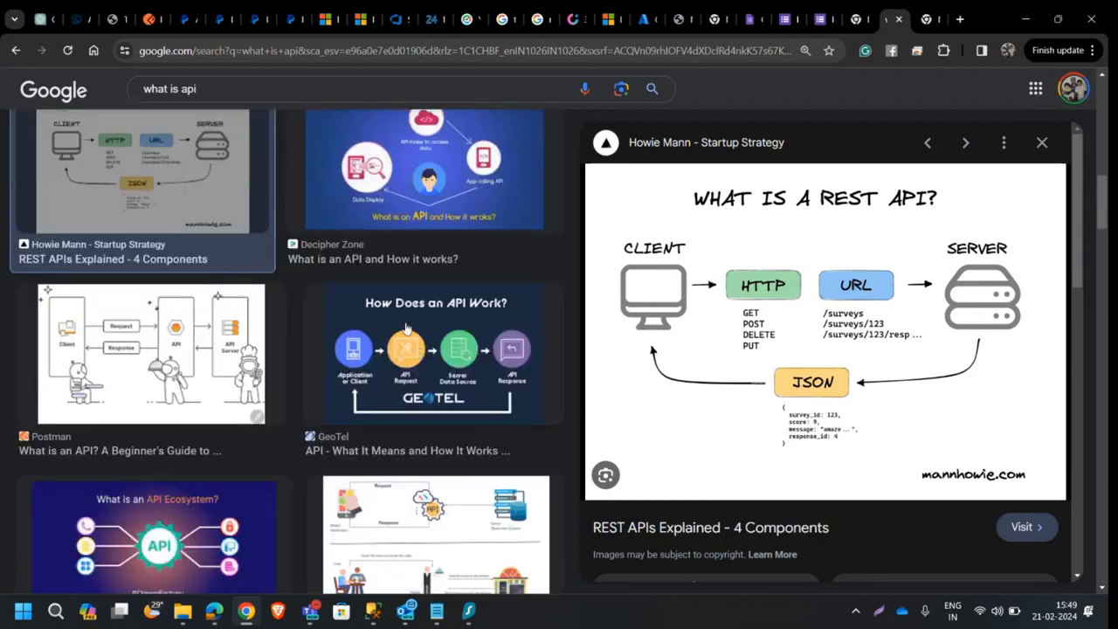
pyautogui.scroll(-3)
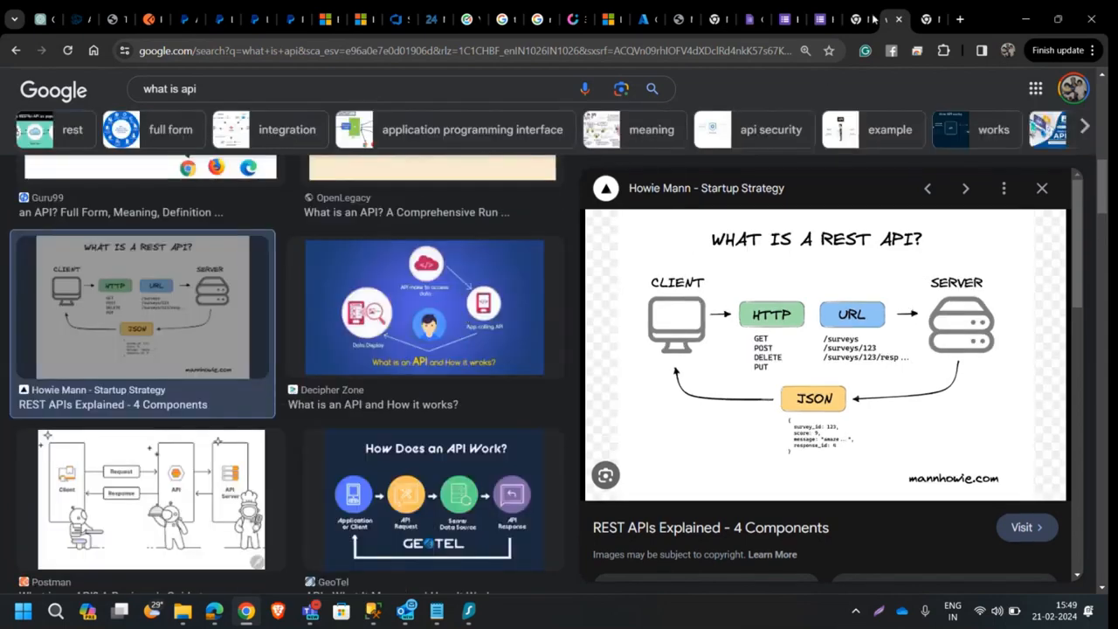
pyautogui.click(471, 49)
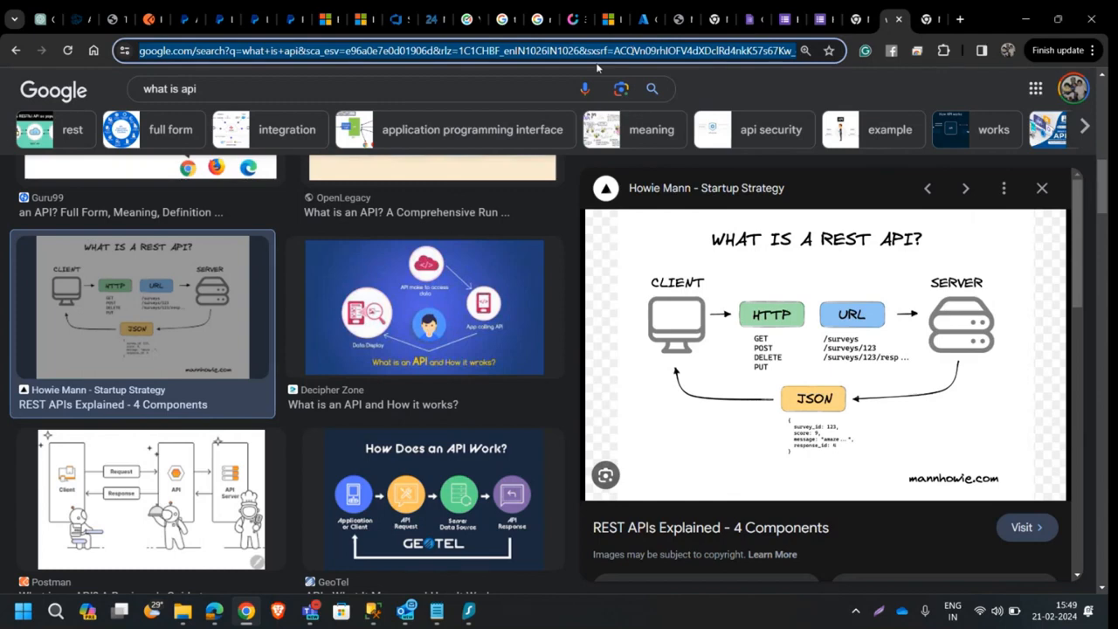
pyautogui.write('how many')
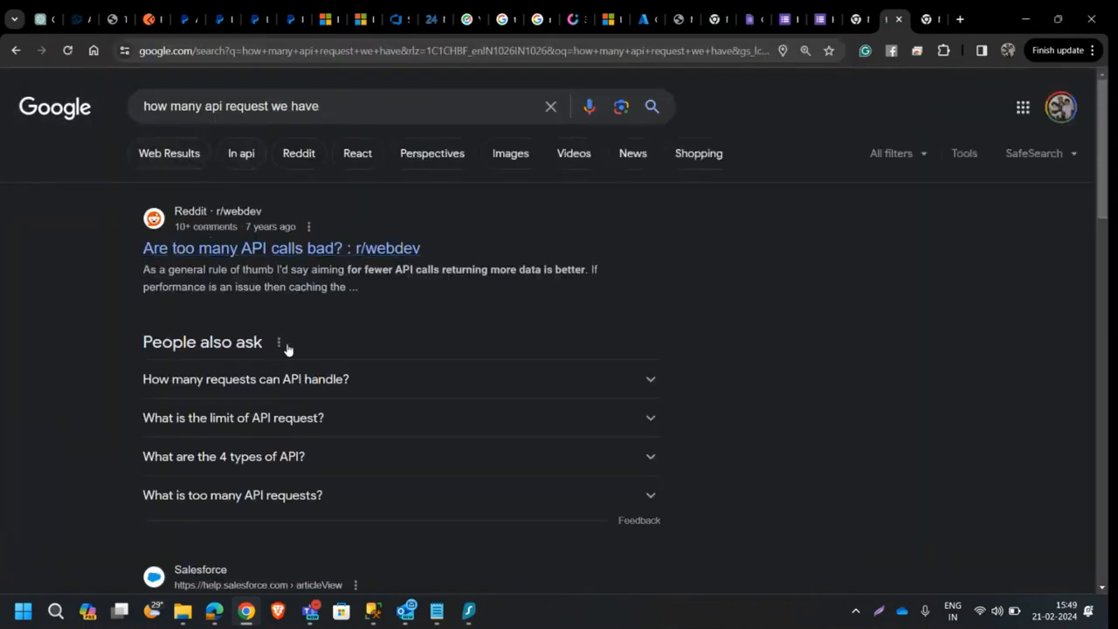
# Step: Return to the PayPal Bearer Token request and expand its HTTP method list
pyautogui.click(153, 17)
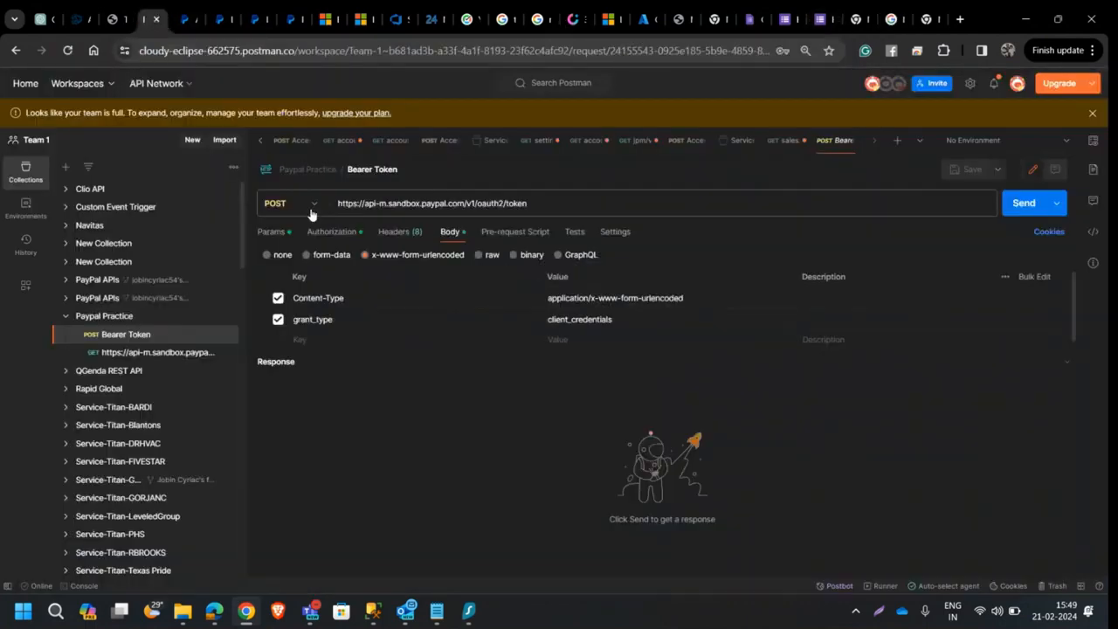
pyautogui.click(294, 202)
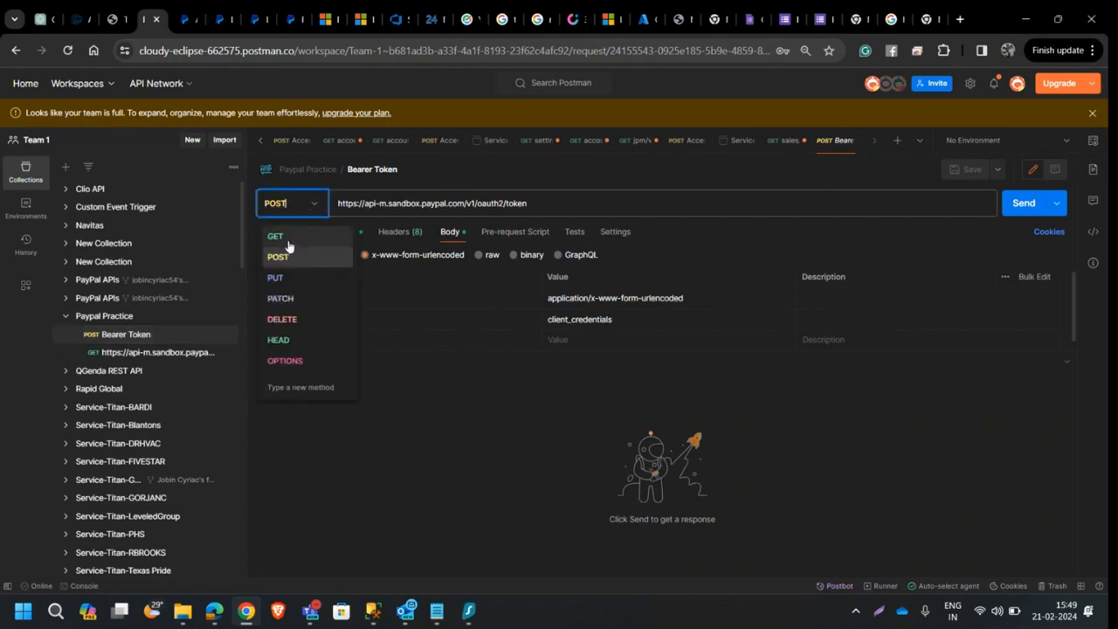
pyautogui.moveTo(283, 318)
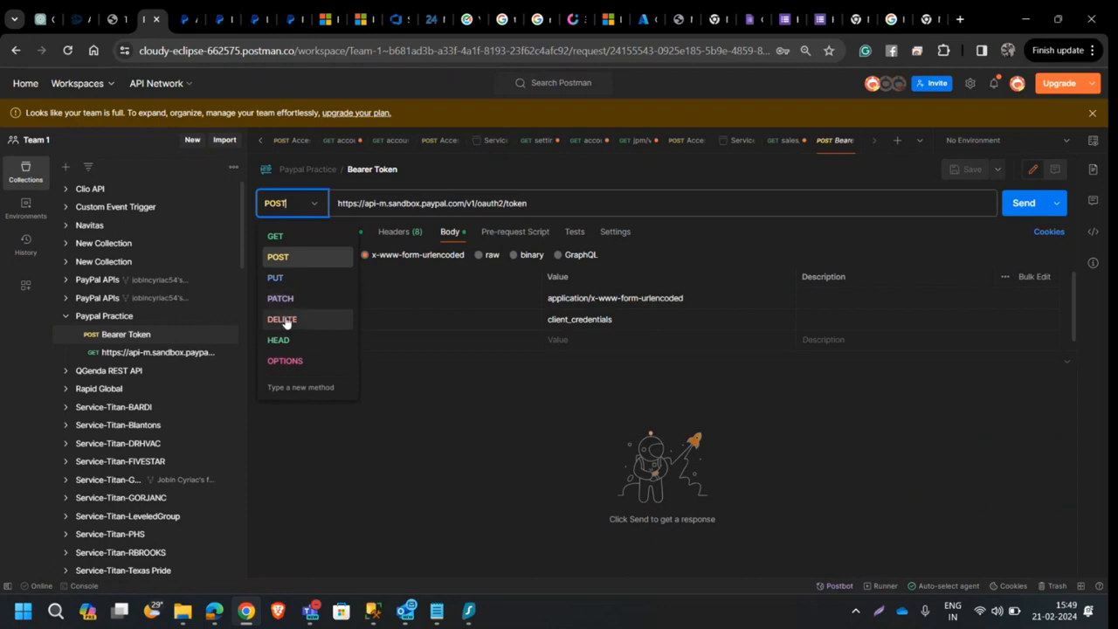
pyautogui.moveTo(290, 235)
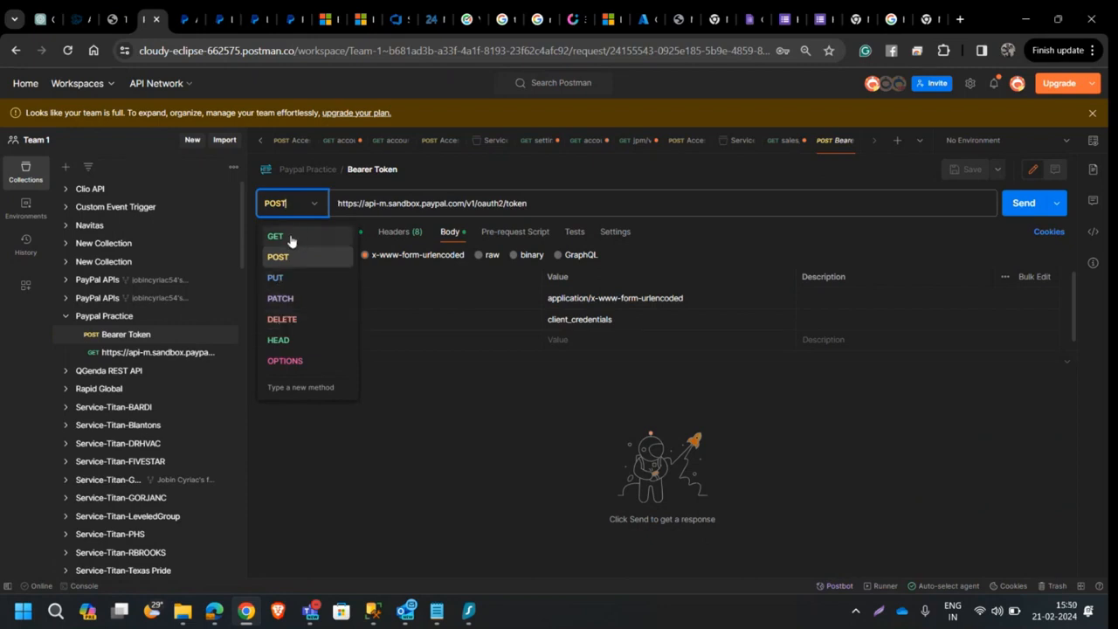
pyautogui.moveTo(295, 255)
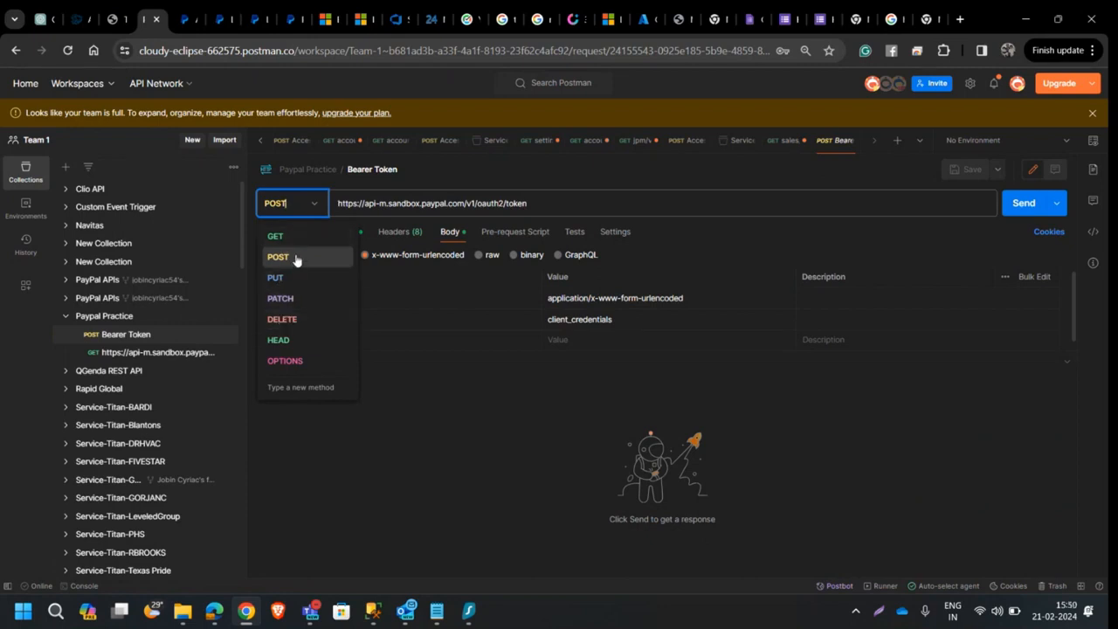
pyautogui.moveTo(293, 236)
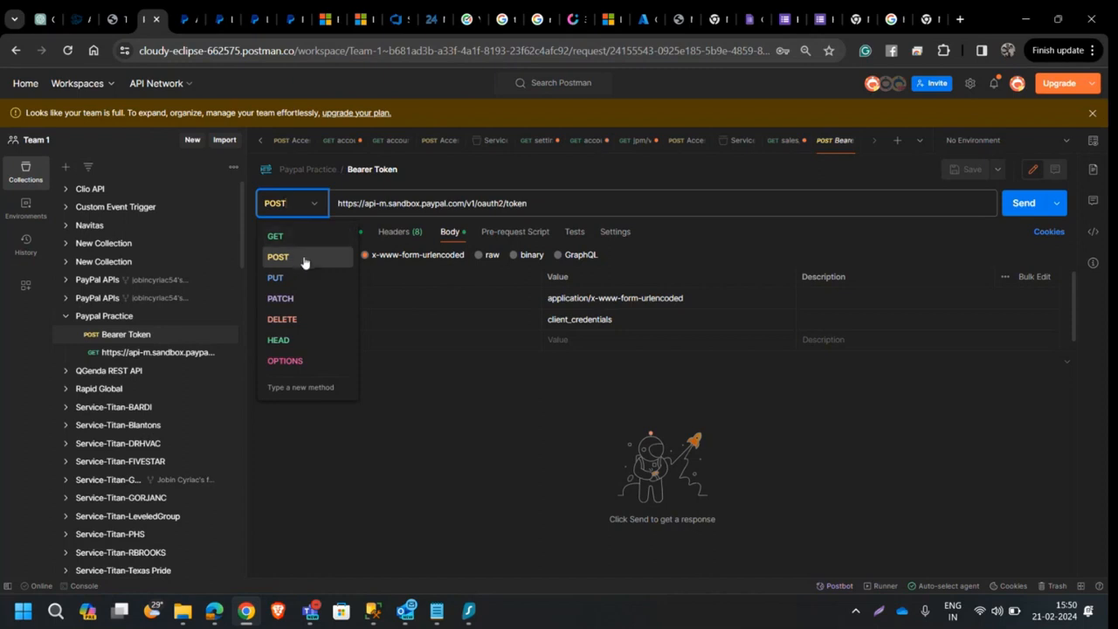
pyautogui.moveTo(297, 259)
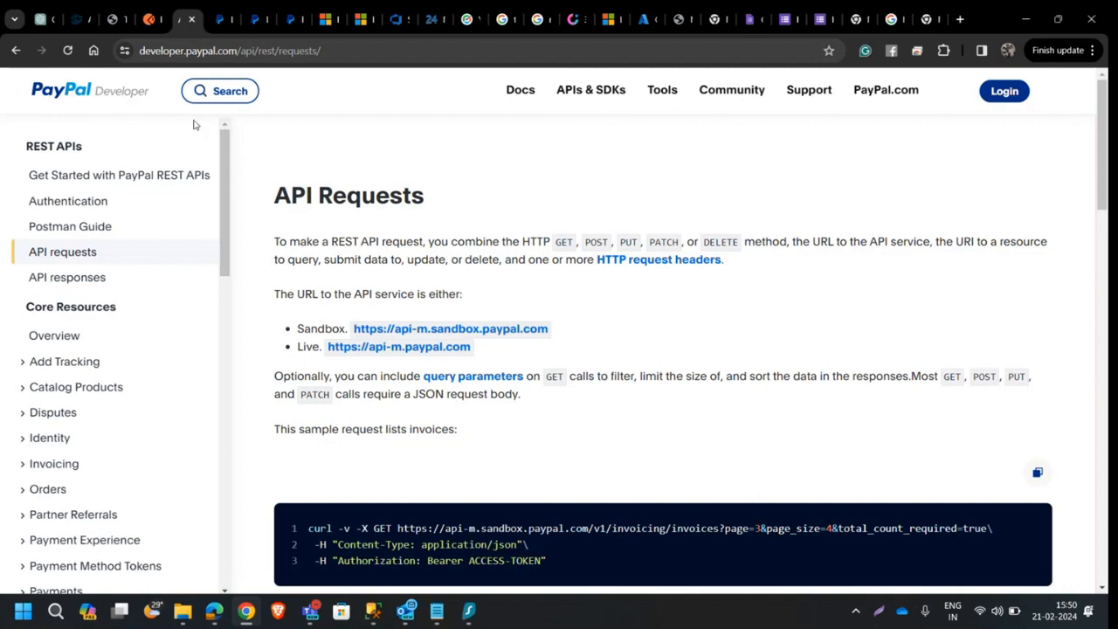
# Step: Navigate from APIs & SDKs to the REST API Authentication documentation page
pyautogui.click(591, 89)
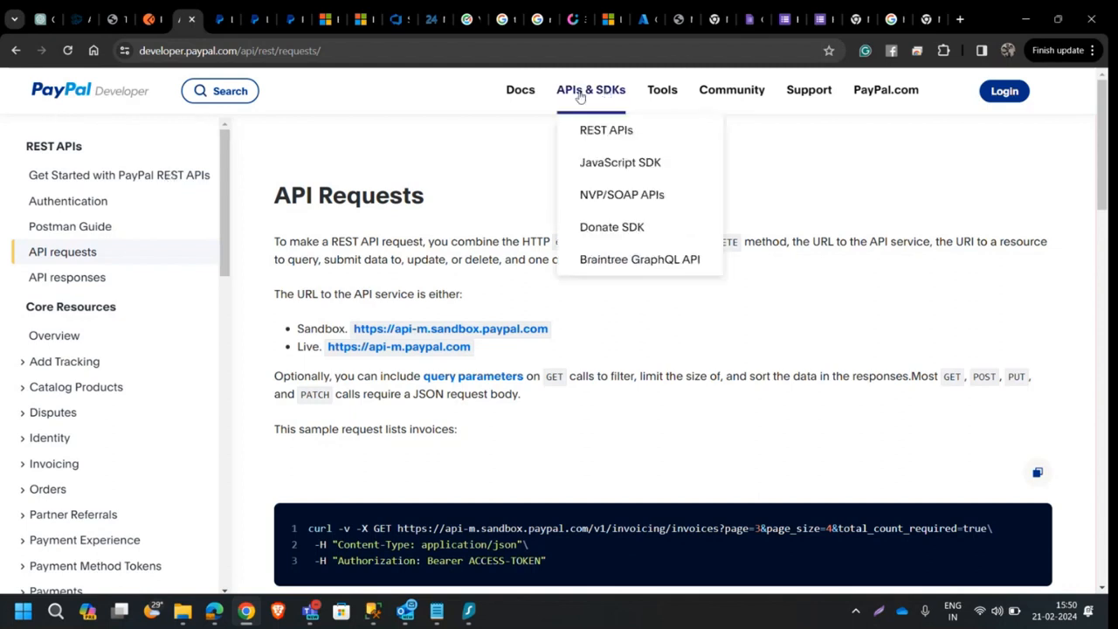
pyautogui.click(67, 201)
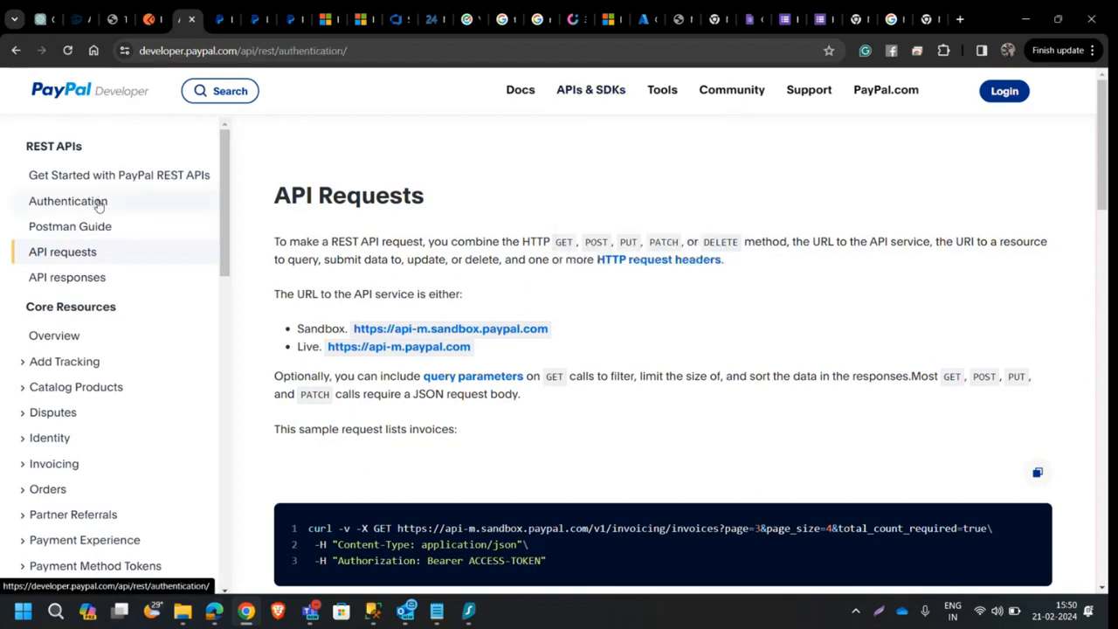
pyautogui.click(68, 201)
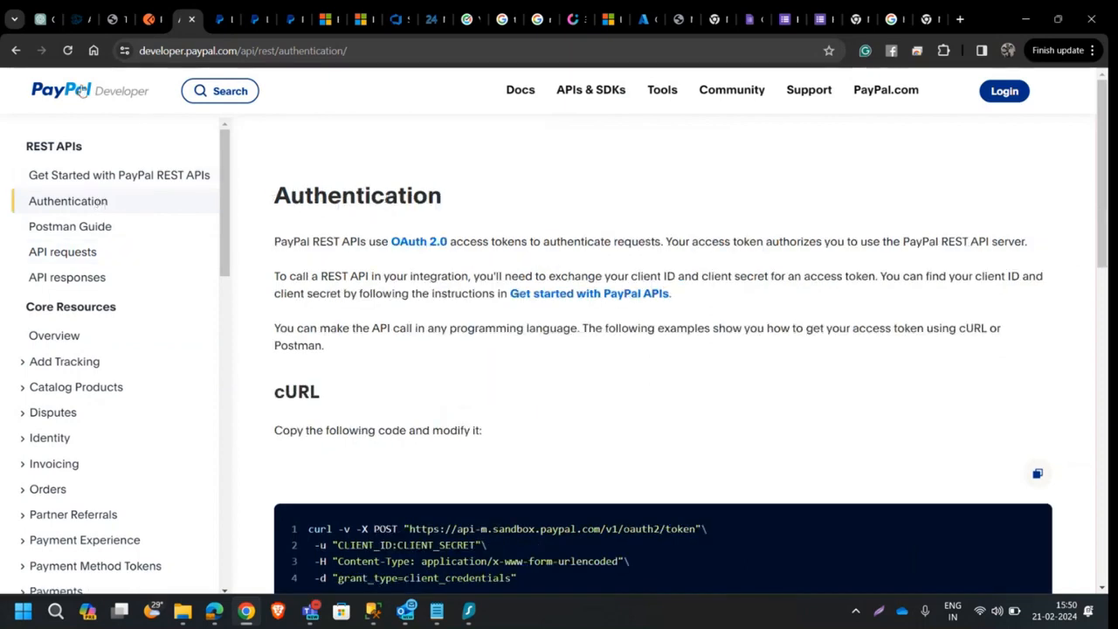
pyautogui.moveTo(747, 180)
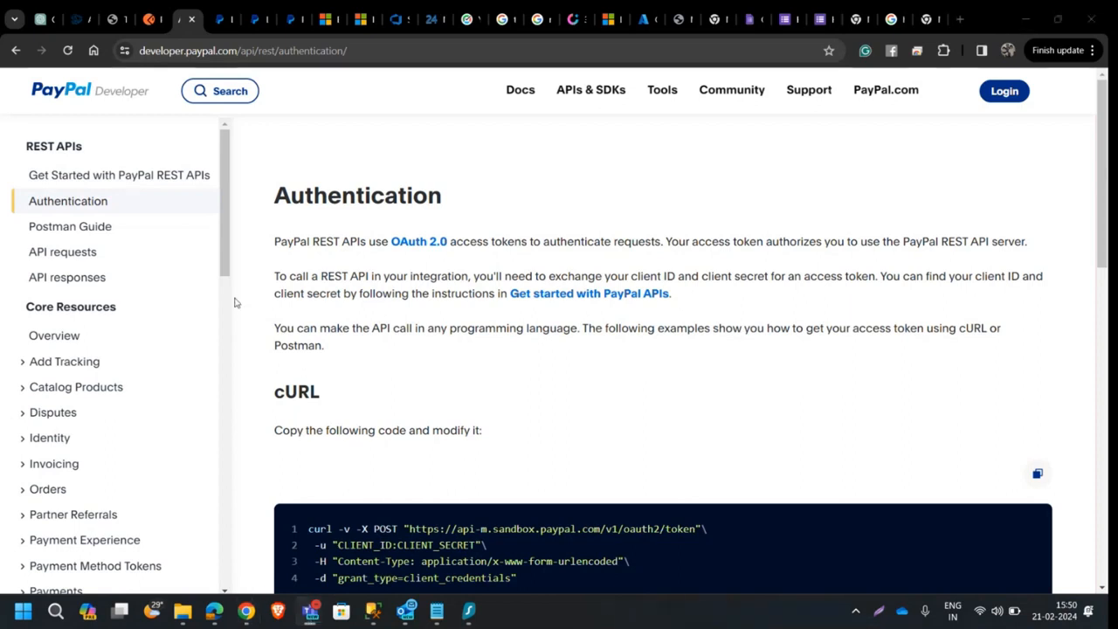
pyautogui.moveTo(272, 235)
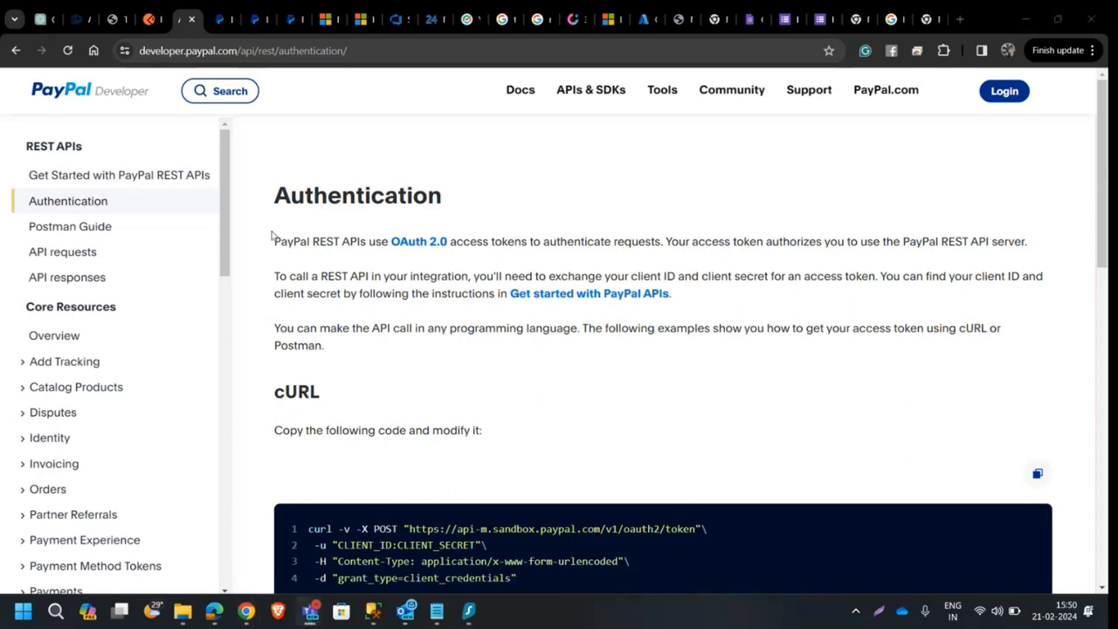
pyautogui.moveTo(269, 208)
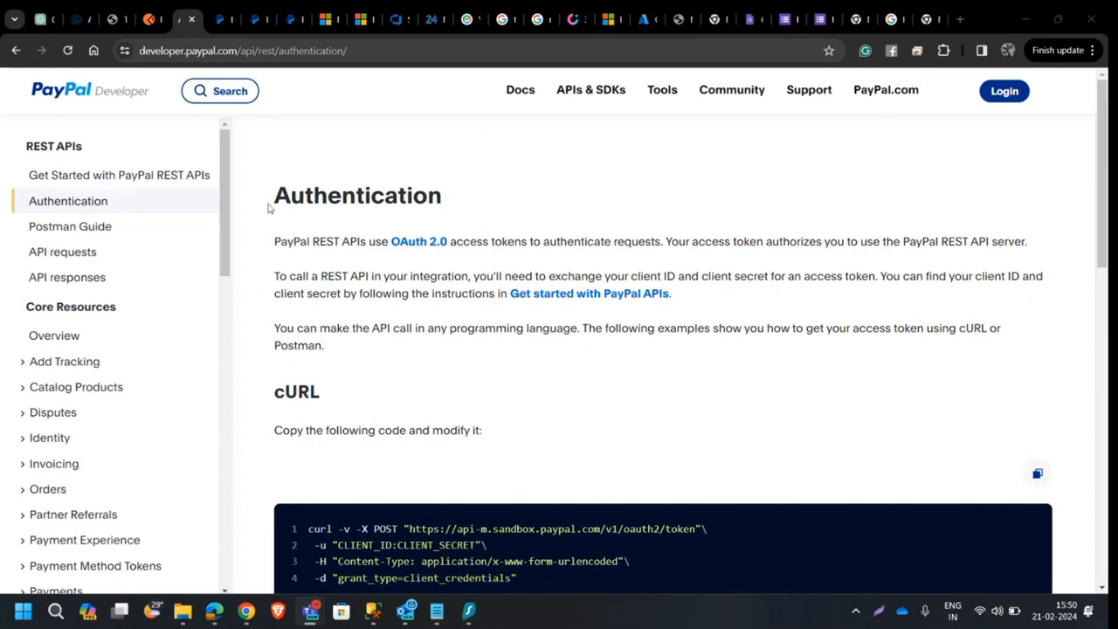
pyautogui.moveTo(505, 238)
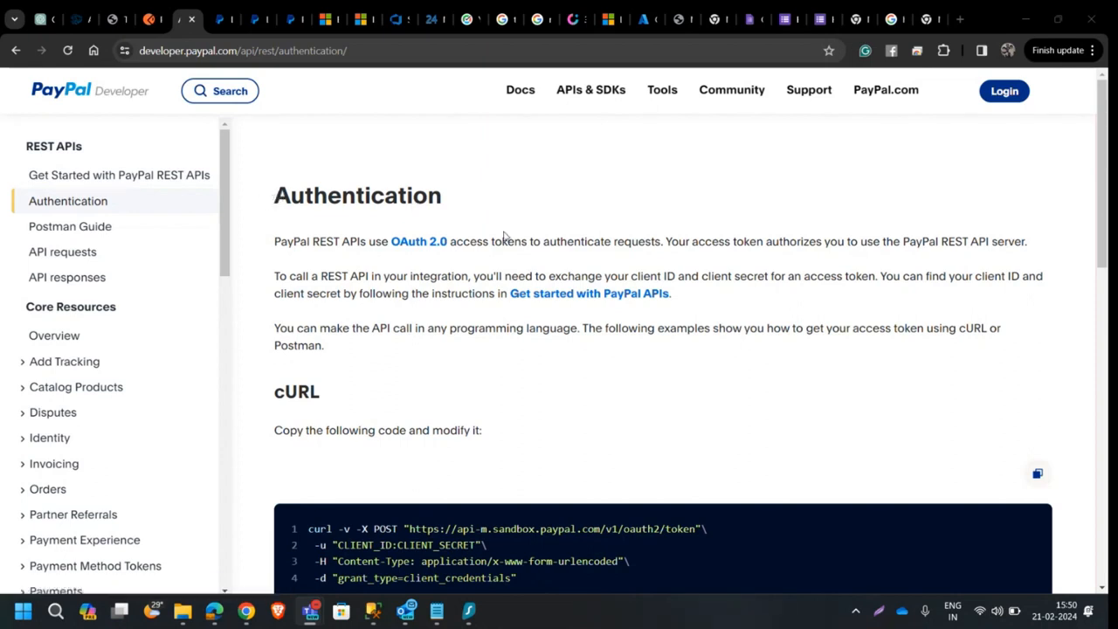
pyautogui.moveTo(447, 208)
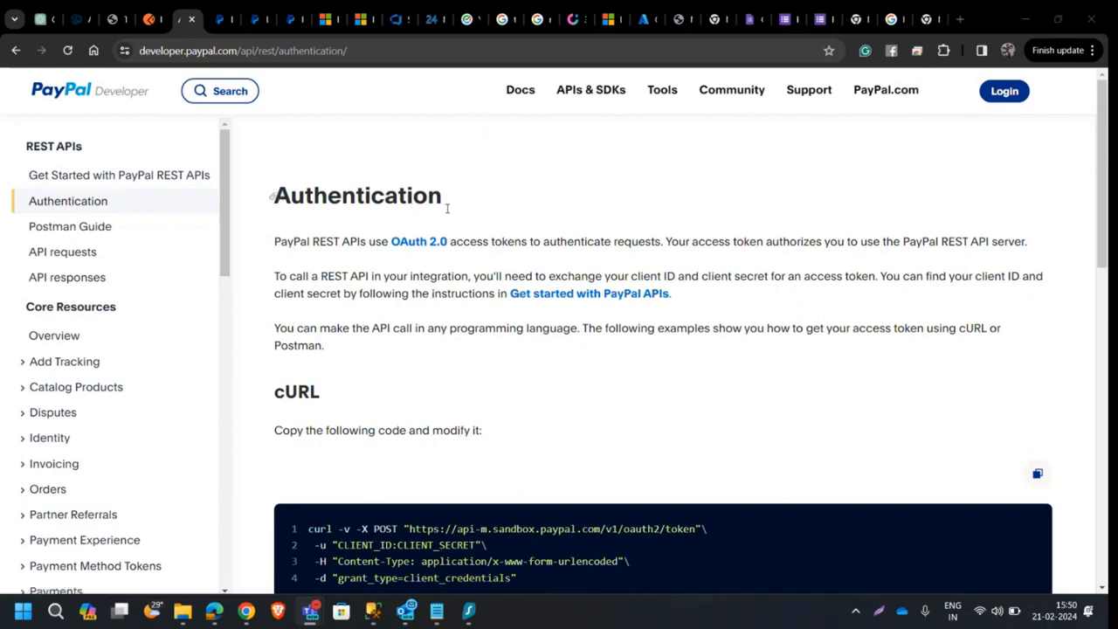
pyautogui.moveTo(283, 164)
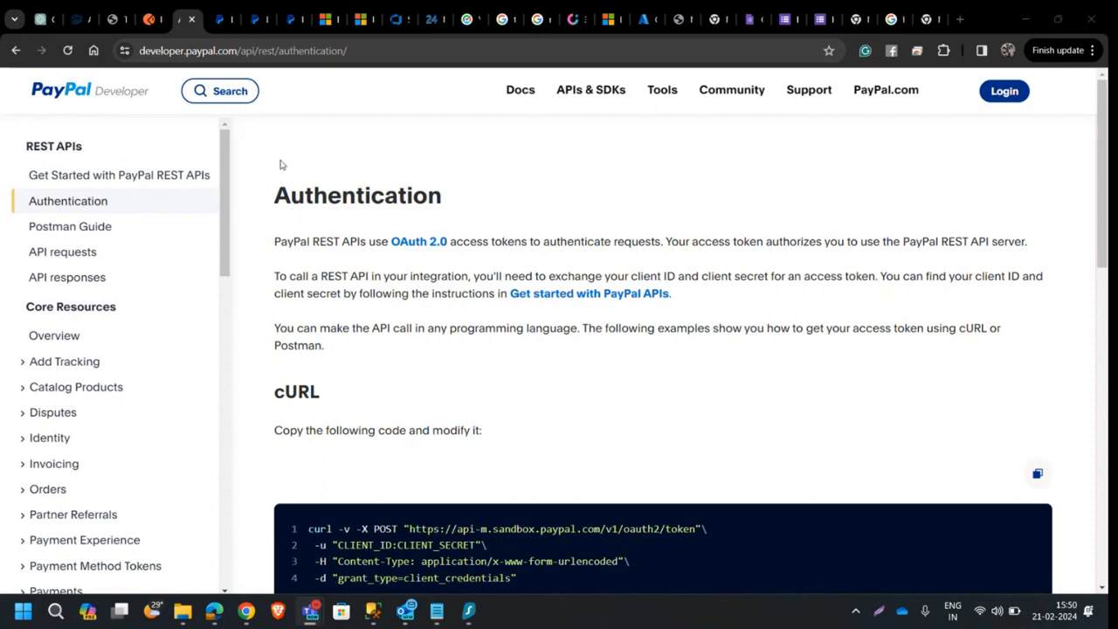
pyautogui.moveTo(277, 182)
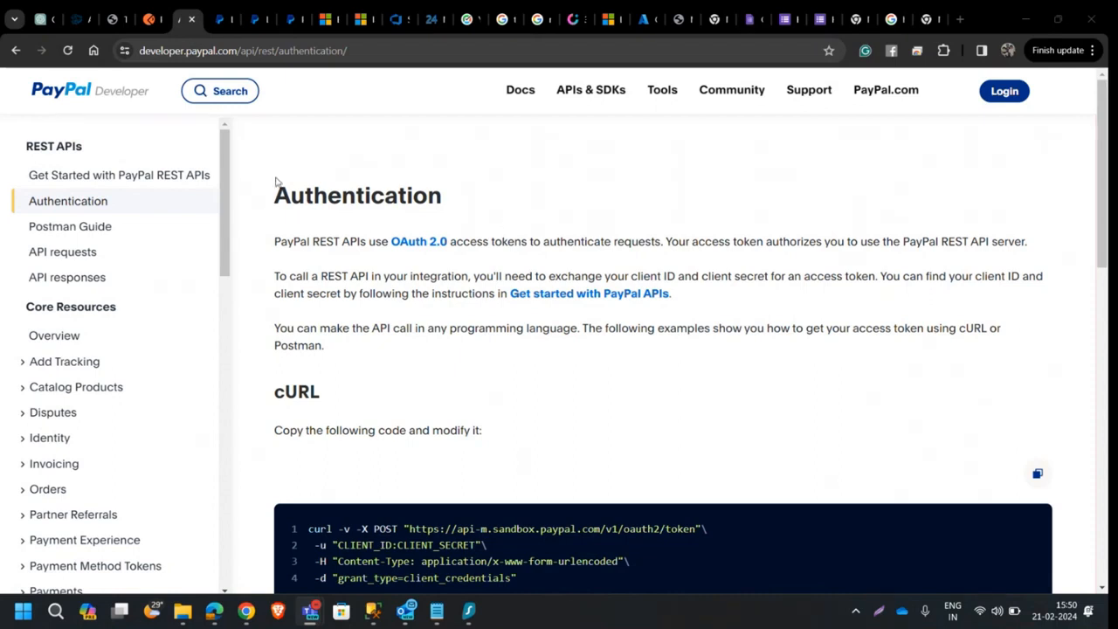
pyautogui.moveTo(281, 175)
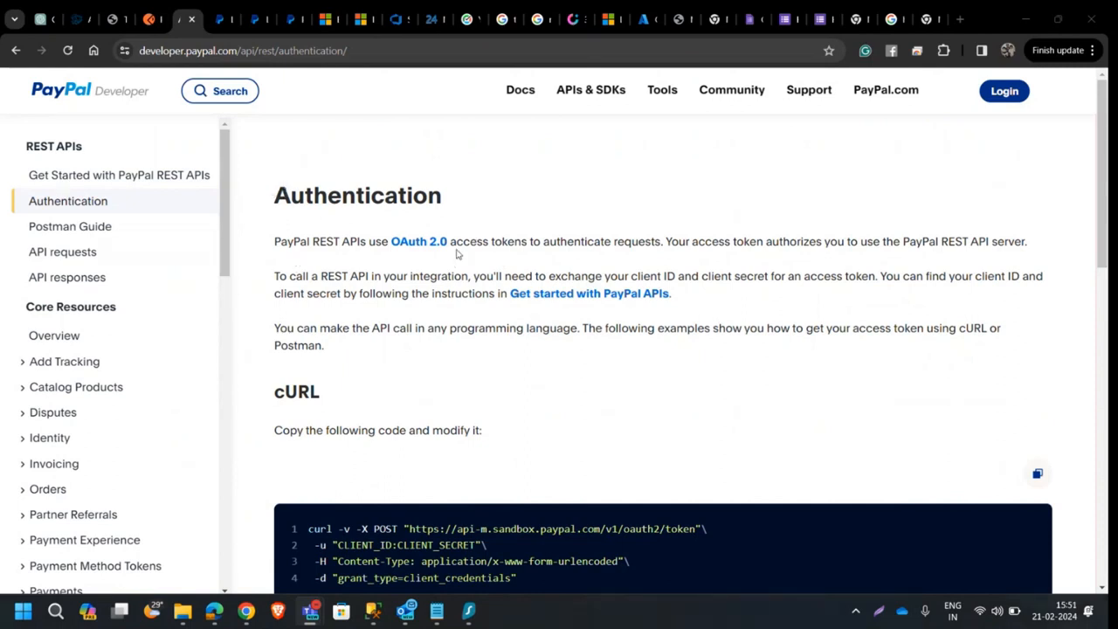
# Step: Highlight the OAuth 2.0 note and the cURL access-token request example
pyautogui.moveTo(370, 241); pyautogui.dragTo(456, 241)
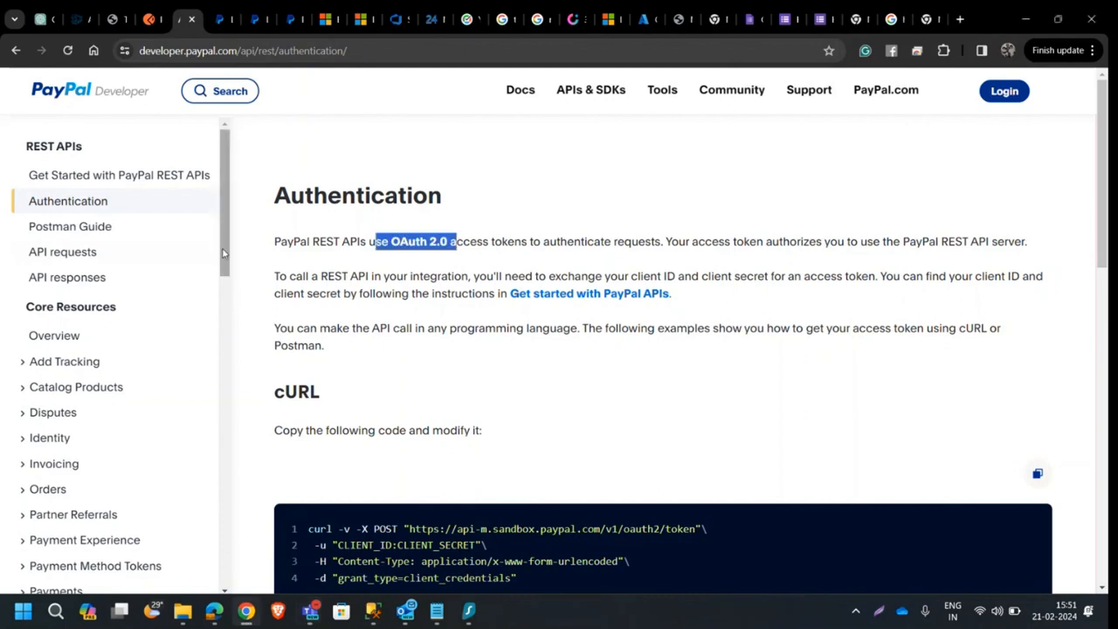
pyautogui.scroll(-3)
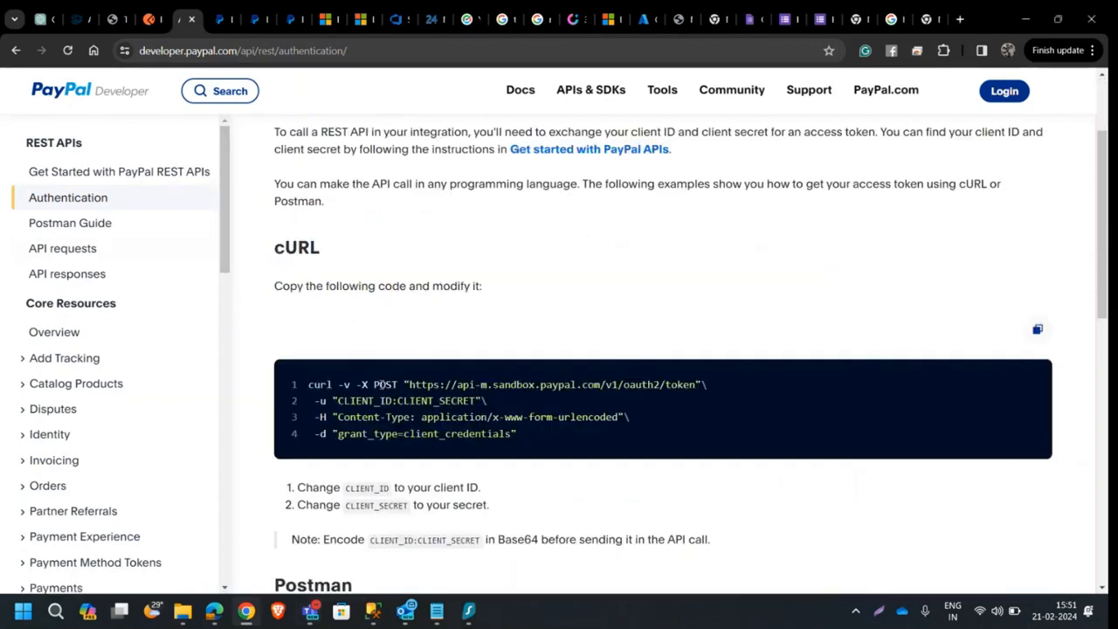
pyautogui.moveTo(307, 384); pyautogui.dragTo(517, 433)
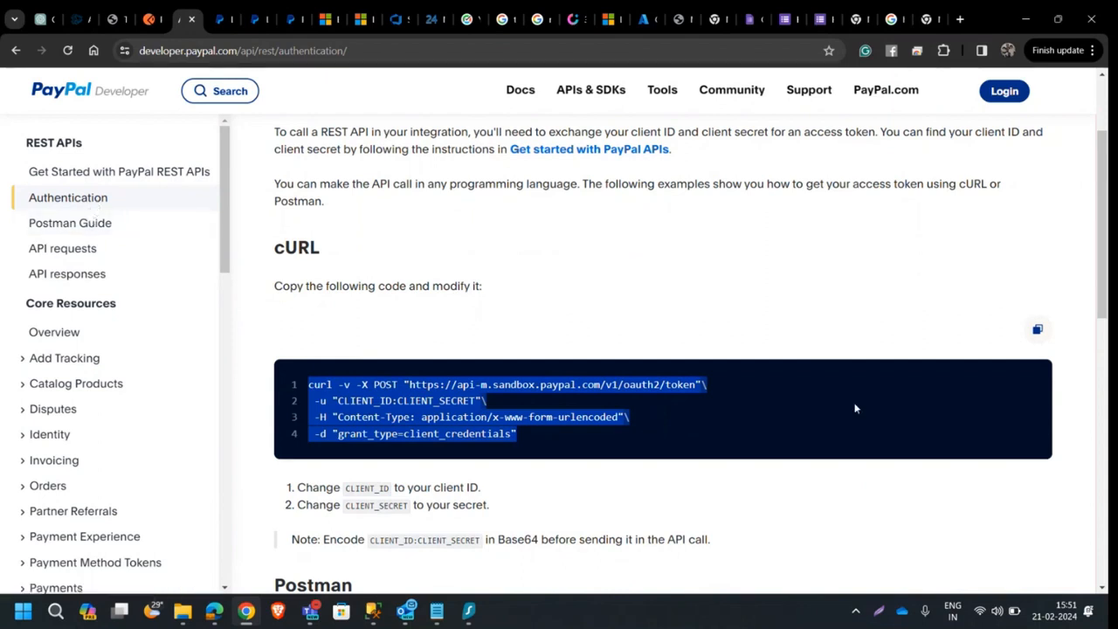
# Step: Import the PayPal oauth2/token cURL command as a new POST request
pyautogui.click(154, 17)
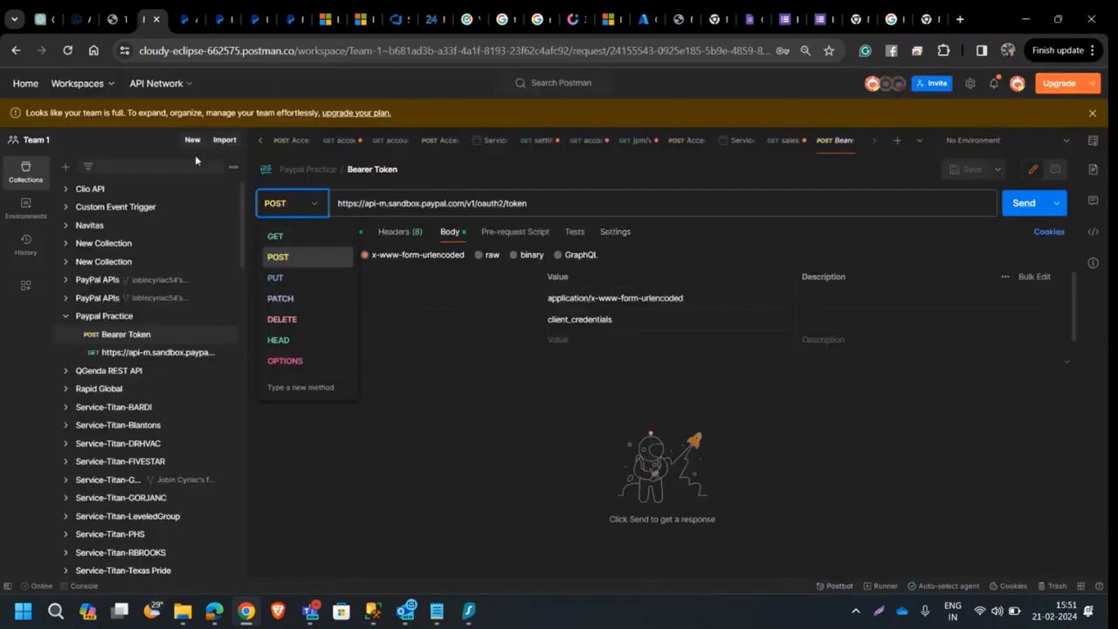
pyautogui.moveTo(224, 140)
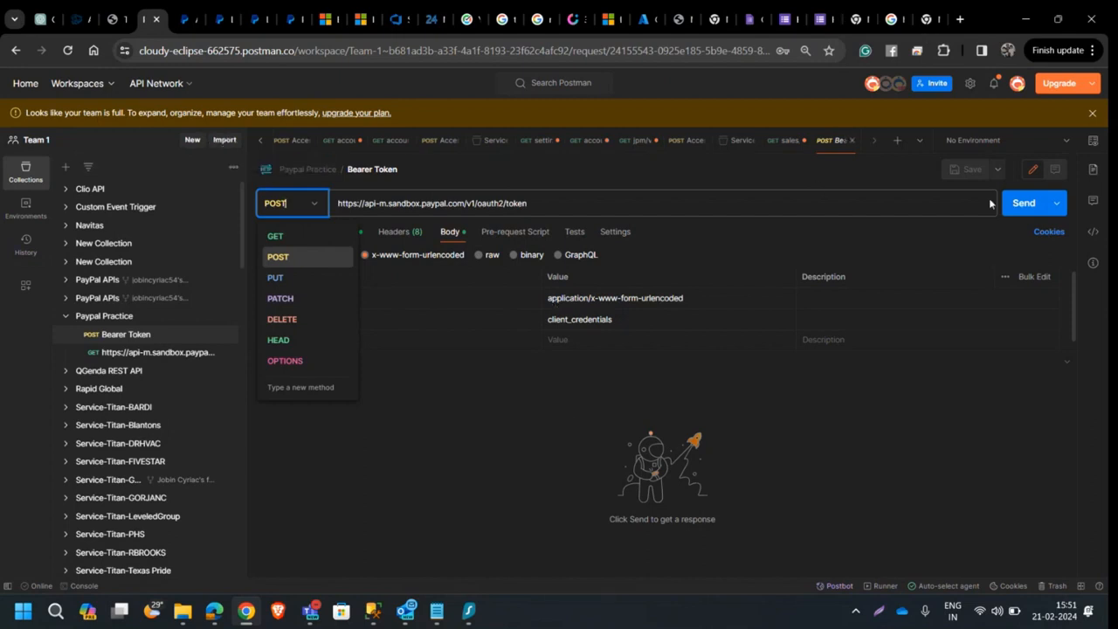
pyautogui.click(223, 140)
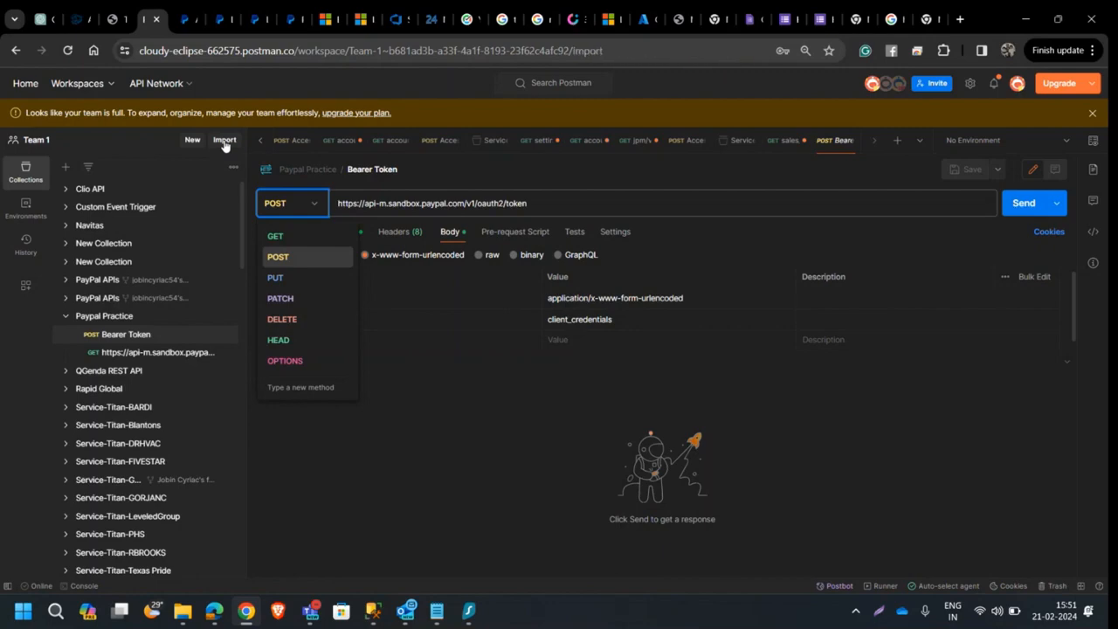
pyautogui.click(224, 140)
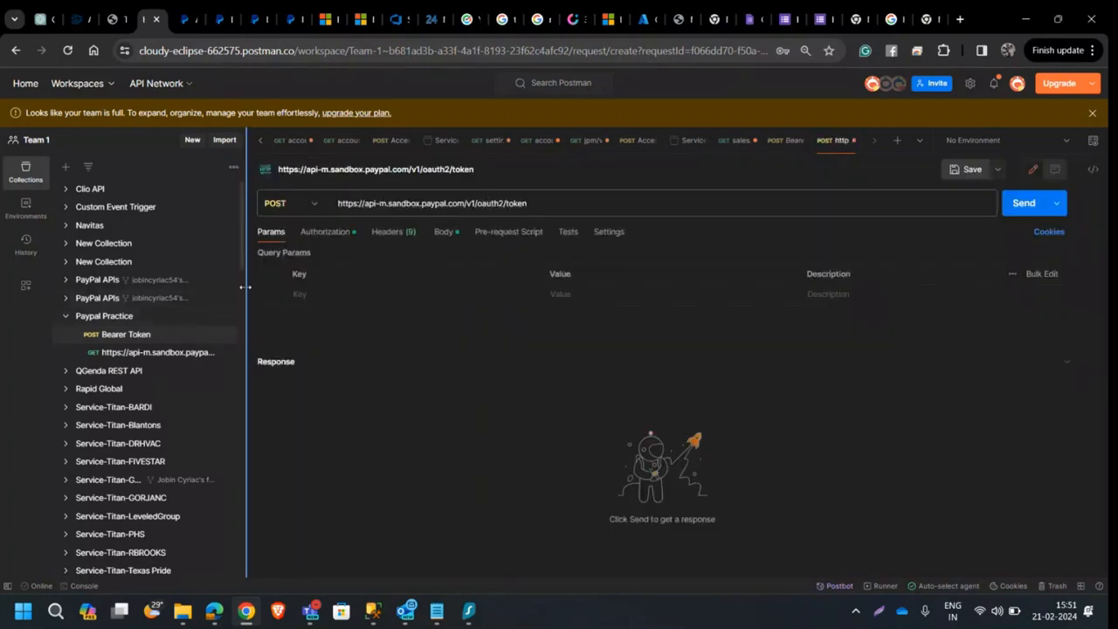
# Step: Review the imported request's Basic Auth settings and client_credentials body
pyautogui.click(325, 231)
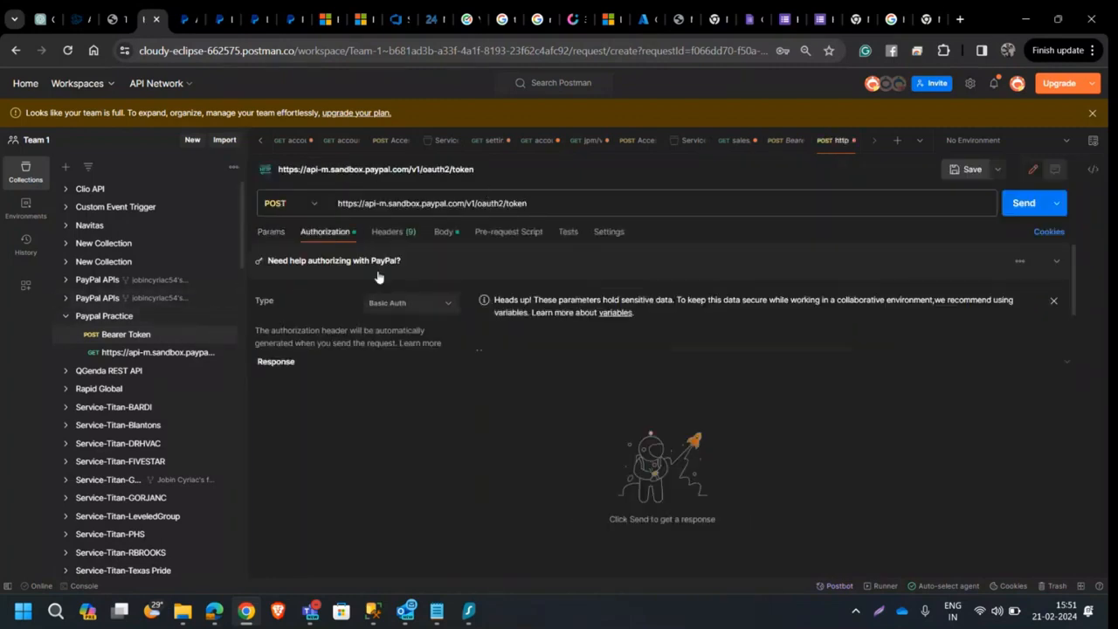
pyautogui.click(444, 231)
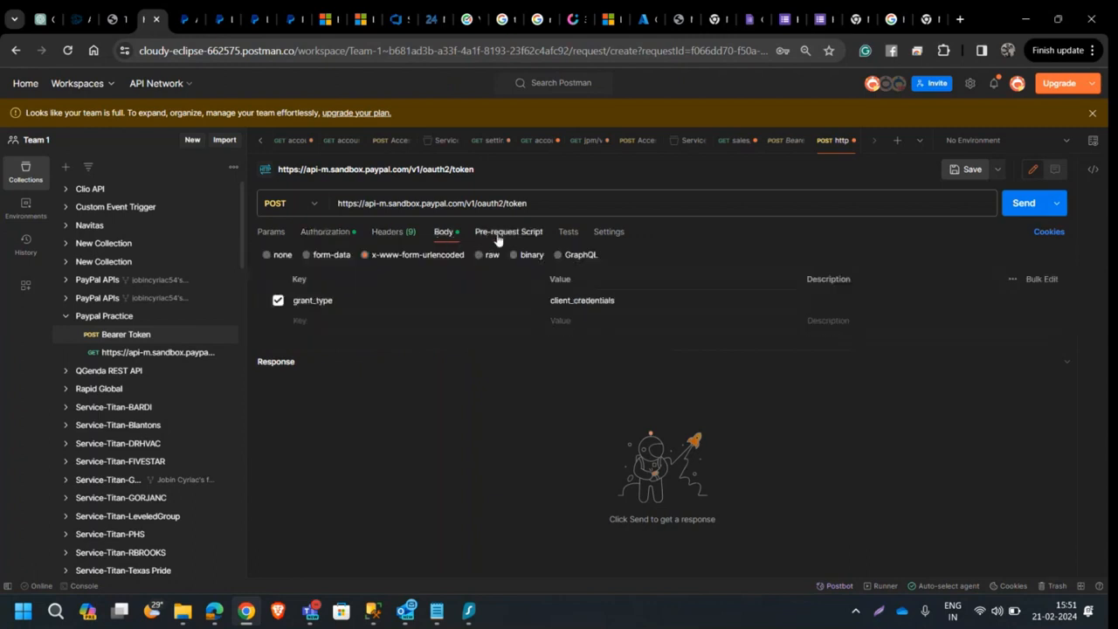
pyautogui.click(325, 231)
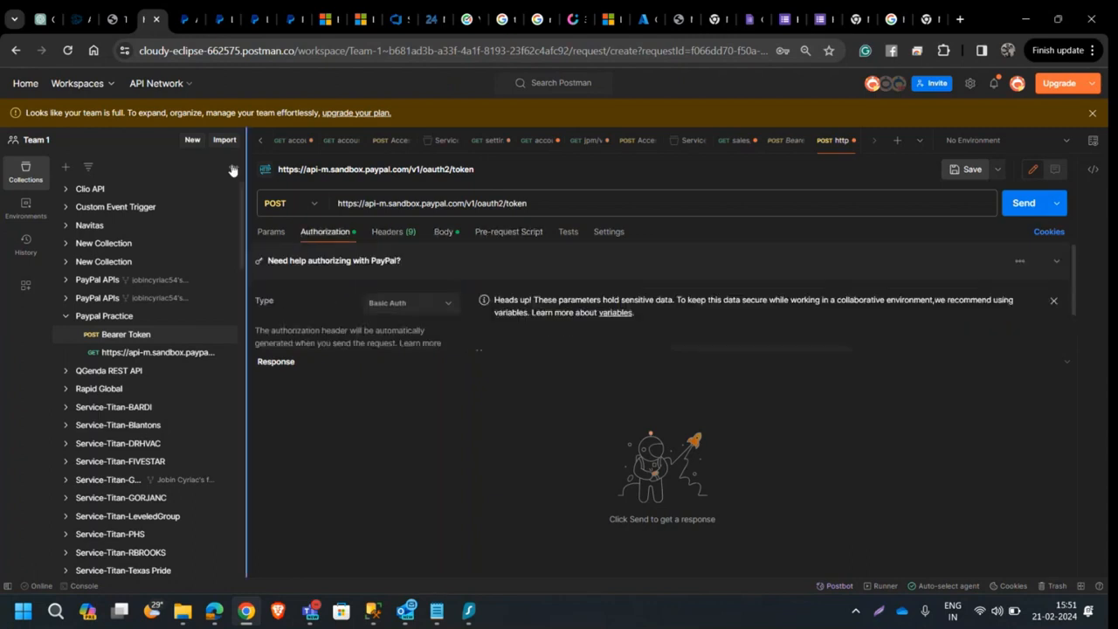
pyautogui.moveTo(154, 16)
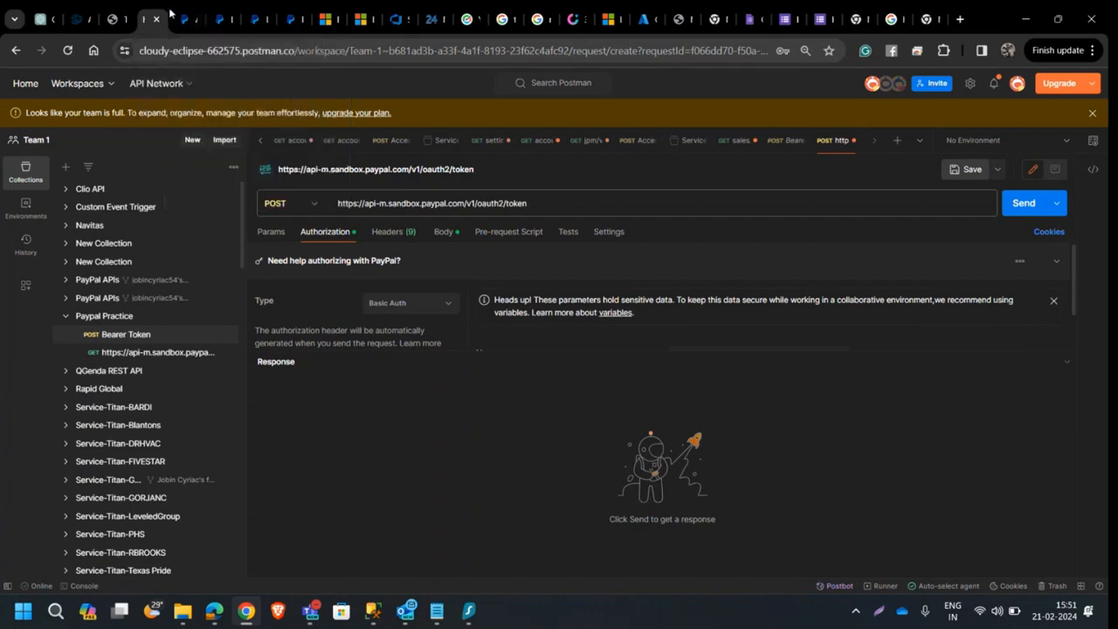
pyautogui.moveTo(189, 26)
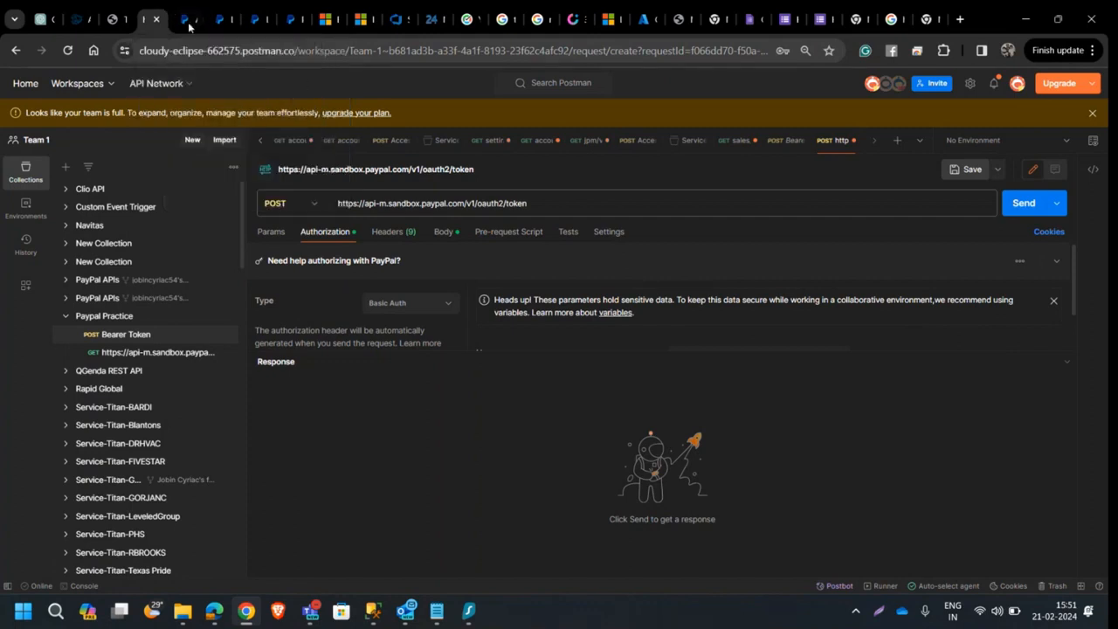
# Step: Sign in to PayPal Developer with the saved email and password, reaching the sandbox account details
pyautogui.click(185, 19)
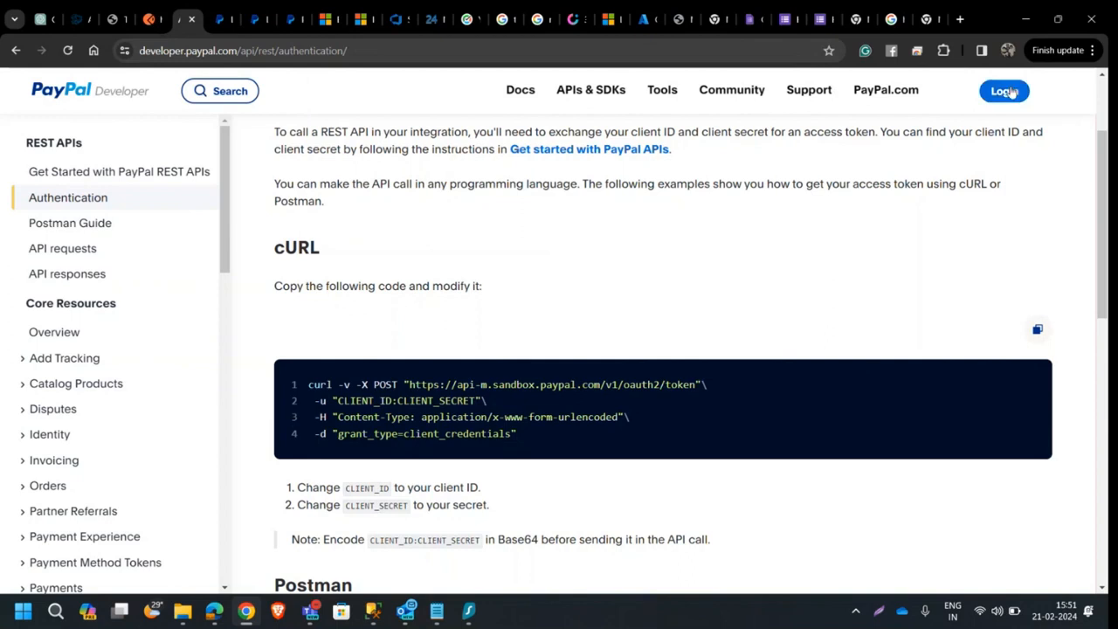
pyautogui.click(1003, 91)
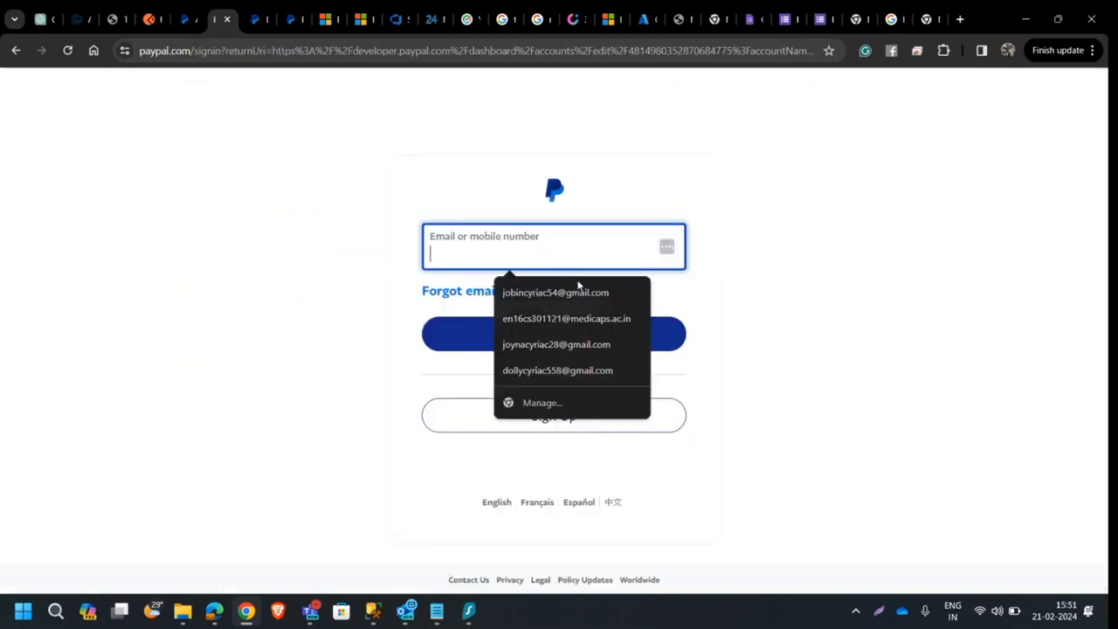
pyautogui.click(556, 293)
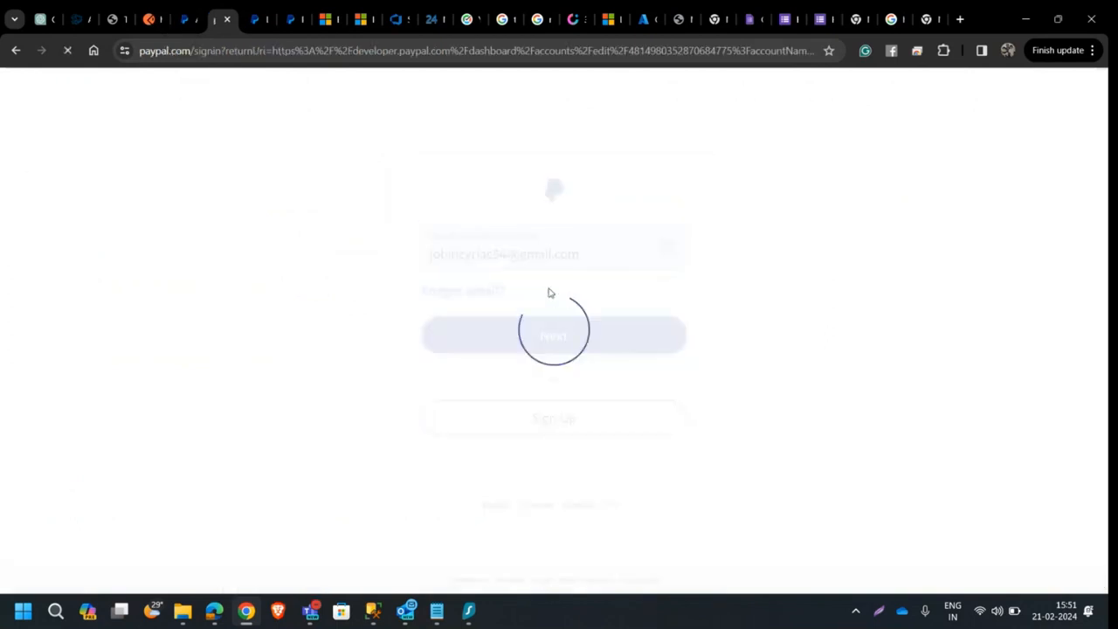
pyautogui.click(554, 245)
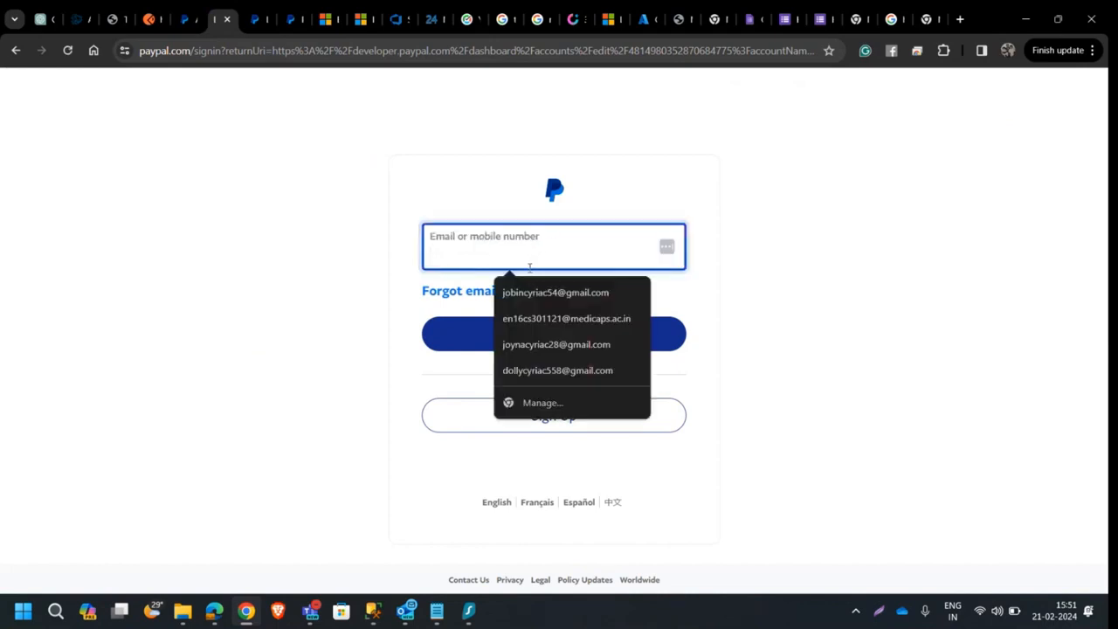
pyautogui.click(555, 291)
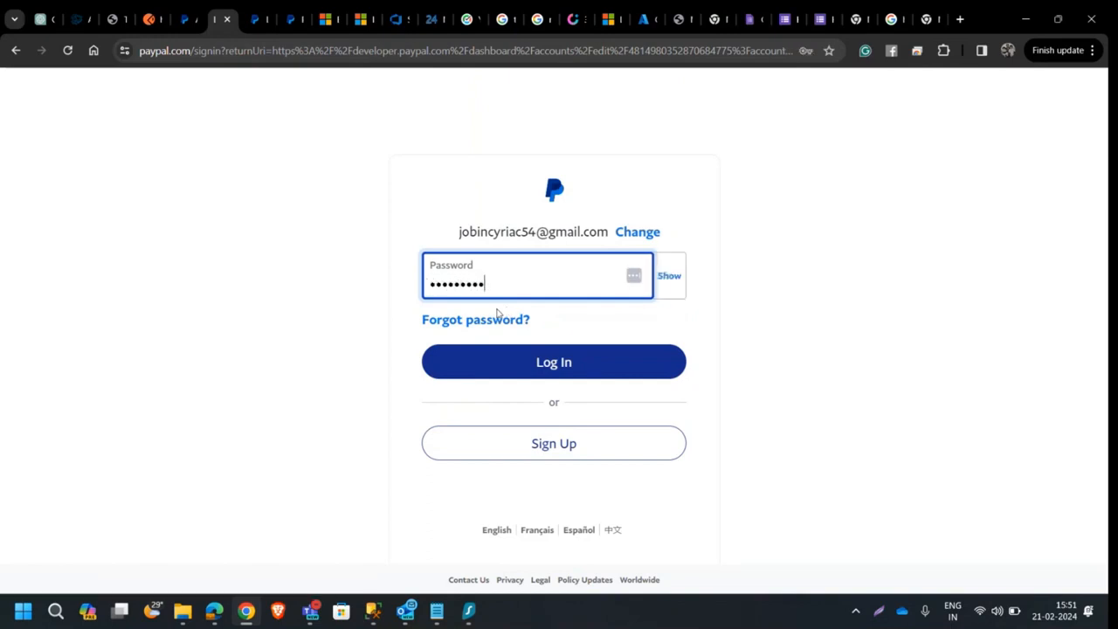
pyautogui.click(552, 361)
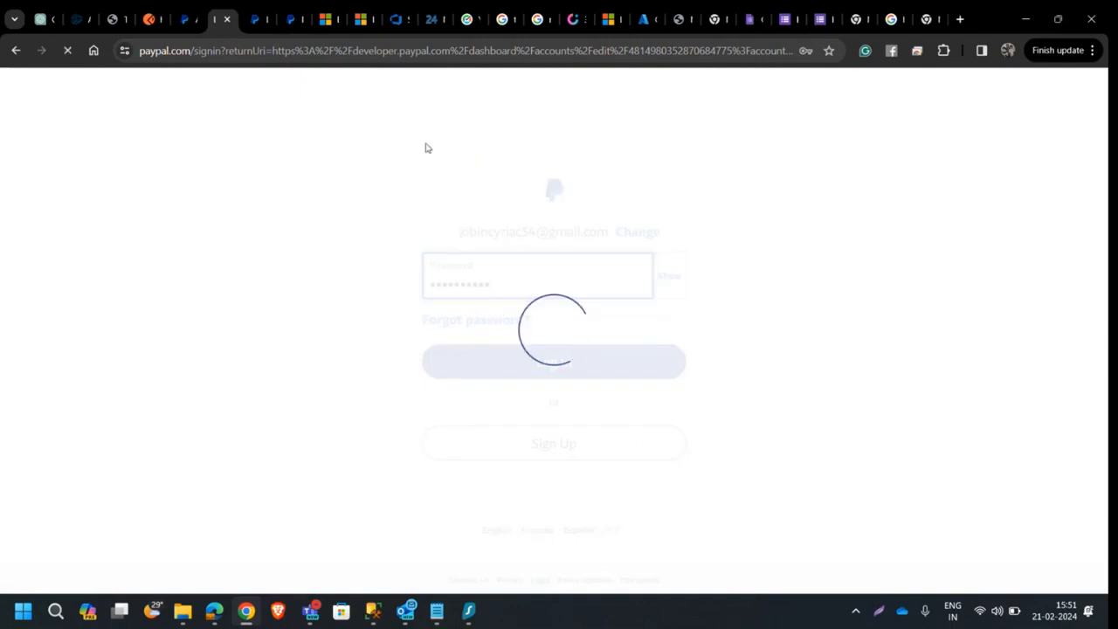
pyautogui.click(553, 360)
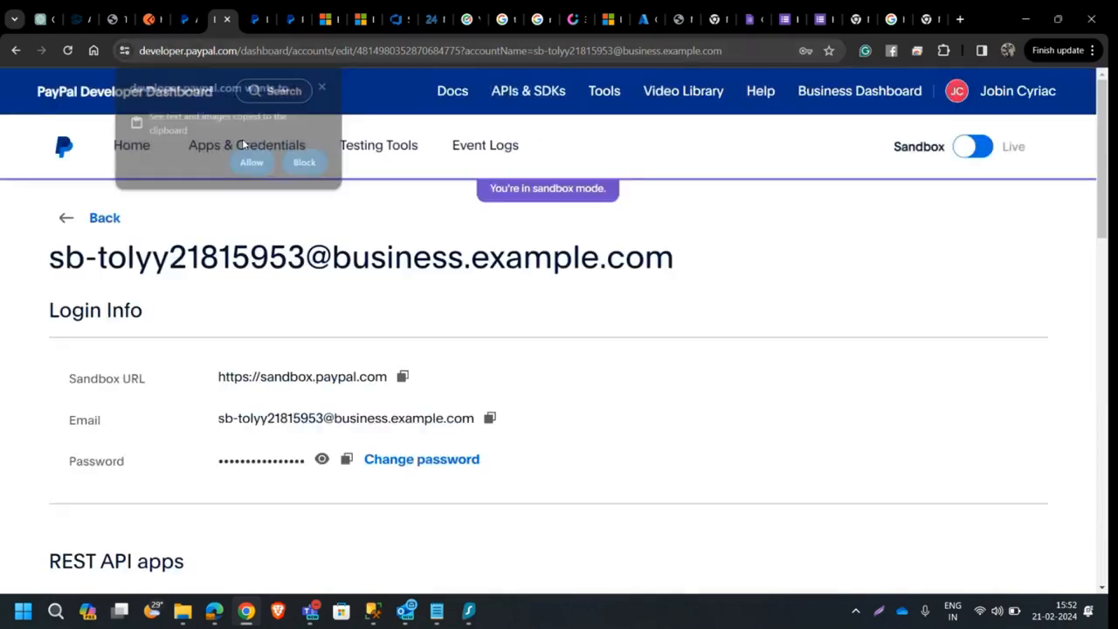
# Step: Go to Apps & Credentials and copy the Default Application's client ID
pyautogui.click(247, 145)
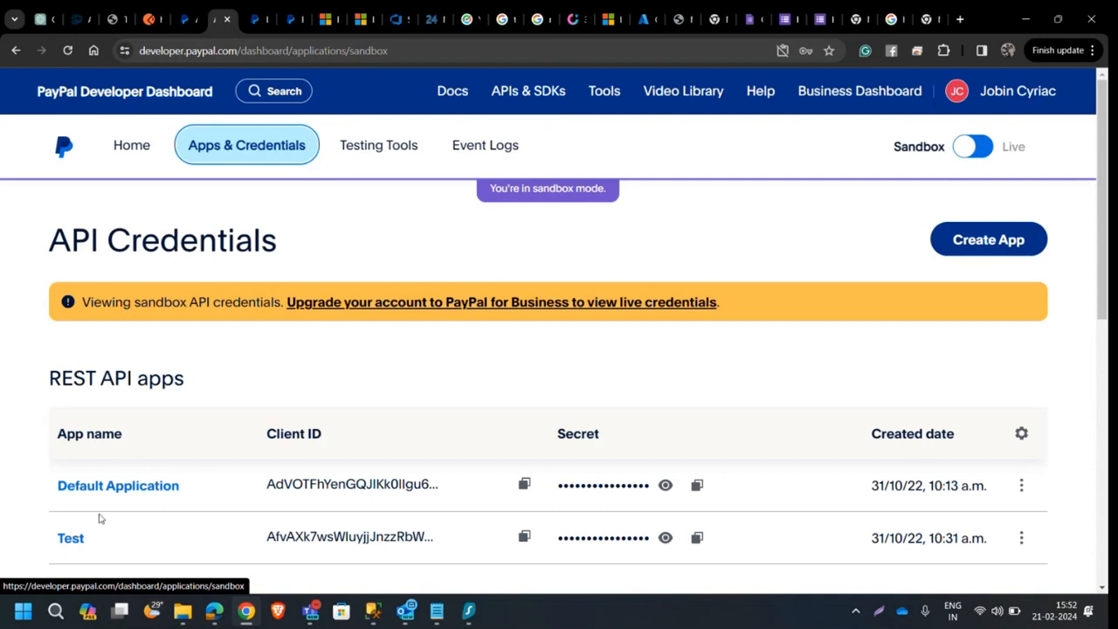
pyautogui.moveTo(964, 465)
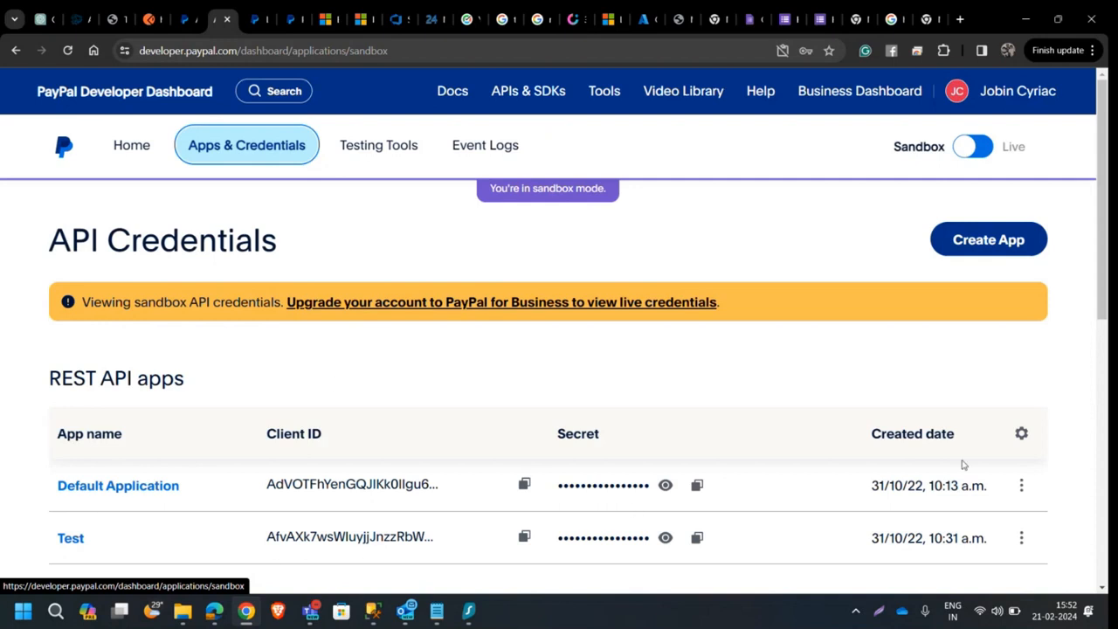
pyautogui.click(118, 485)
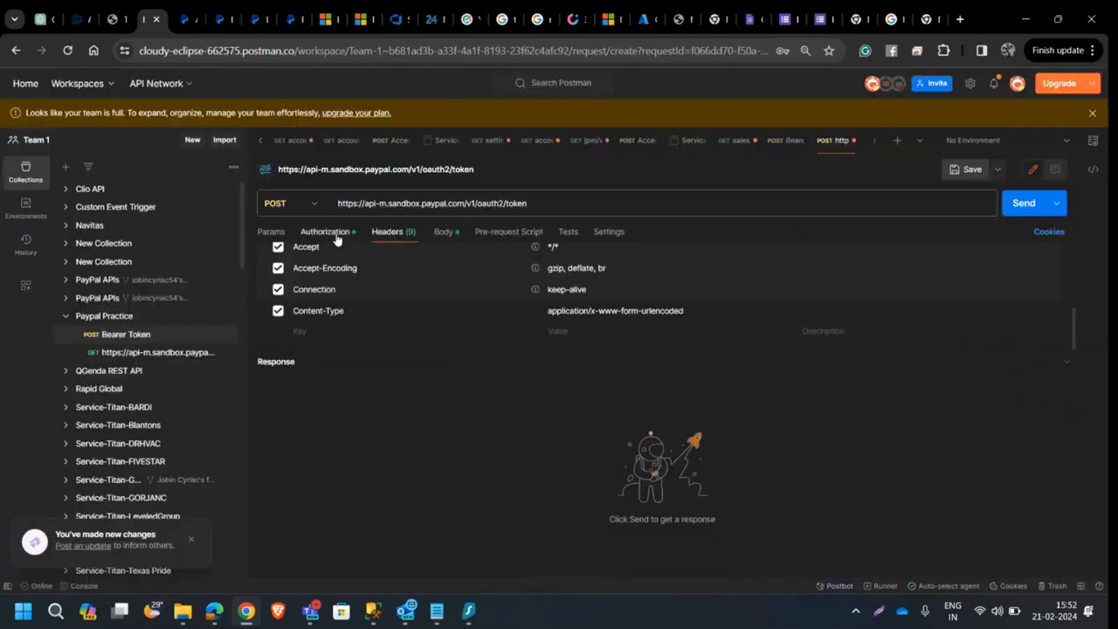
# Step: Keep Basic Auth as the token request's authorization type and select the username field
pyautogui.click(324, 230)
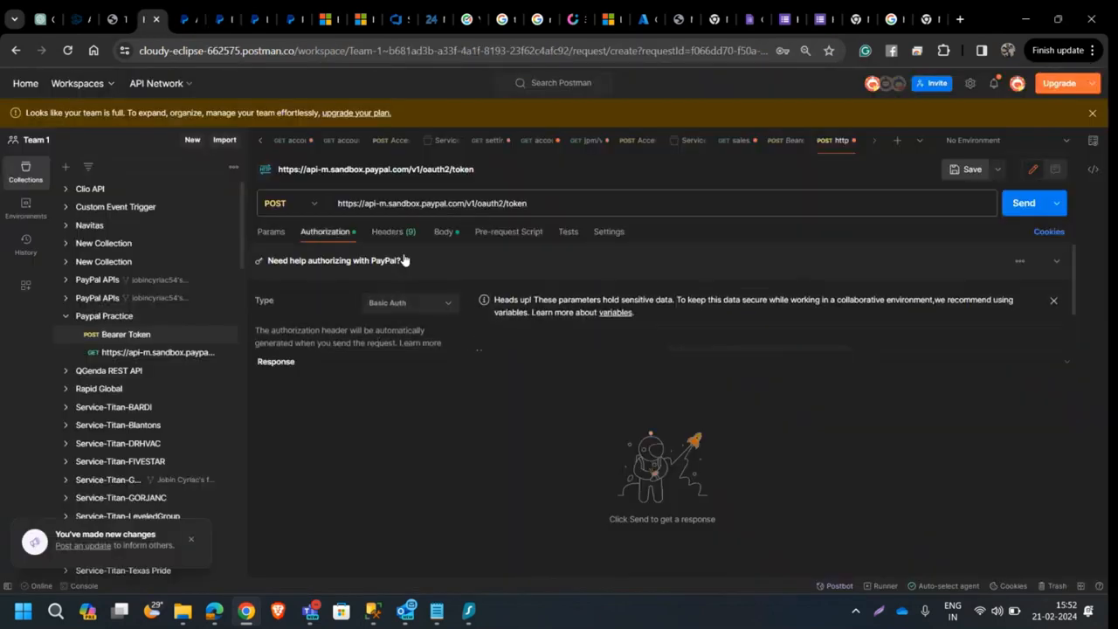
pyautogui.click(410, 253)
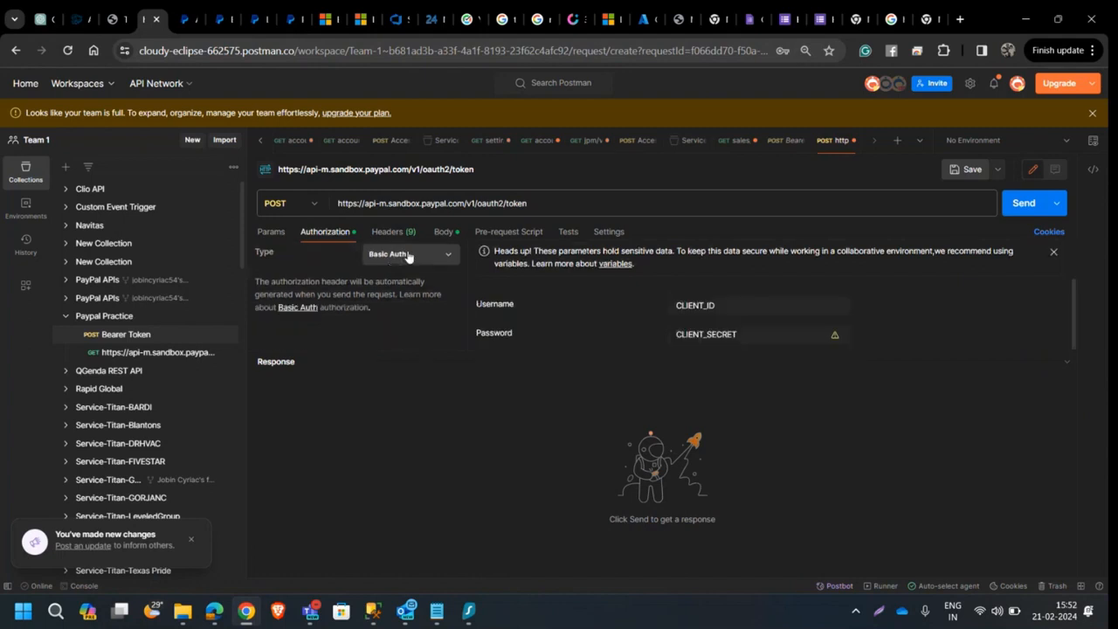
pyautogui.click(411, 253)
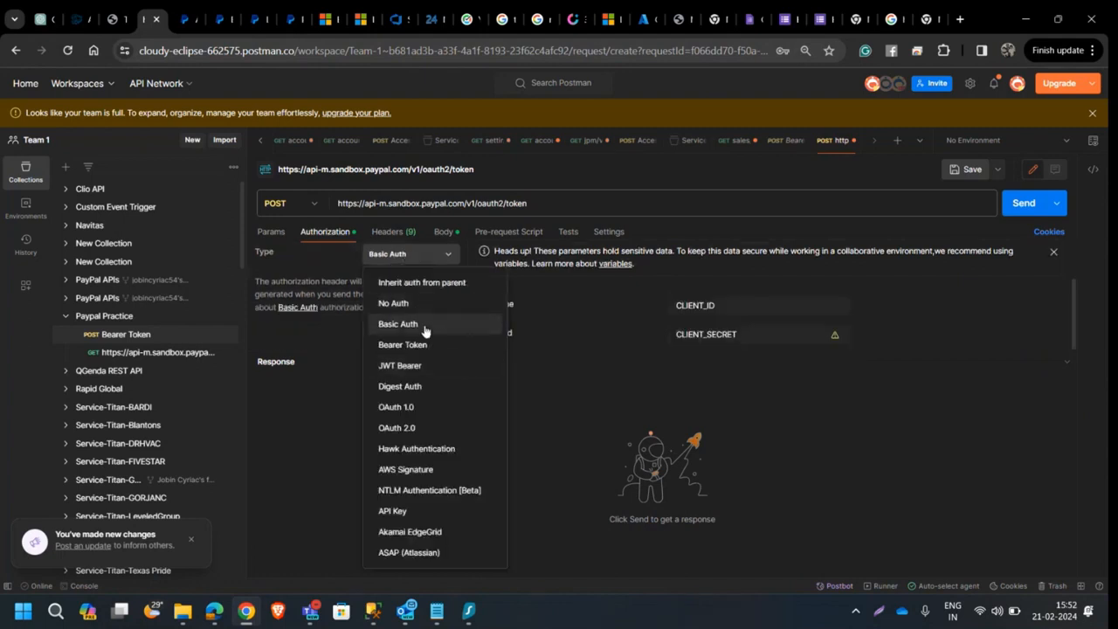
pyautogui.moveTo(440, 366)
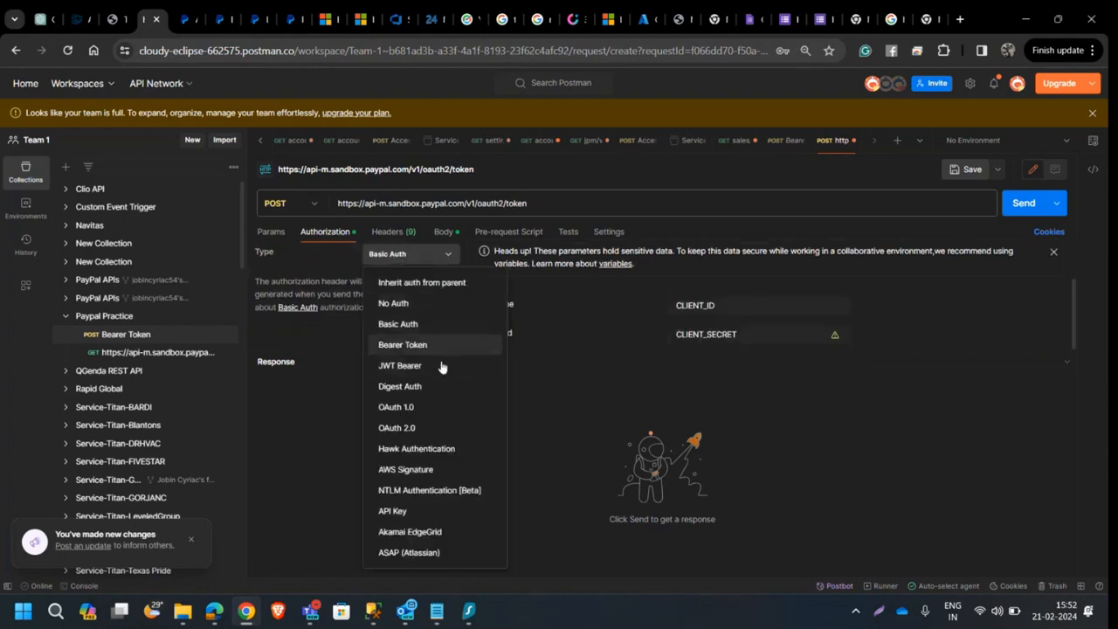
pyautogui.moveTo(437, 428)
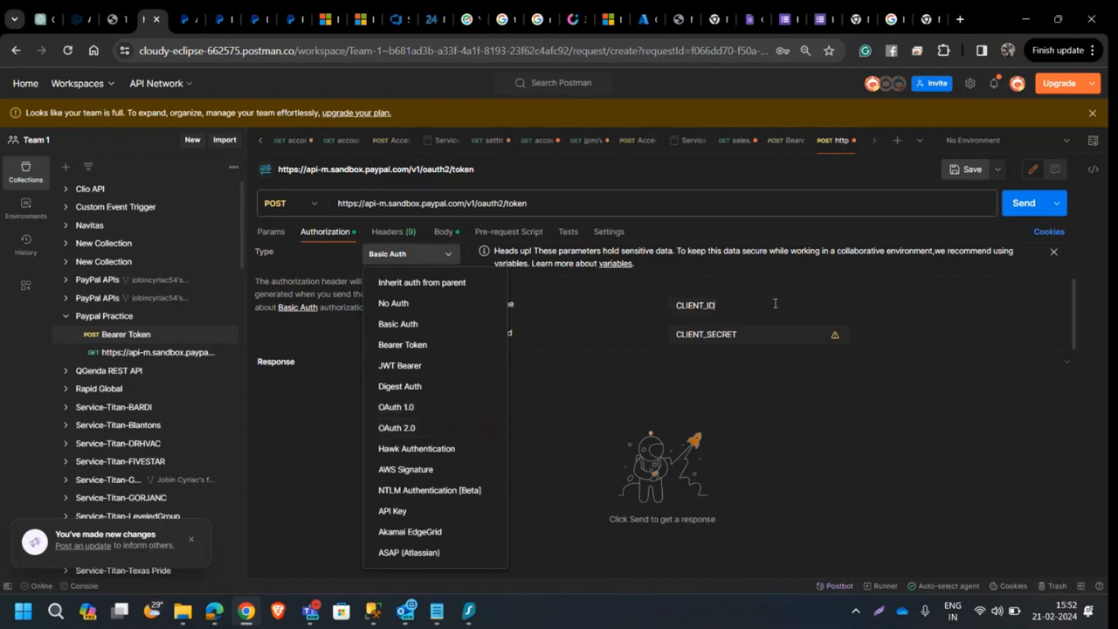
pyautogui.click(398, 323)
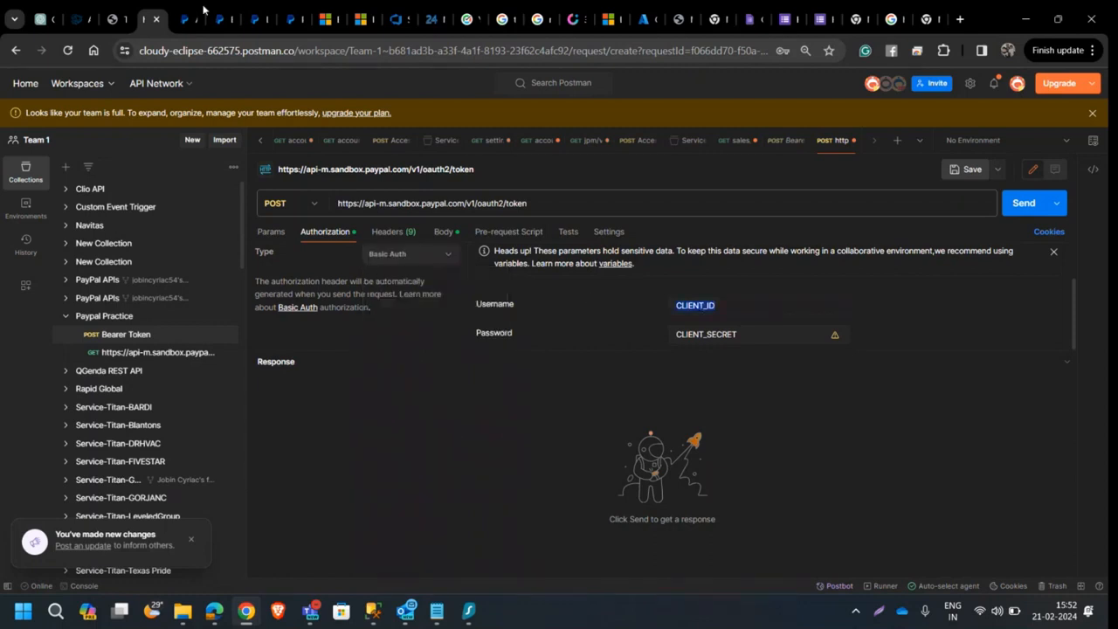
# Step: Enter the client ID as username and secret as password, then check the generated Authorization header
pyautogui.click(224, 17)
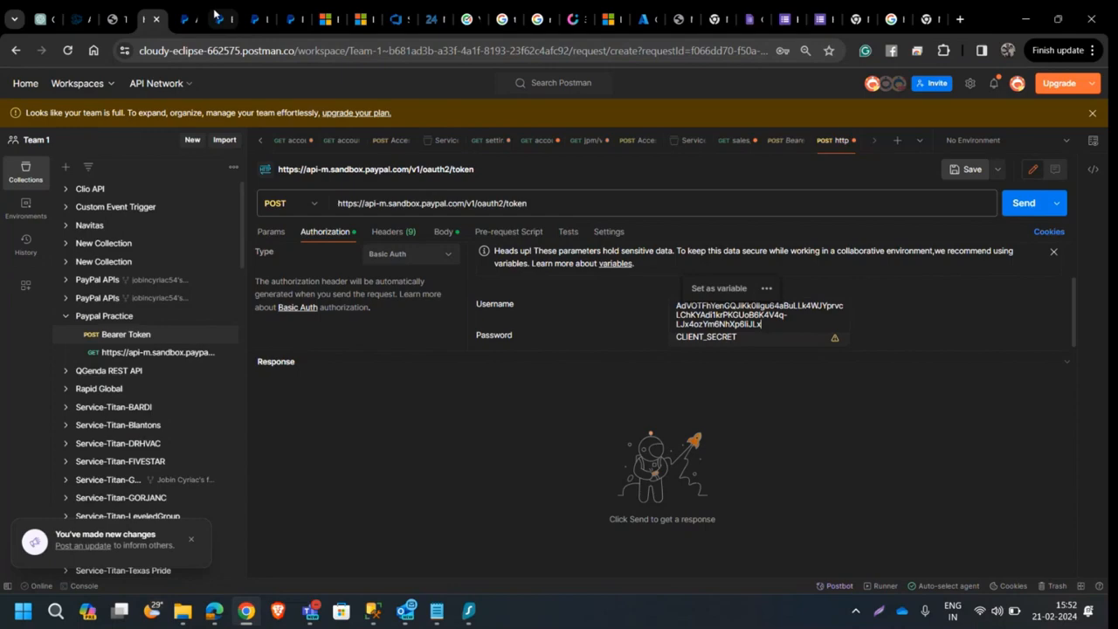
pyautogui.click(224, 17)
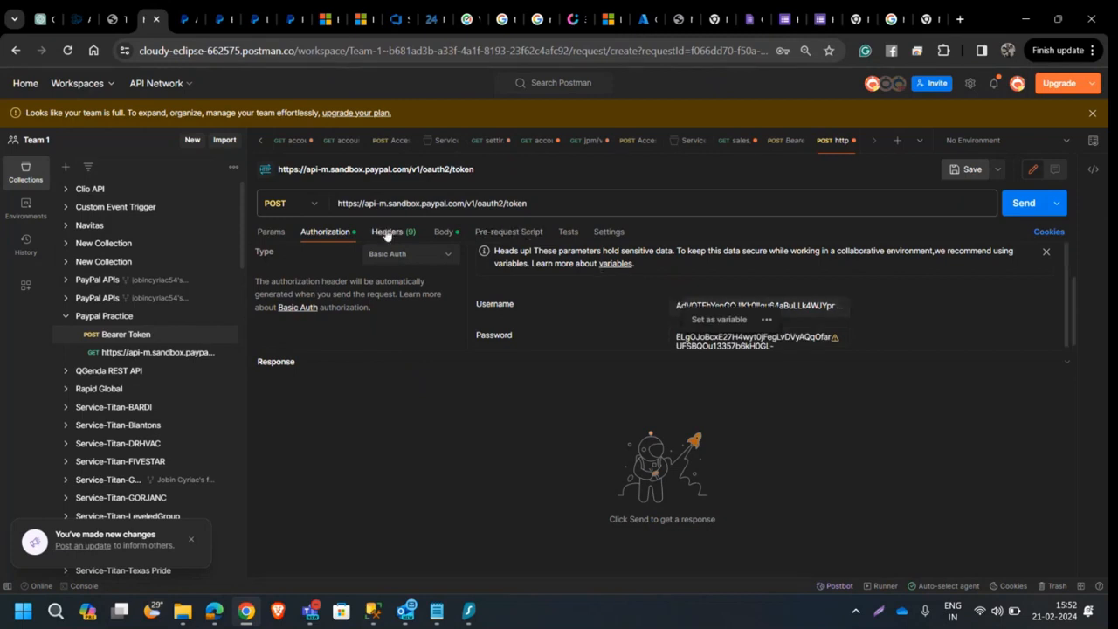
pyautogui.click(388, 231)
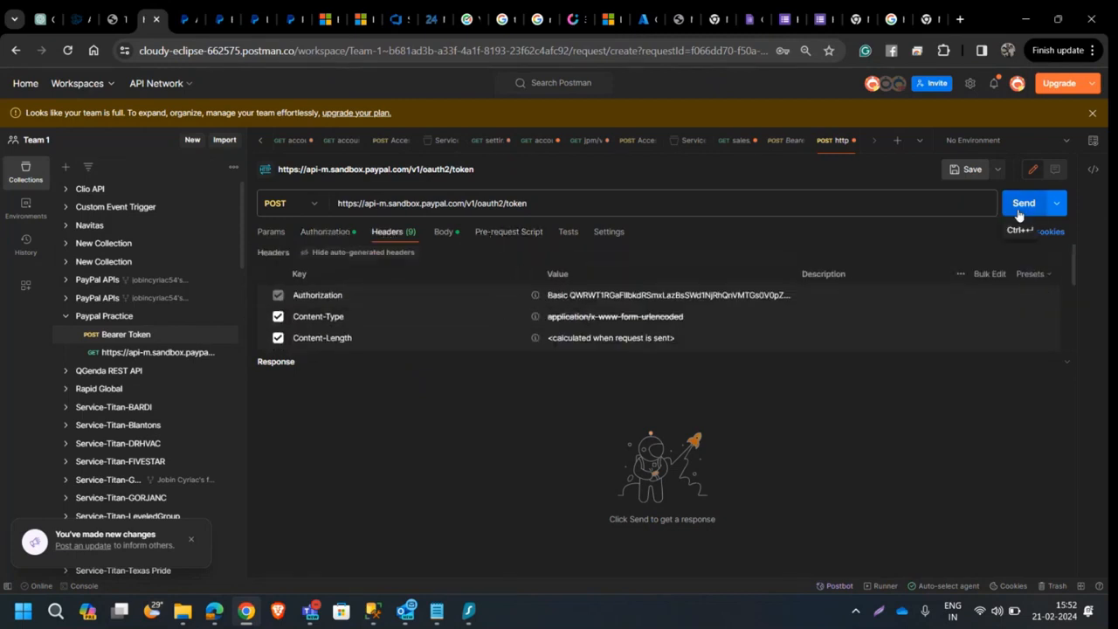
# Step: Send the access-token request and return to the PayPal developer docs
pyautogui.click(1024, 202)
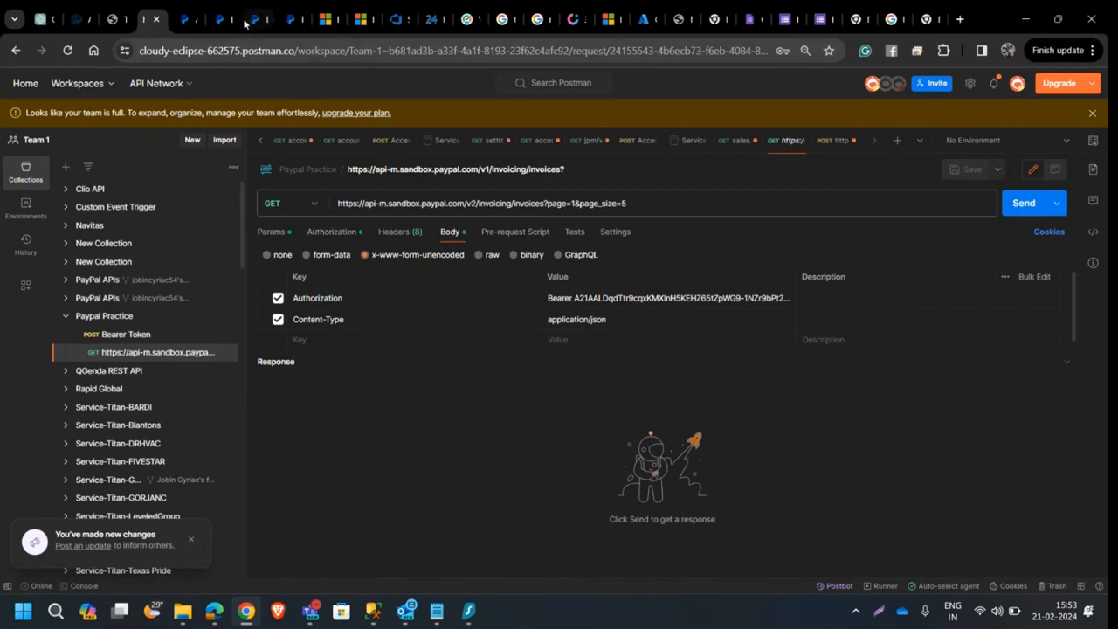
pyautogui.click(201, 18)
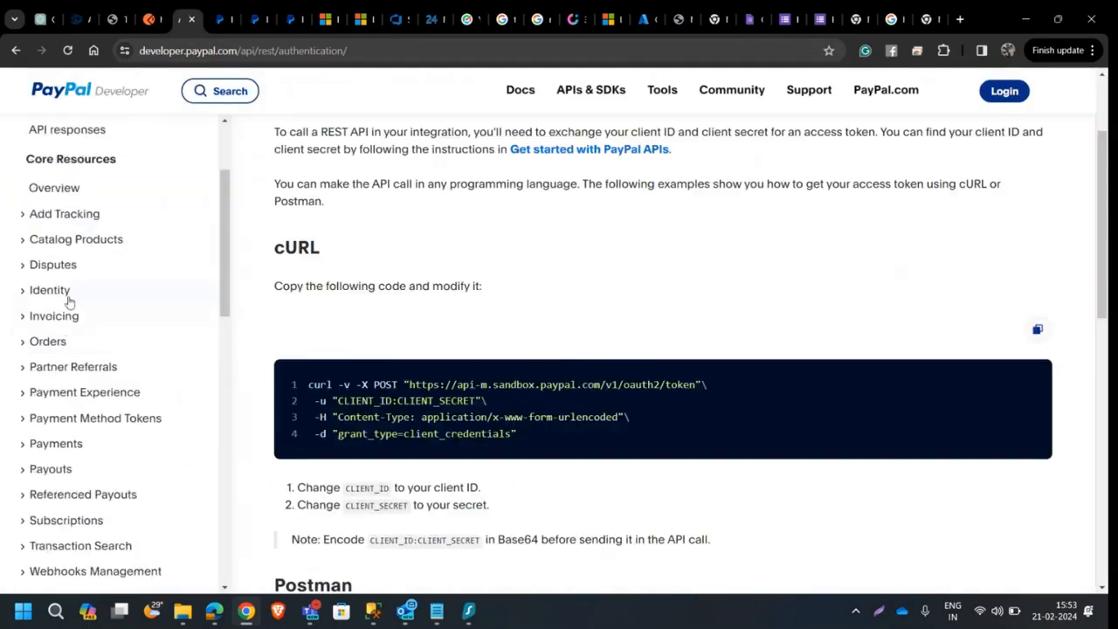
# Step: Look up the List invoices reference in PayPal's Invoicing API documentation
pyautogui.click(53, 314)
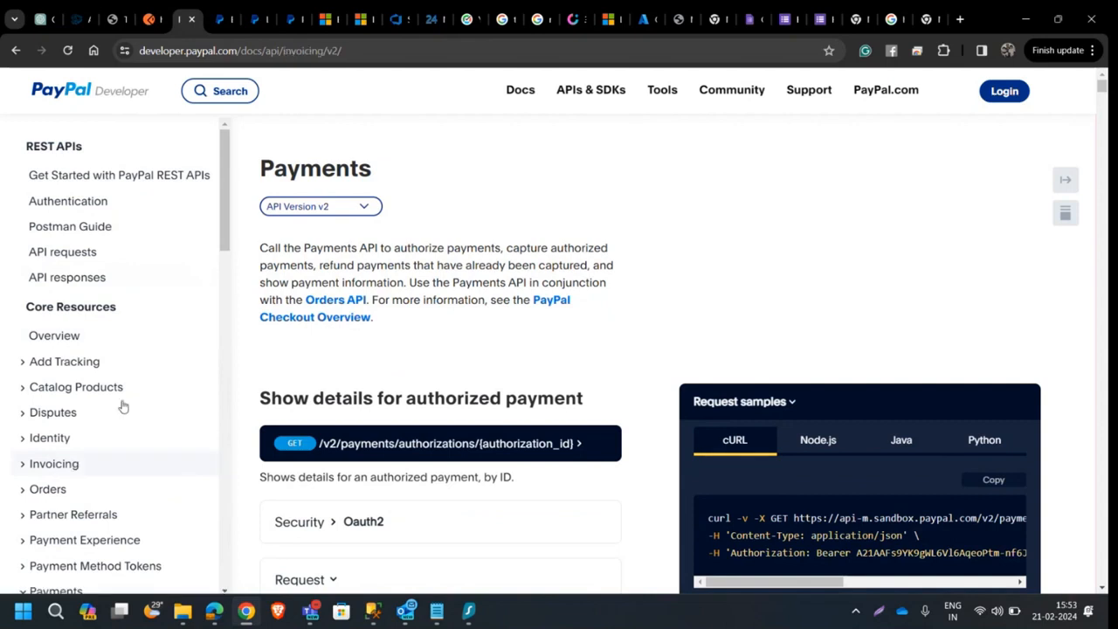
pyautogui.click(53, 463)
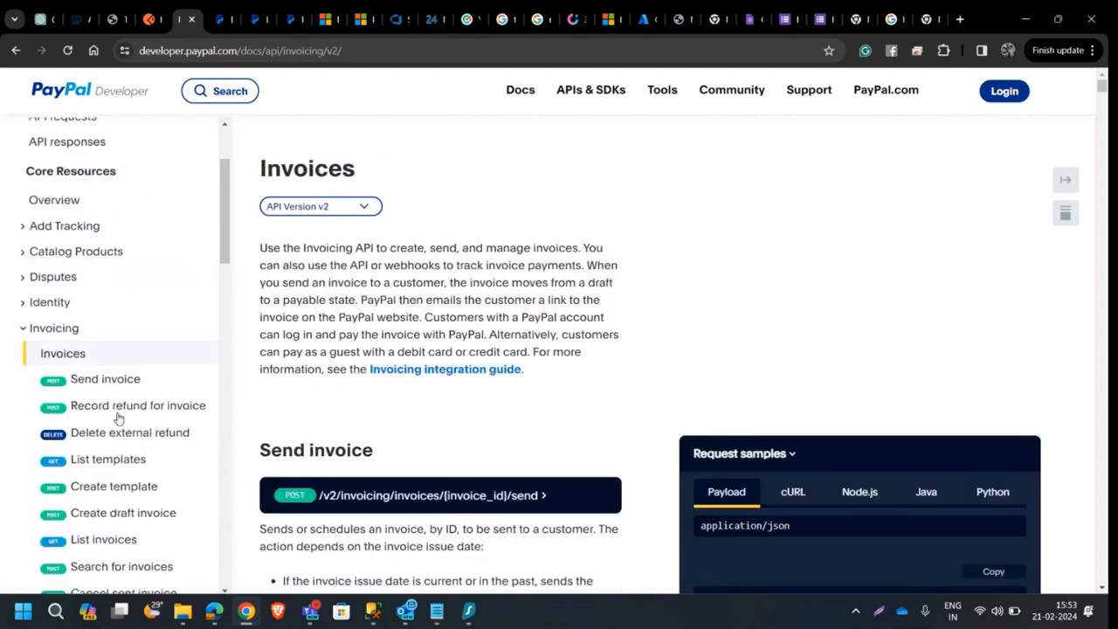
pyautogui.scroll(-3)
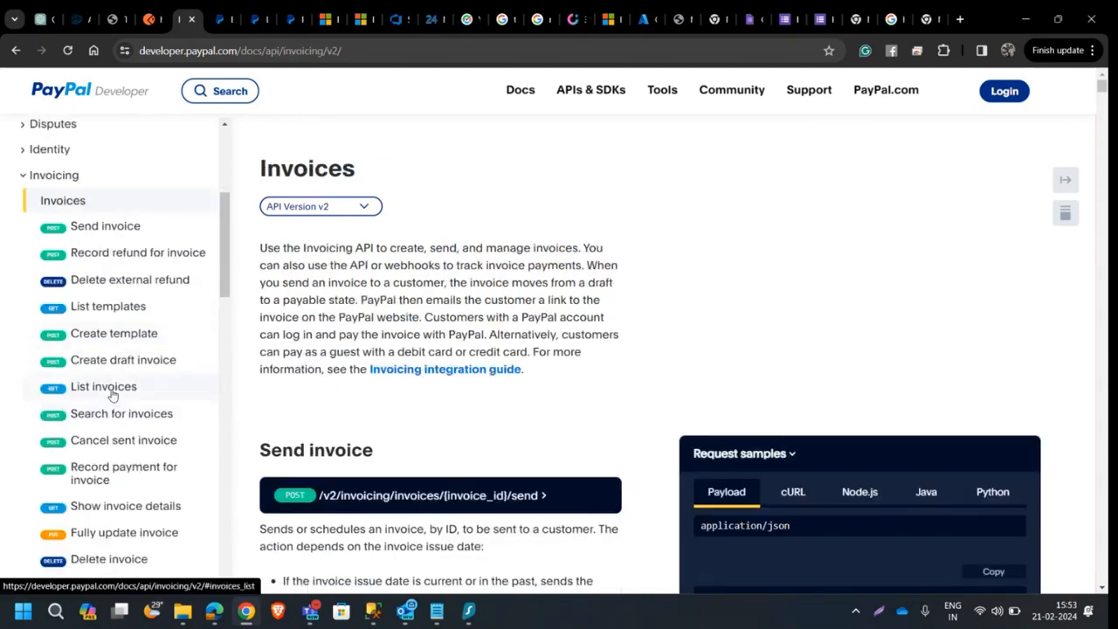
pyautogui.click(103, 386)
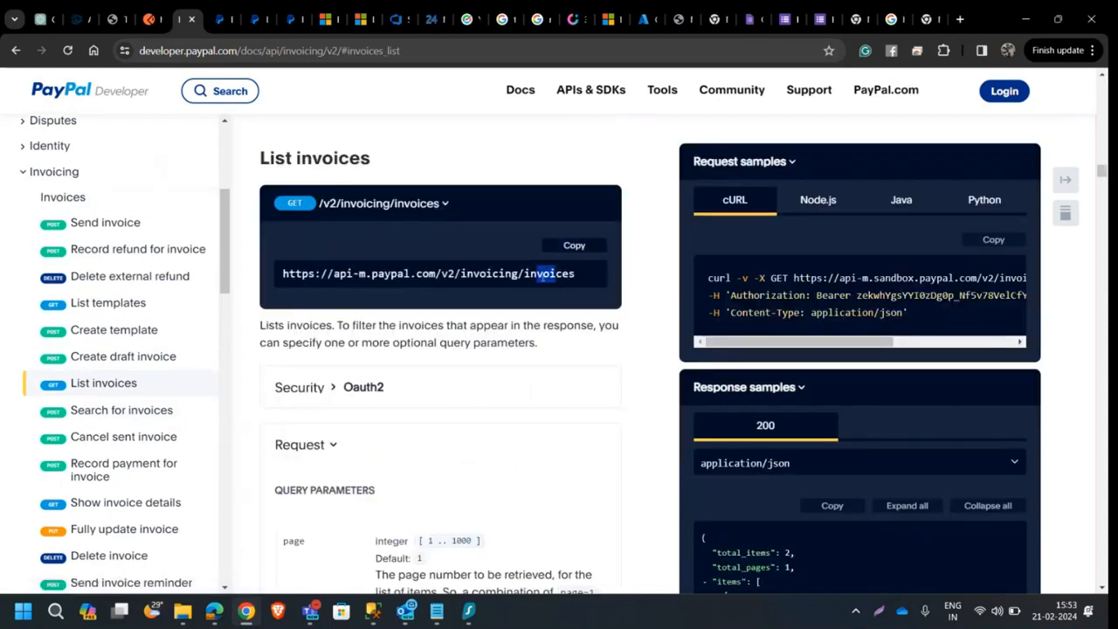
# Step: Bring up the API Requests guide with its sample cURL GET for listing sandbox invoices
pyautogui.scroll(-3)
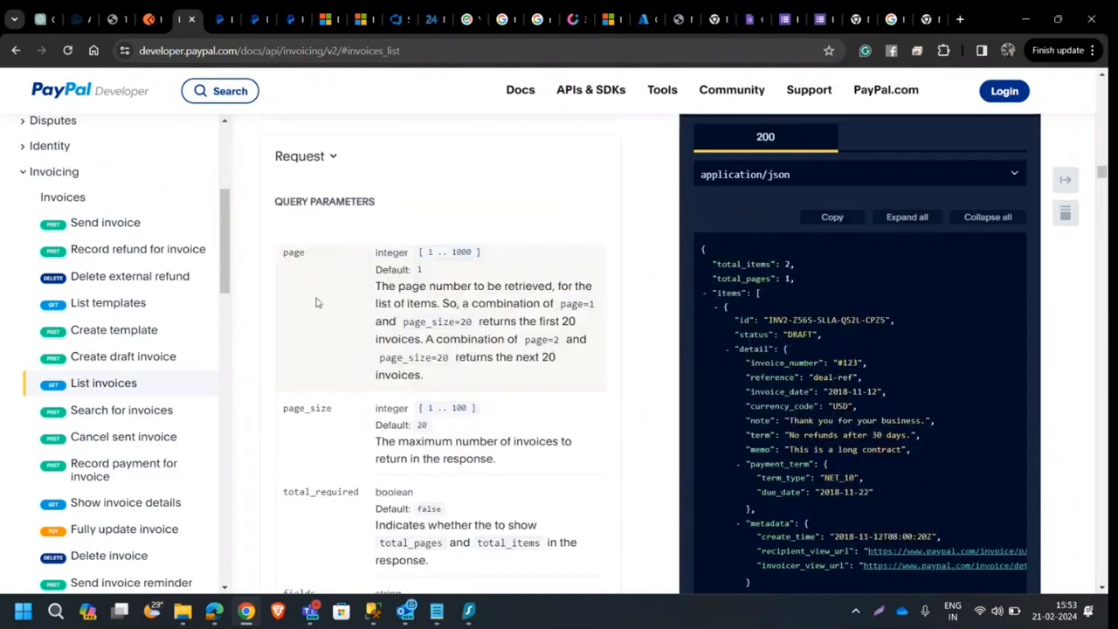
pyautogui.scroll(-3)
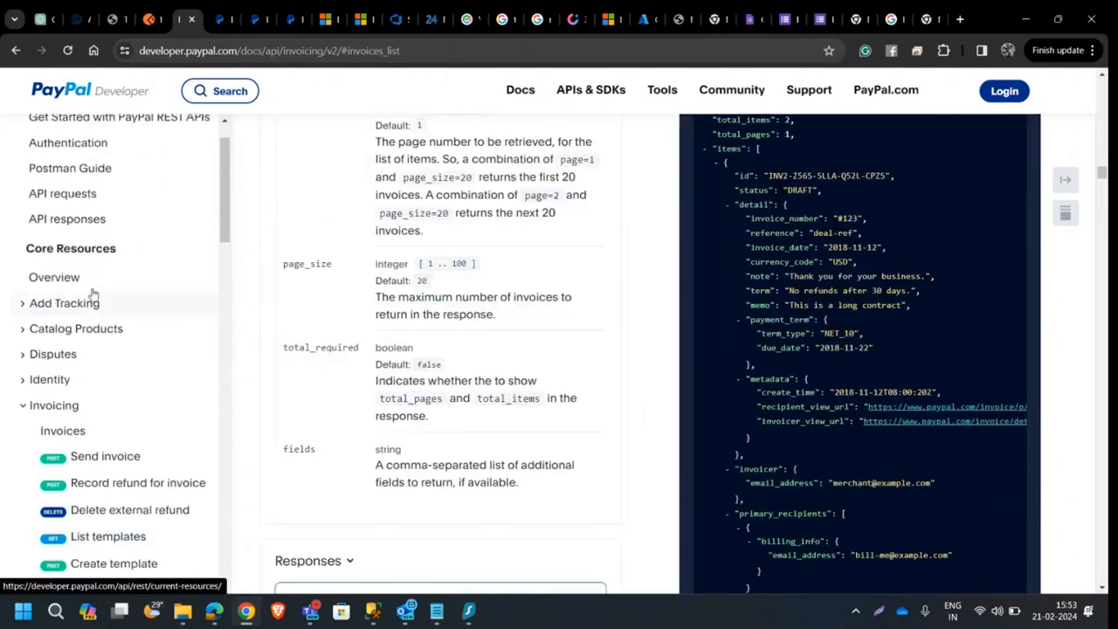
pyautogui.click(63, 248)
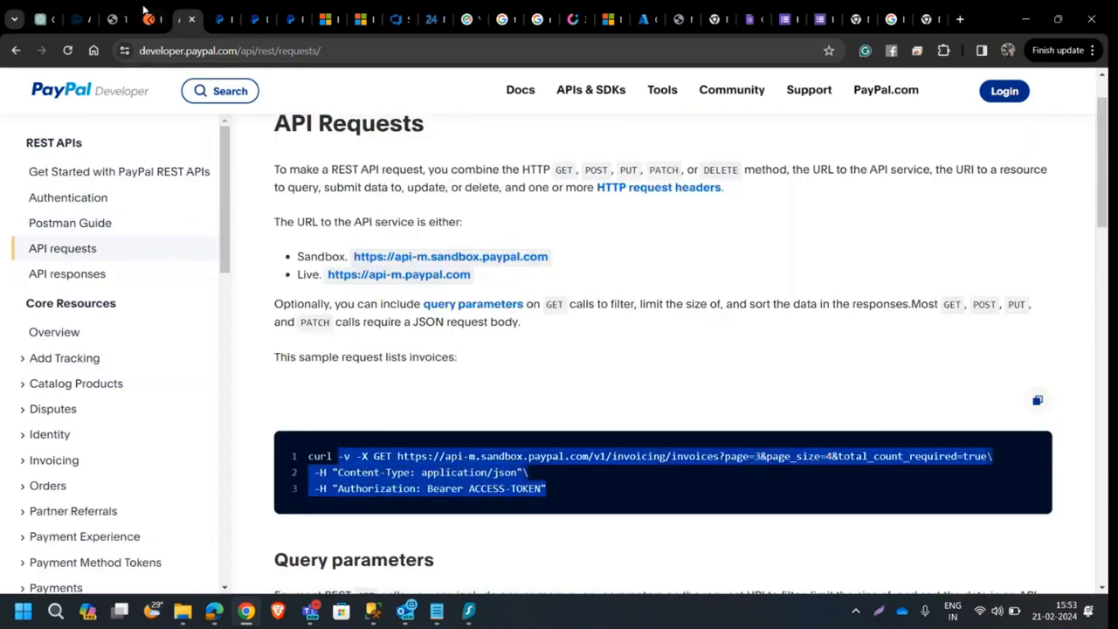
# Step: Generate a fresh sandbox access token from the Bearer Token POST request and copy it
pyautogui.click(154, 17)
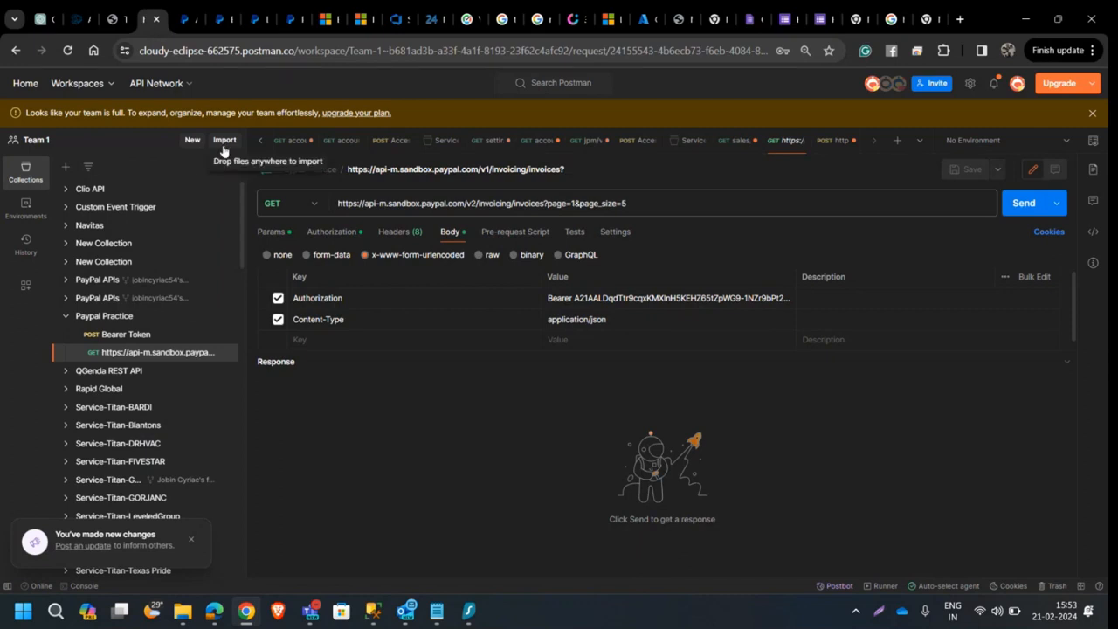
pyautogui.moveTo(559, 258)
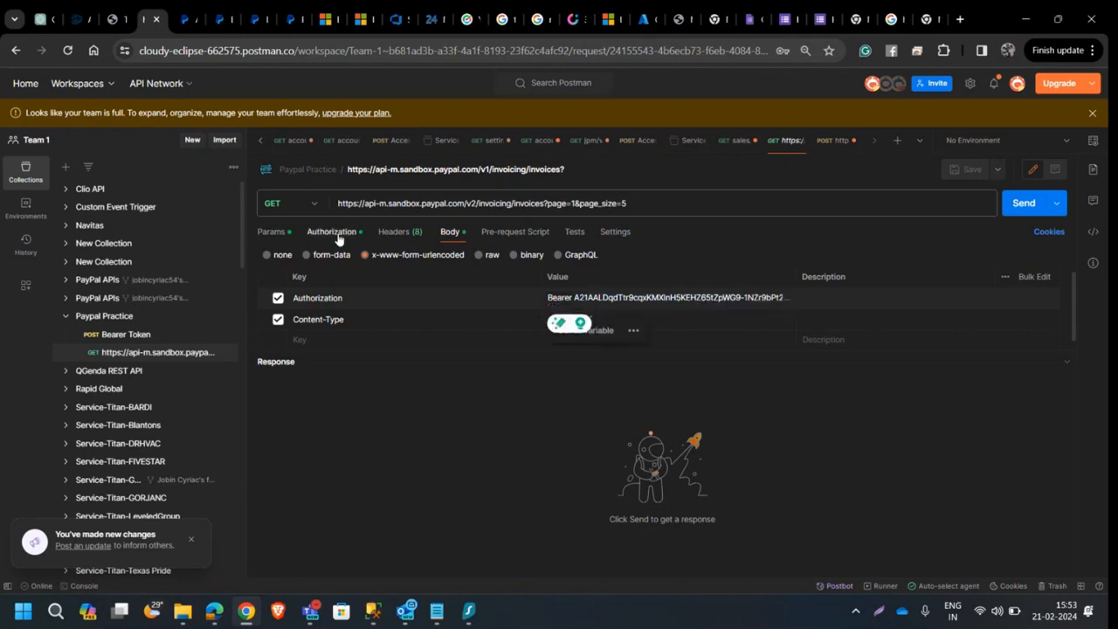
pyautogui.click(332, 230)
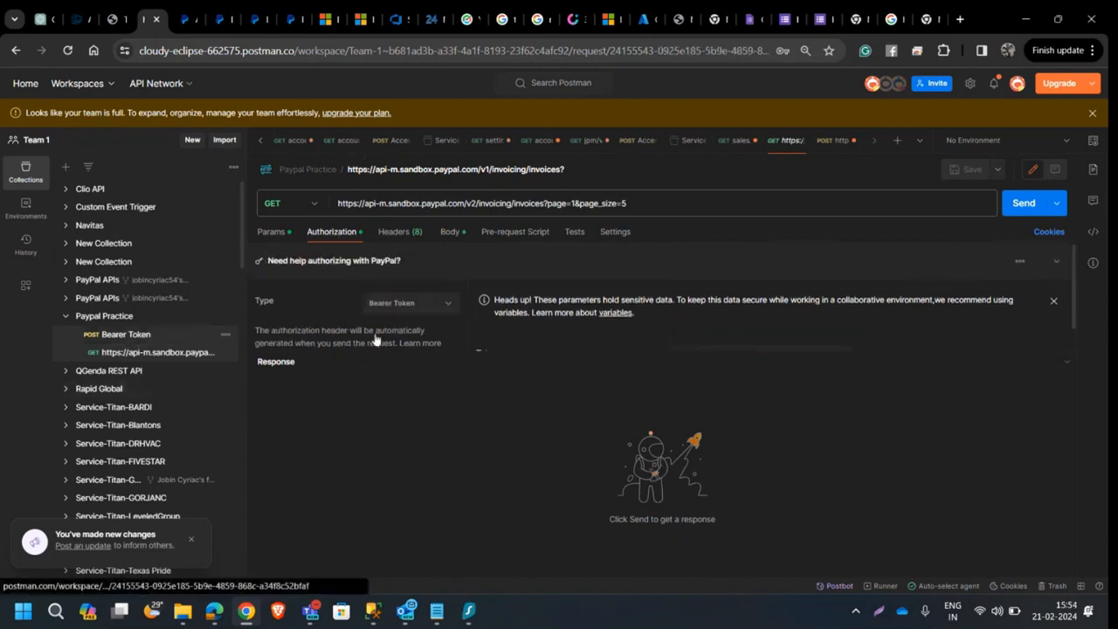
pyautogui.click(126, 334)
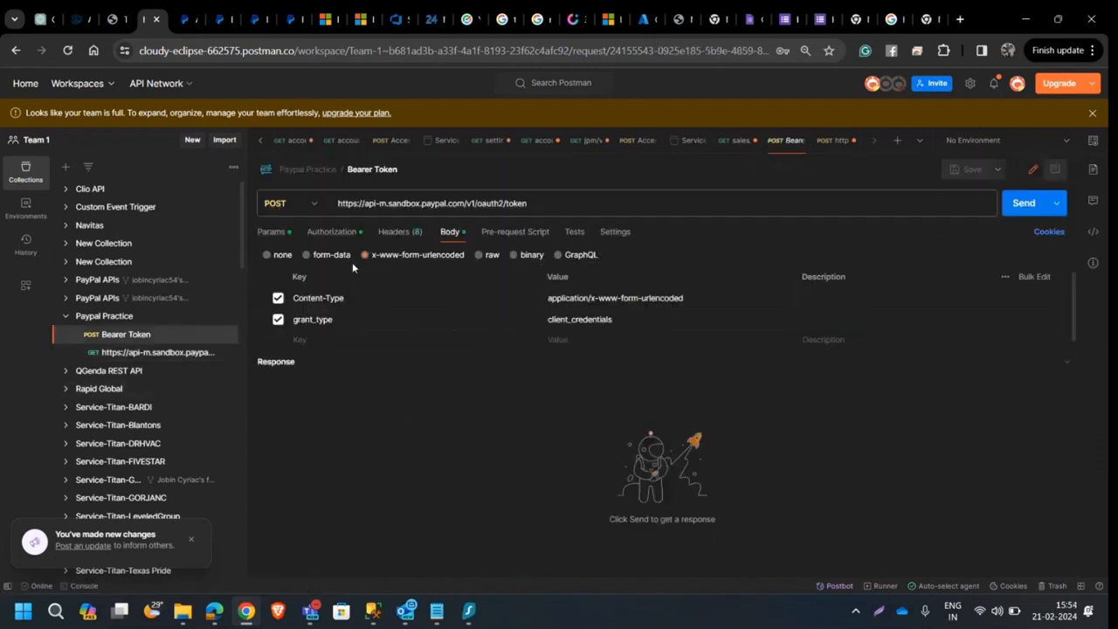
pyautogui.click(1024, 203)
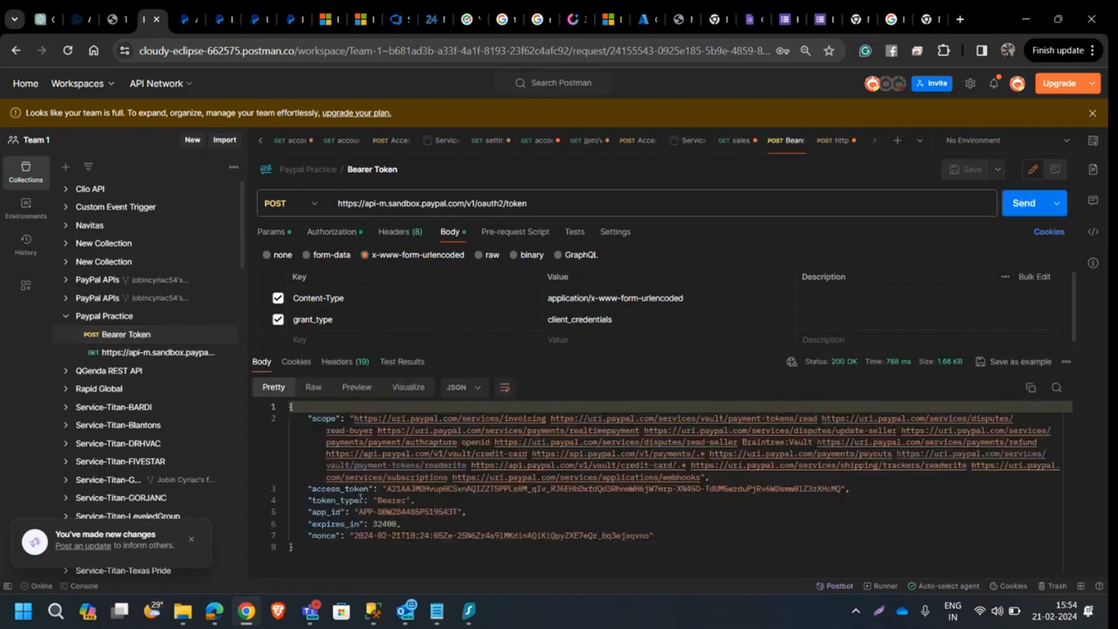
pyautogui.doubleClick(391, 499)
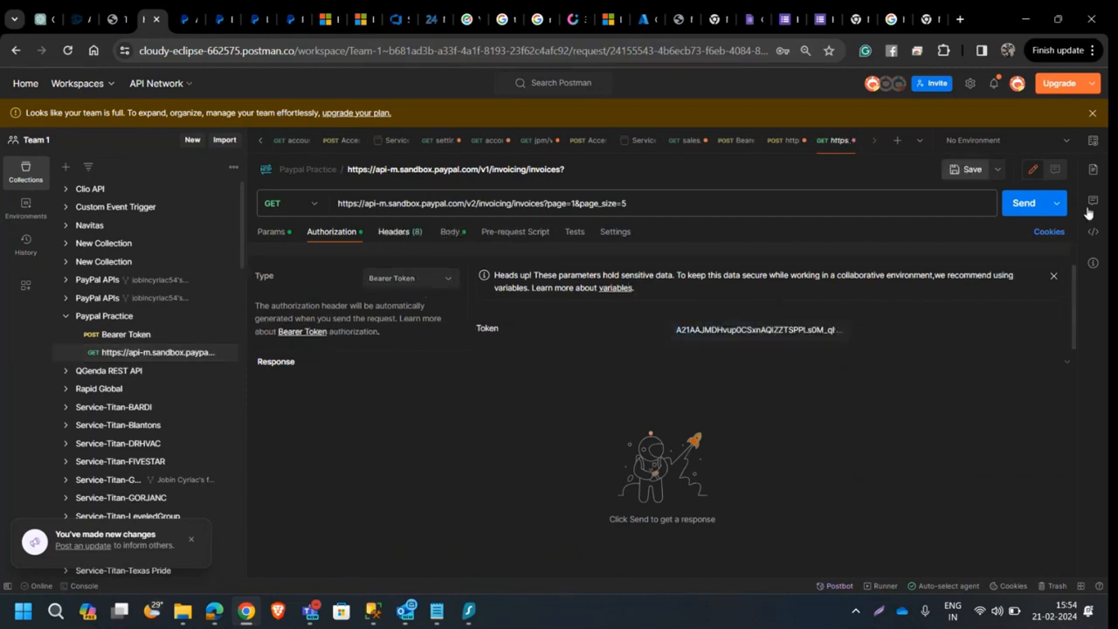
# Step: Run the invoice-listing GET with the new token, receiving a 200 OK with invoice items
pyautogui.click(1023, 202)
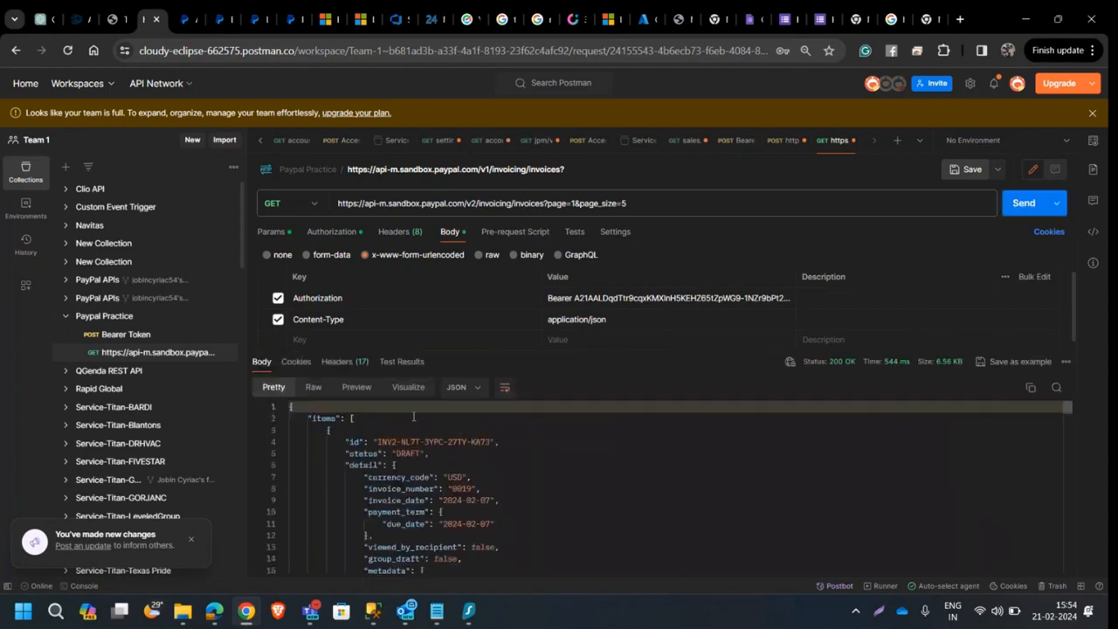
pyautogui.moveTo(421, 318)
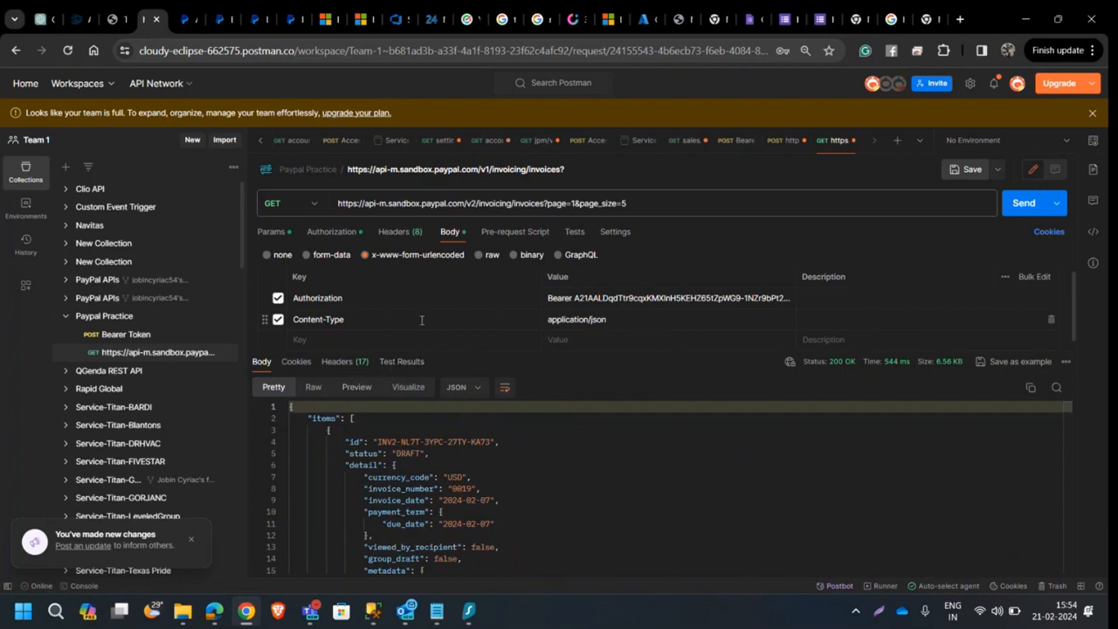
# Step: Find the business test account under Testing Tools > Sandbox Accounts in the Developer Dashboard
pyautogui.click(258, 18)
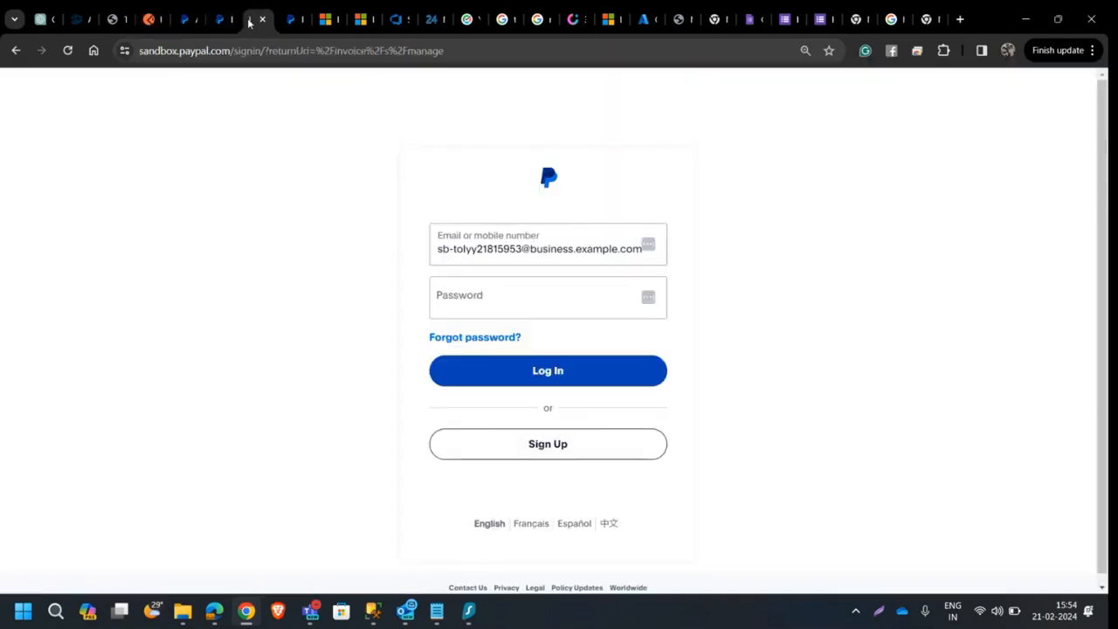
pyautogui.click(221, 20)
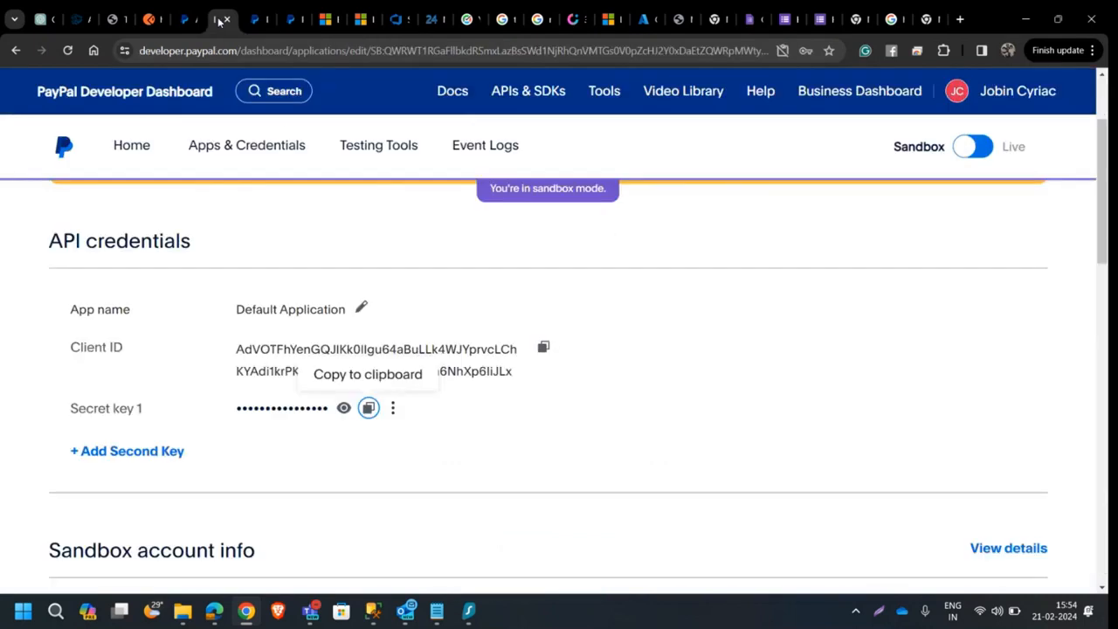
pyautogui.click(377, 145)
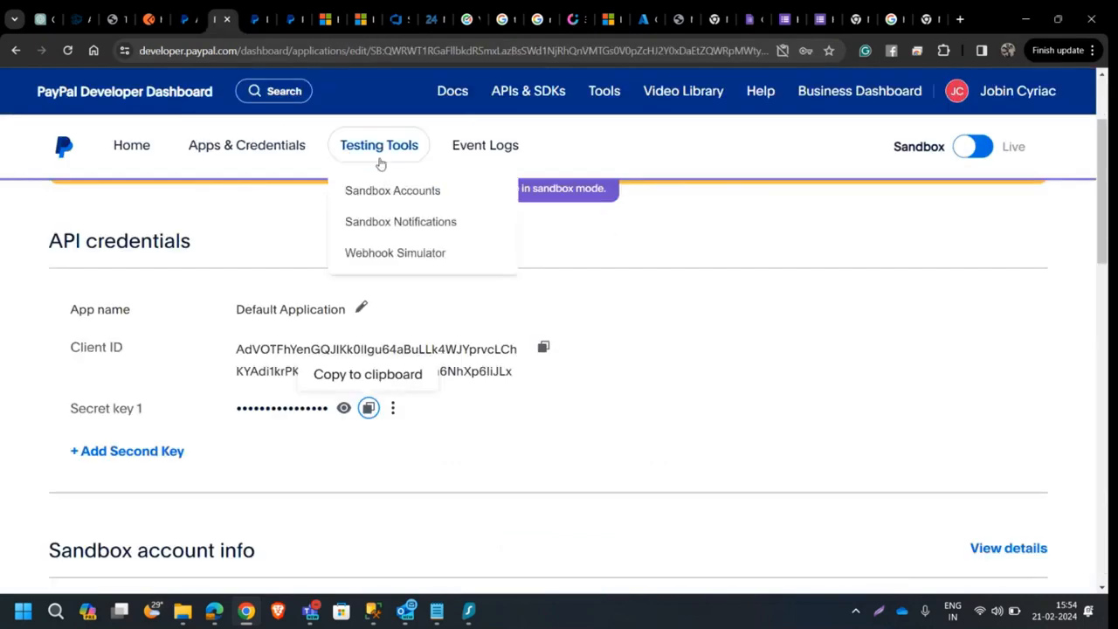
pyautogui.moveTo(395, 155)
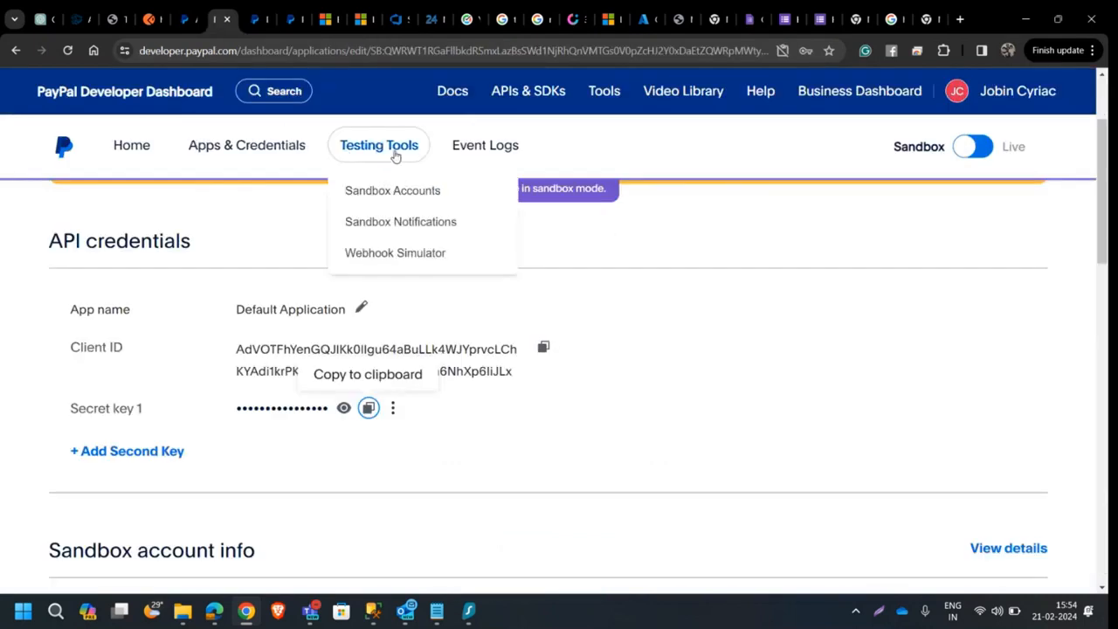
pyautogui.click(391, 190)
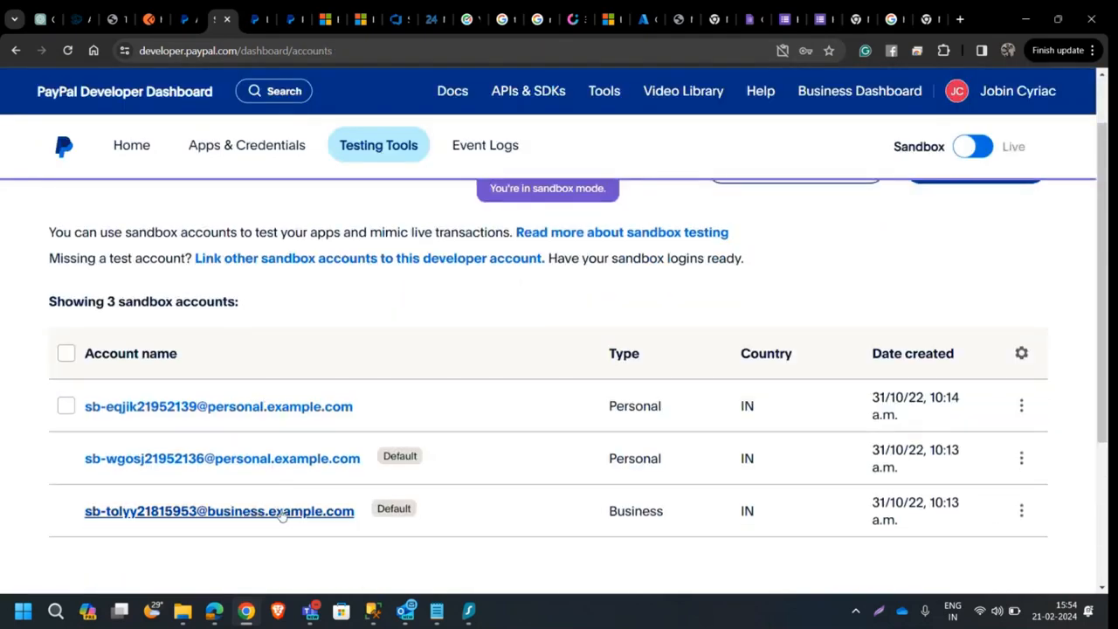
pyautogui.click(219, 510)
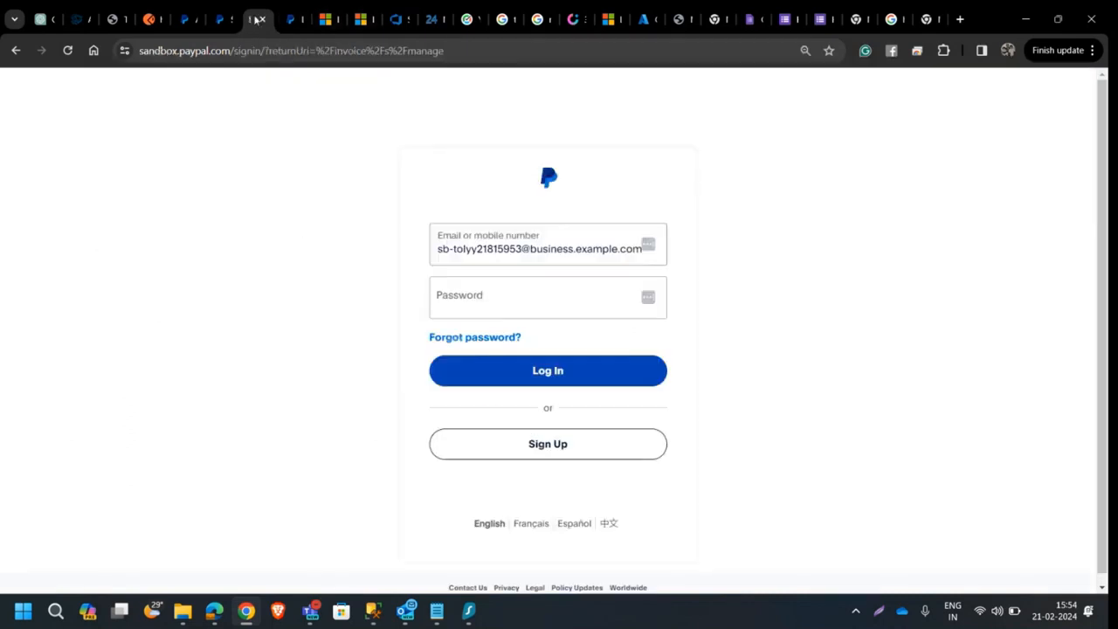
# Step: Sign in to the sandbox business account and reach the Test Store dashboard with $5,000.00 USD
pyautogui.click(290, 49)
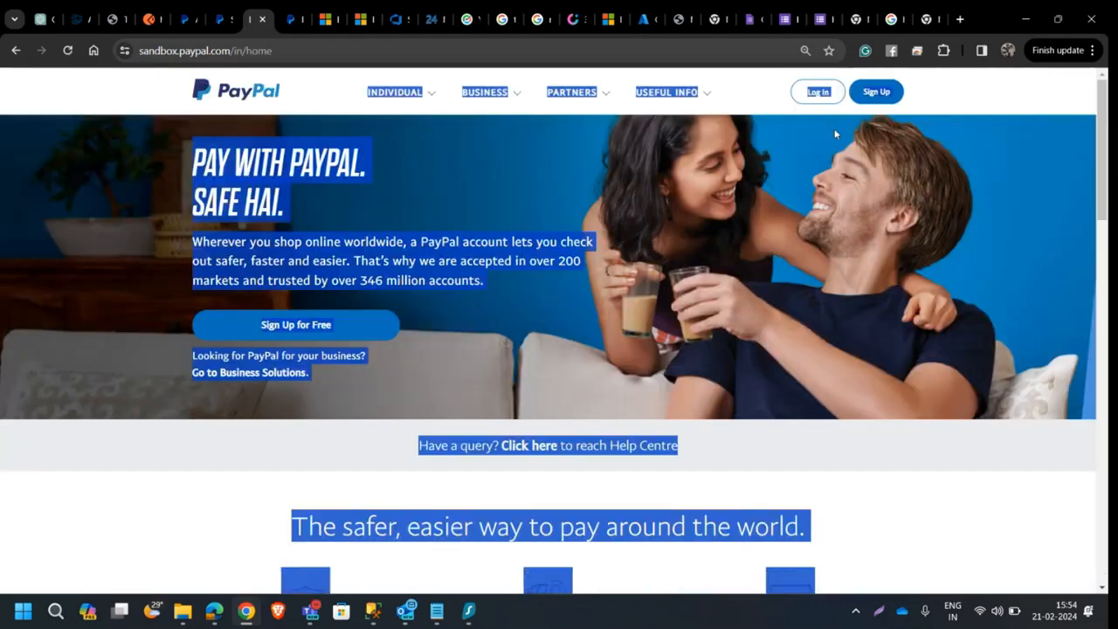
pyautogui.click(818, 90)
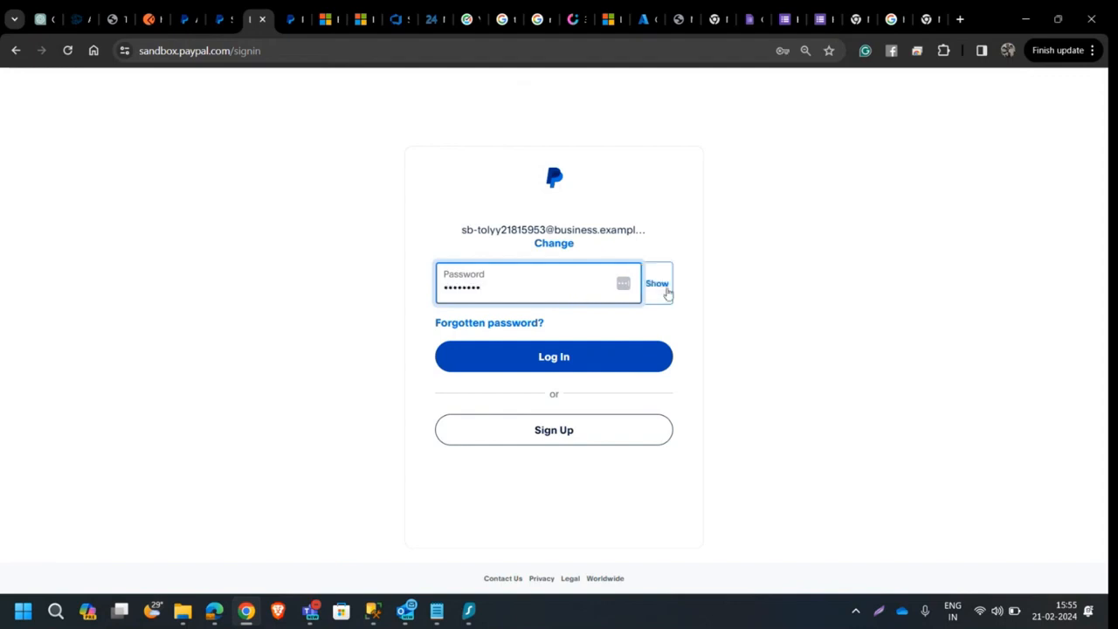
pyautogui.click(224, 18)
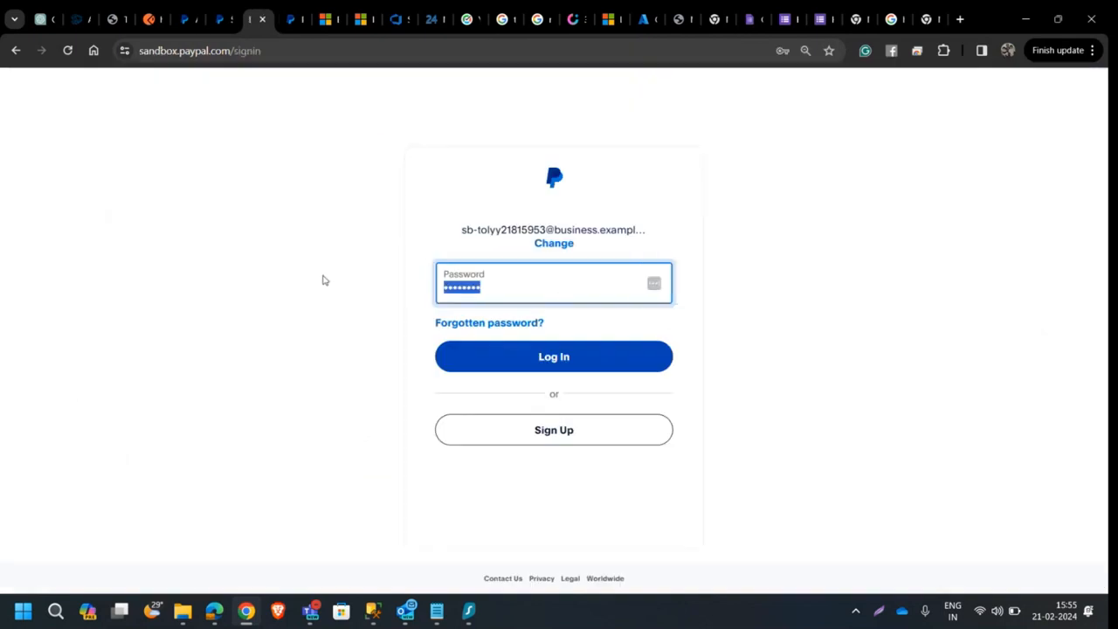
pyautogui.click(553, 357)
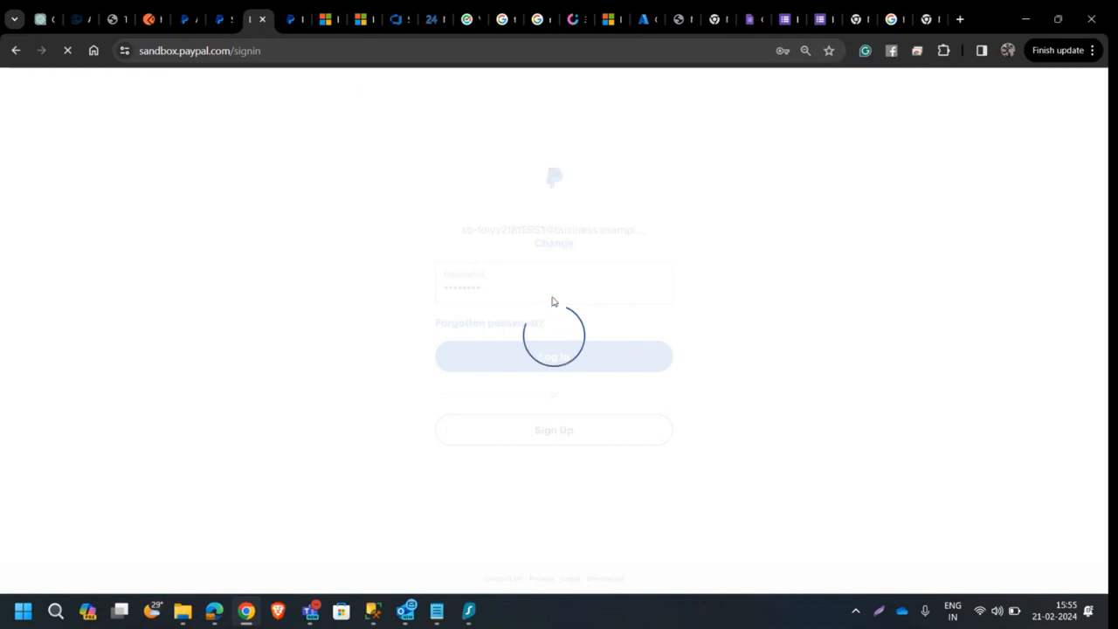
pyautogui.click(554, 357)
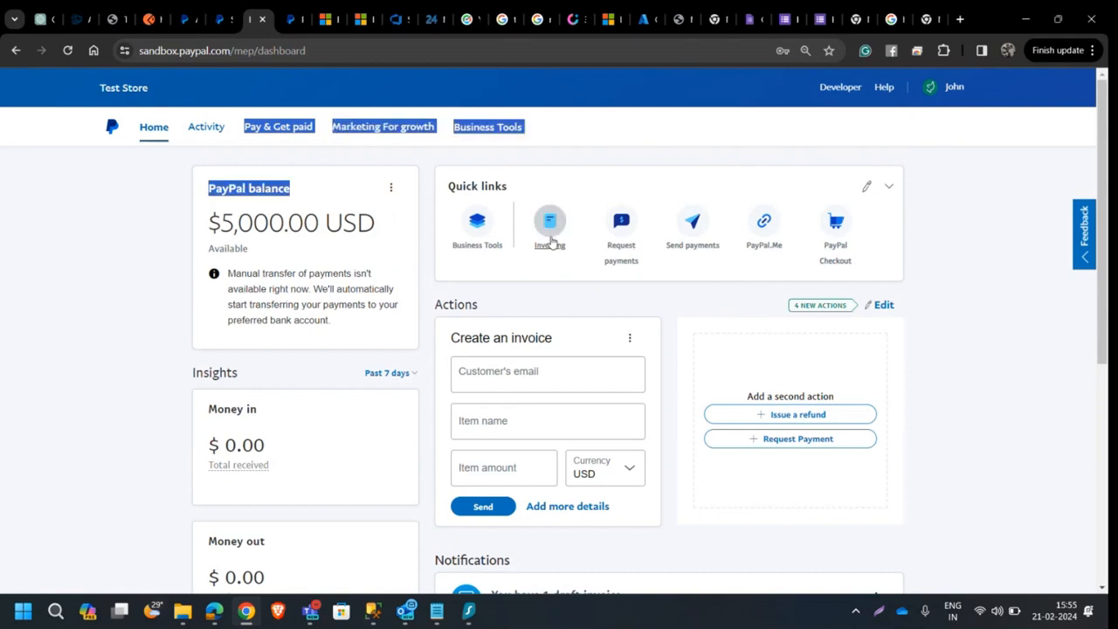
# Step: View the Invoicing list's single $2,124.00 USD draft invoice, then return to Postman
pyautogui.click(548, 220)
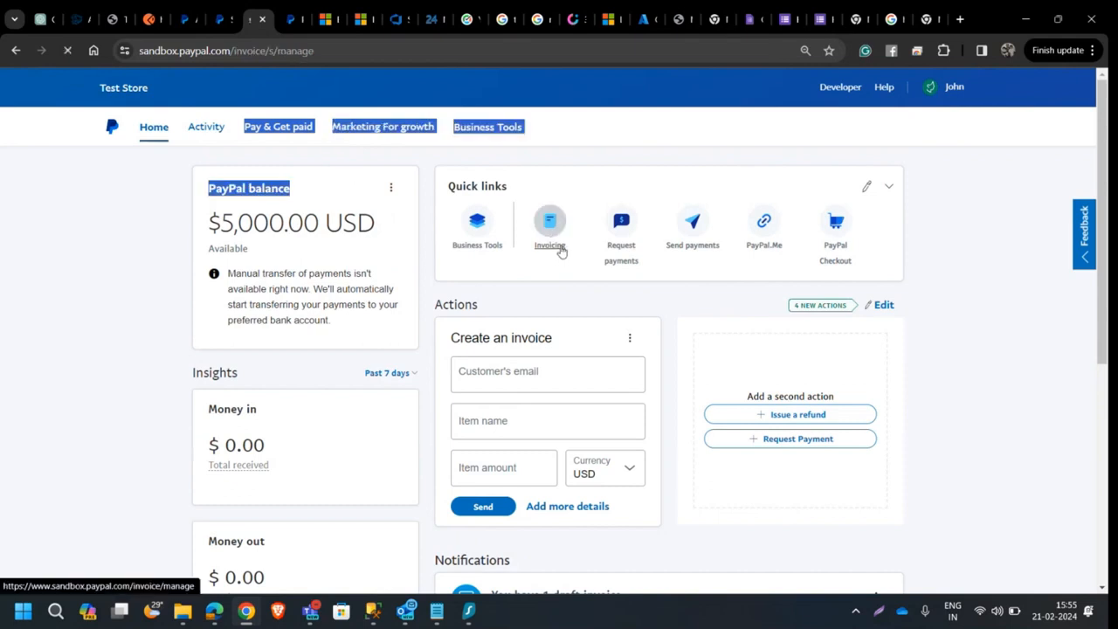
pyautogui.click(548, 220)
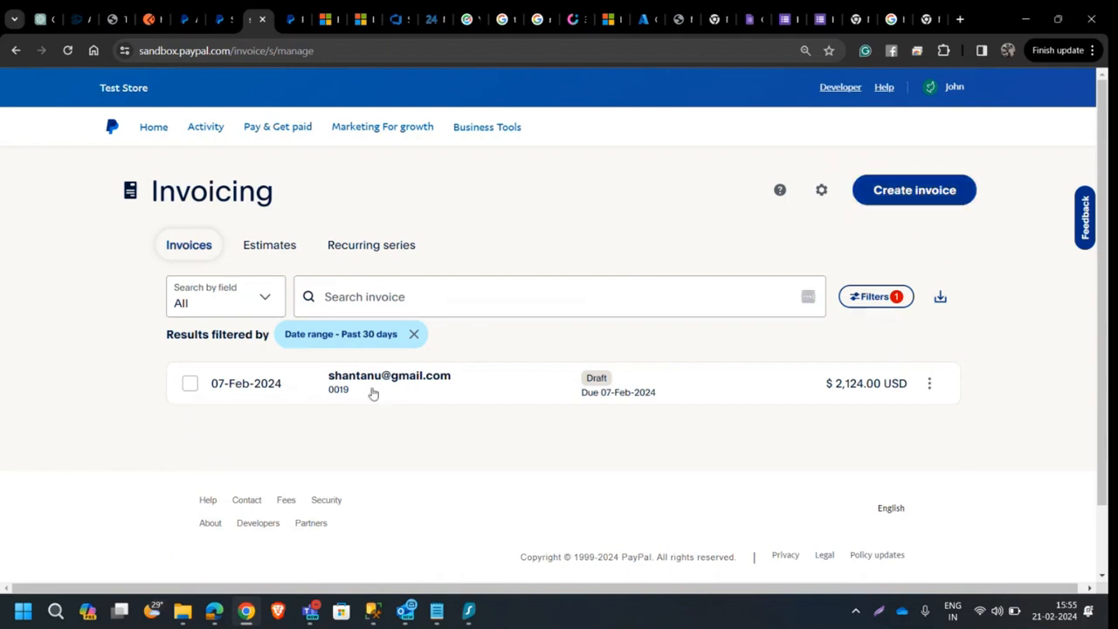
pyautogui.moveTo(374, 393)
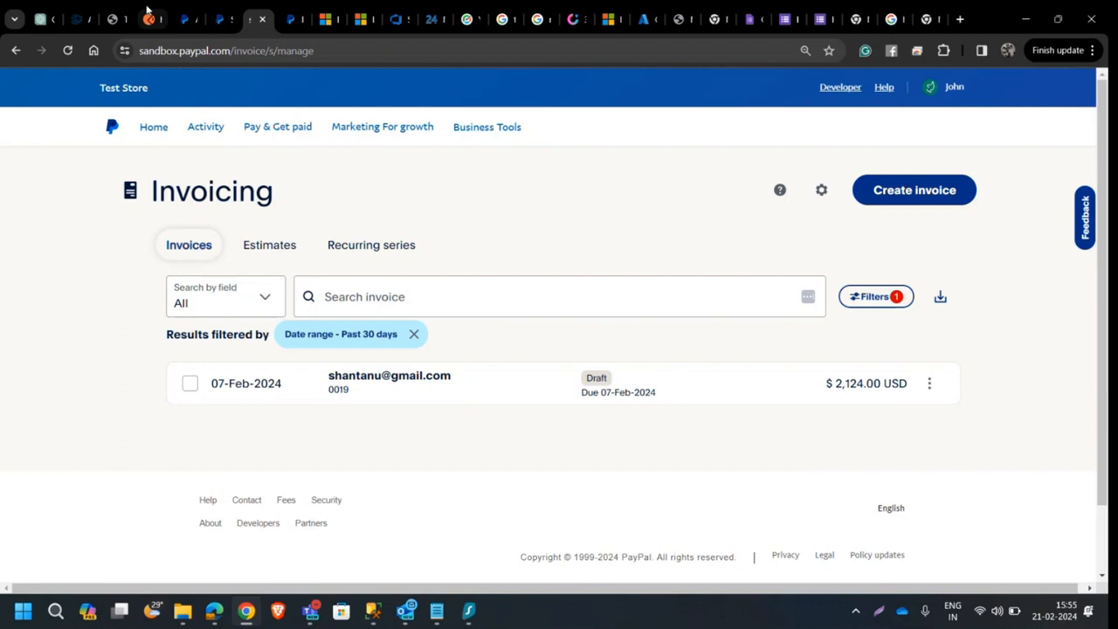
pyautogui.click(153, 18)
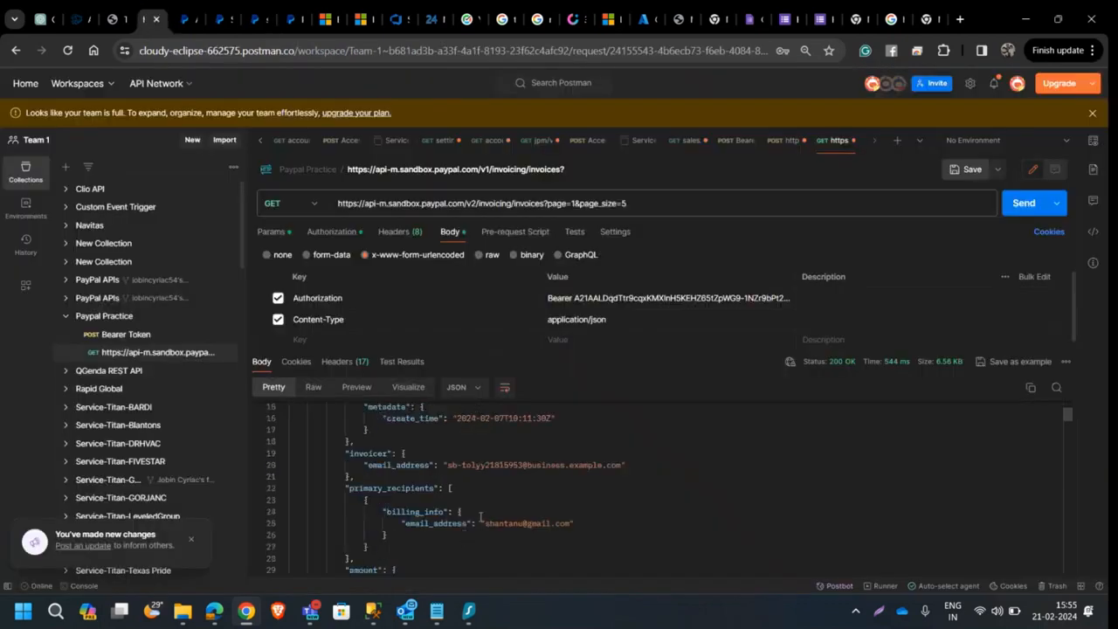
pyautogui.scroll(3)
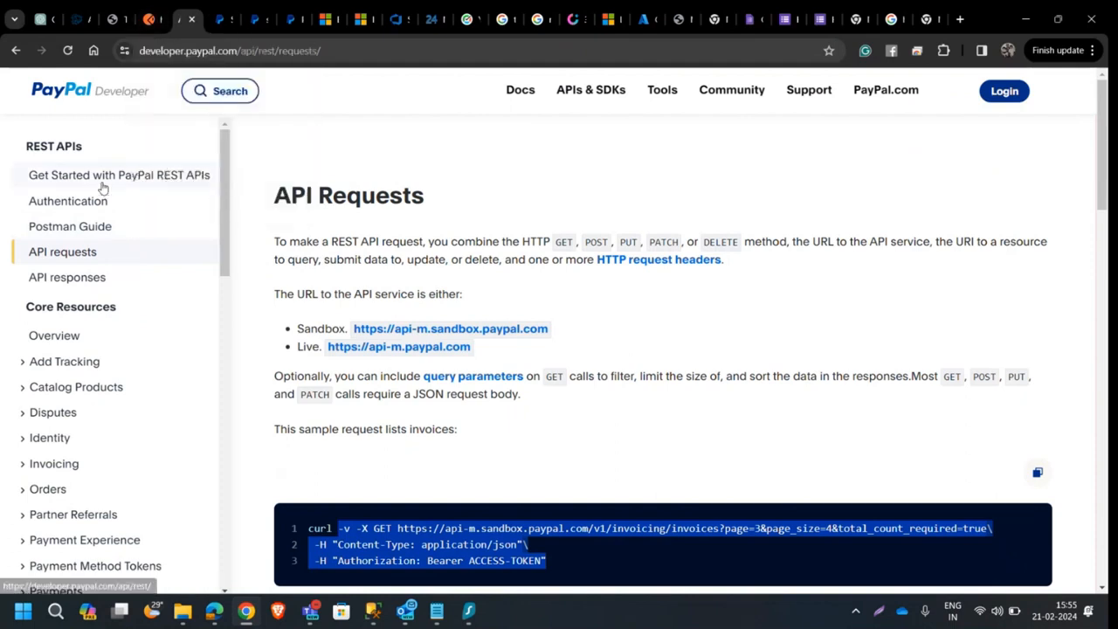
pyautogui.moveTo(70, 227)
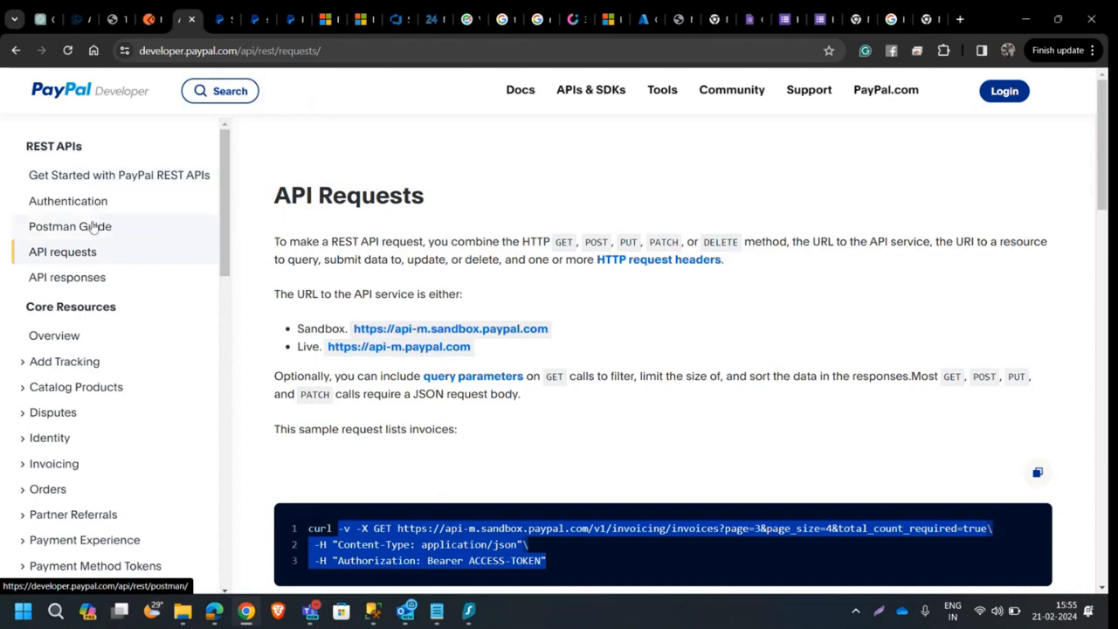
pyautogui.moveTo(87, 230)
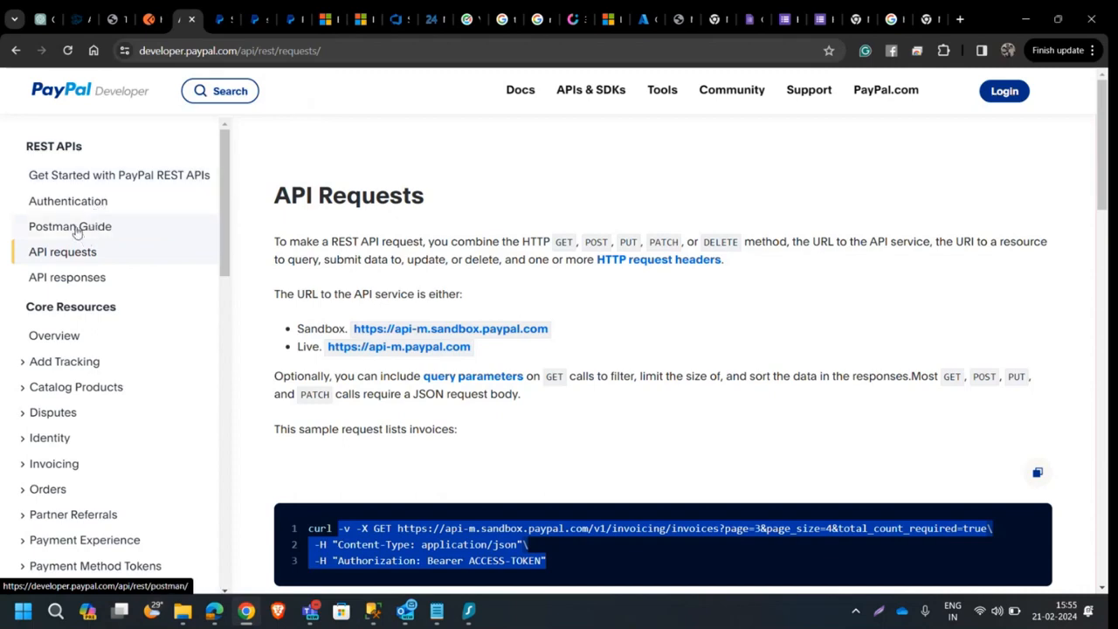
# Step: Highlight the page and page_size parameters in PayPal's sample invoice-listing cURL request
pyautogui.scroll(-3)
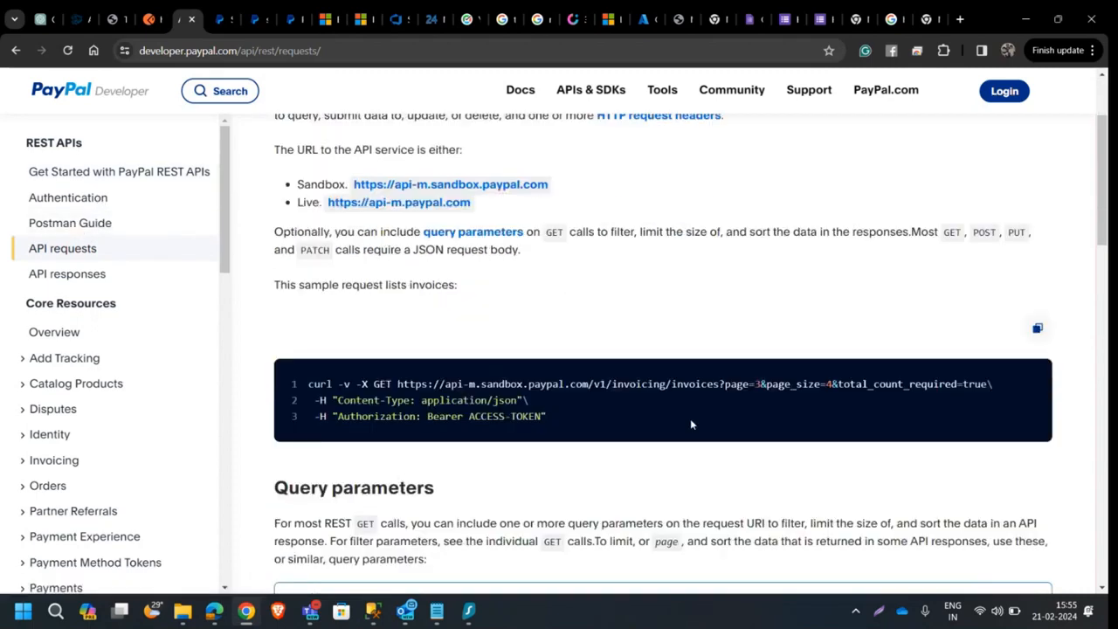
pyautogui.doubleClick(737, 384)
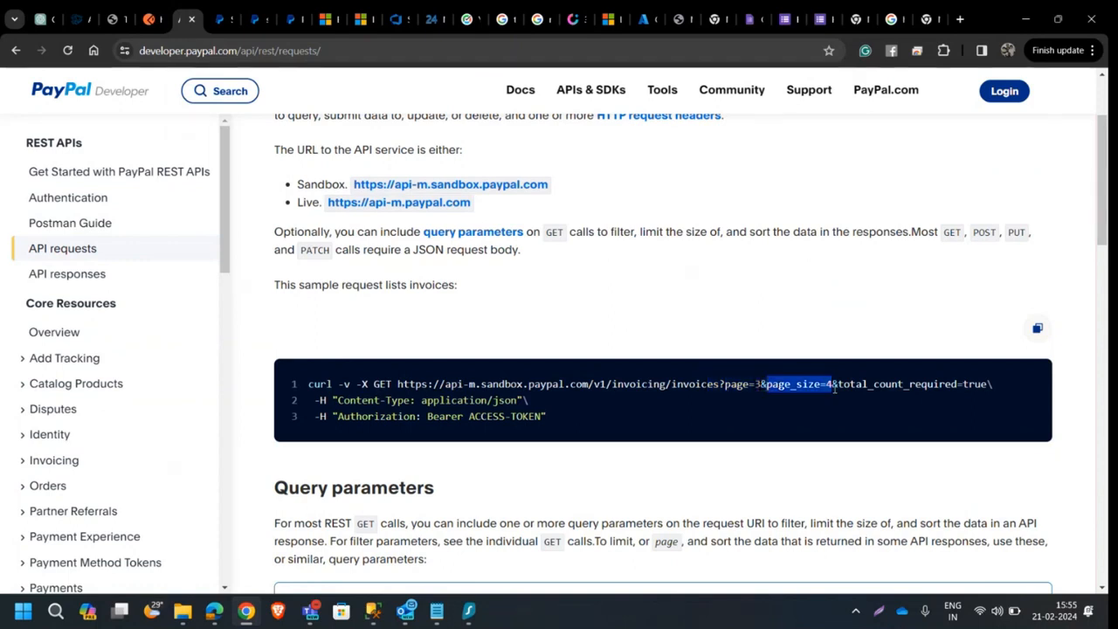
pyautogui.moveTo(148, 17)
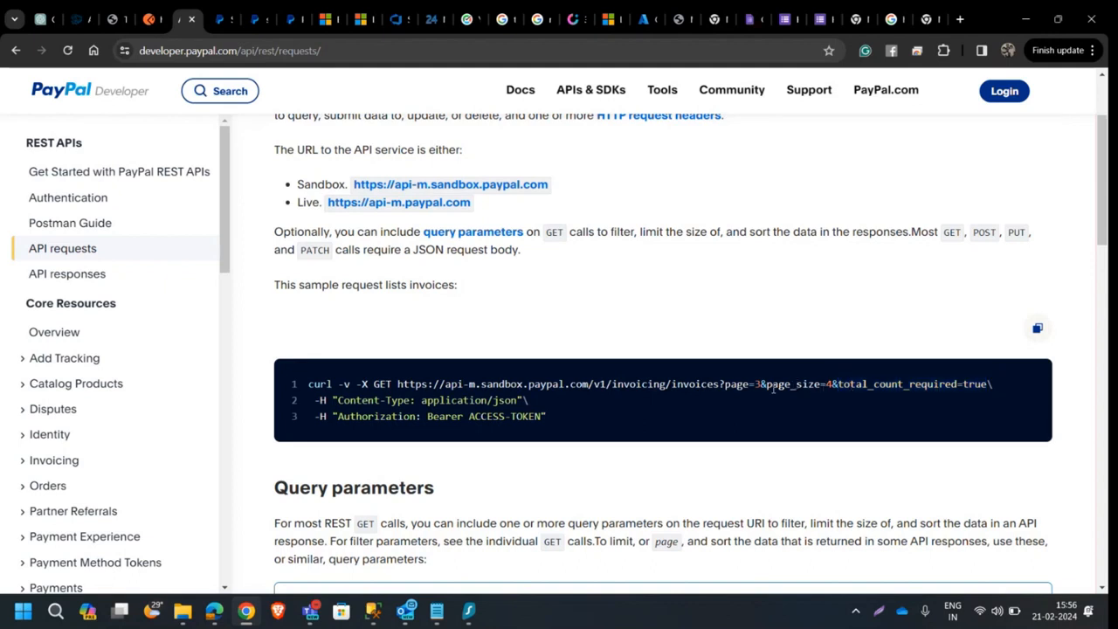
pyautogui.moveTo(770, 385); pyautogui.dragTo(835, 384)
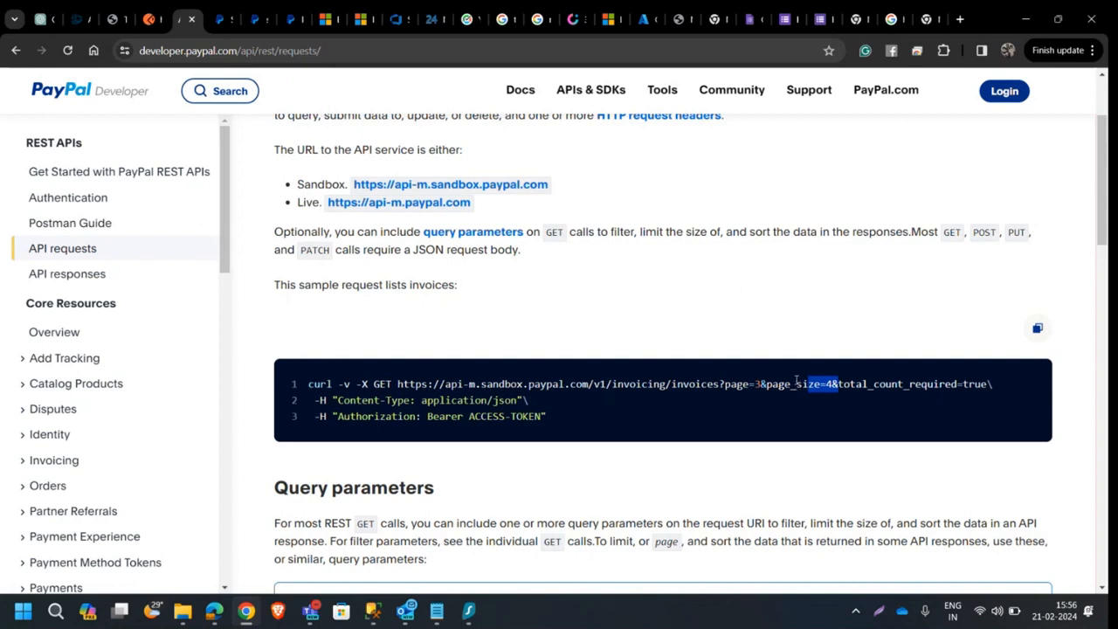
pyautogui.moveTo(783, 374)
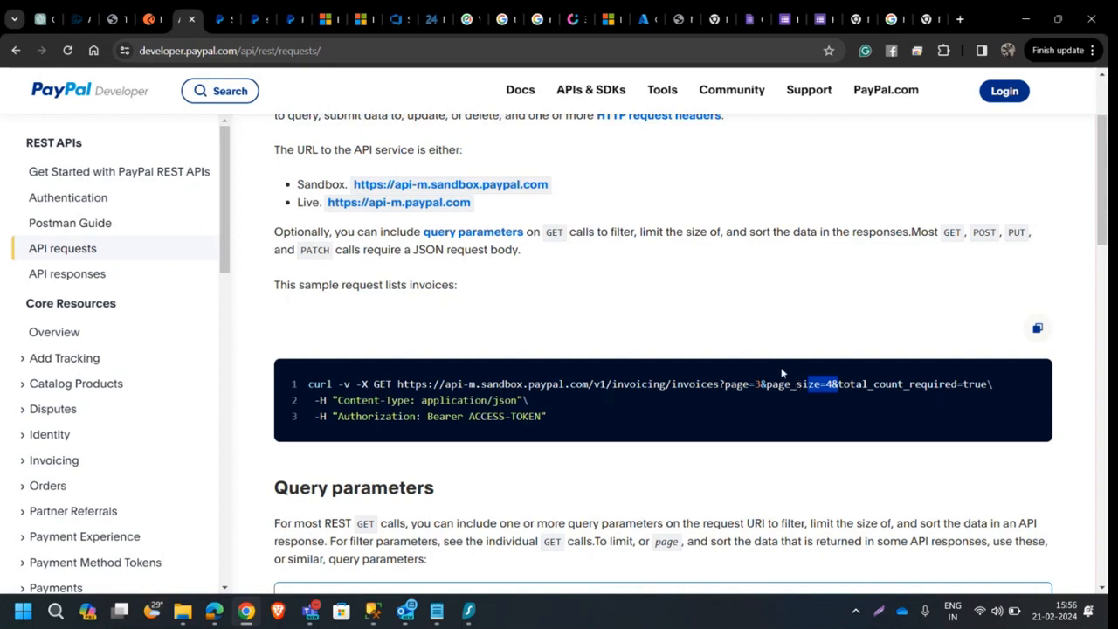
pyautogui.moveTo(789, 334)
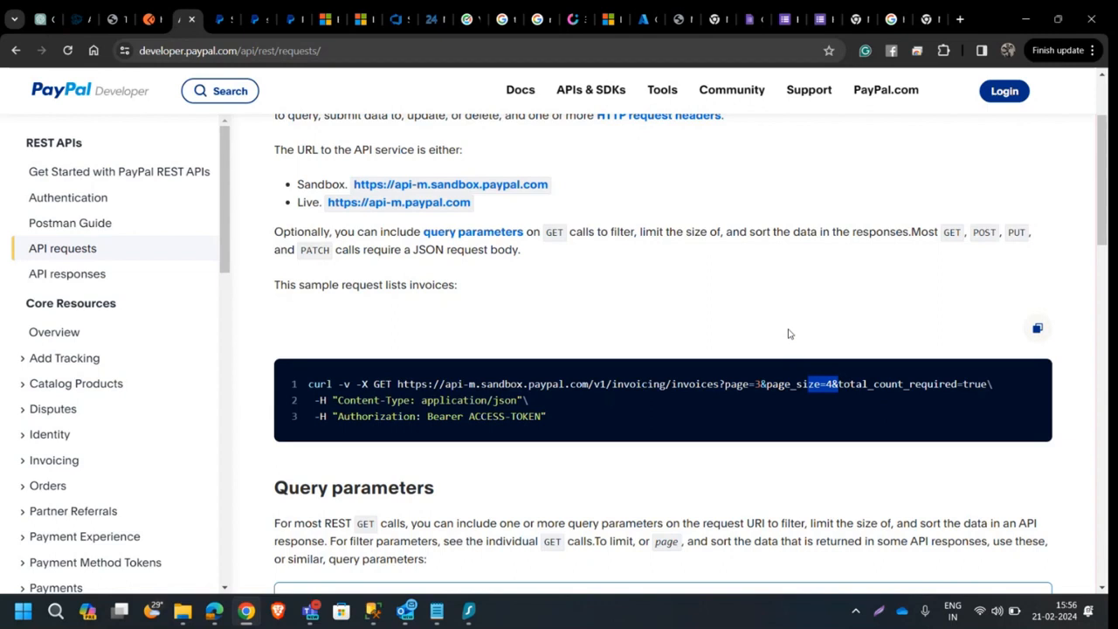
pyautogui.moveTo(779, 344)
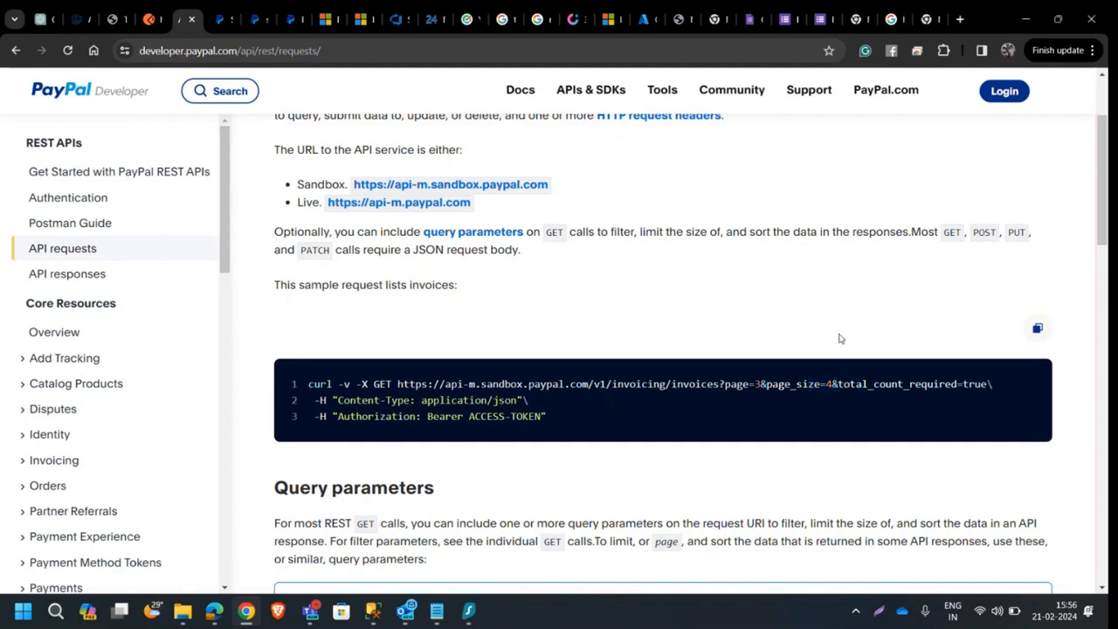
pyautogui.moveTo(699, 395)
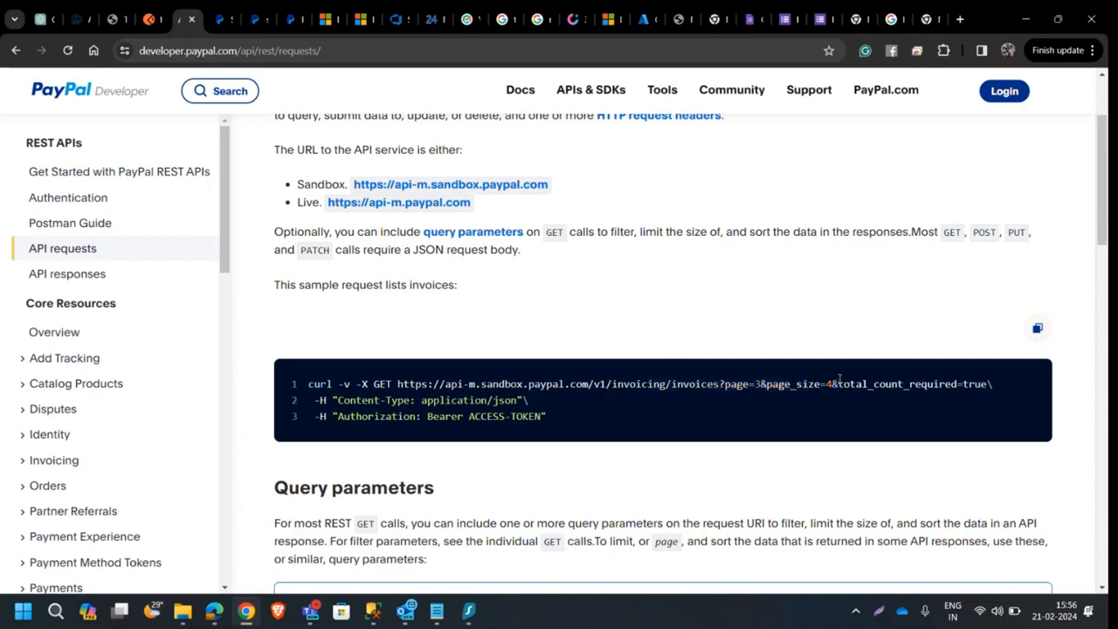
pyautogui.doubleClick(824, 384)
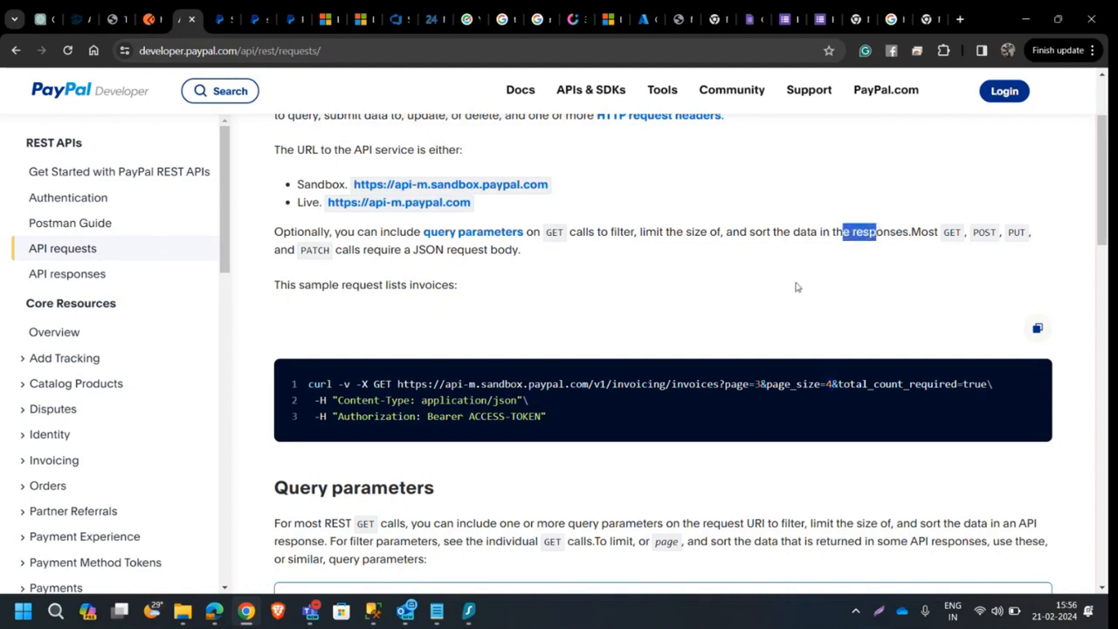
pyautogui.moveTo(769, 398)
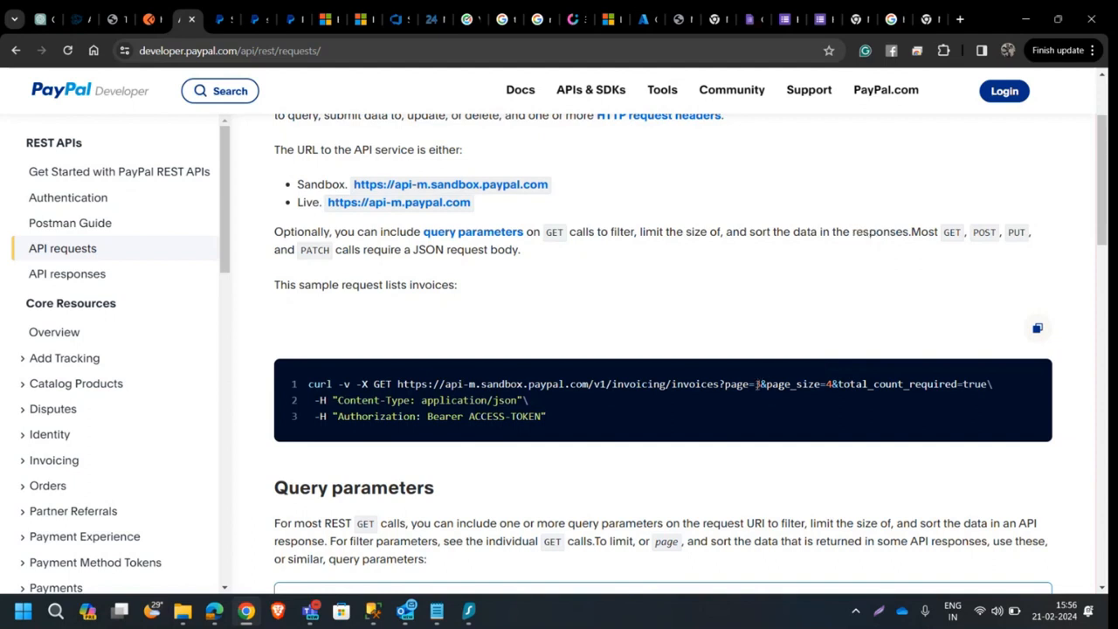
pyautogui.moveTo(754, 385); pyautogui.dragTo(837, 384)
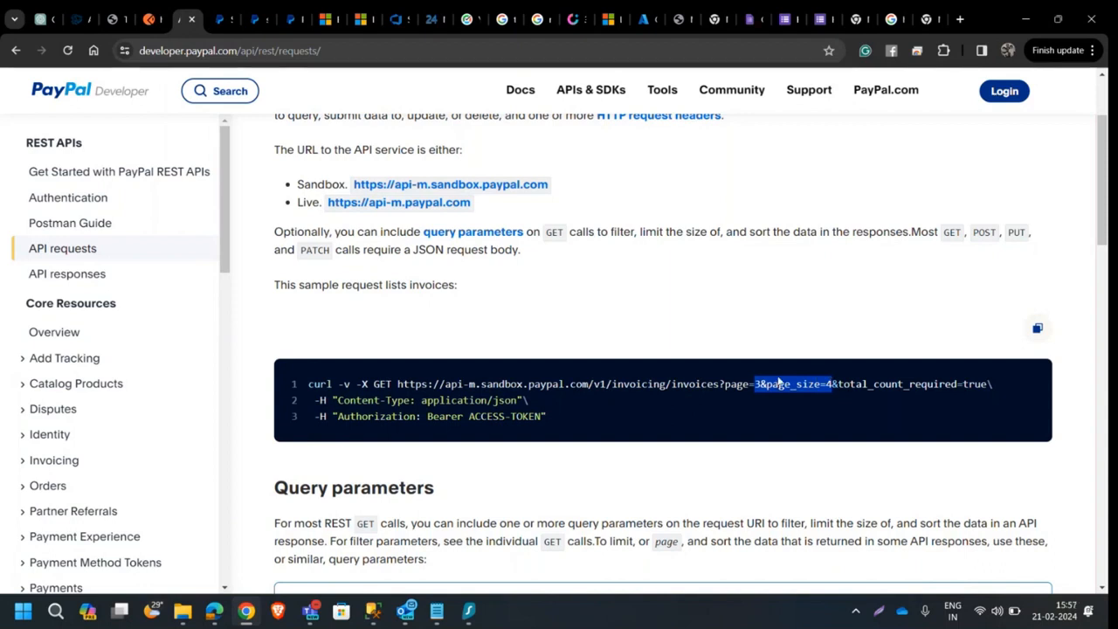
pyautogui.moveTo(807, 335)
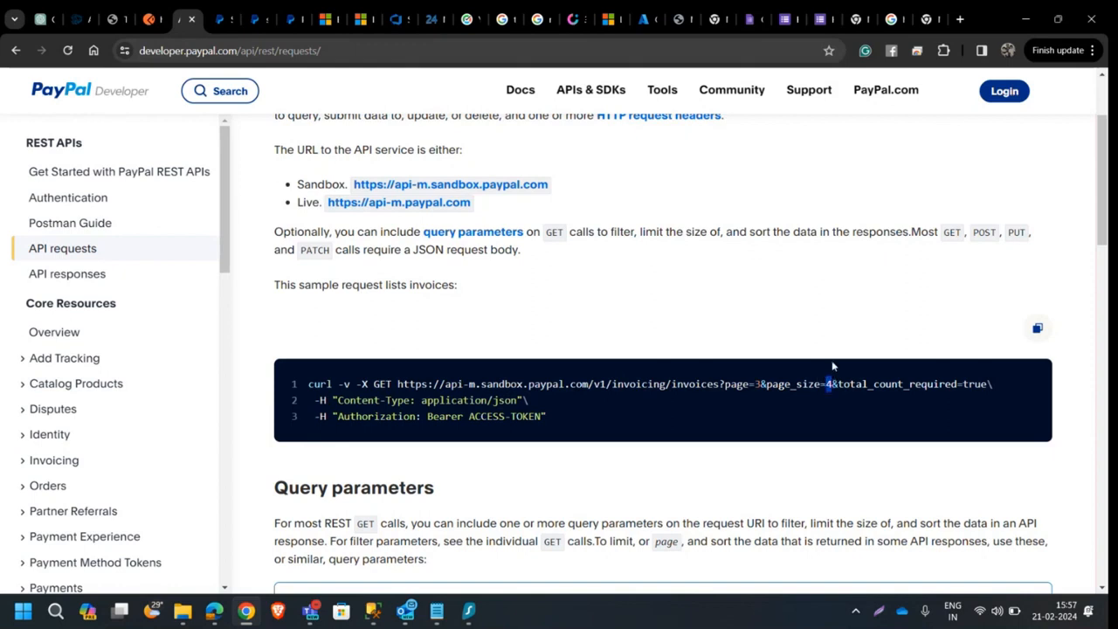
pyautogui.moveTo(728, 327)
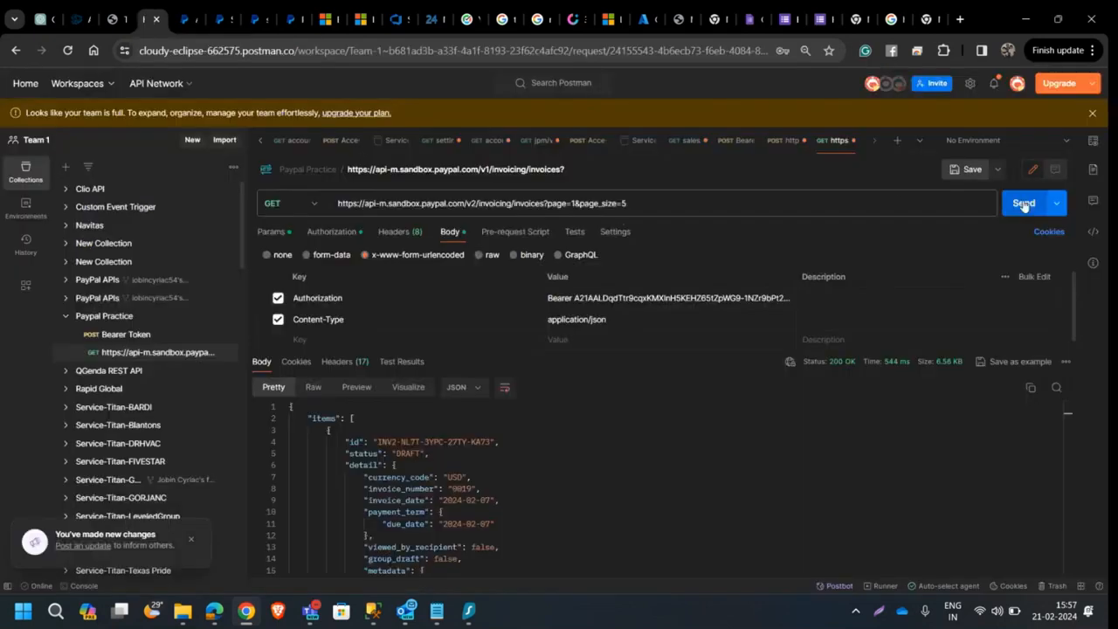
# Step: Re-send the invoices request for pages 3 and 5, five invoices at a time
pyautogui.click(1023, 203)
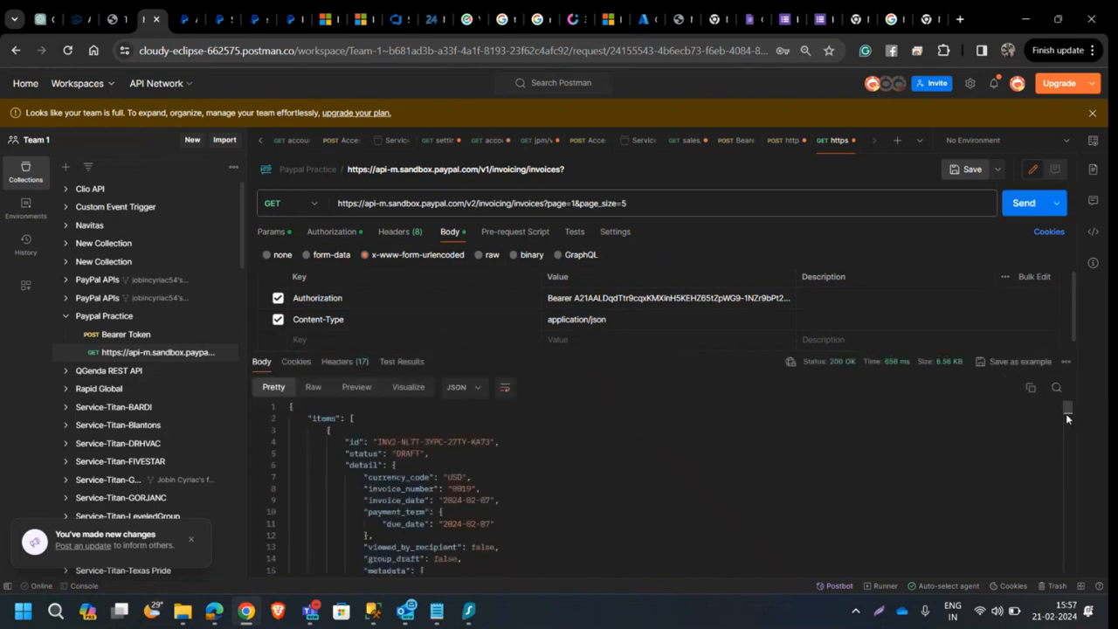
pyautogui.click(635, 202)
pyautogui.write('3')
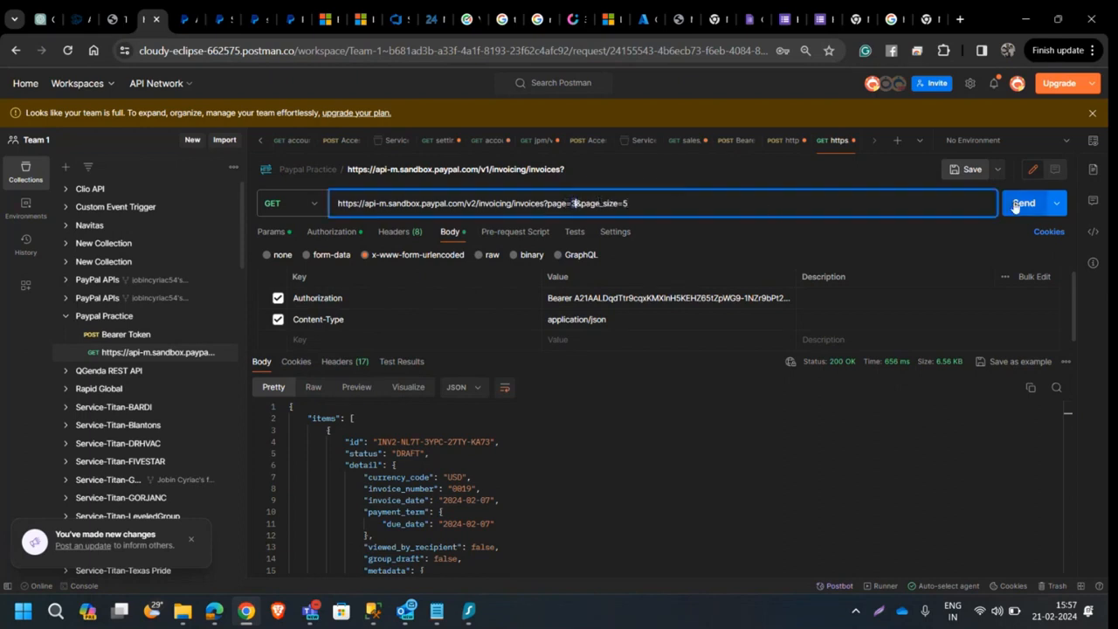
pyautogui.click(1024, 203)
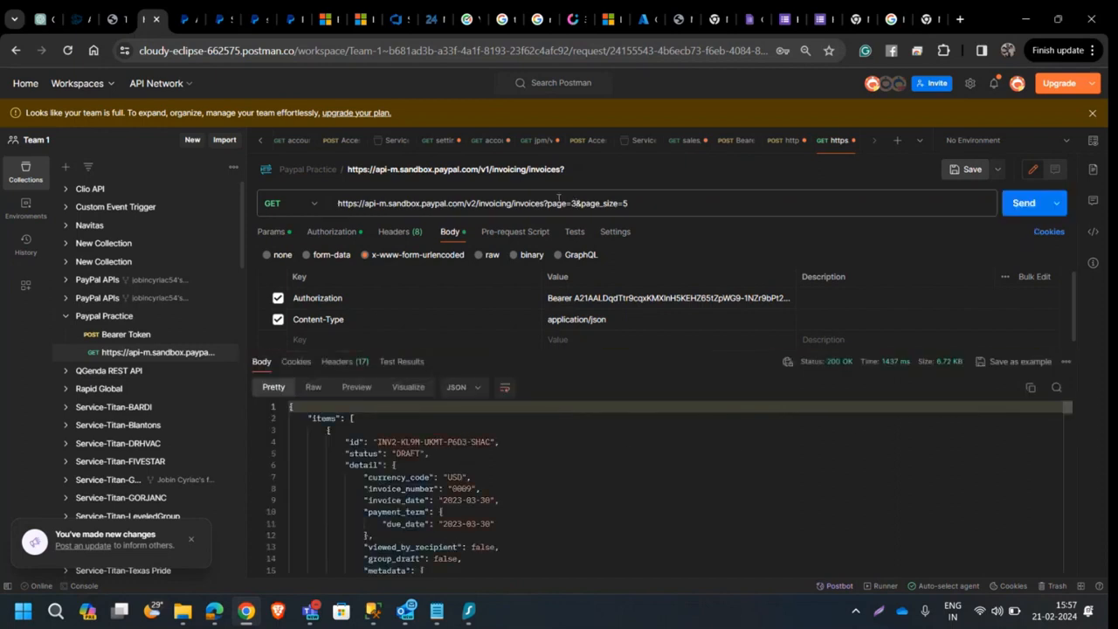
pyautogui.click(573, 203)
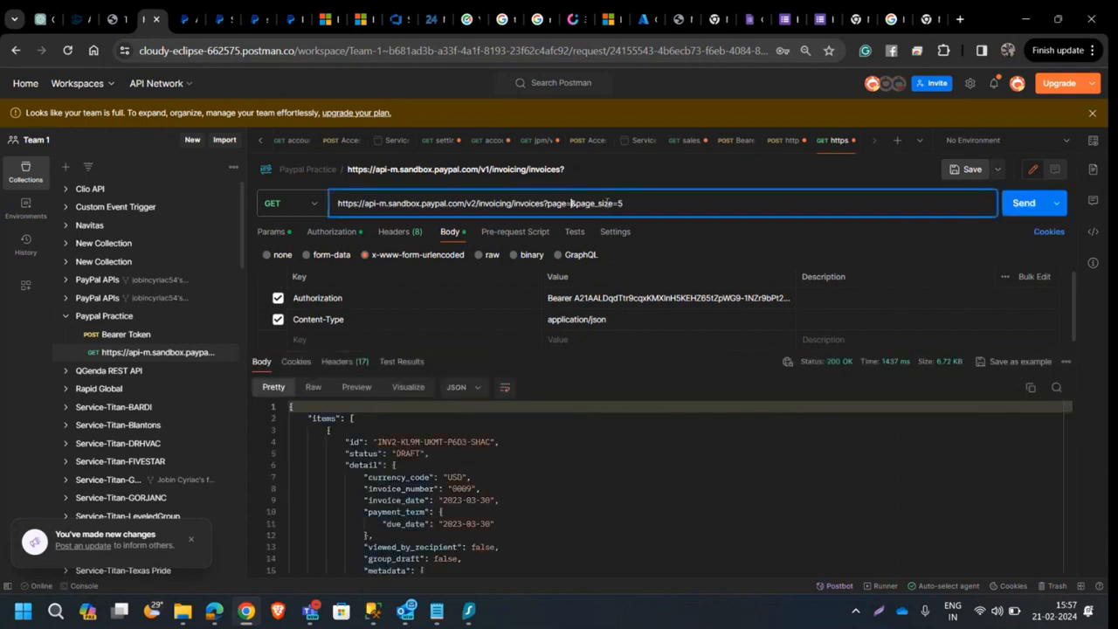
pyautogui.click(1023, 203)
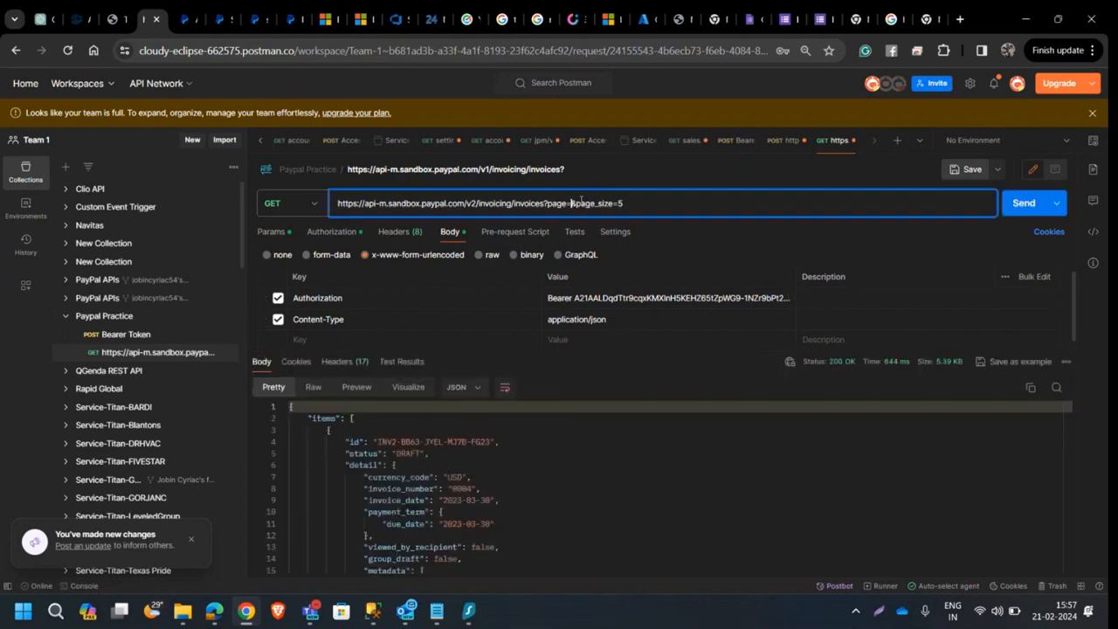
pyautogui.click(1024, 203)
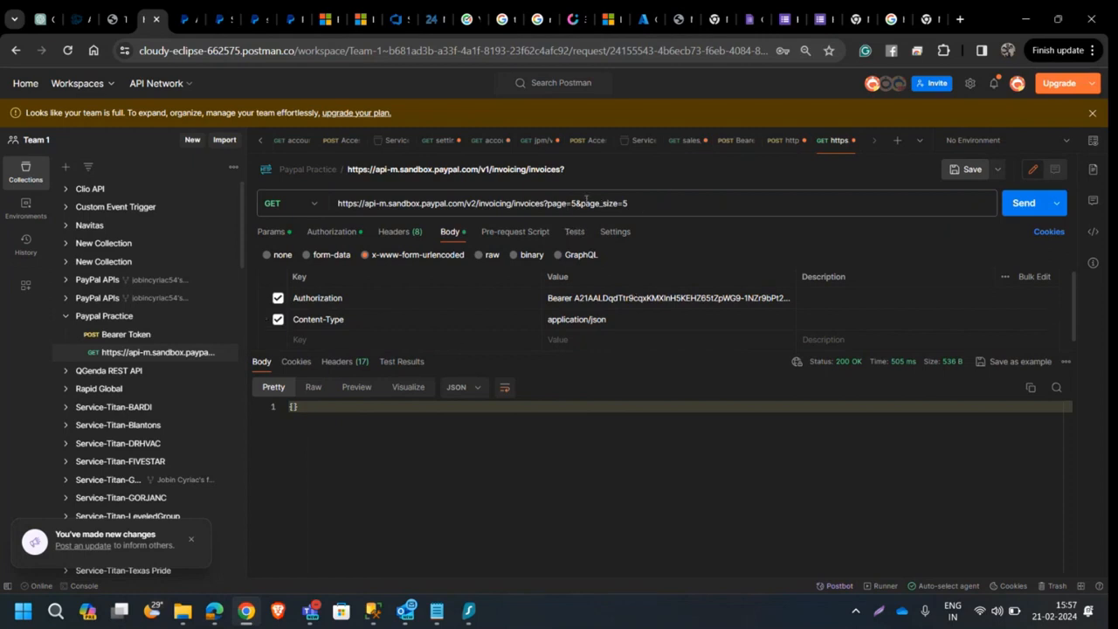
# Step: Retrieve page 4 of the invoices and review its pagination links in the response
pyautogui.click(576, 202)
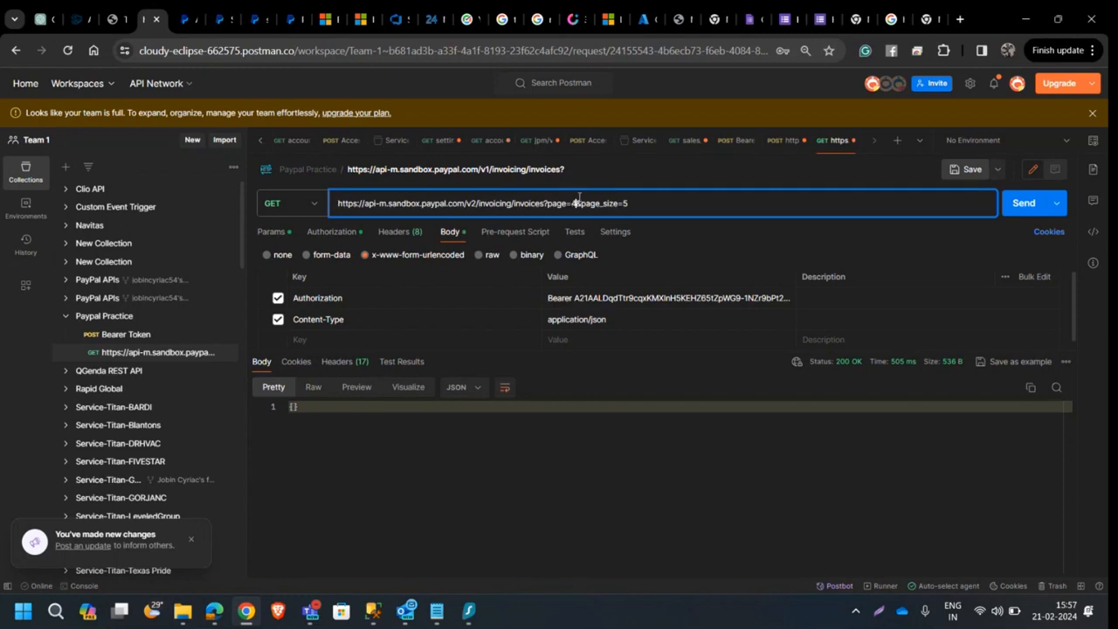
pyautogui.click(1024, 203)
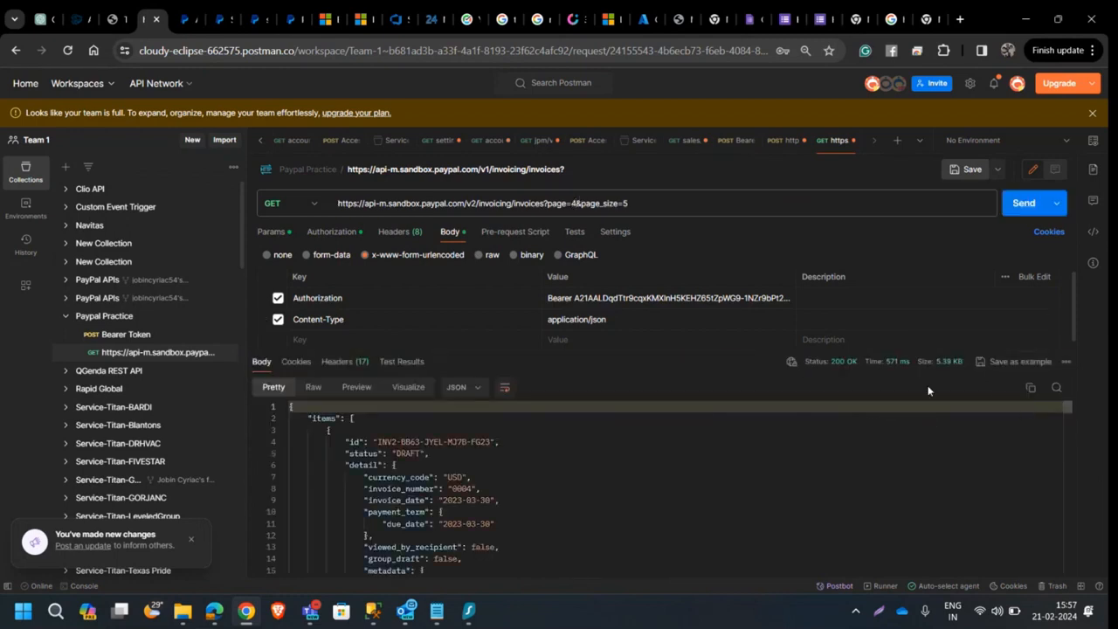
pyautogui.scroll(-3)
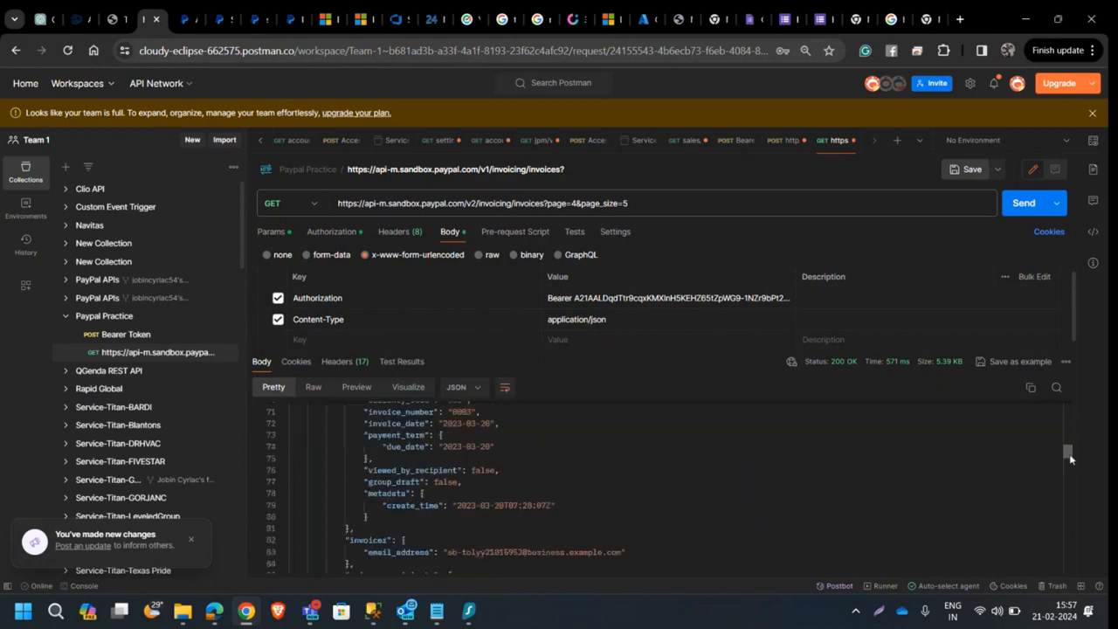
pyautogui.scroll(-3)
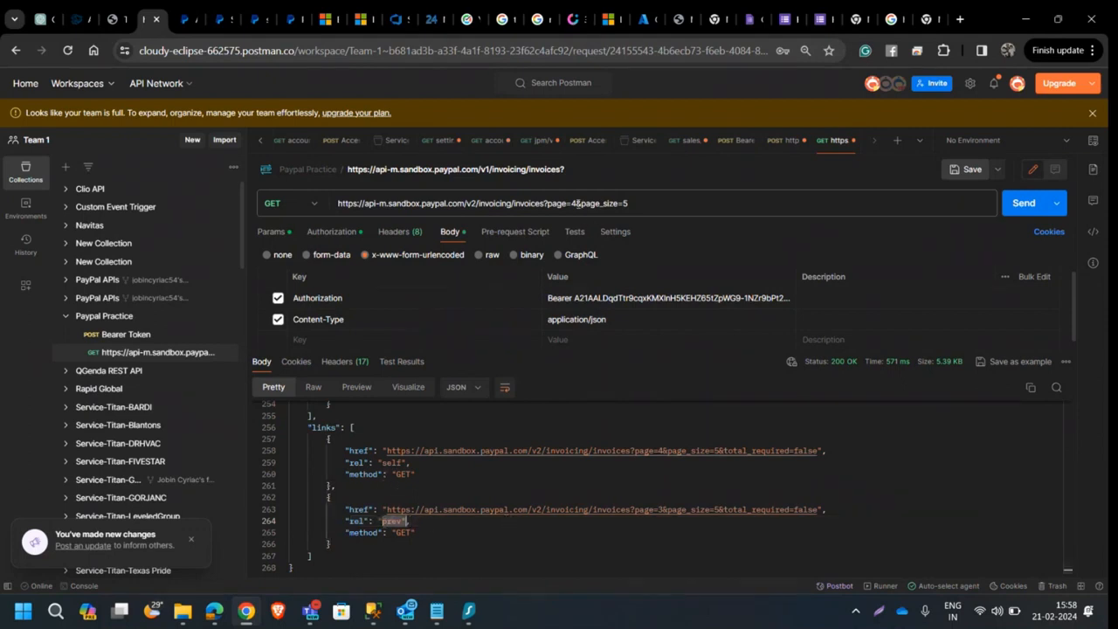
# Step: Retrieve page 3 of the invoices and inspect its self, next and prev rel links
pyautogui.click(573, 203)
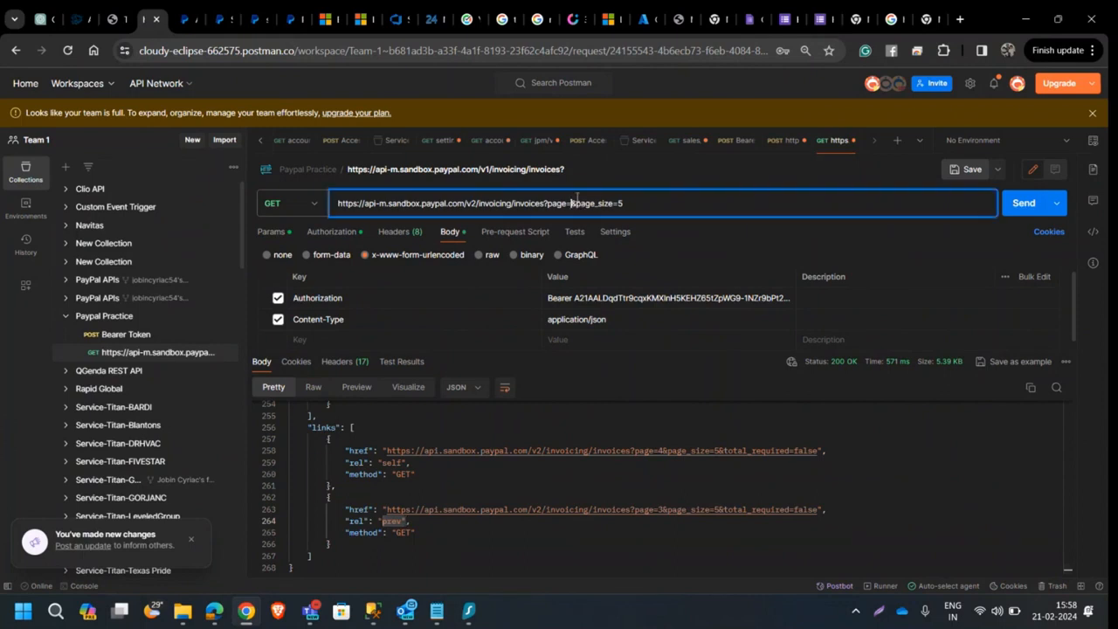
pyautogui.click(1023, 203)
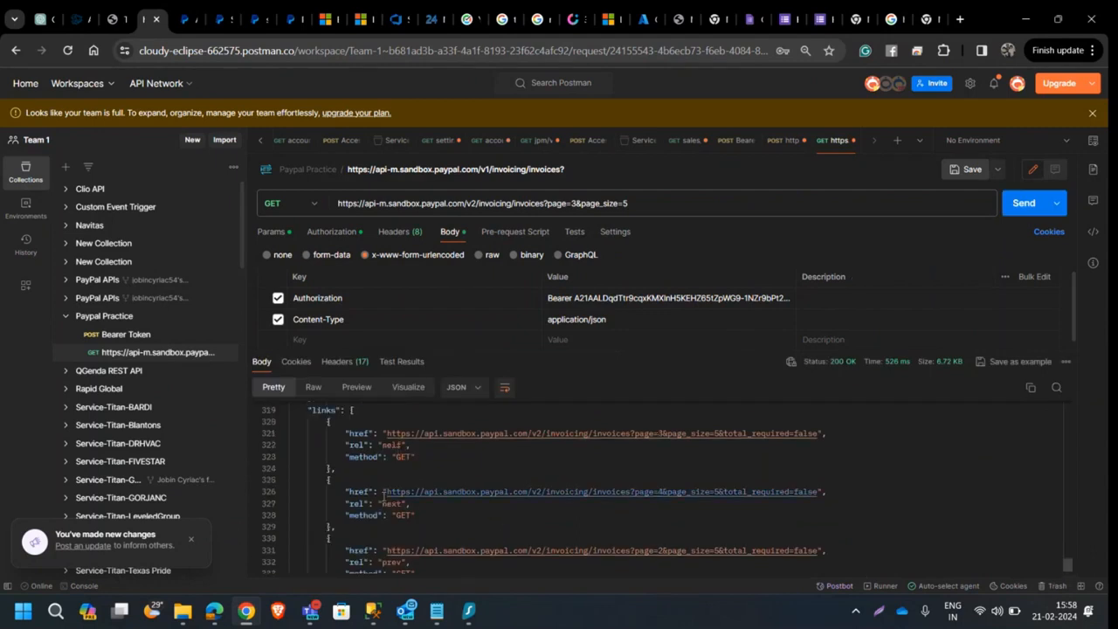
pyautogui.moveTo(393, 433)
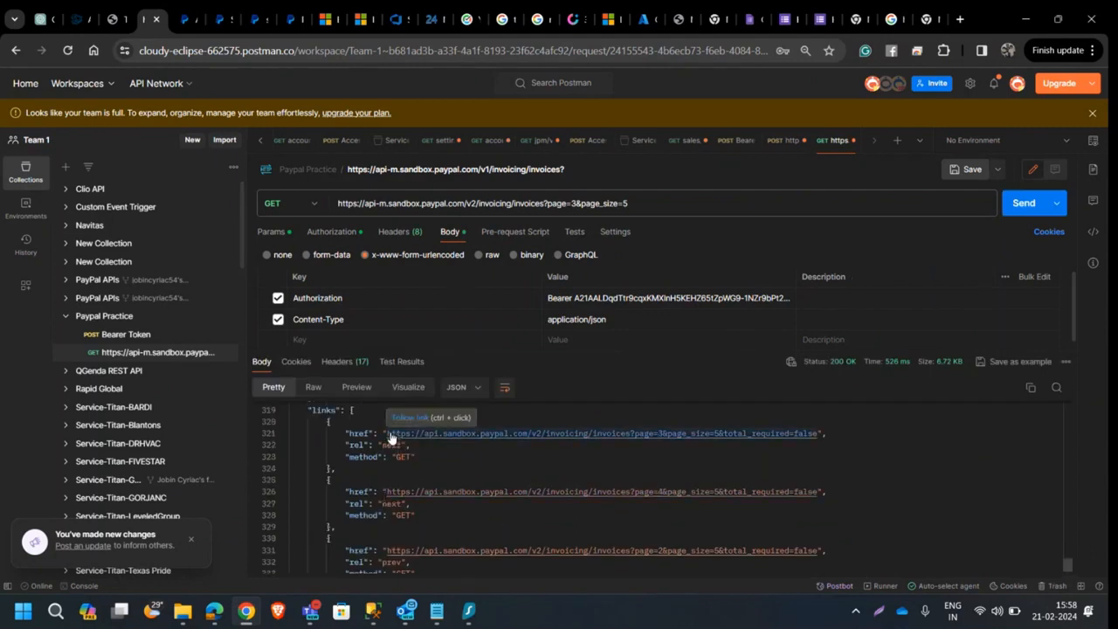
pyautogui.moveTo(475, 454)
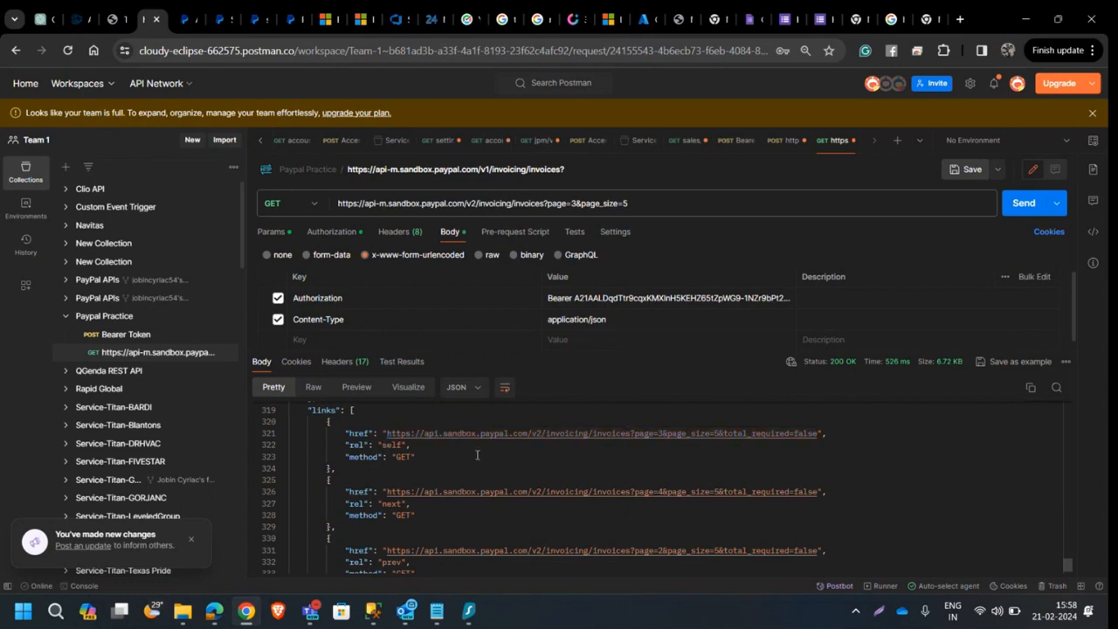
pyautogui.scroll(-3)
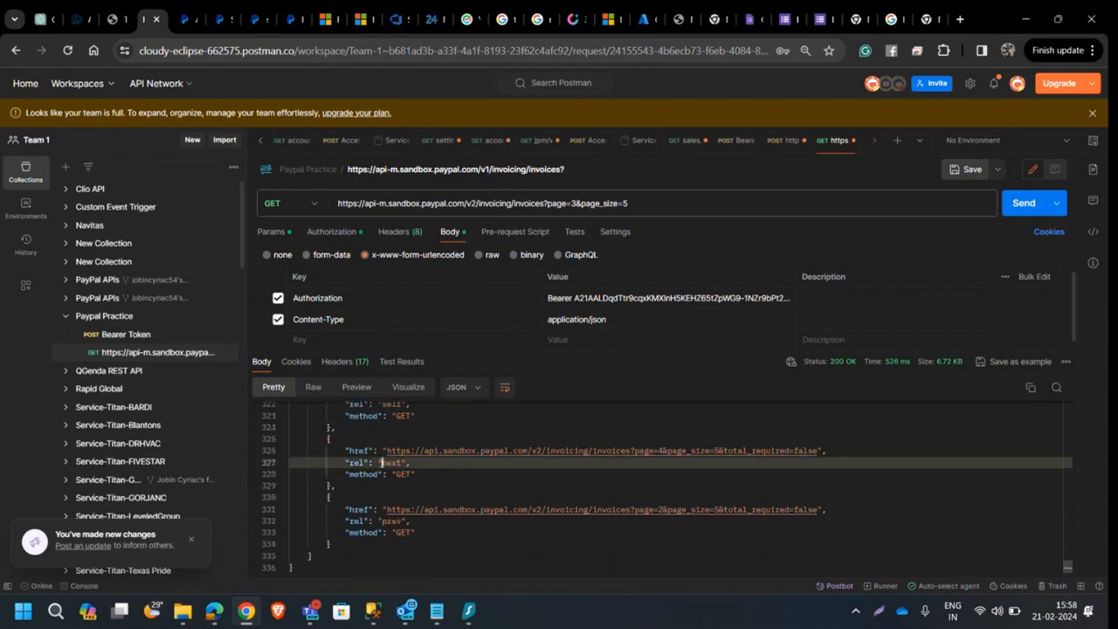
pyautogui.doubleClick(389, 461)
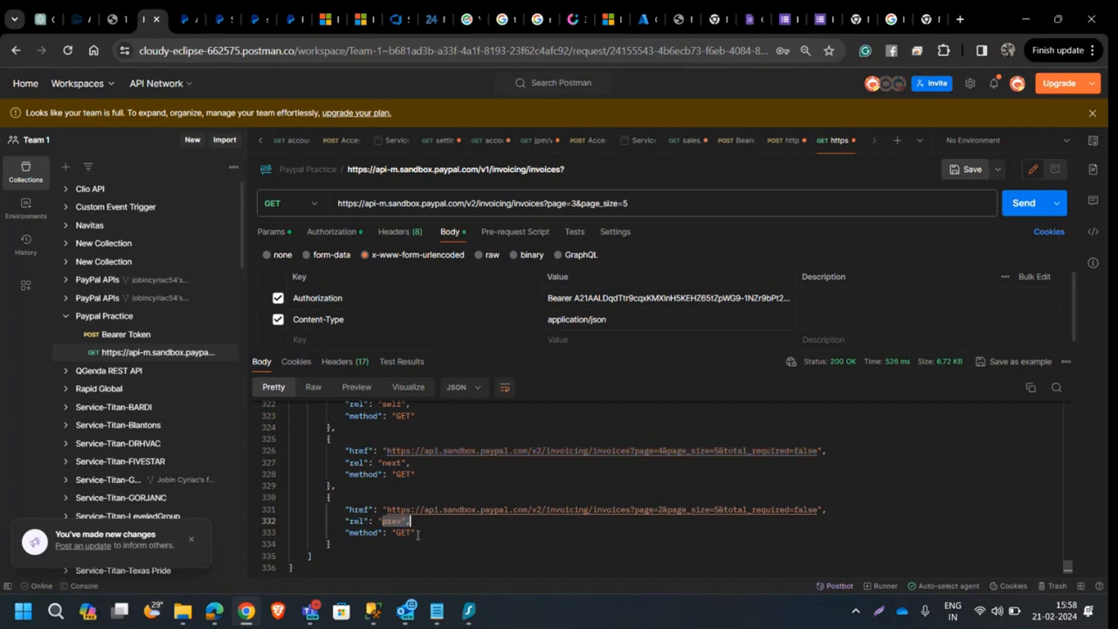
pyautogui.moveTo(655, 510)
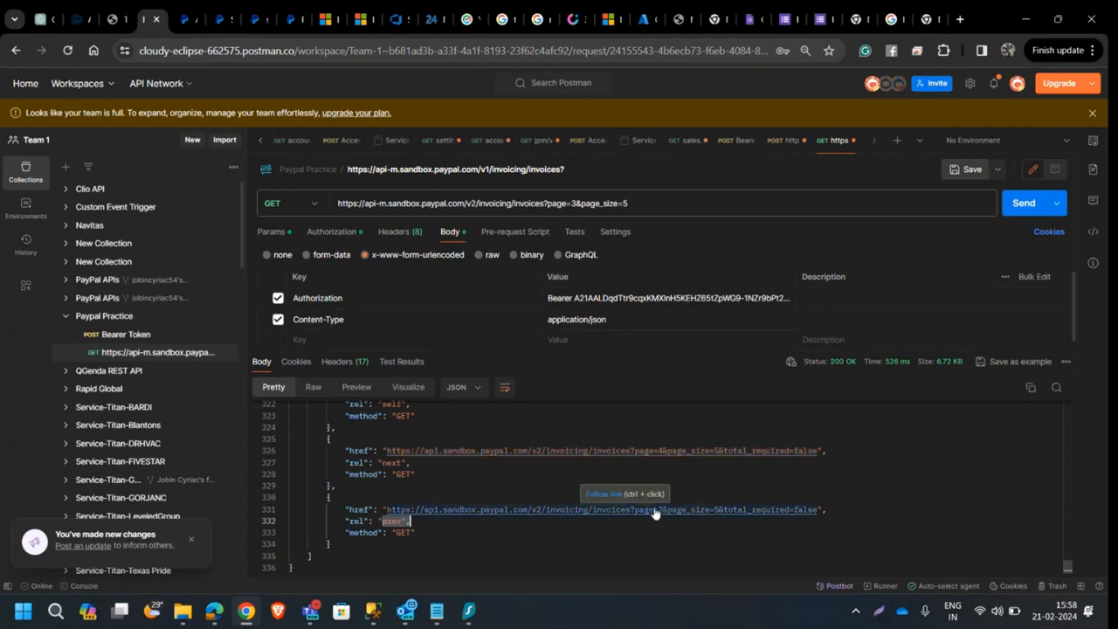
pyautogui.click(574, 203)
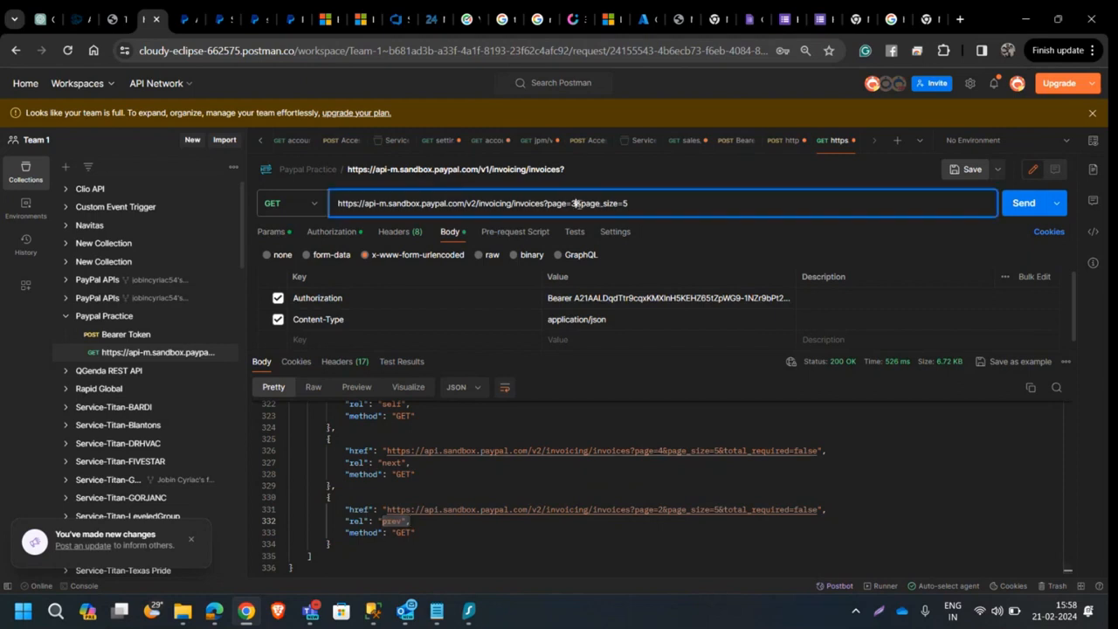
# Step: Send the page 1 invoices request and compare its self and next links with the URL
pyautogui.click(1024, 202)
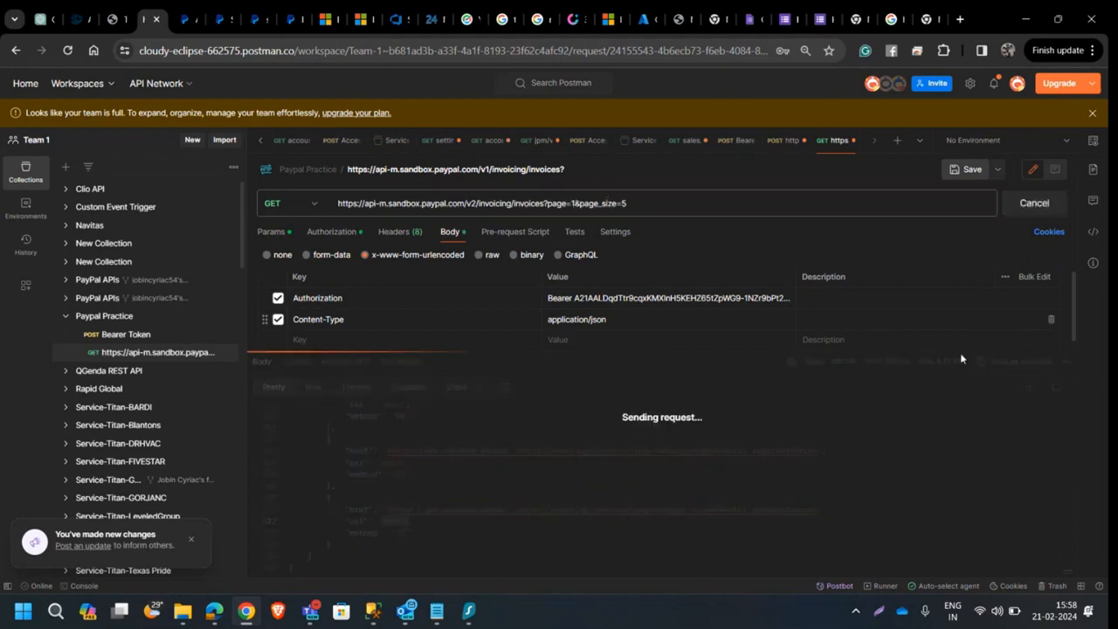
pyautogui.click(1024, 203)
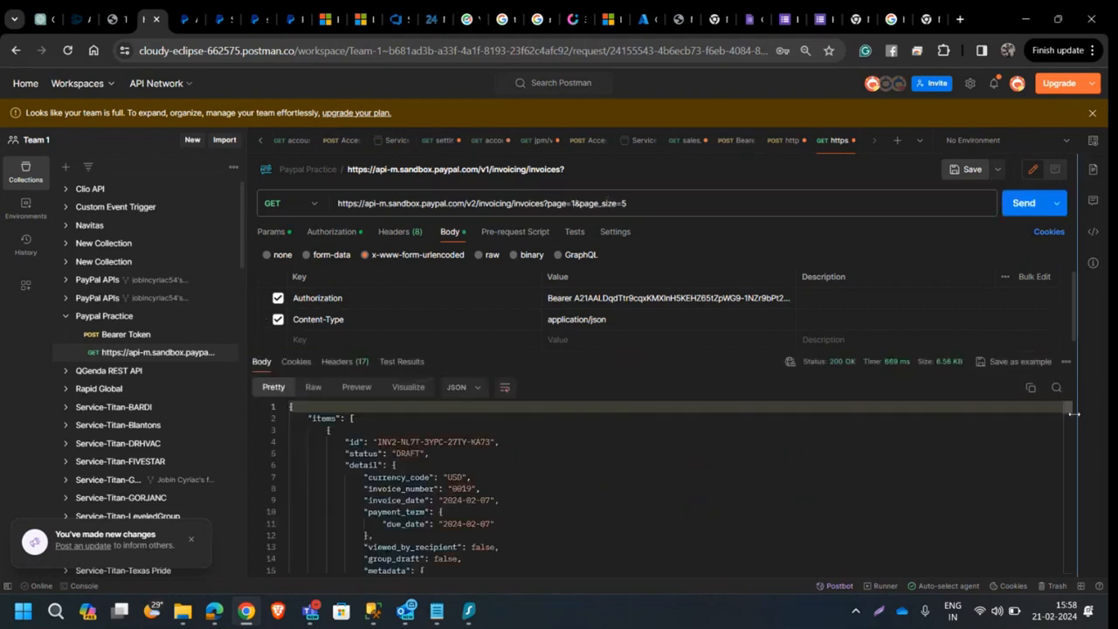
pyautogui.scroll(-3)
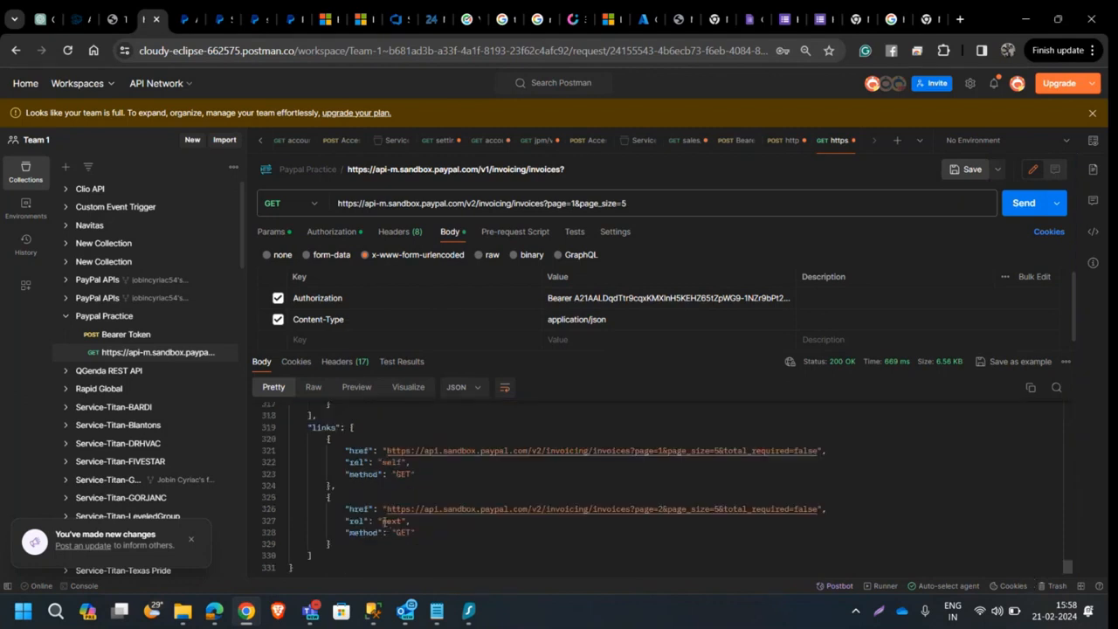
pyautogui.doubleClick(391, 520)
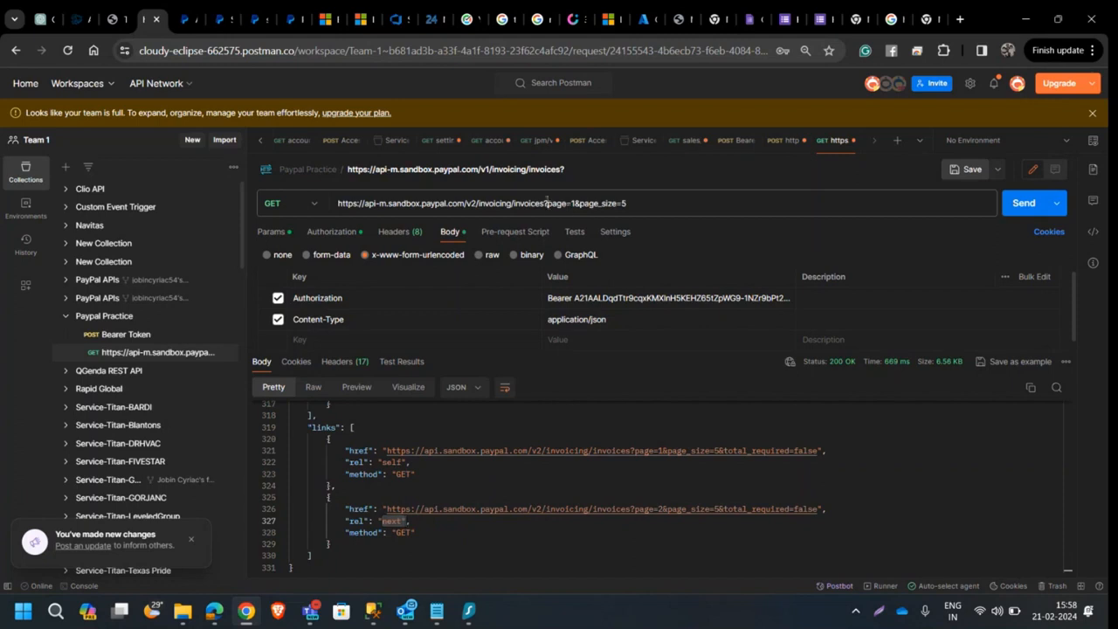
pyautogui.doubleClick(587, 203)
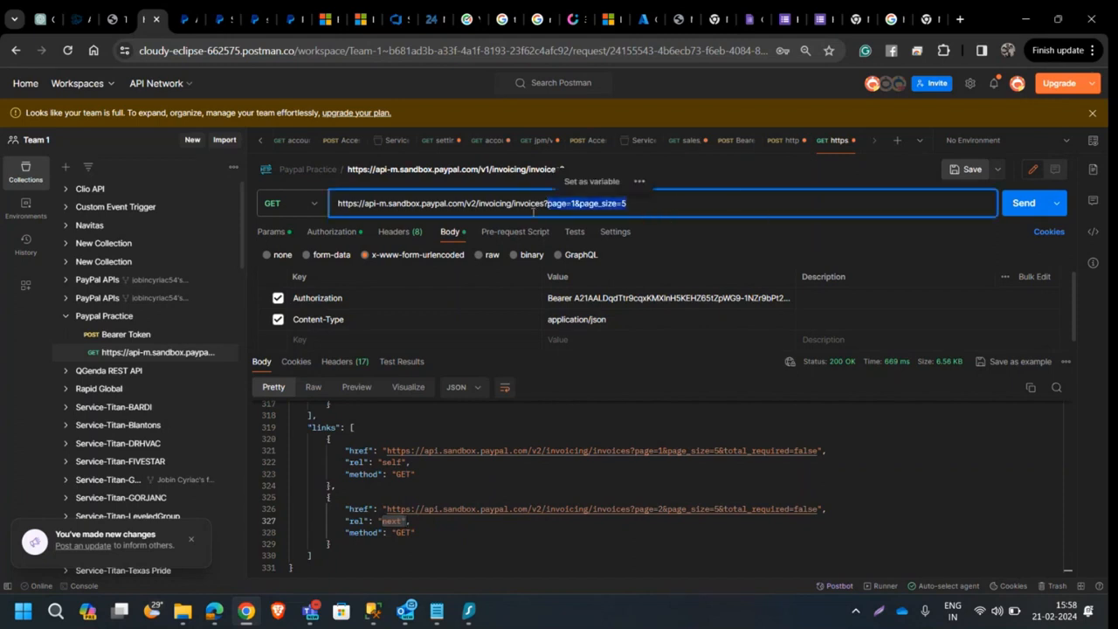
pyautogui.click(482, 203)
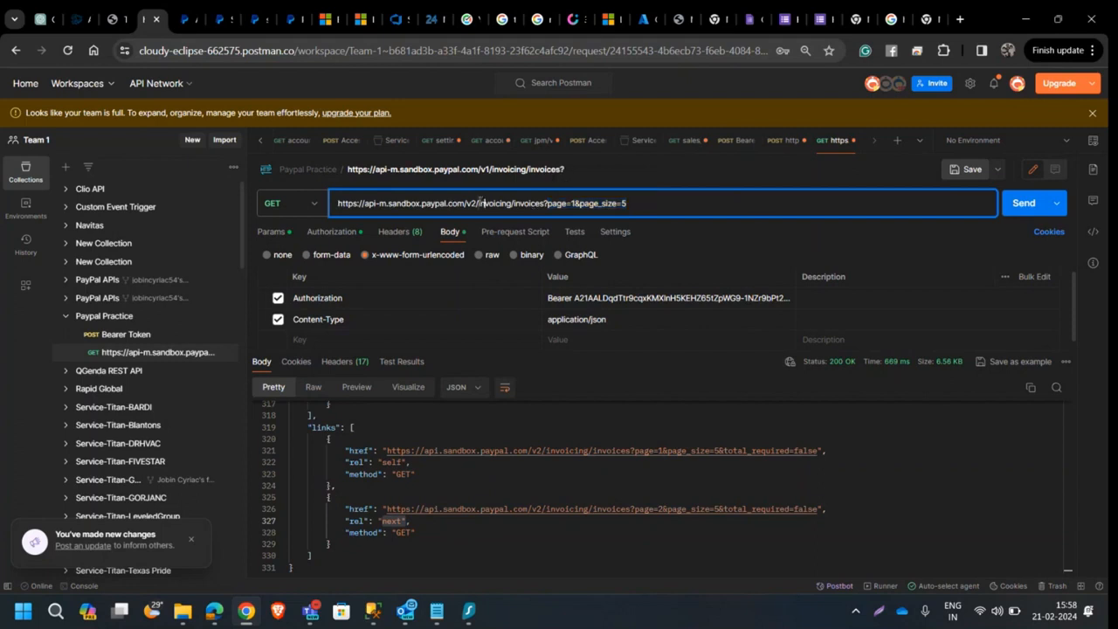
pyautogui.doubleClick(494, 203)
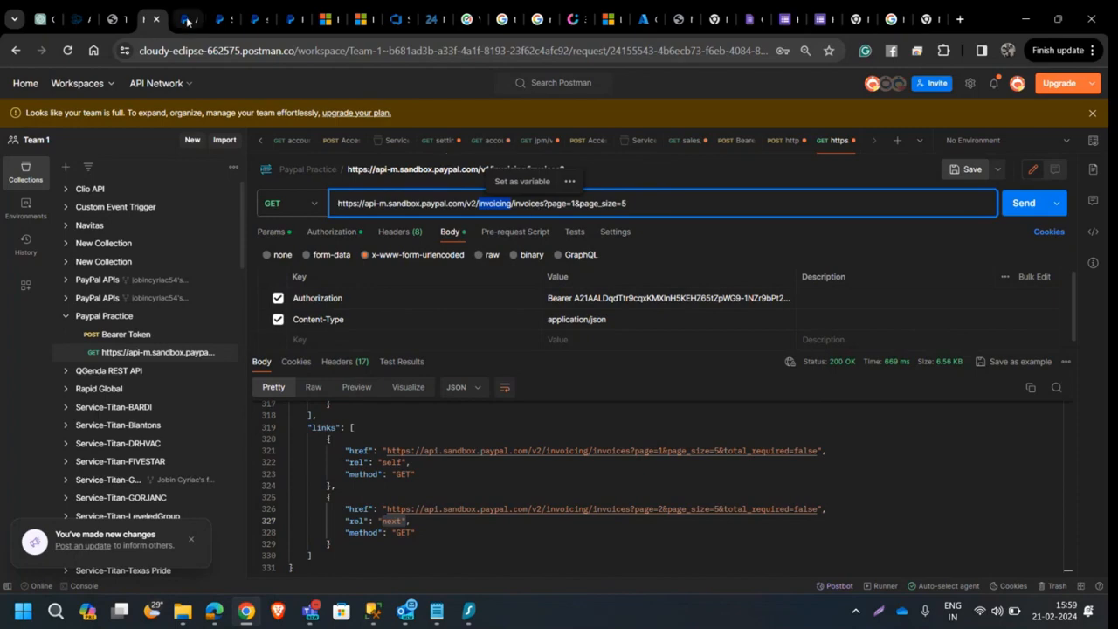
# Step: Bring PayPal Developer's sample invoice-listing request back into view
pyautogui.click(185, 20)
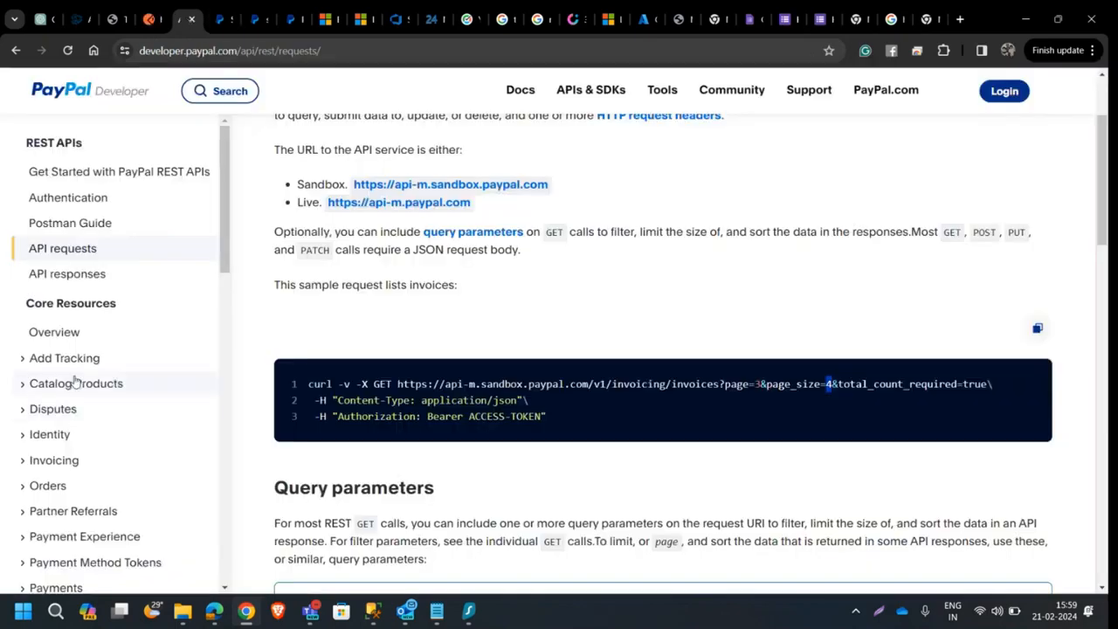
pyautogui.scroll(-3)
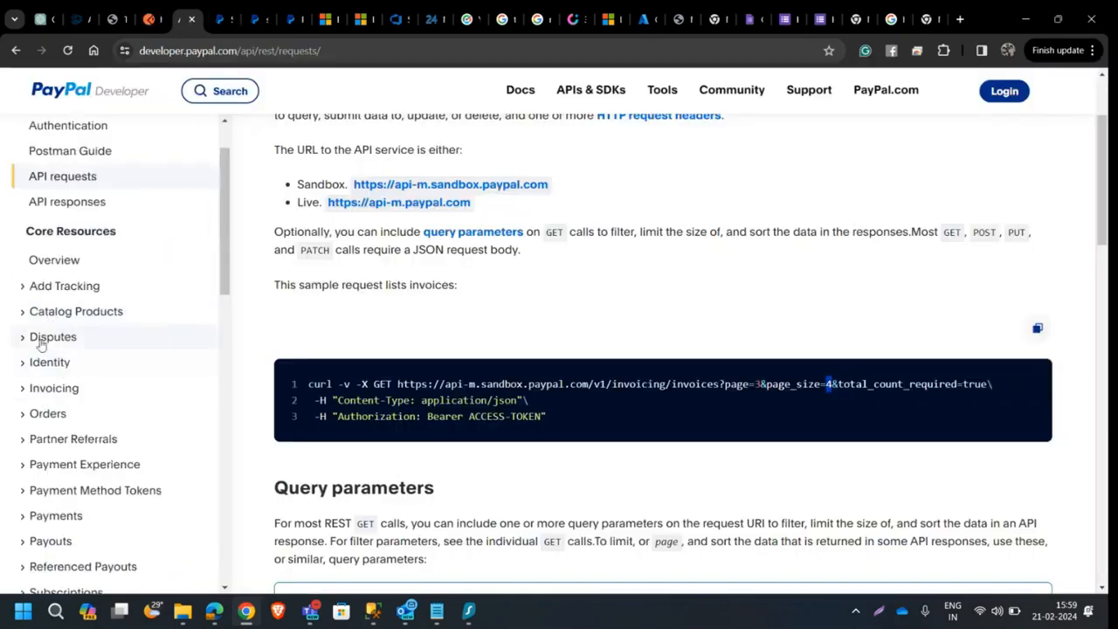
pyautogui.moveTo(59, 468)
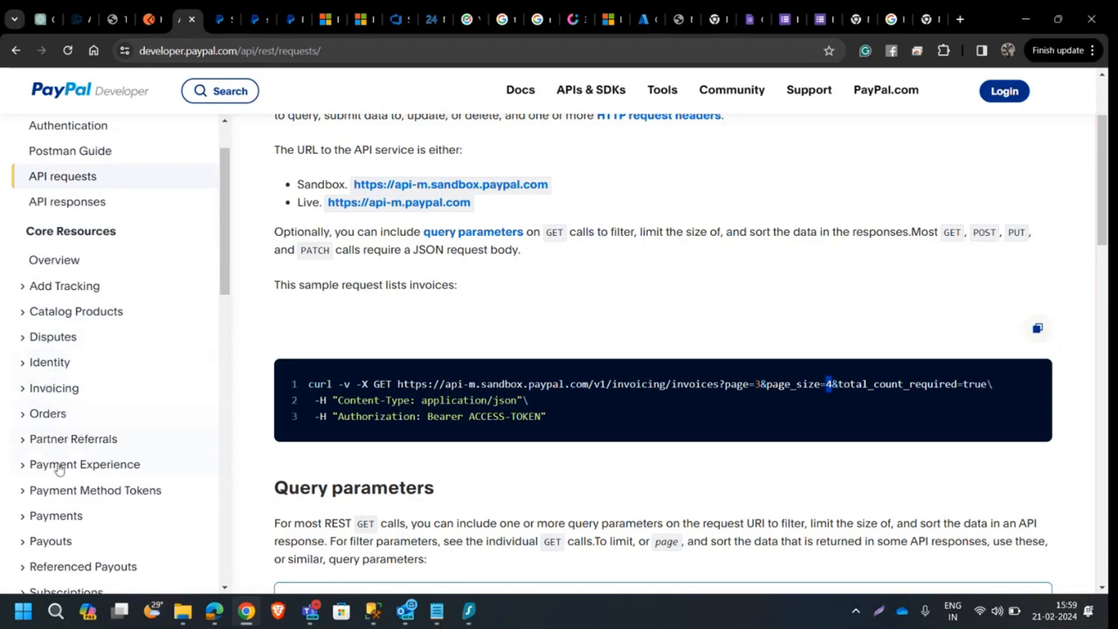
# Step: Review the first invoice's recipient, amount and $2,124.00 USD due amount in Postman's response
pyautogui.scroll(-3)
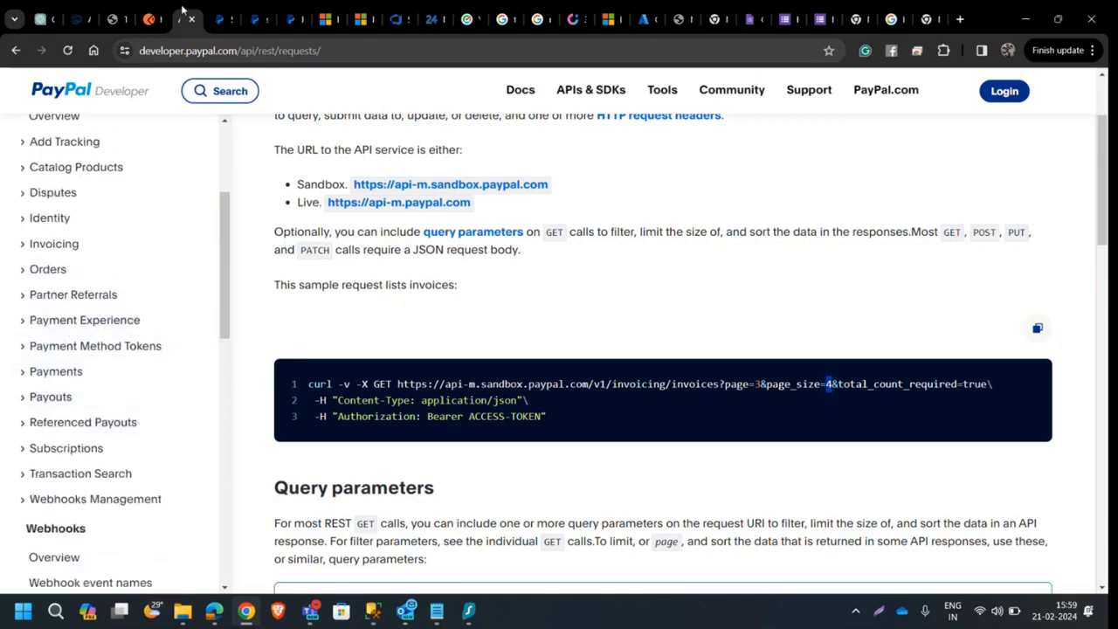
pyautogui.click(154, 17)
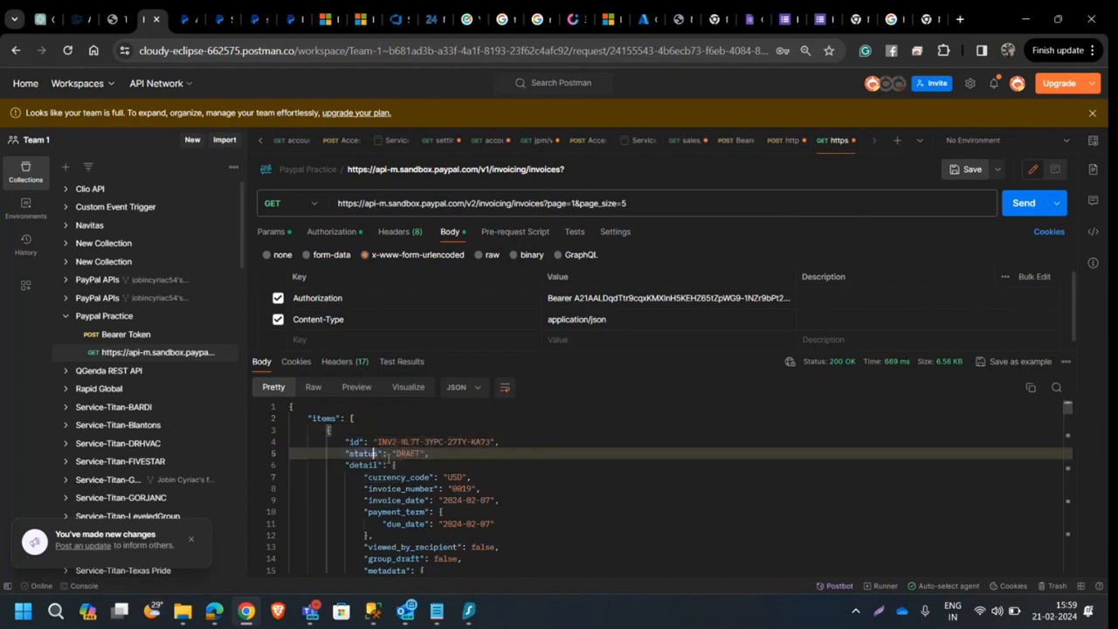
pyautogui.scroll(-3)
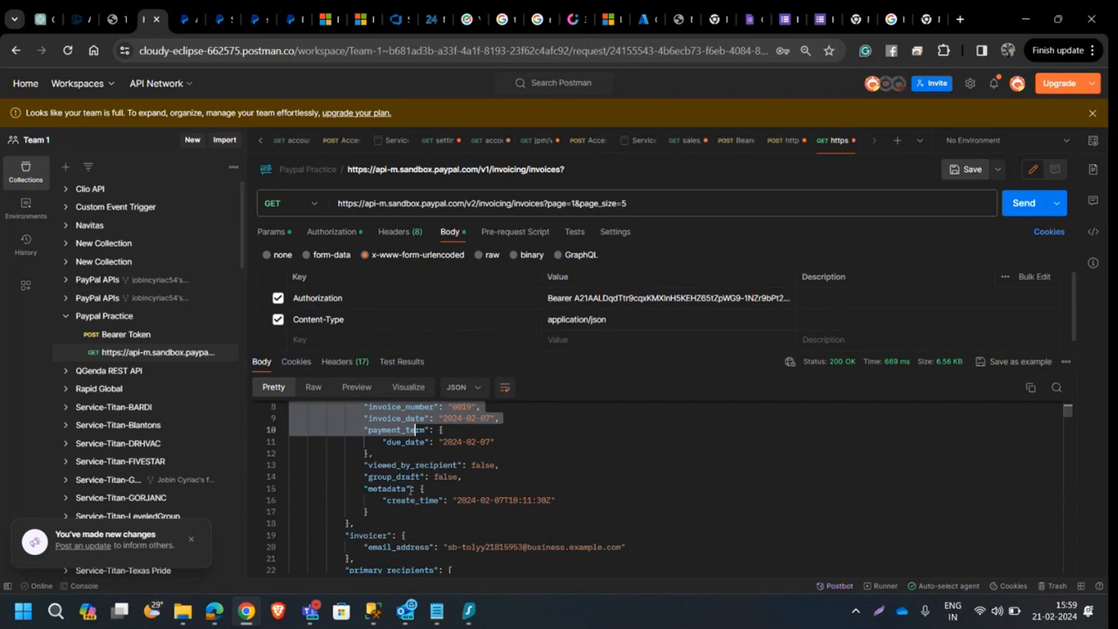
pyautogui.scroll(-3)
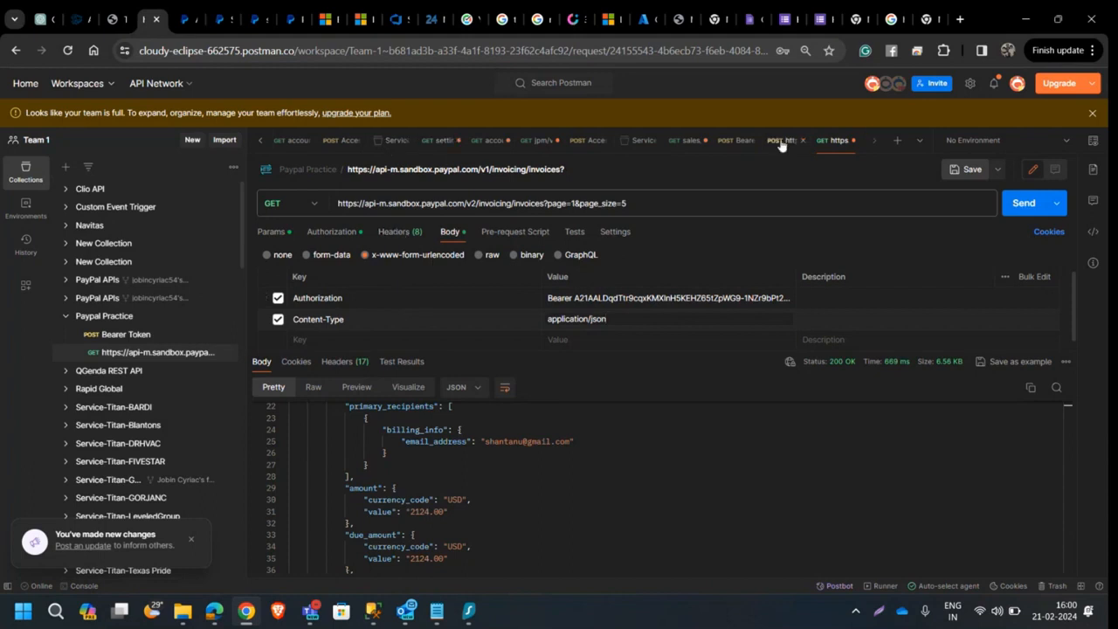
# Step: Review the PayPal token request, then run ServiceTitan Access-Token-generation to refresh the Service-Titan-Woods token
pyautogui.click(783, 140)
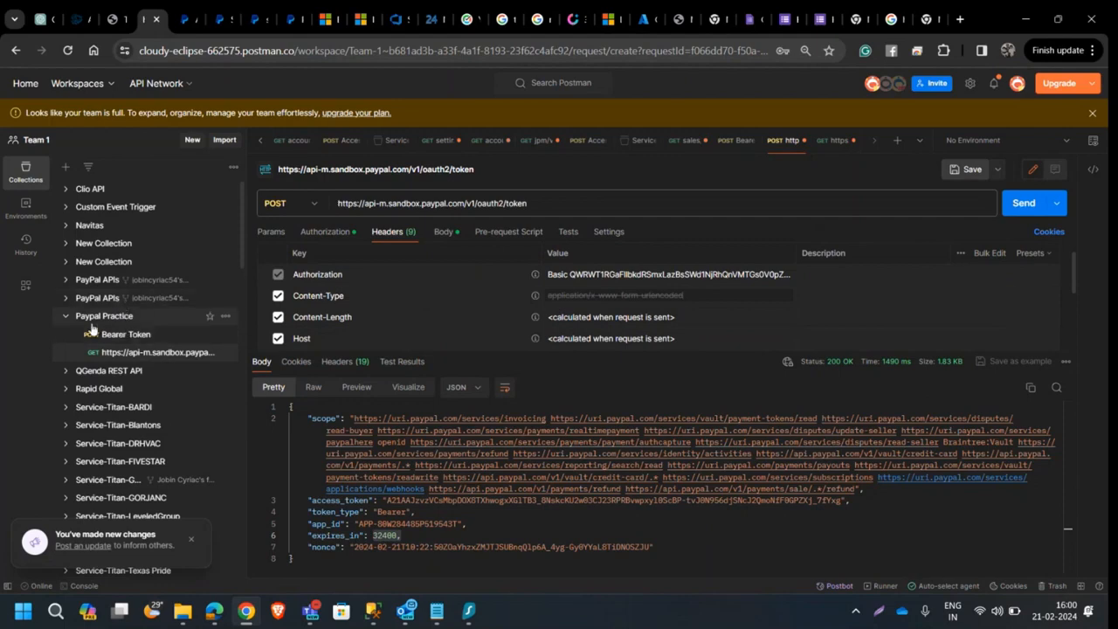
pyautogui.scroll(-3)
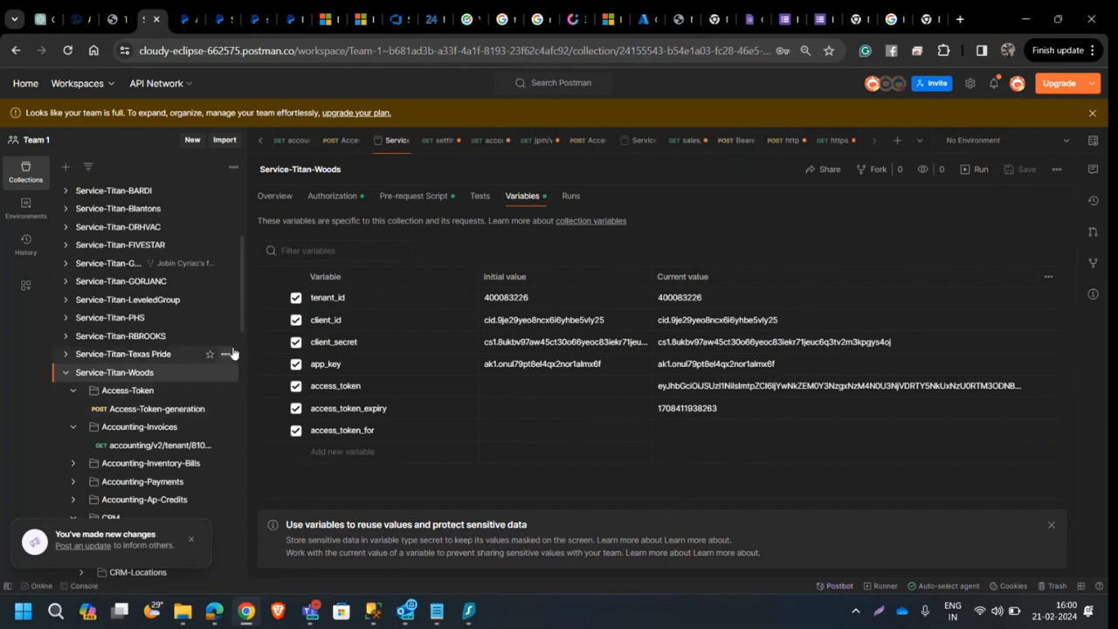
pyautogui.moveTo(133, 417)
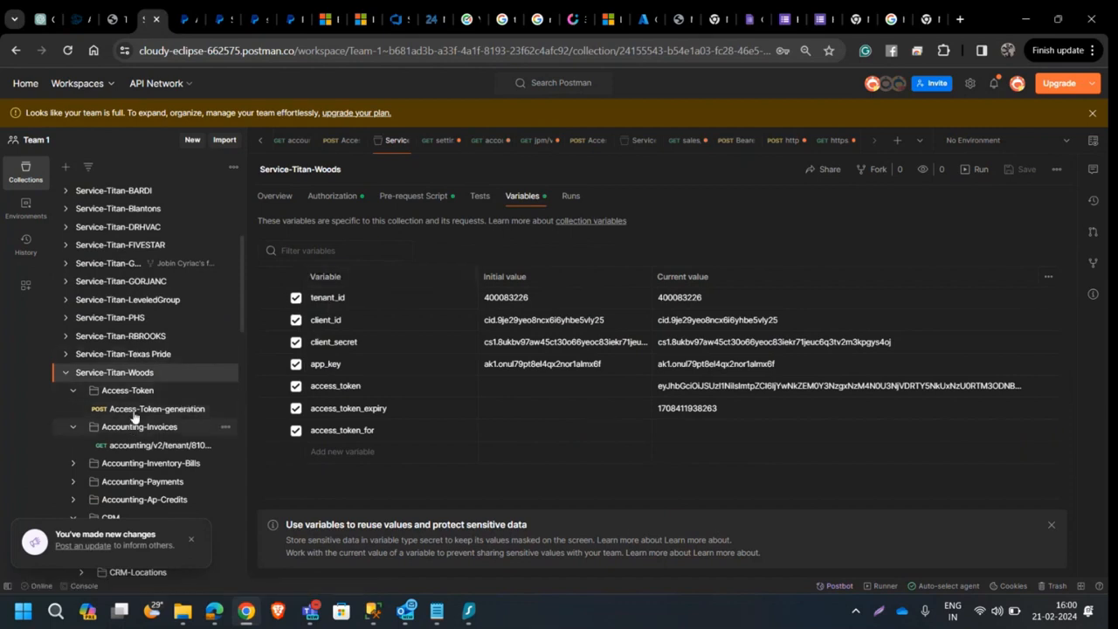
pyautogui.click(157, 408)
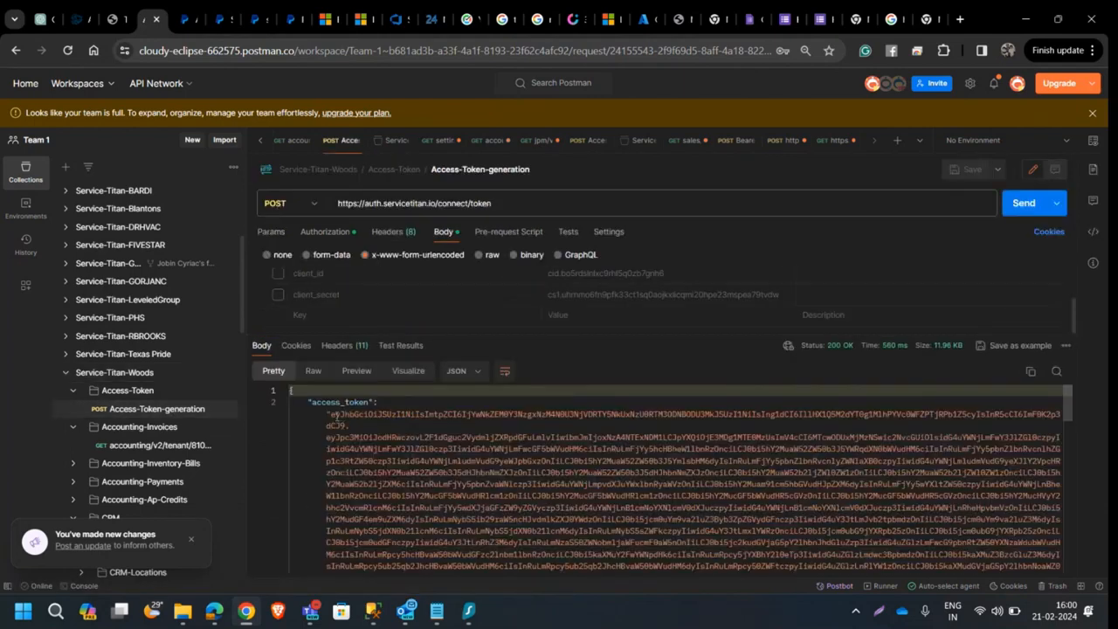
pyautogui.scroll(-3)
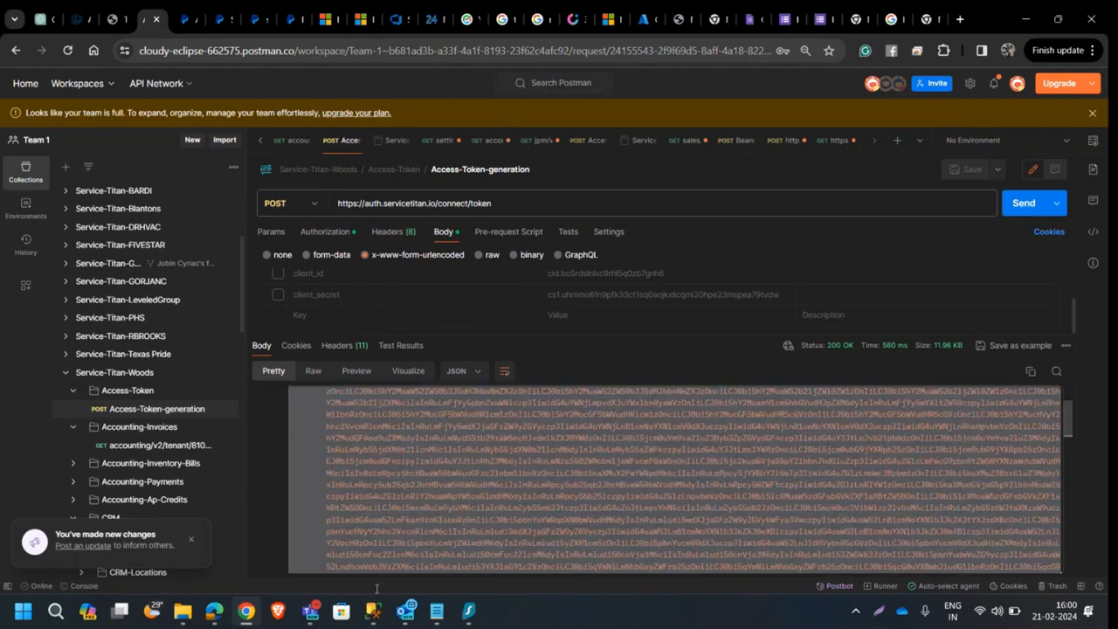
pyautogui.scroll(-3)
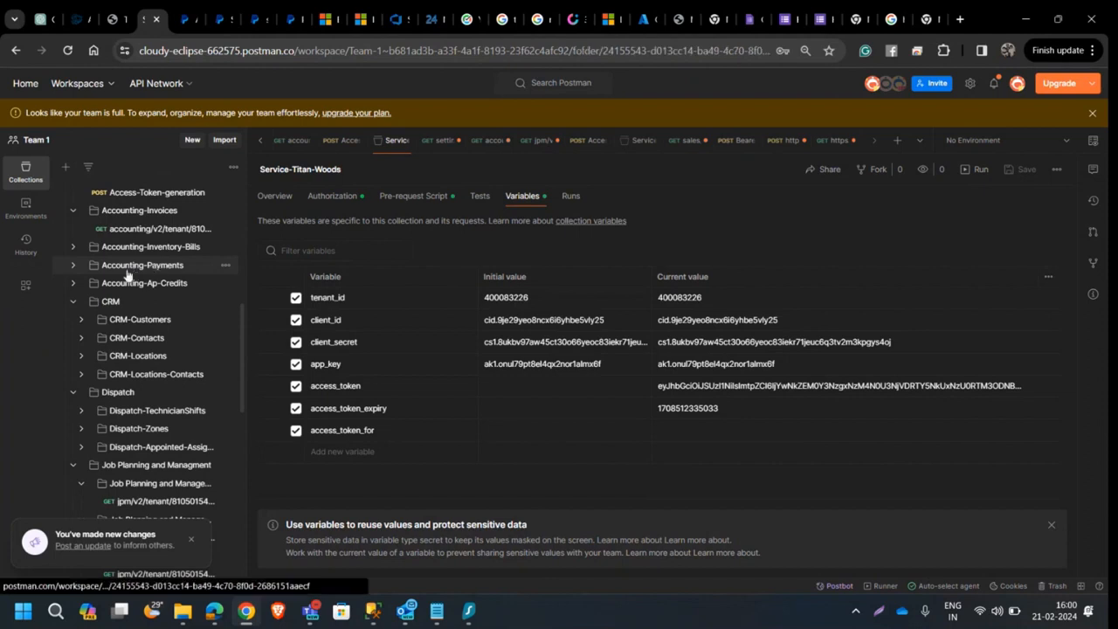
# Step: Browse the Accounting-Payments folder, then reopen Access-Token-generation with its 900-second Bearer token response
pyautogui.click(141, 265)
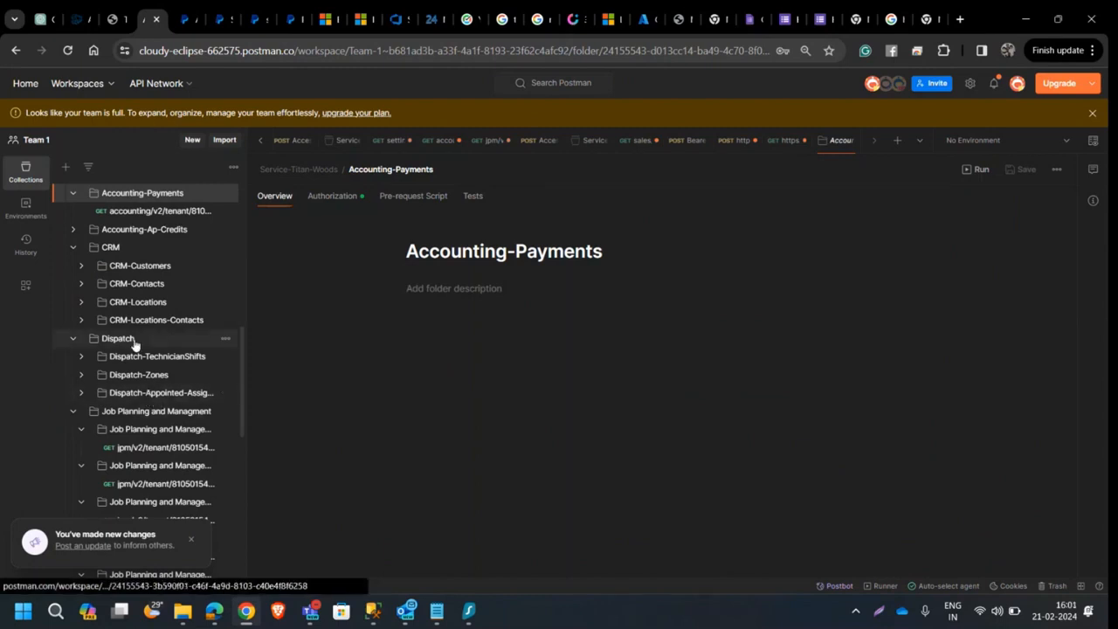
pyautogui.scroll(-3)
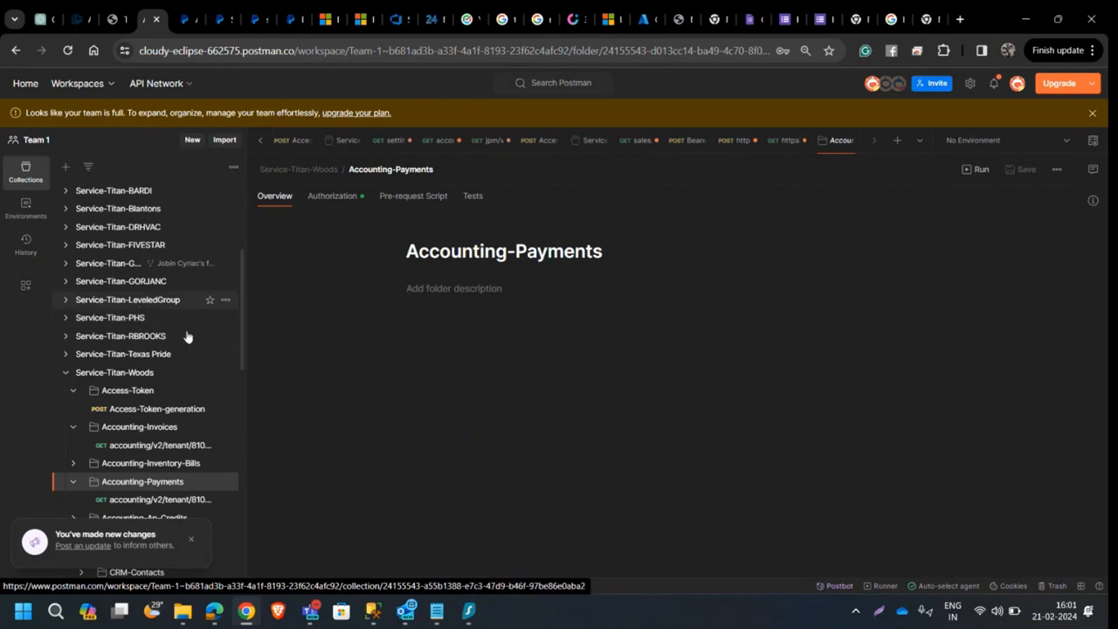
pyautogui.scroll(-3)
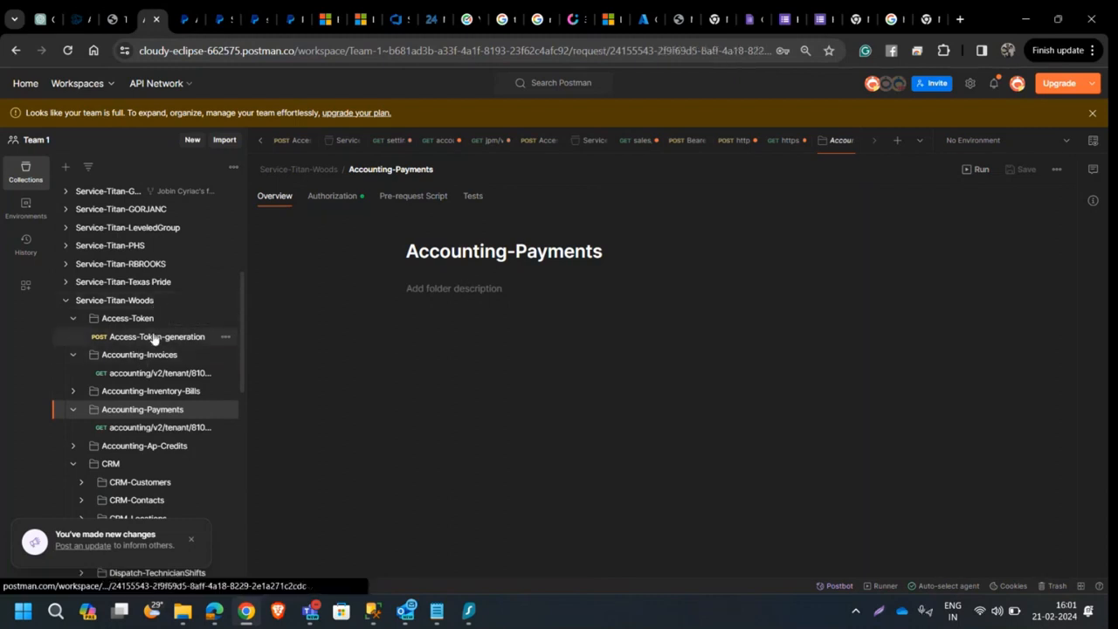
pyautogui.click(157, 335)
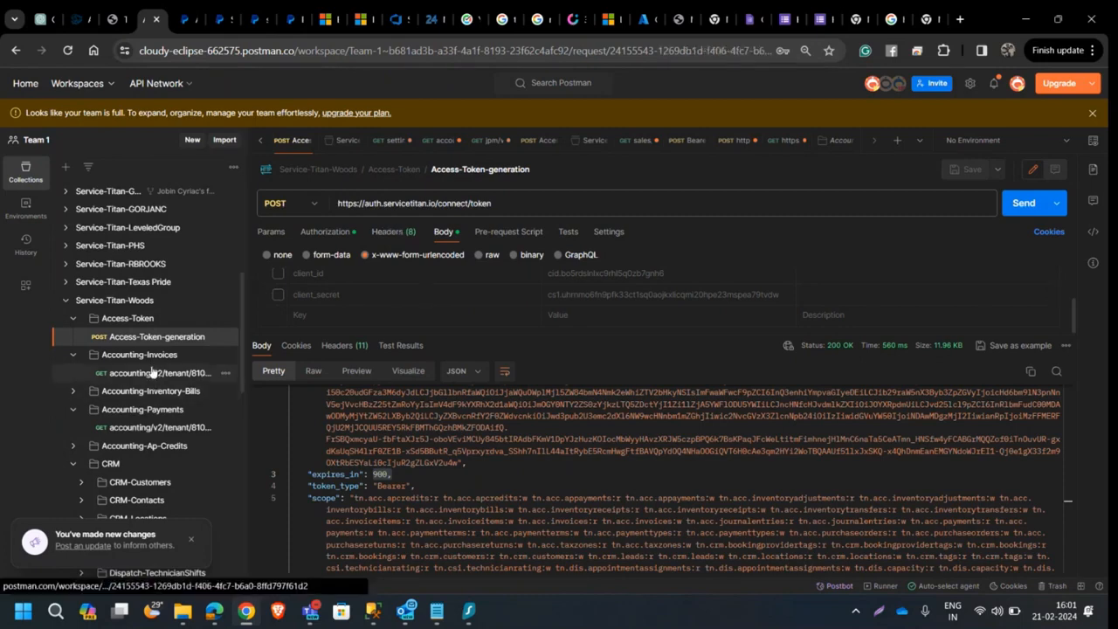
# Step: Send the accounting invoices GET (modifiedOnOrAfter 2022-01-01) and start cutting pageSize from 5000 to 50
pyautogui.click(161, 374)
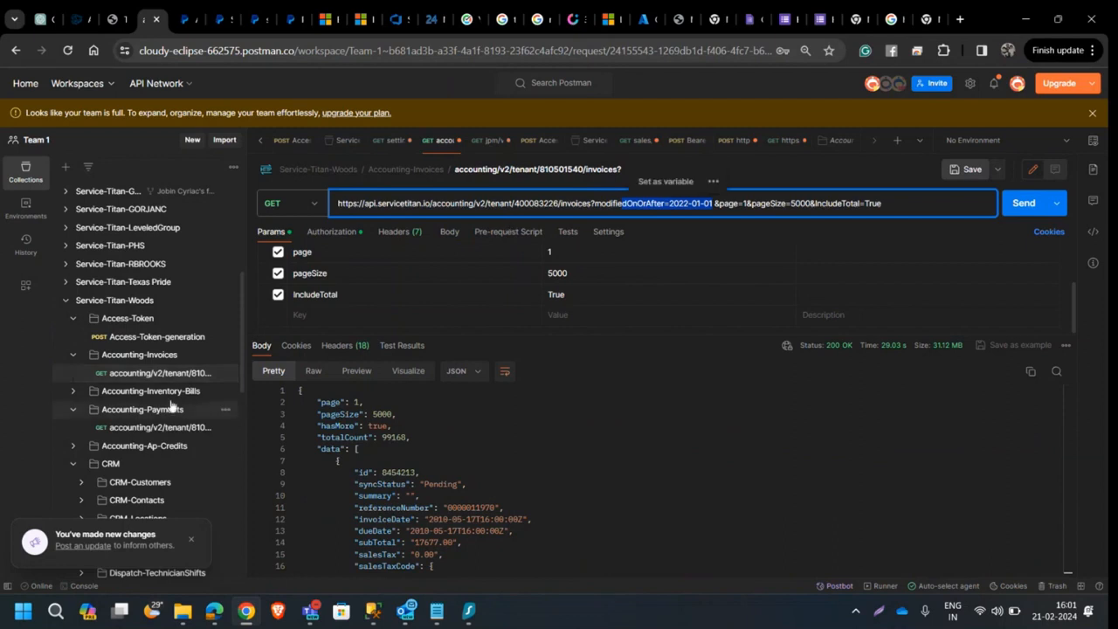
pyautogui.click(160, 427)
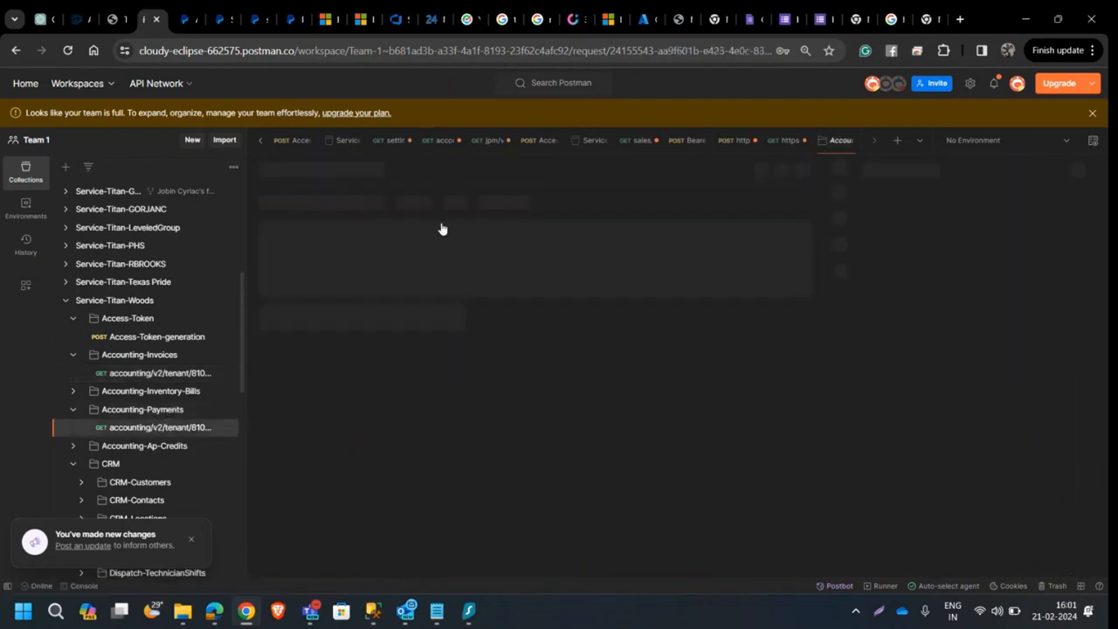
pyautogui.click(161, 426)
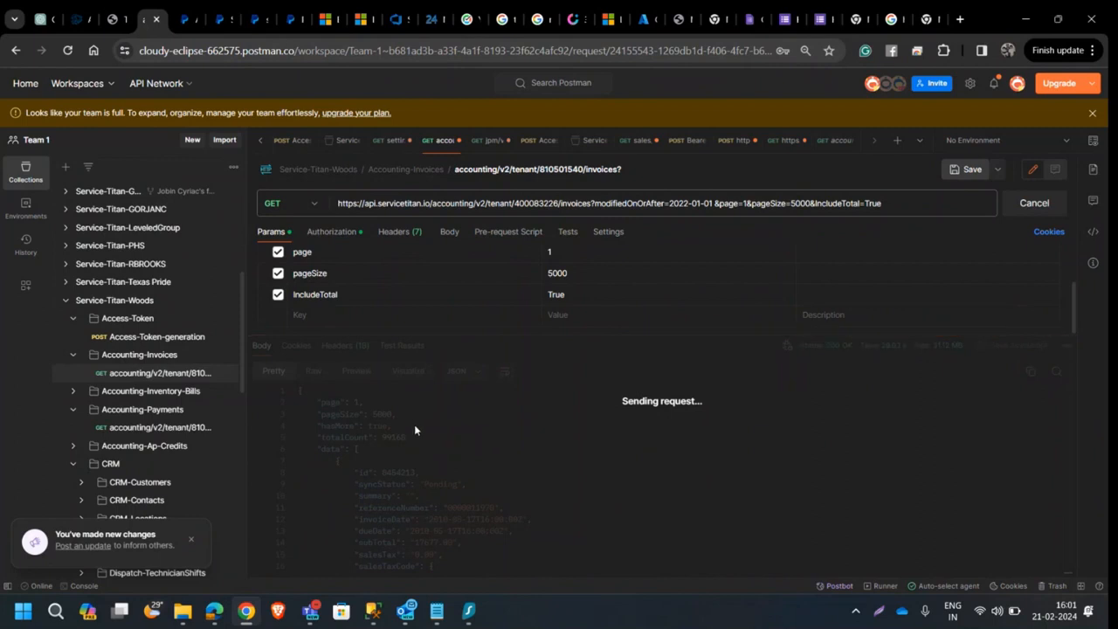
pyautogui.moveTo(440, 458)
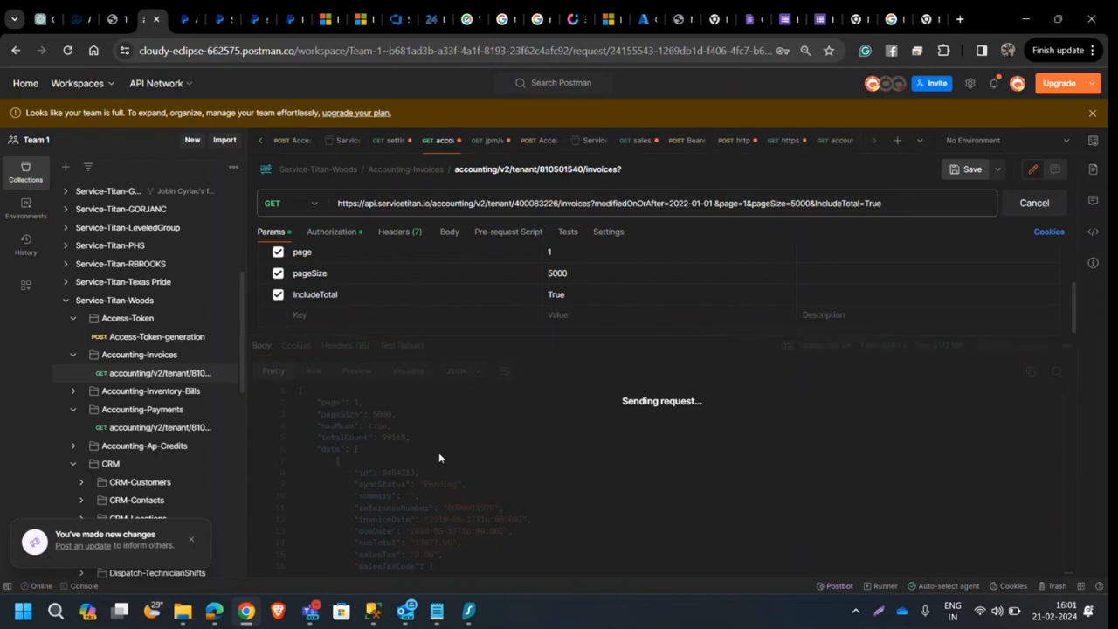
pyautogui.moveTo(140, 353)
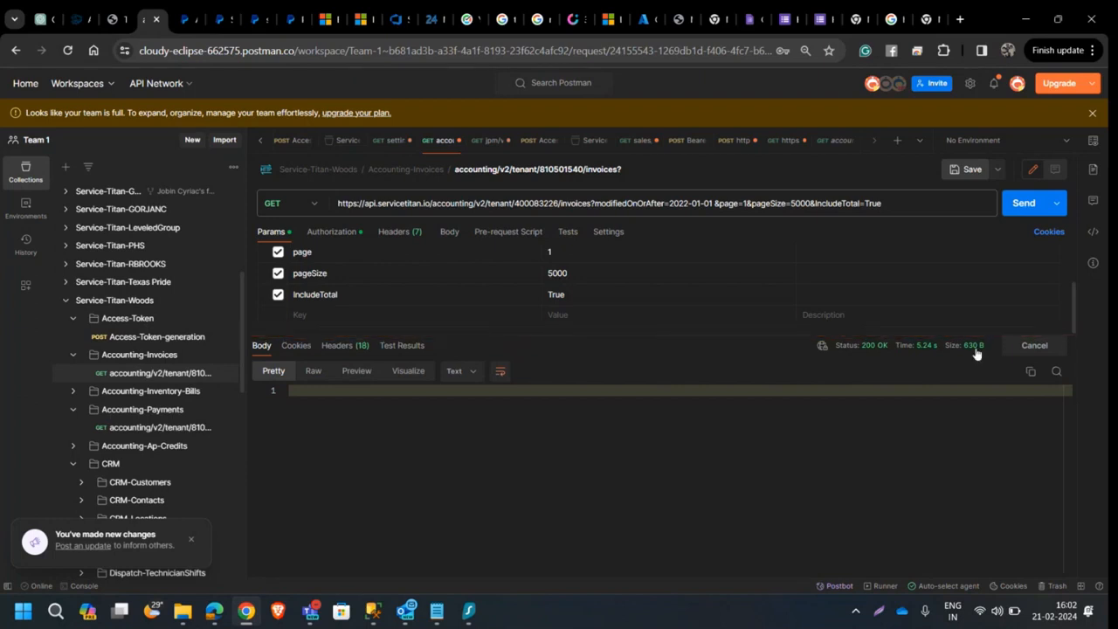
pyautogui.click(1024, 202)
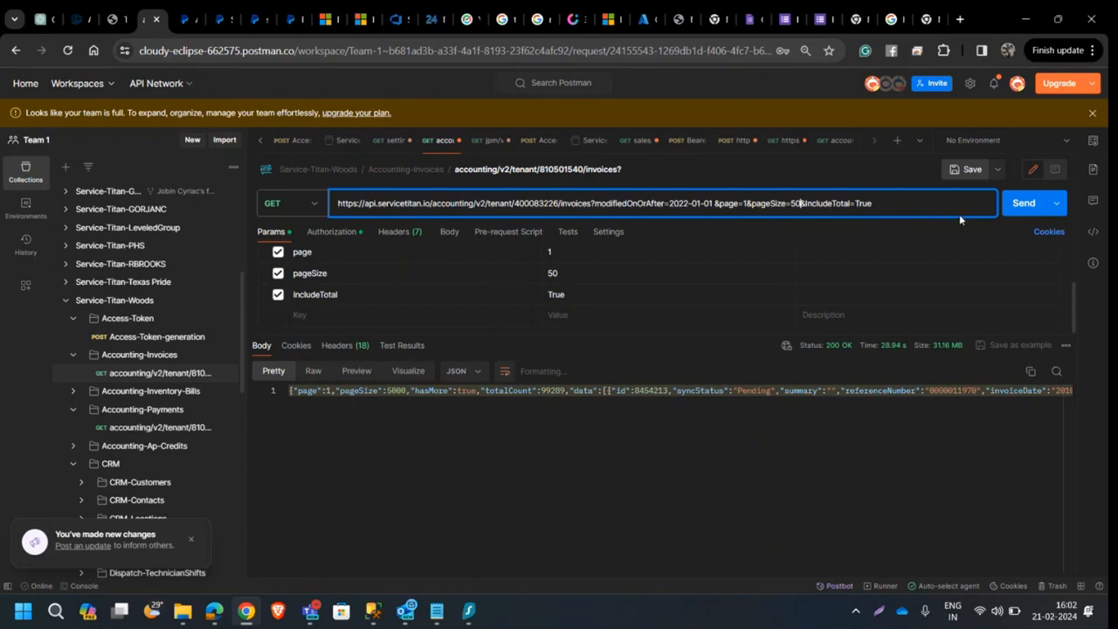
# Step: Rerun the invoices request with pageSize 500, getting a 200 response of 3.54 MB
pyautogui.click(1024, 203)
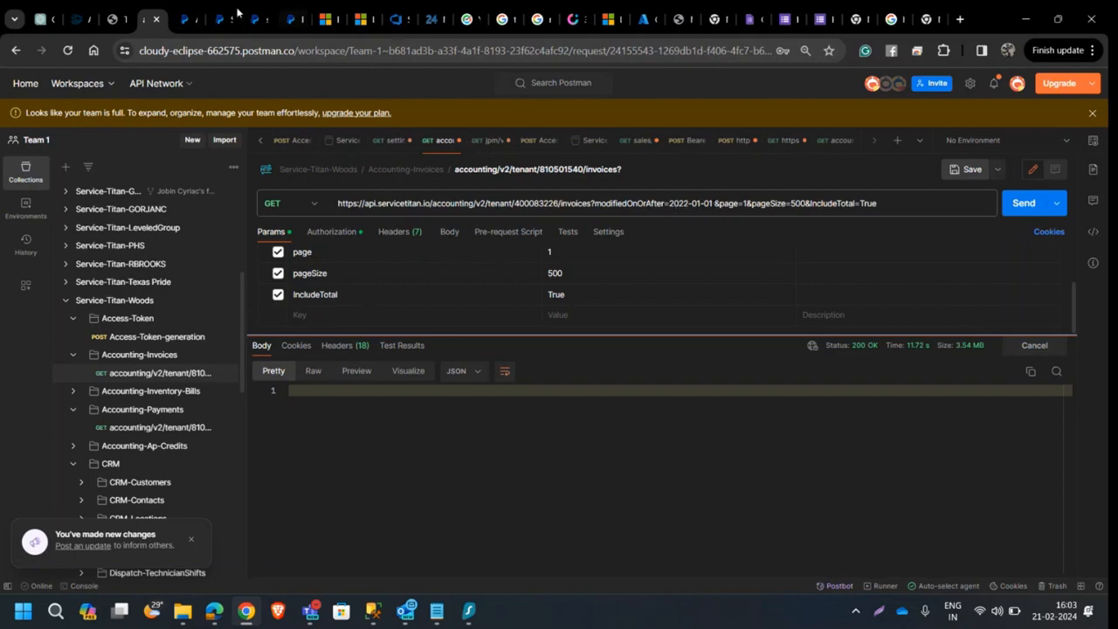
# Step: In PayPal Developer's Invoicing API reference, review the Record refund for invoice documentation
pyautogui.click(235, 18)
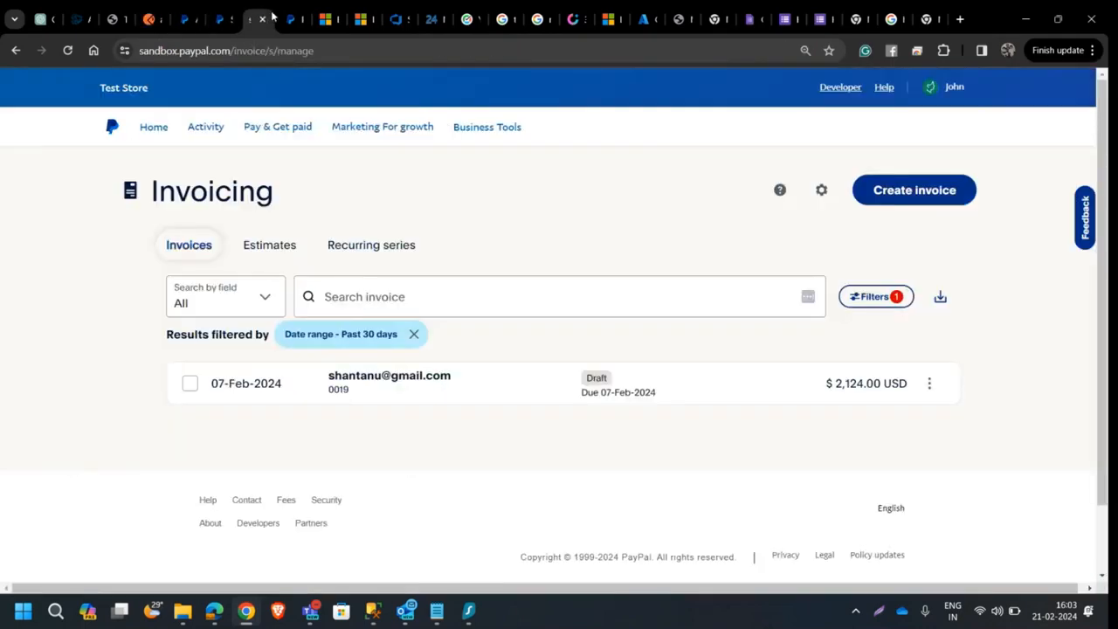
pyautogui.click(188, 18)
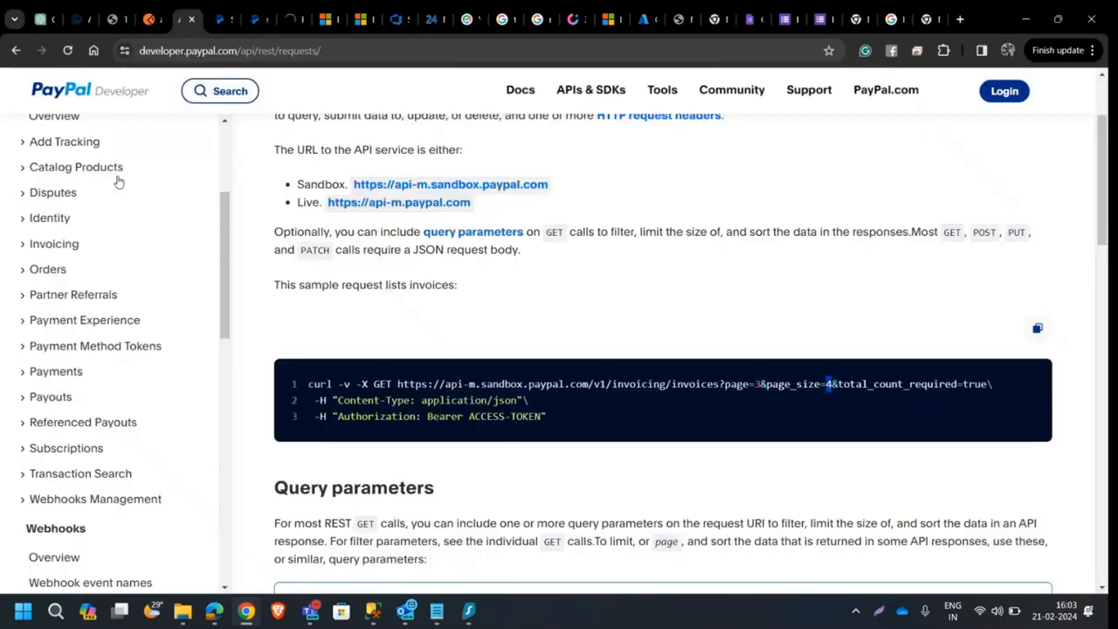
pyautogui.click(52, 245)
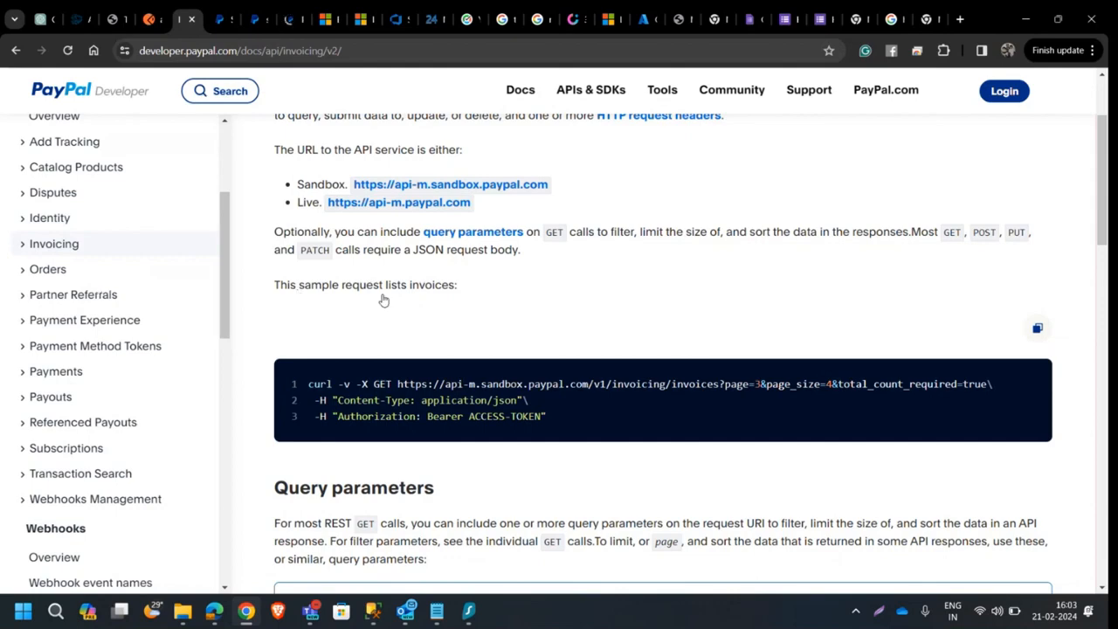
pyautogui.moveTo(345, 327)
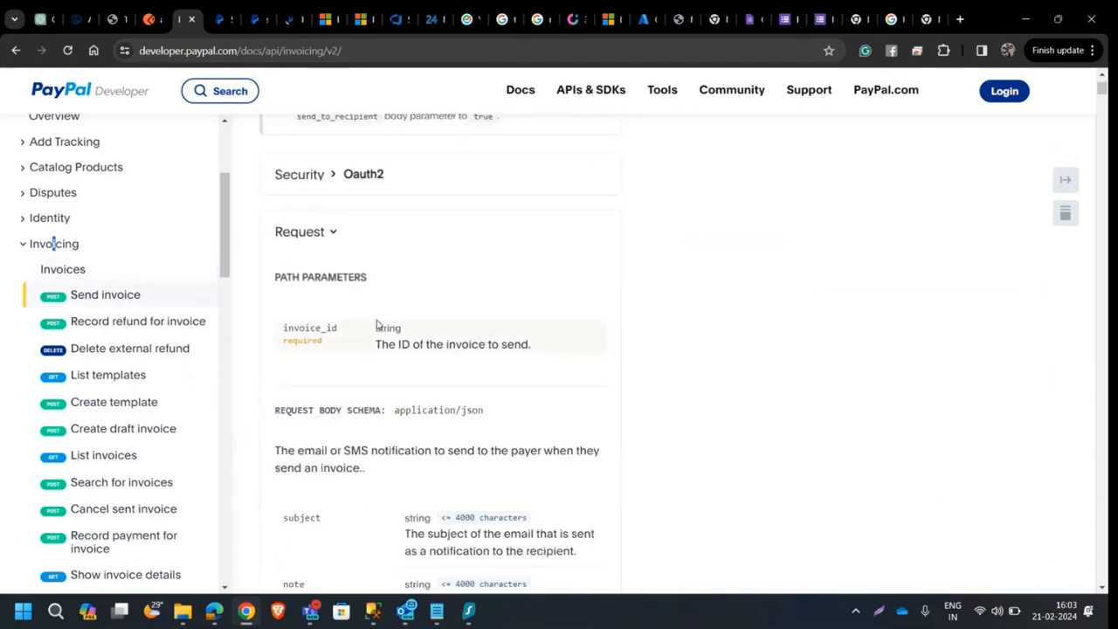
pyautogui.click(138, 321)
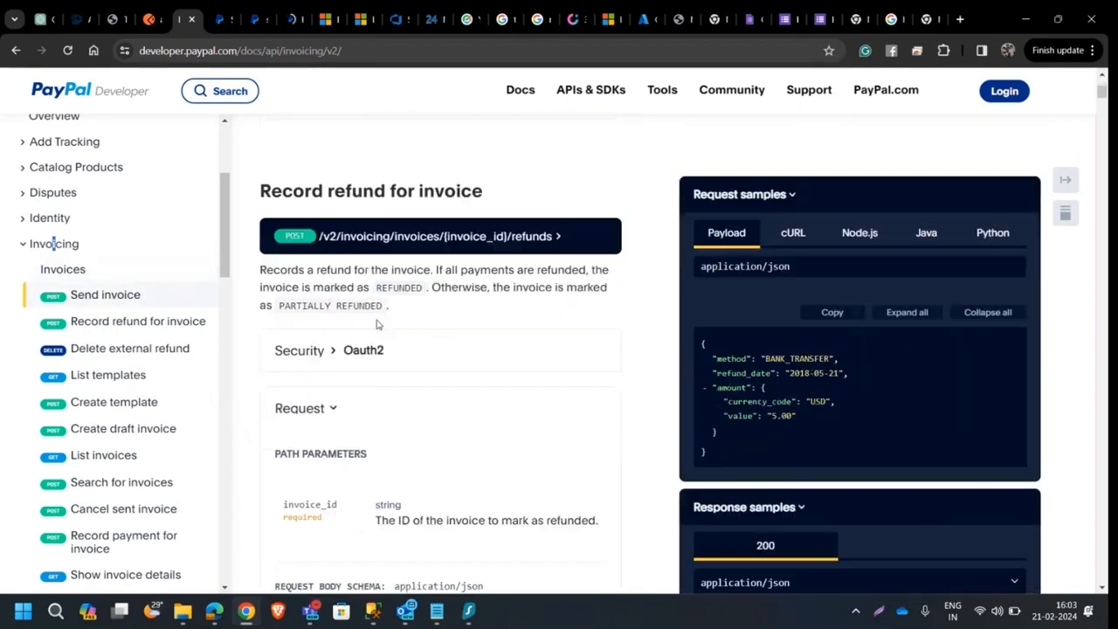
pyautogui.scroll(-3)
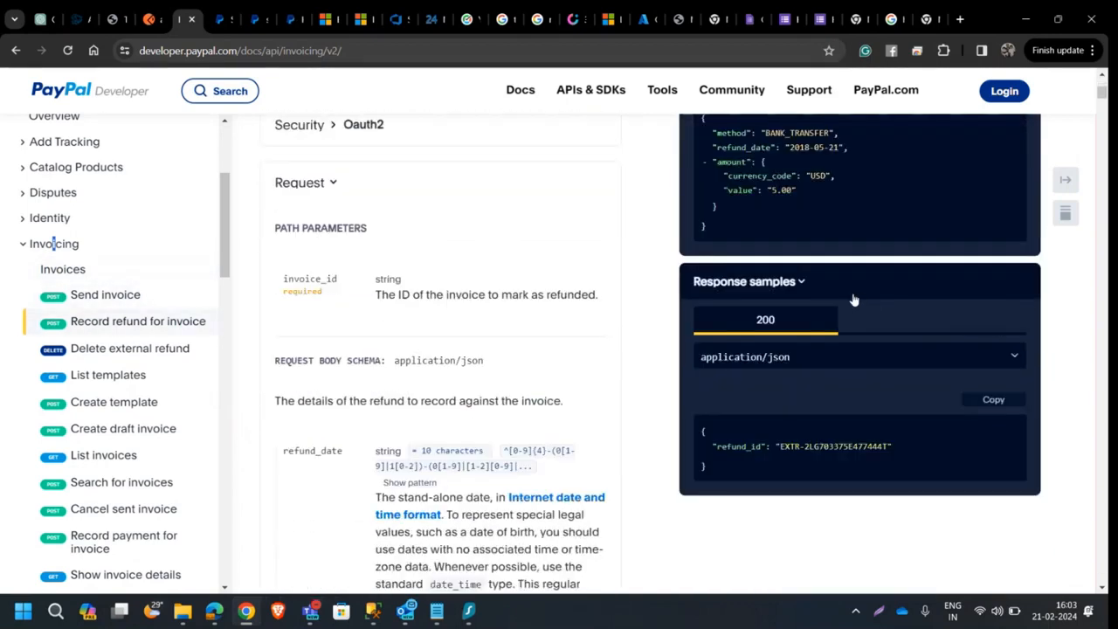
pyautogui.scroll(-3)
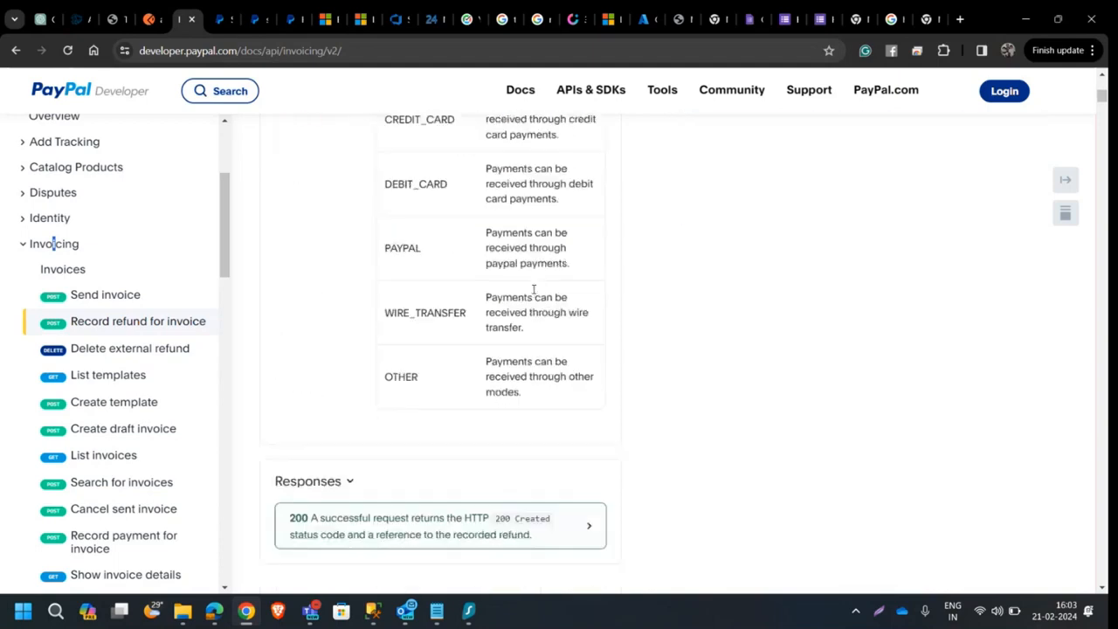
pyautogui.scroll(-3)
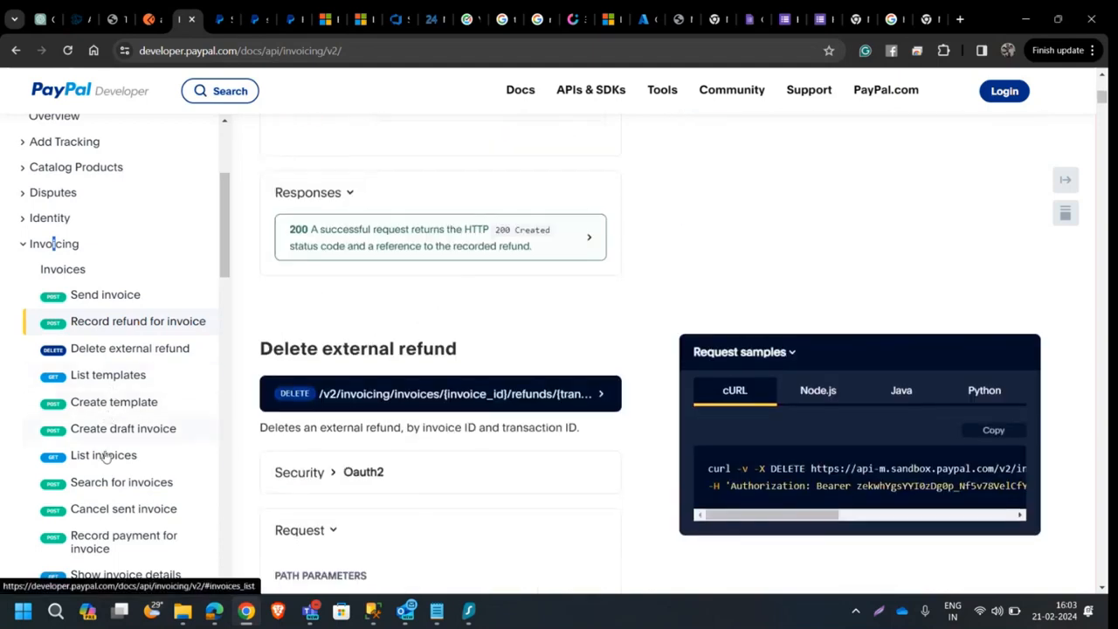
# Step: Review List invoices with page_size capped at 100, then return to the ServiceTitan invoices request
pyautogui.click(103, 454)
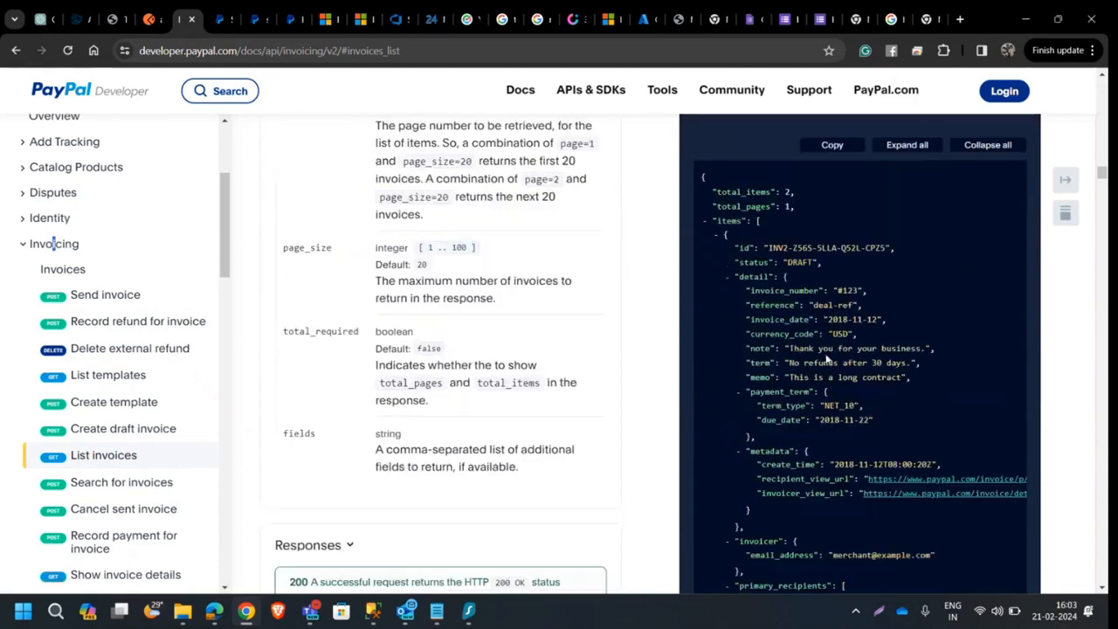
pyautogui.scroll(-3)
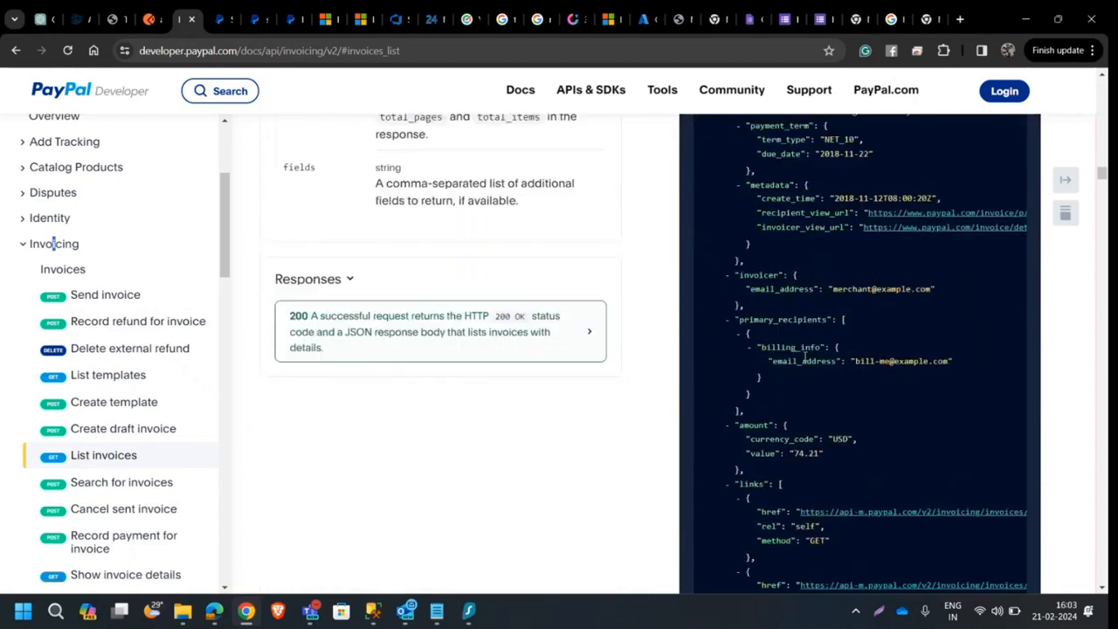
pyautogui.scroll(-3)
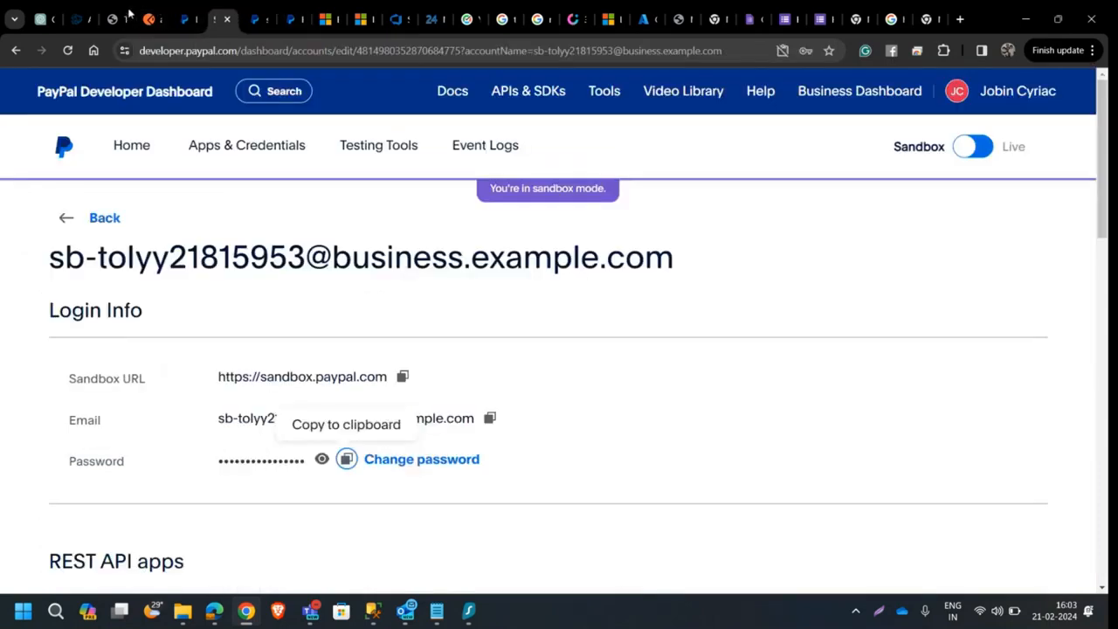
pyautogui.click(154, 17)
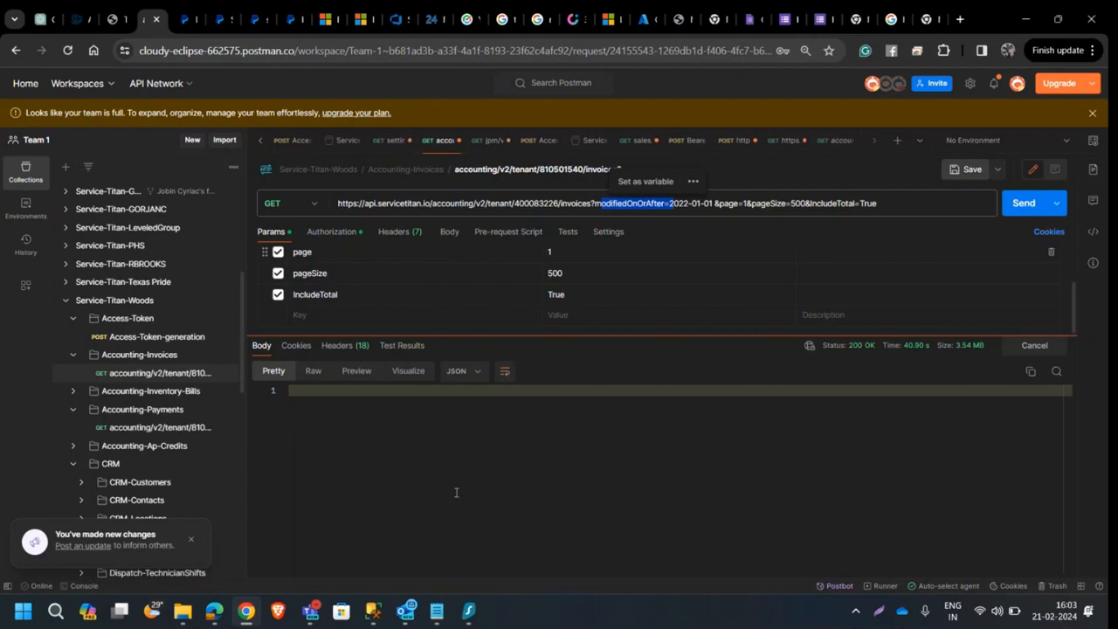
# Step: Re-send the invoices request and inspect the first invoice's createdOn and modifiedOn in the Pretty JSON response
pyautogui.click(1023, 203)
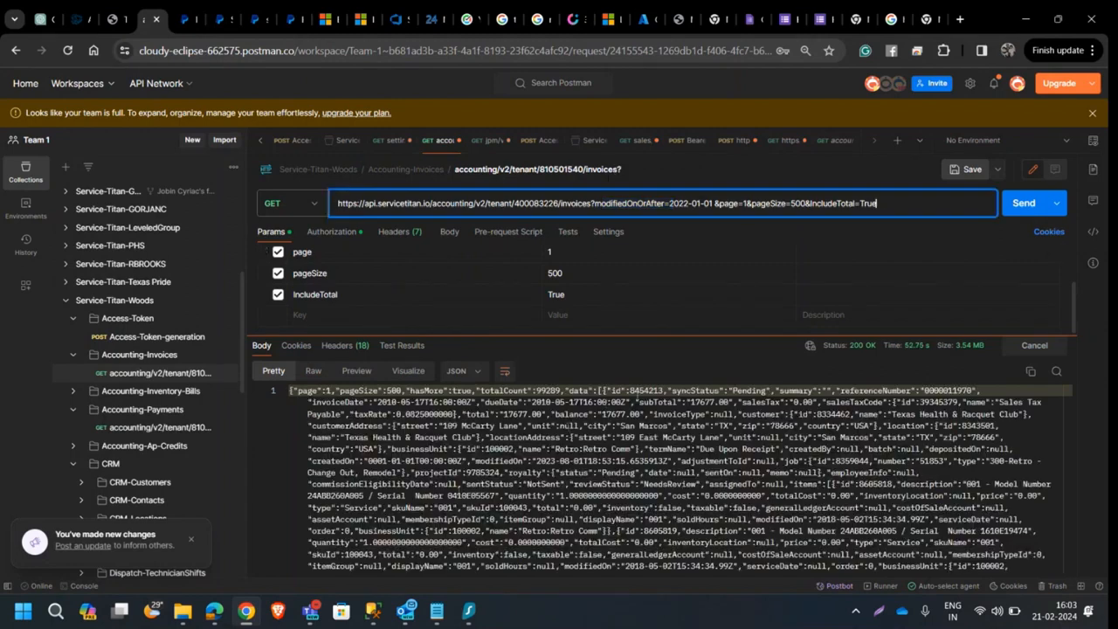
pyautogui.click(1024, 202)
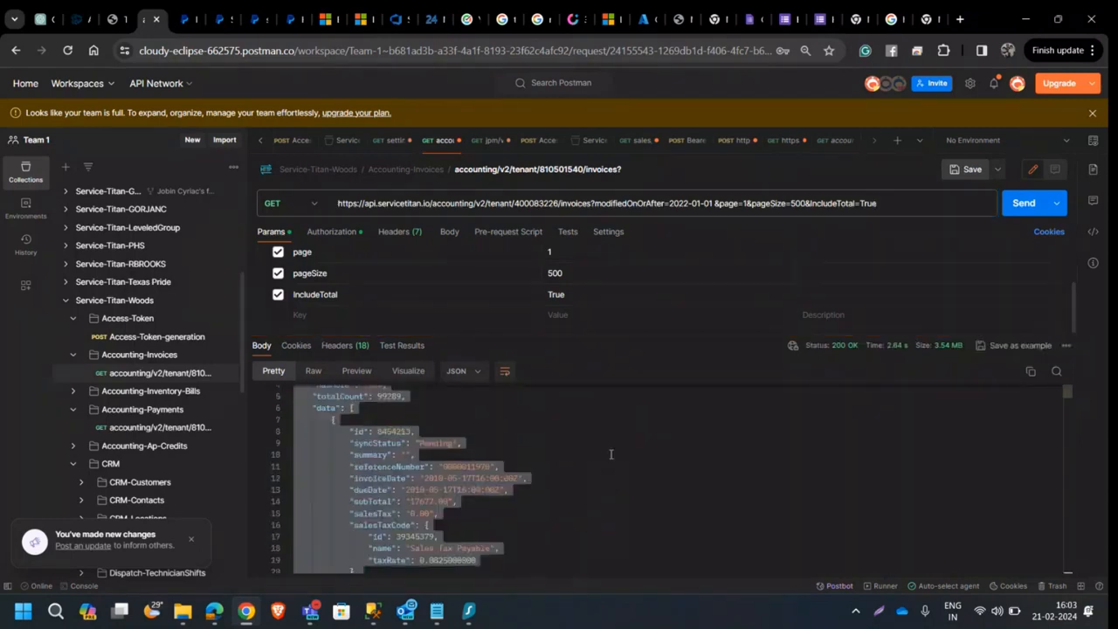
pyautogui.scroll(-3)
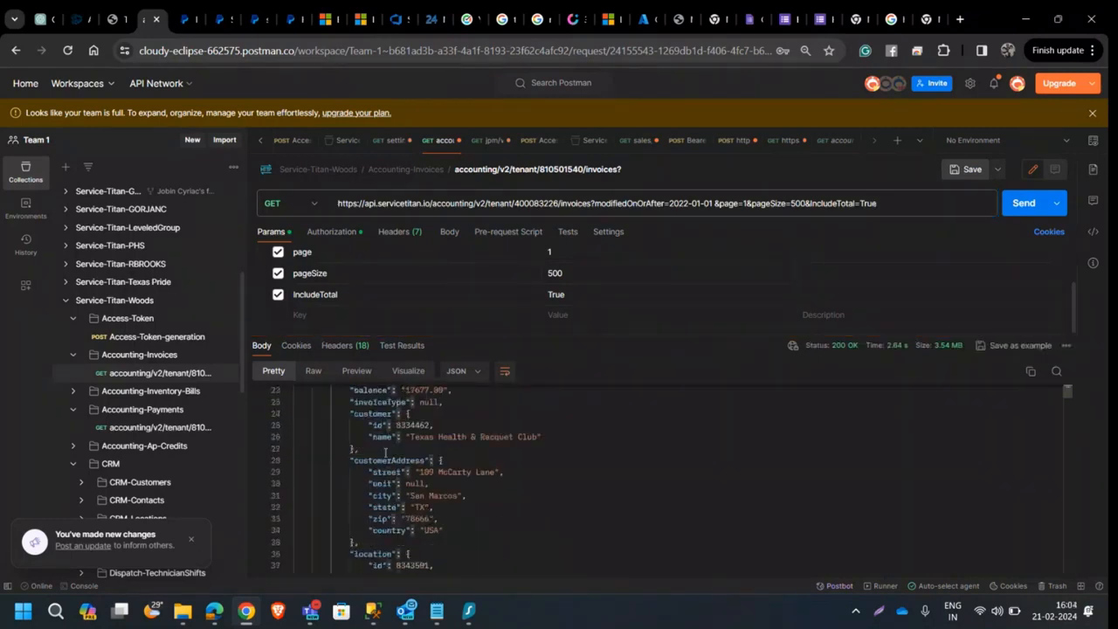
pyautogui.scroll(-3)
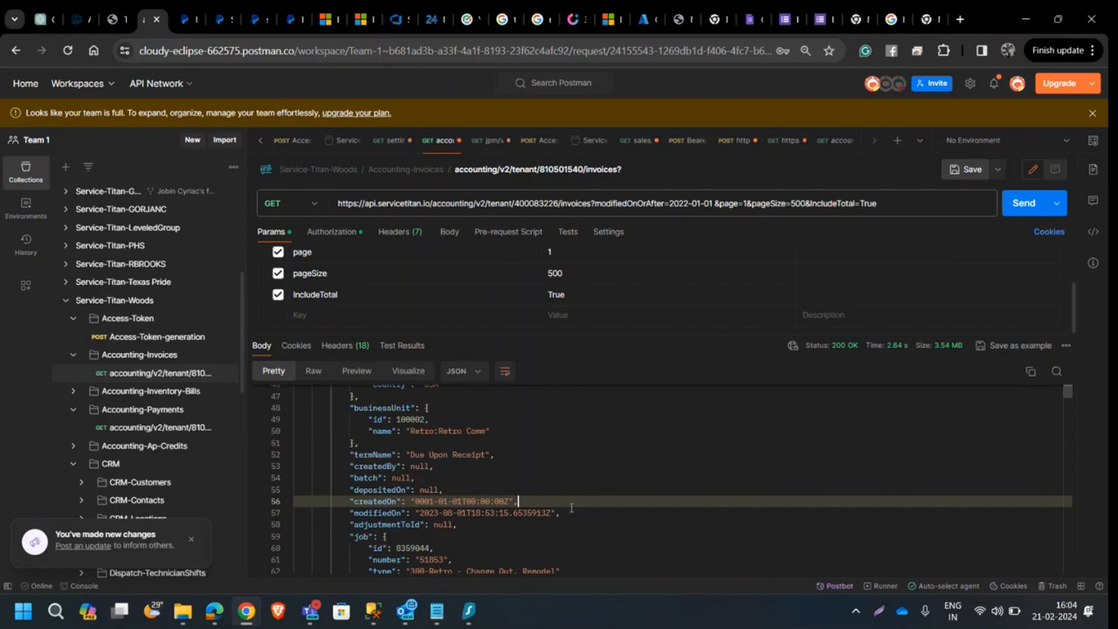
pyautogui.moveTo(458, 489)
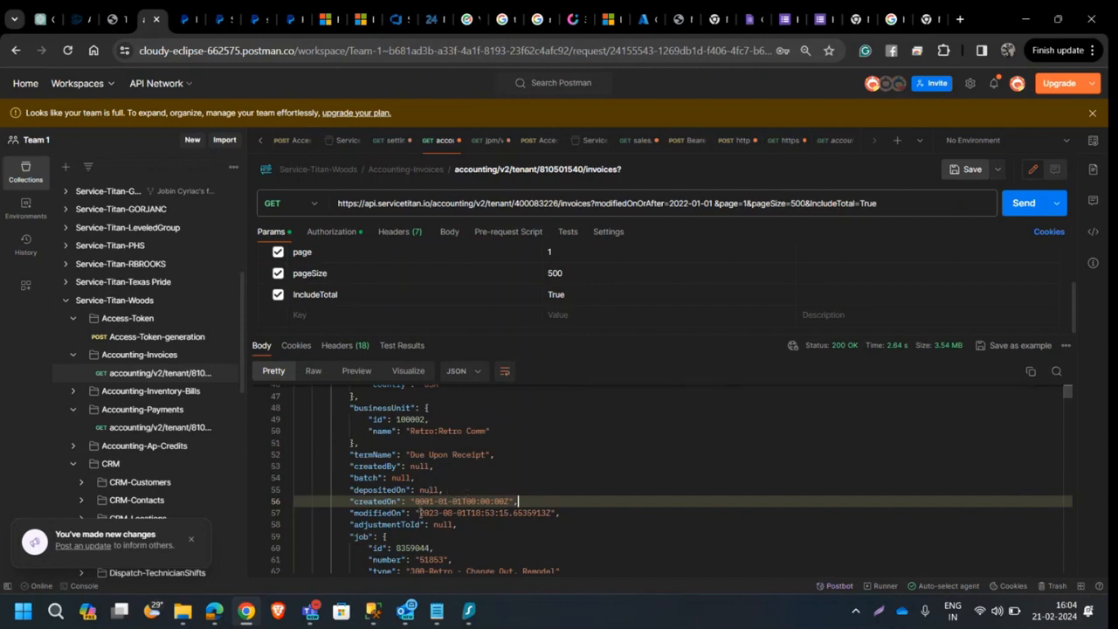
pyautogui.doubleClick(489, 514)
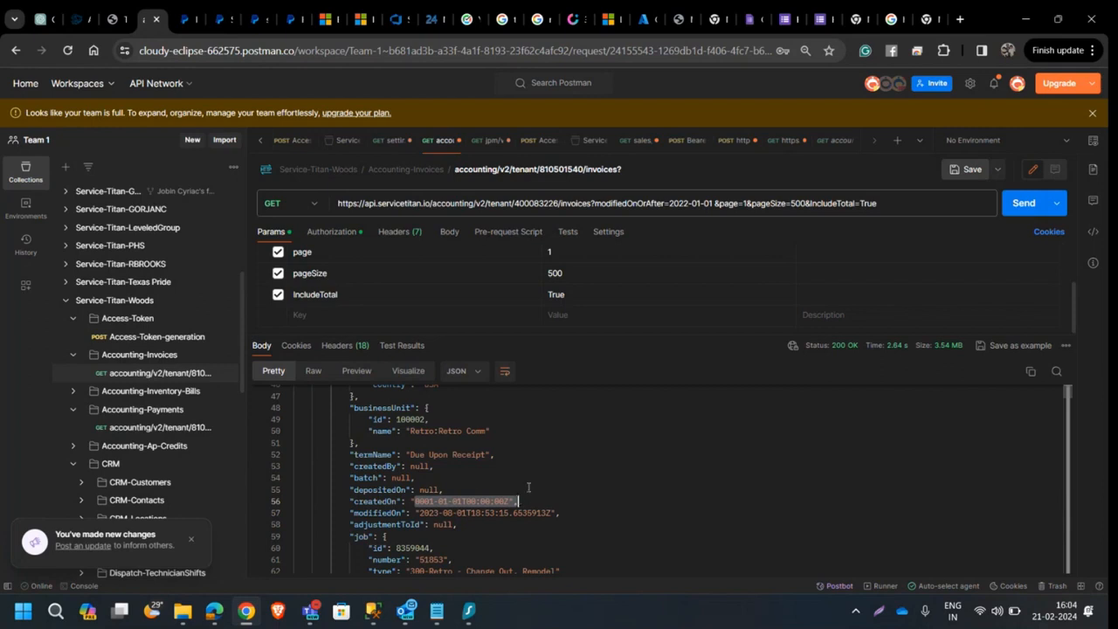
pyautogui.scroll(-3)
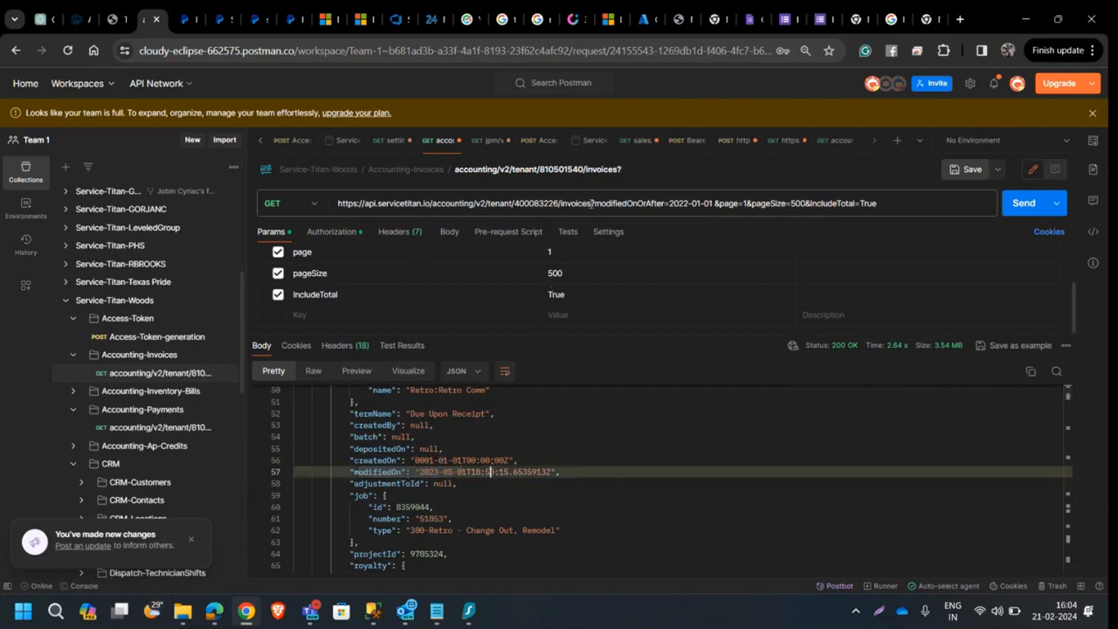
# Step: Rerun invoices with modifiedOnOrAfter 1900-01-01 and pageSize 10, reporting 319,934 total invoices
pyautogui.doubleClick(628, 202)
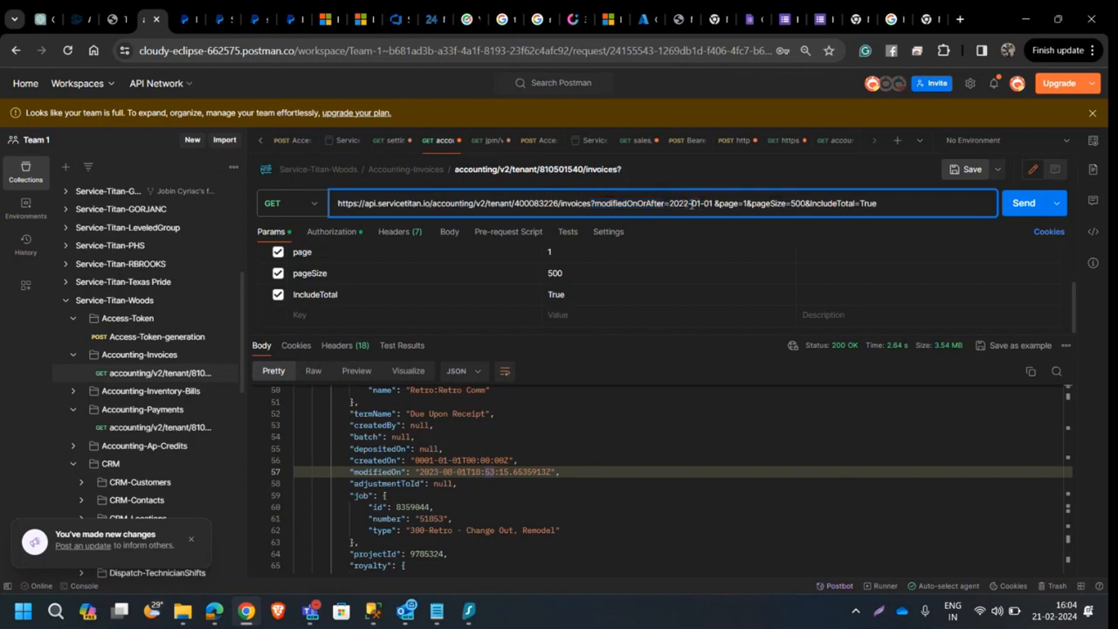
pyautogui.doubleClick(689, 202)
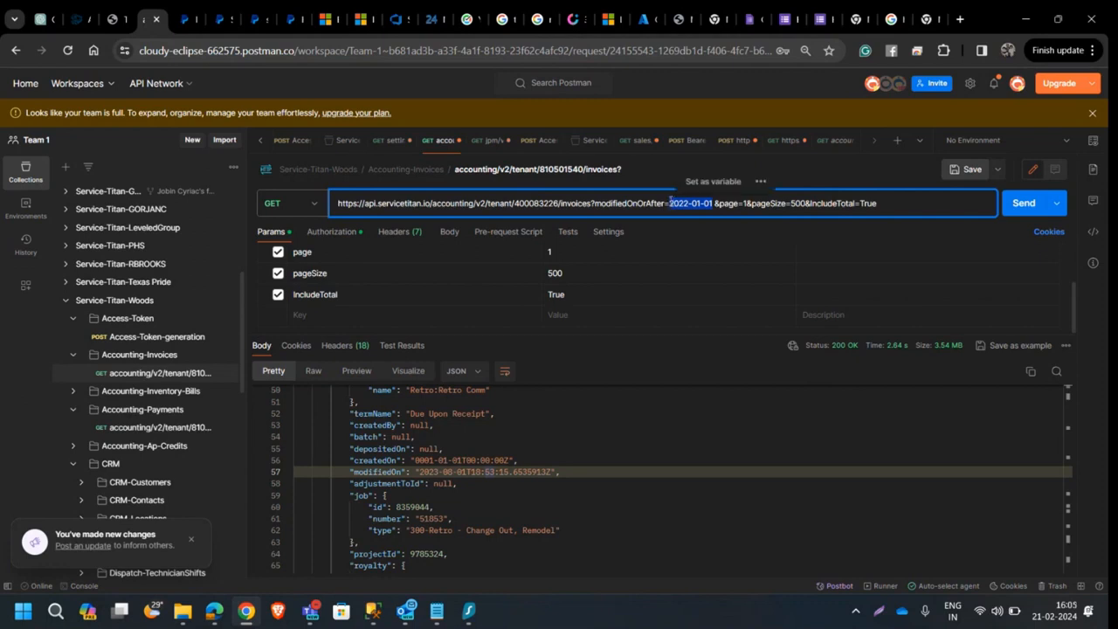
pyautogui.write('1900')
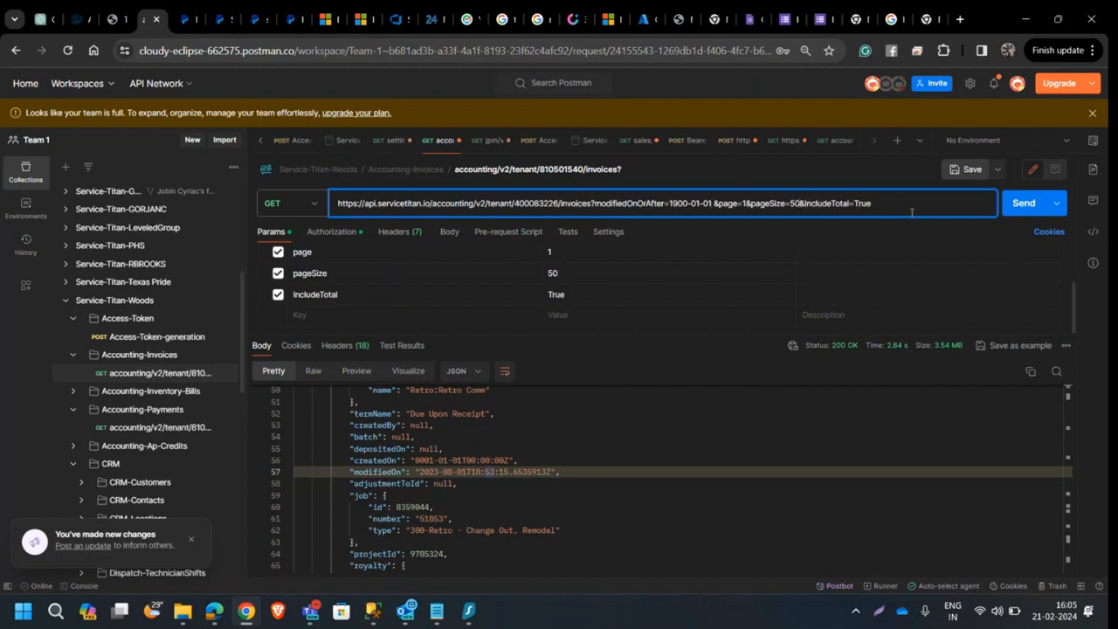
pyautogui.write('10')
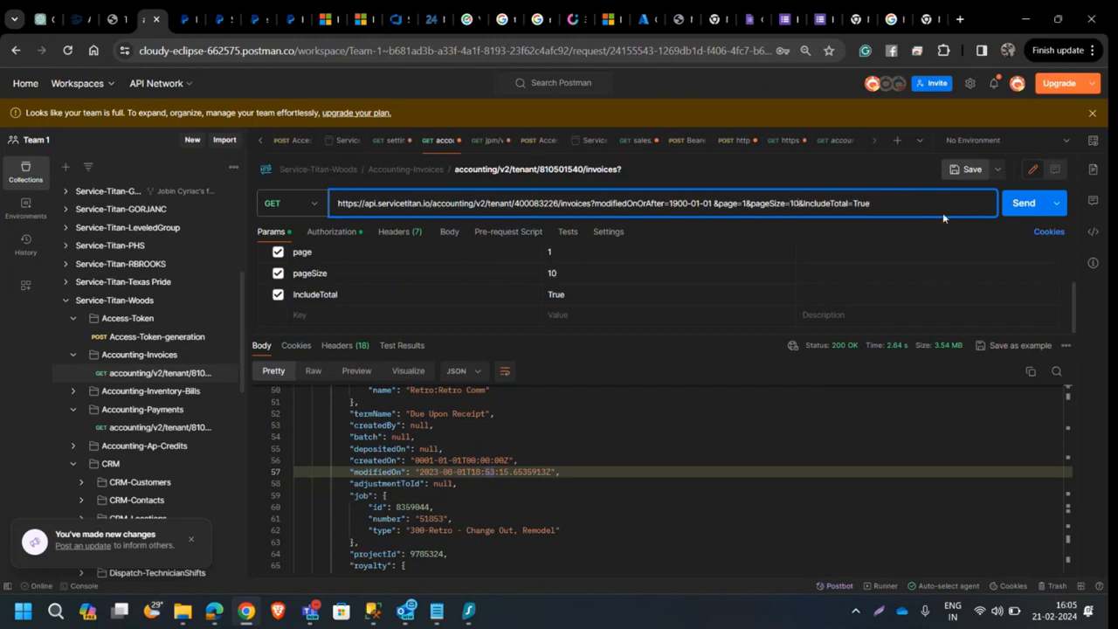
pyautogui.click(1024, 203)
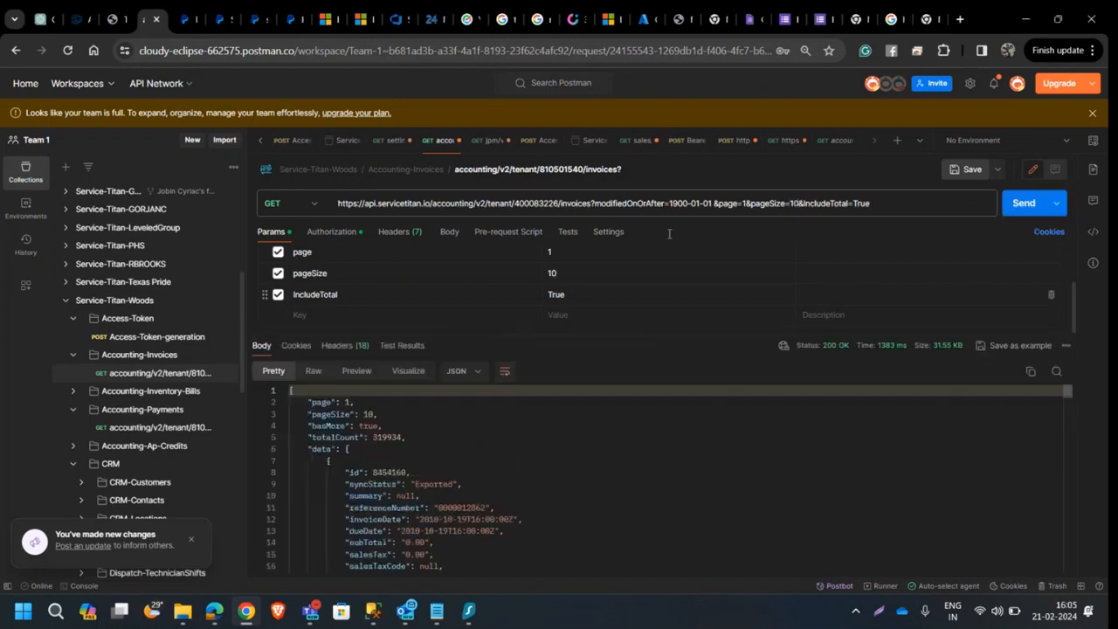
# Step: Check an invoiceDate year in the response and begin changing the start date to 2024-01-01
pyautogui.scroll(-3)
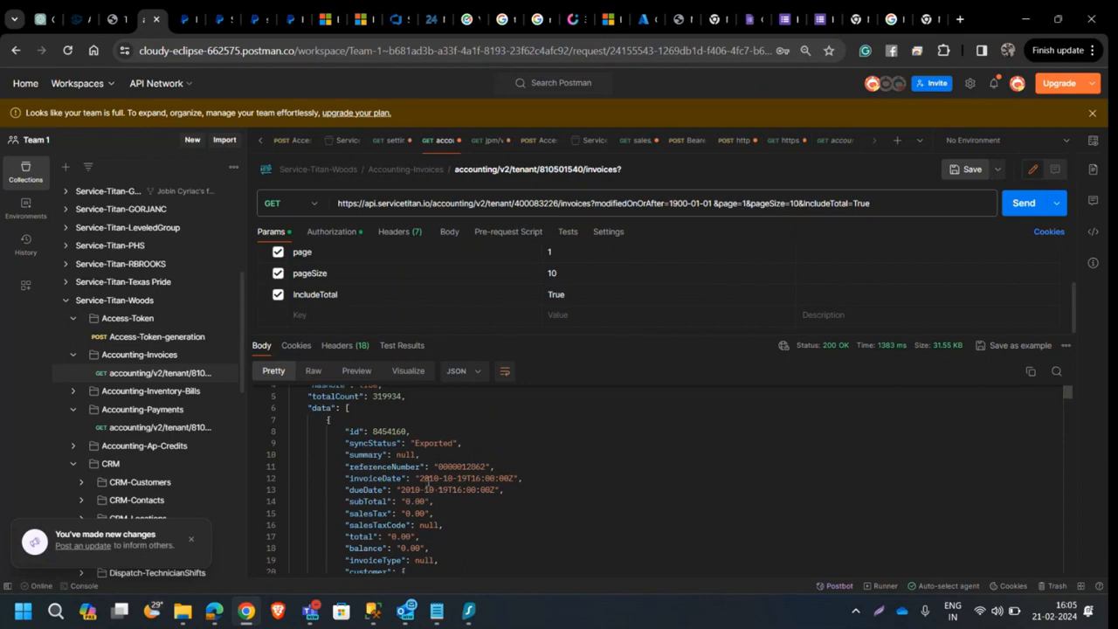
pyautogui.doubleClick(433, 478)
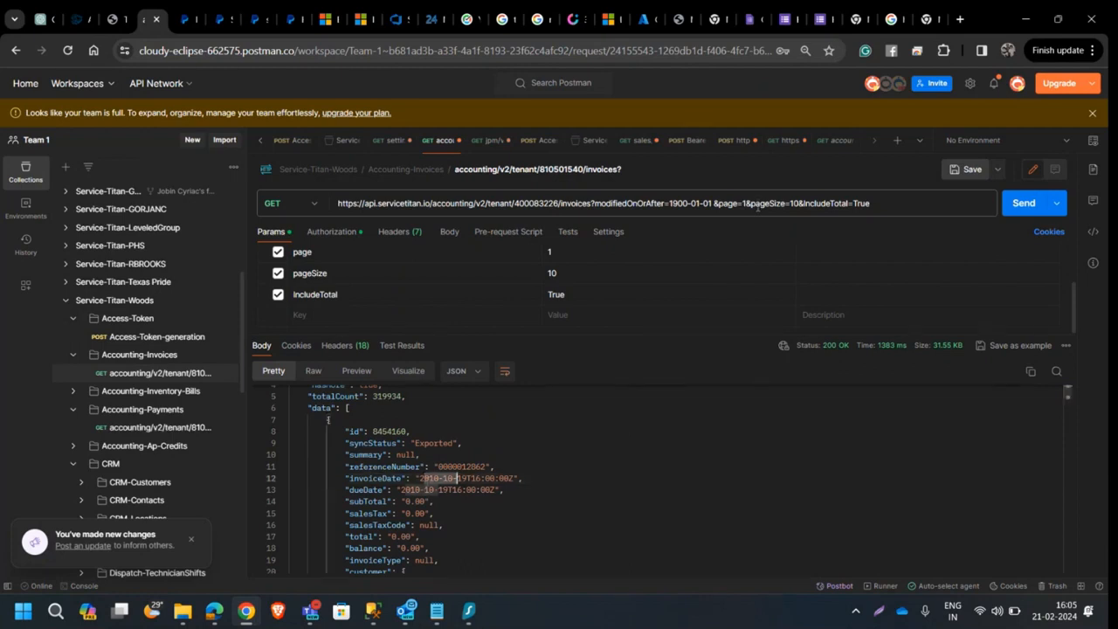
pyautogui.click(690, 203)
pyautogui.write('2024')
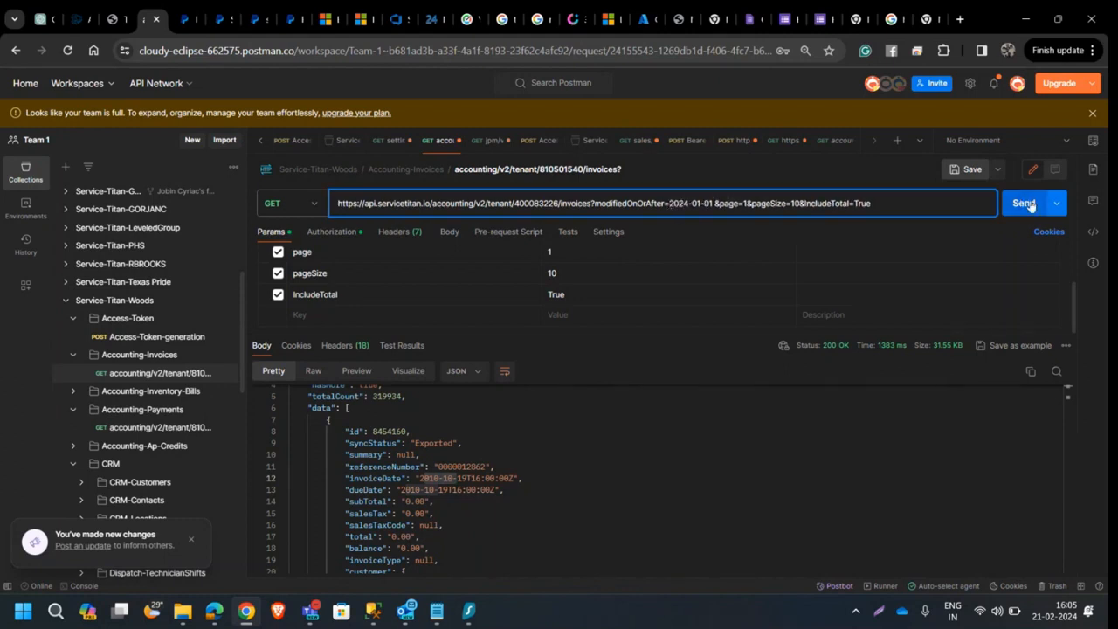
pyautogui.click(1023, 202)
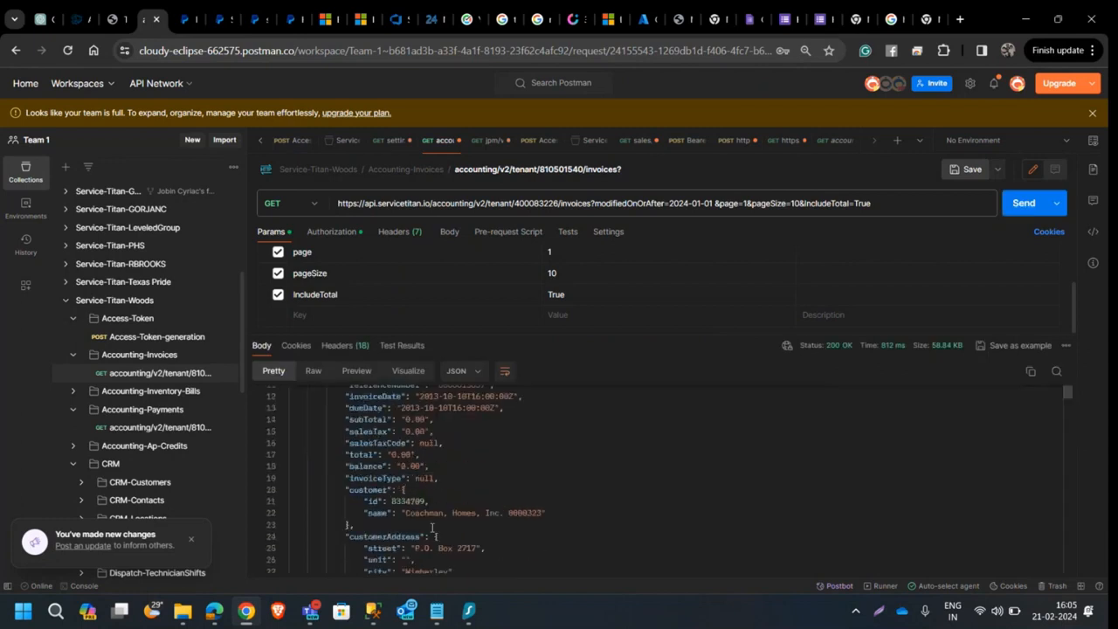
pyautogui.scroll(-3)
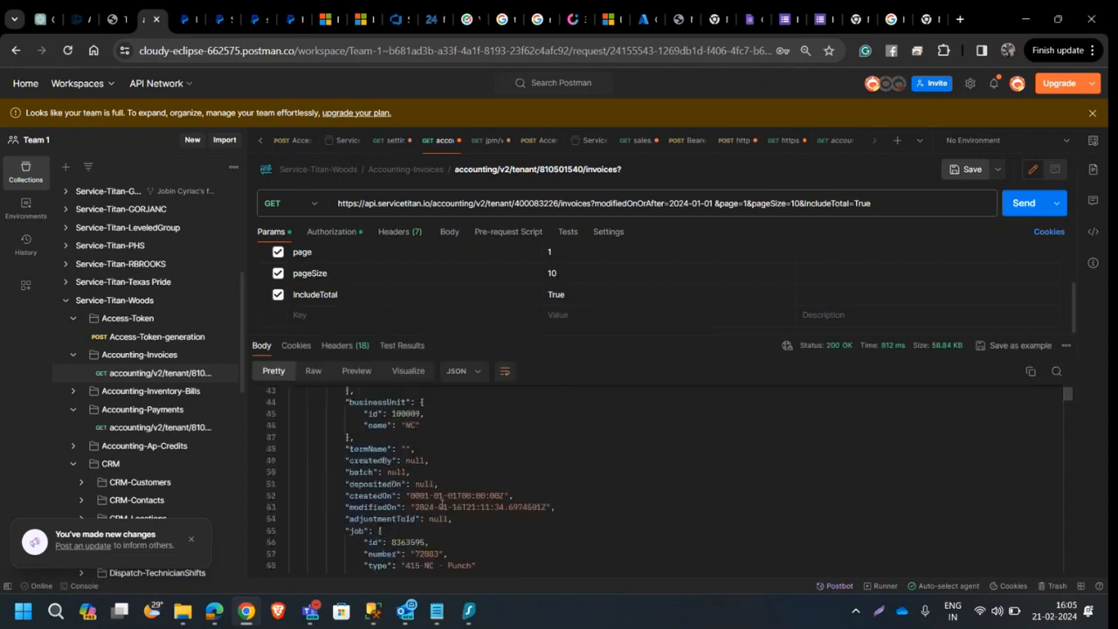
pyautogui.moveTo(430, 496); pyautogui.dragTo(520, 507)
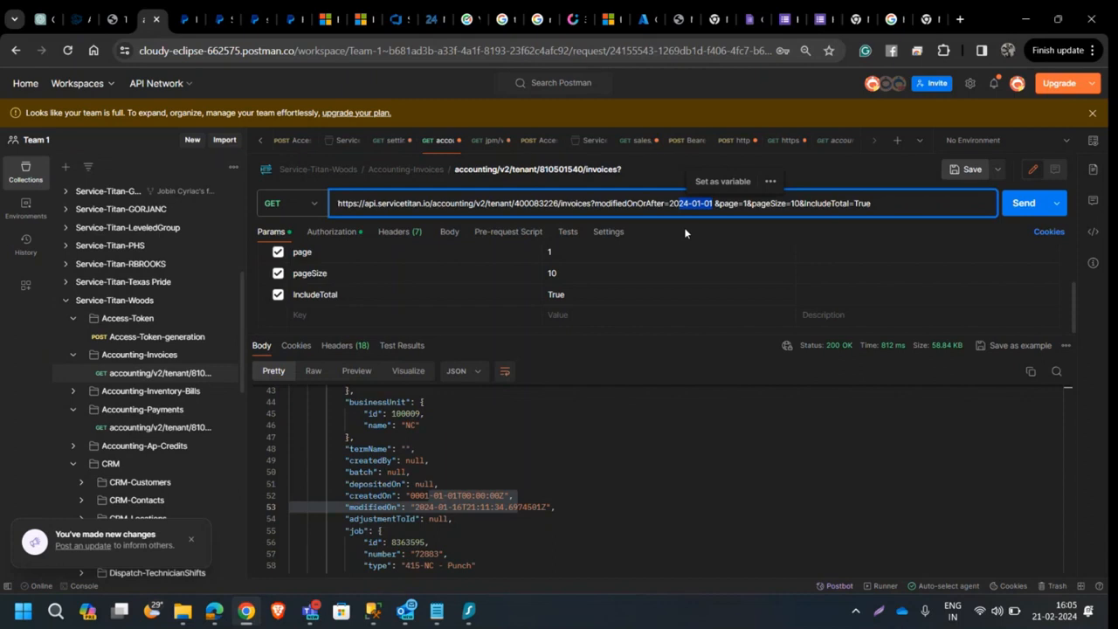
pyautogui.moveTo(657, 229)
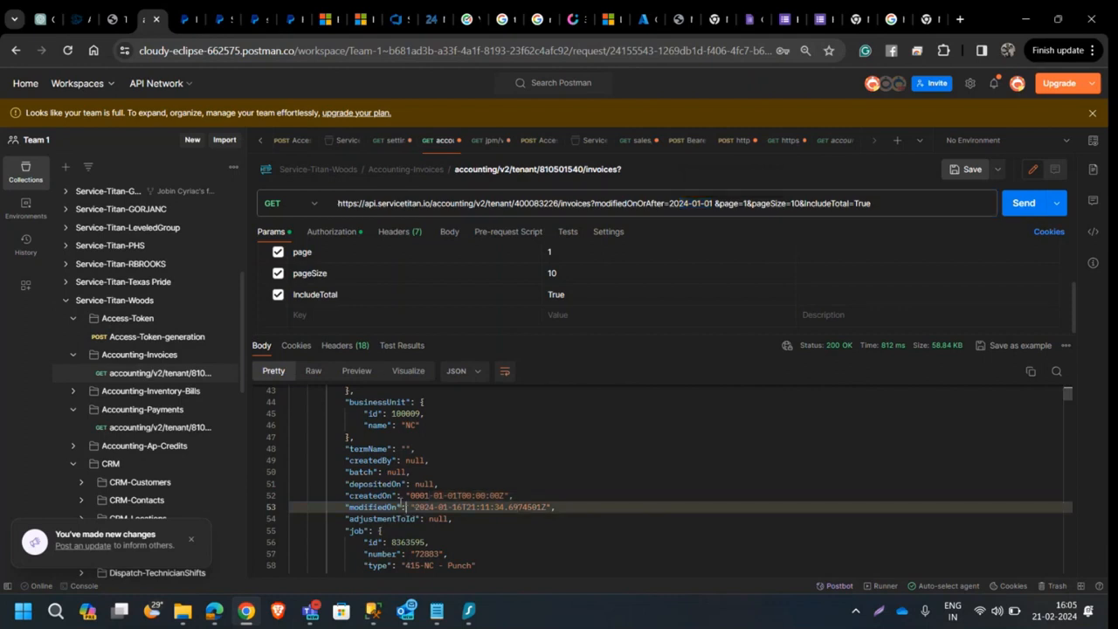
pyautogui.scroll(-3)
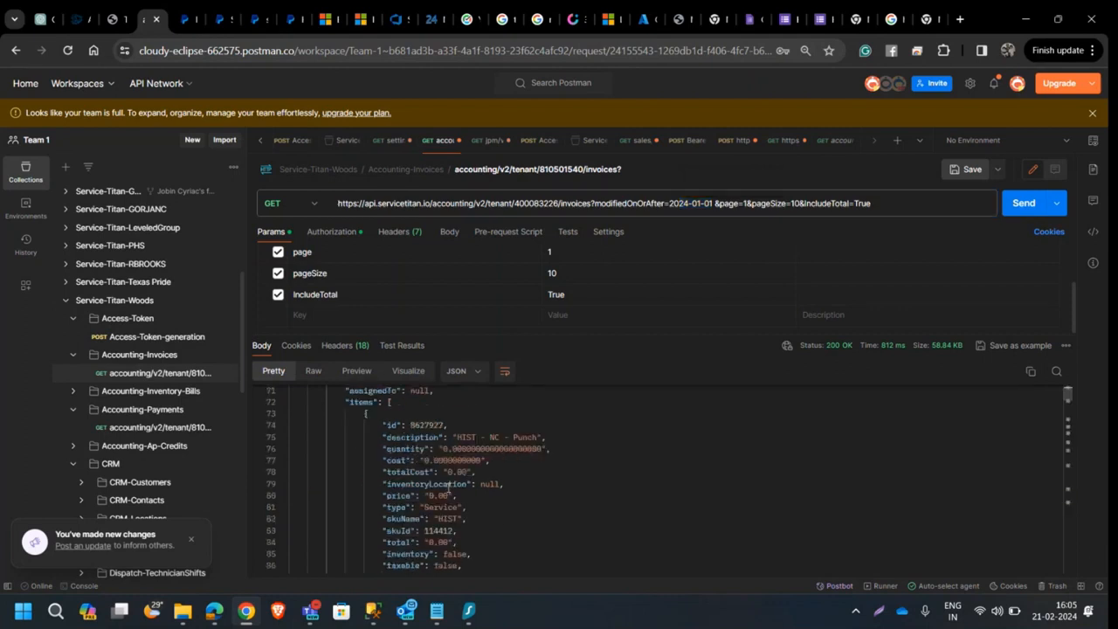
pyautogui.scroll(-3)
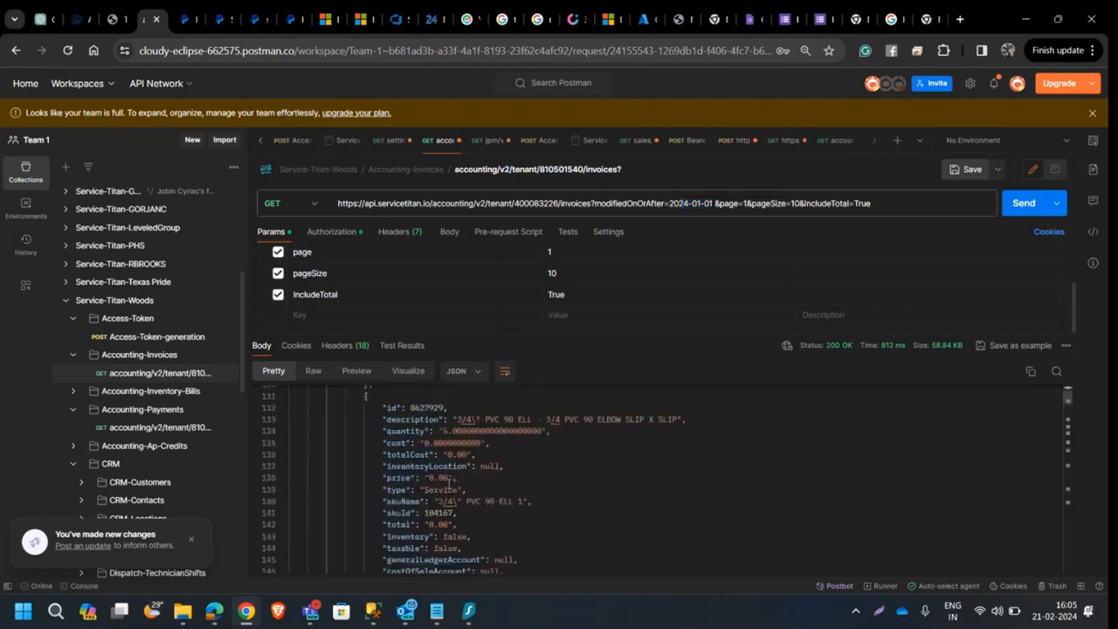
pyautogui.scroll(-3)
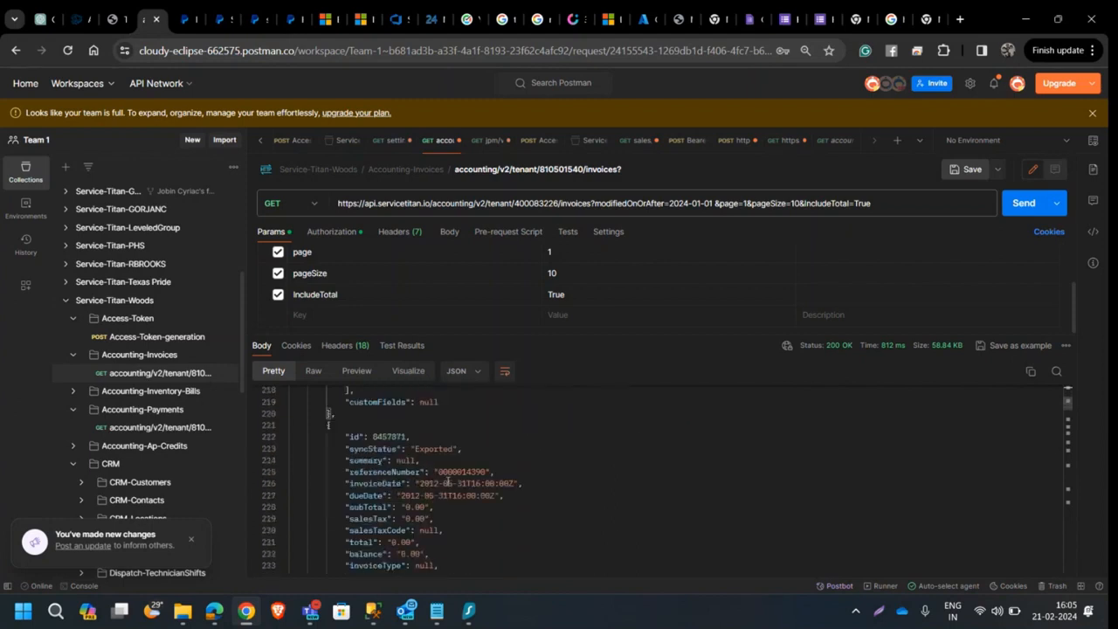
pyautogui.scroll(-3)
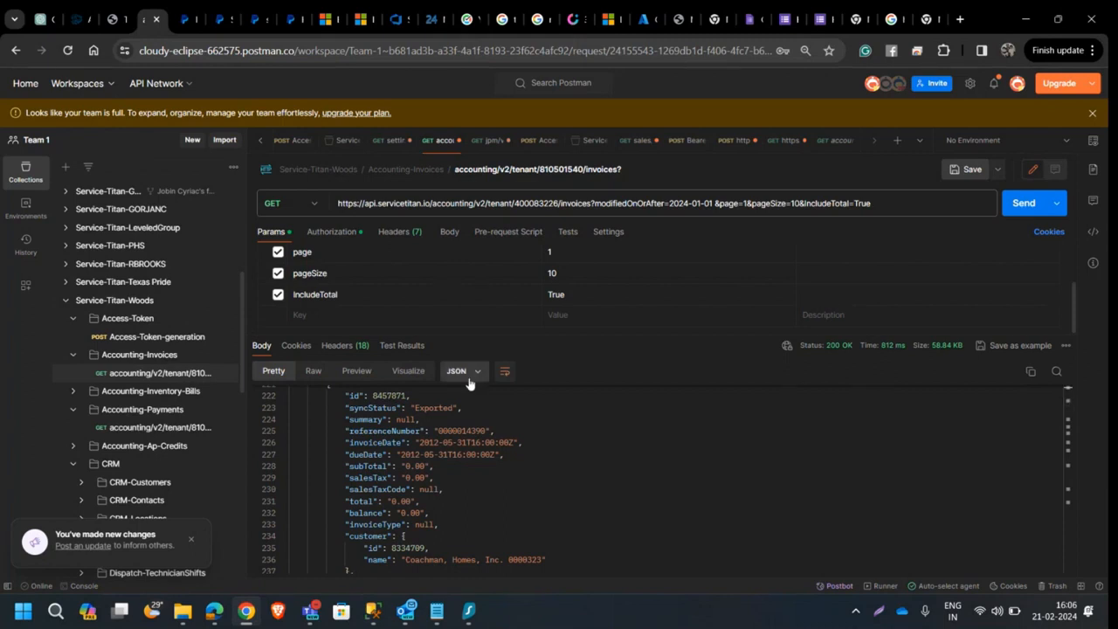
pyautogui.scroll(-3)
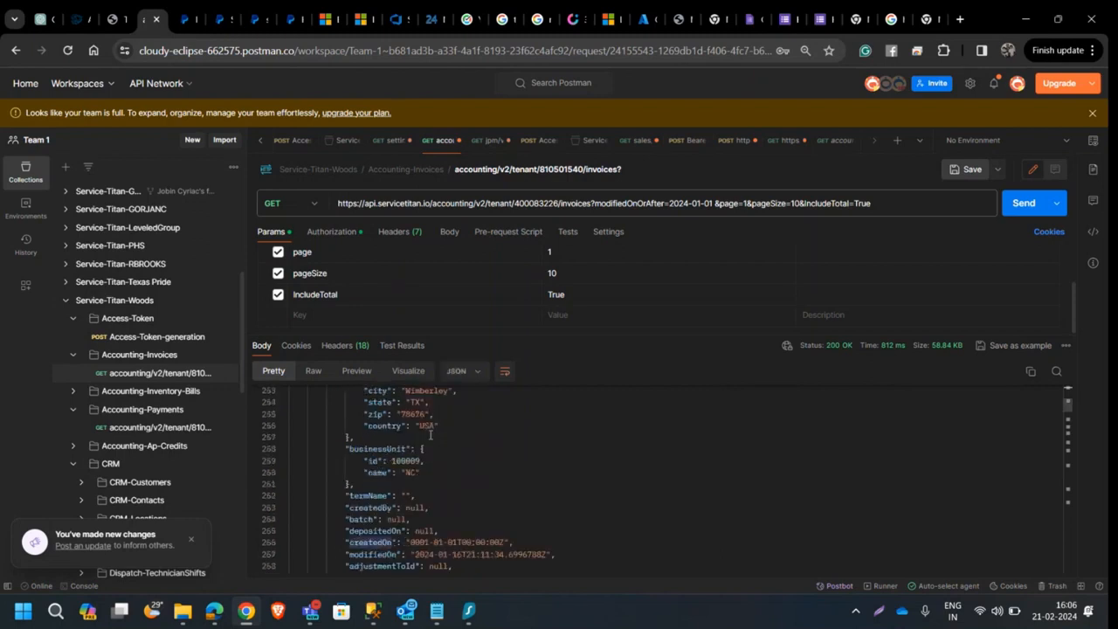
pyautogui.scroll(-3)
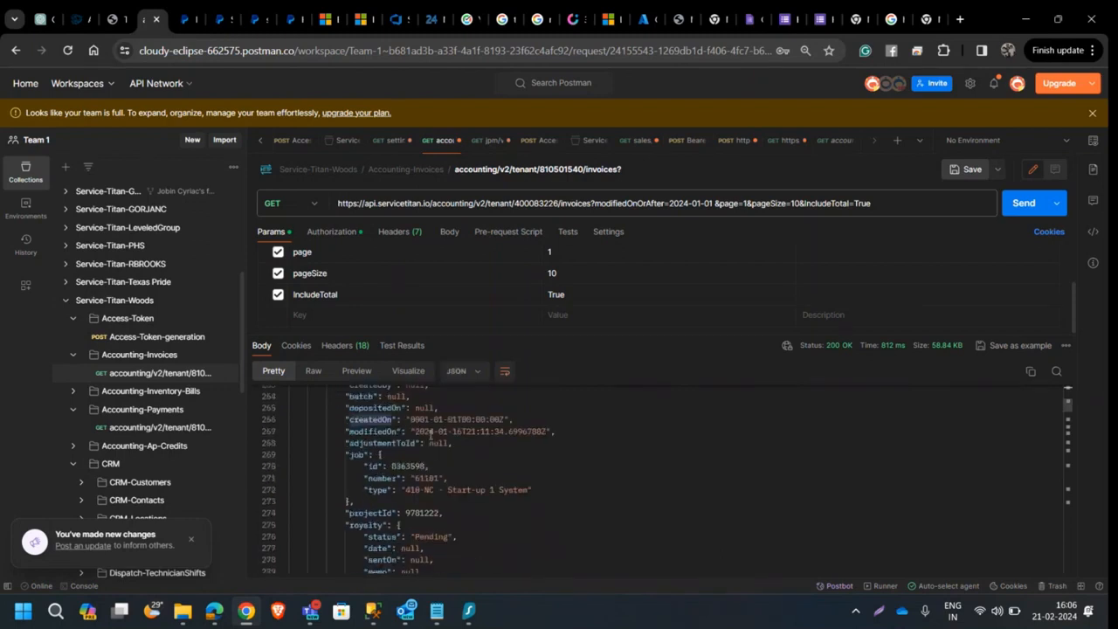
pyautogui.scroll(-3)
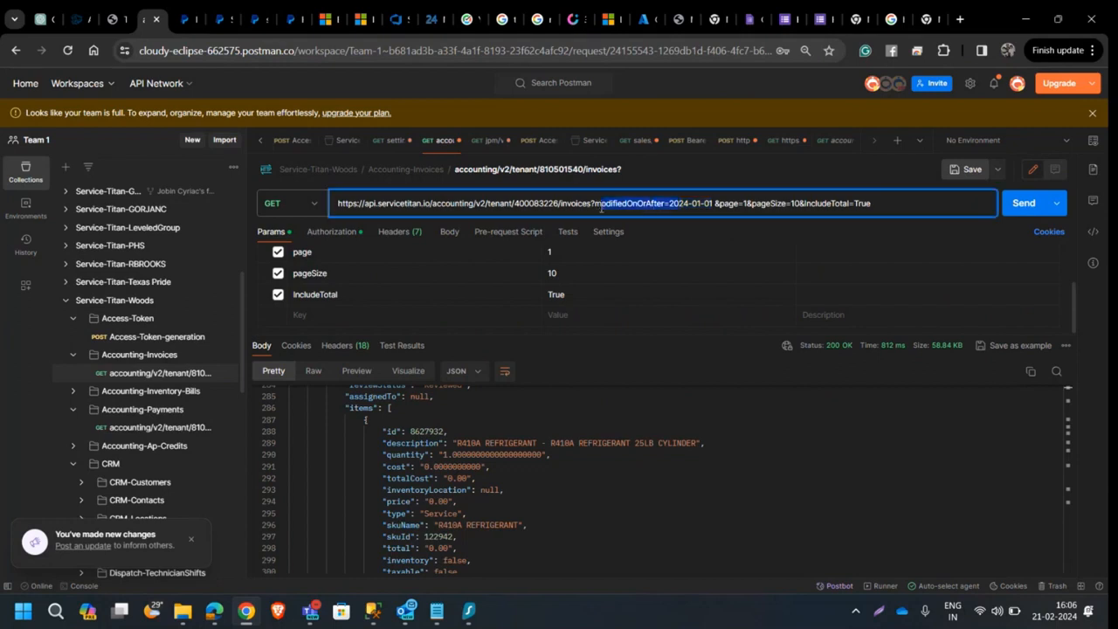
# Step: Note includeTotal in the URL and expand the Reporting-ReportCategory folder to list its POST requests
pyautogui.doubleClick(629, 203)
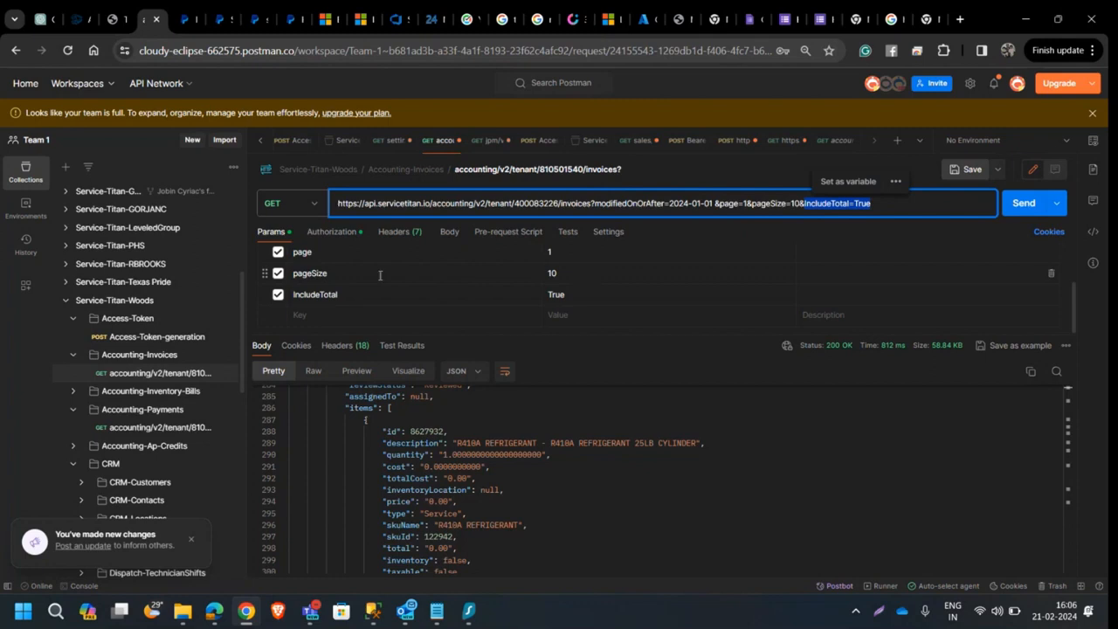
pyautogui.moveTo(288, 416)
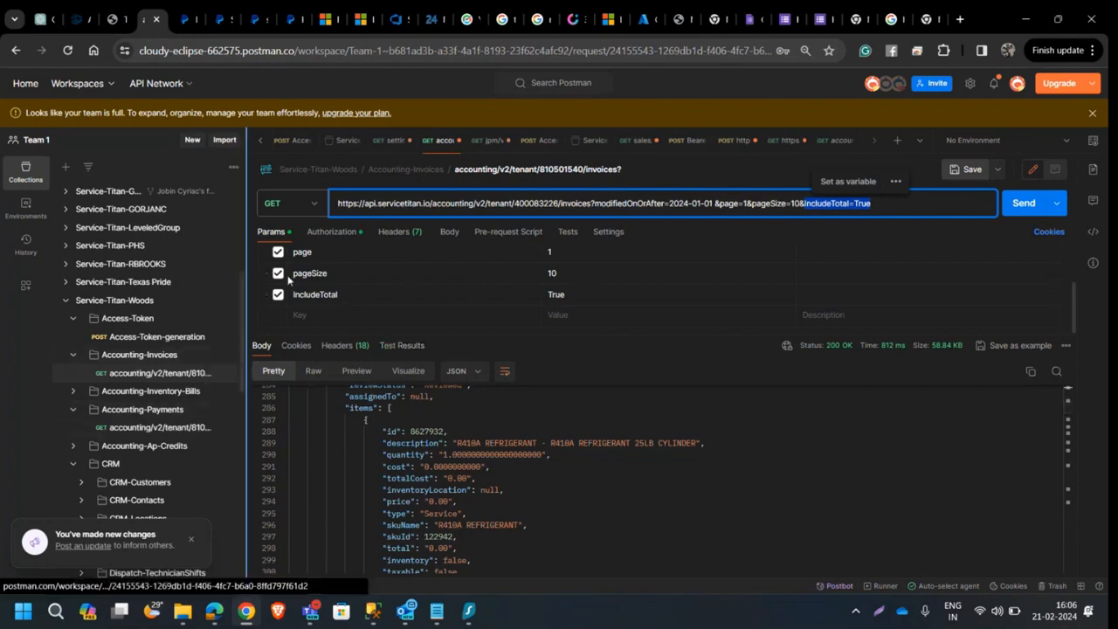
pyautogui.scroll(-3)
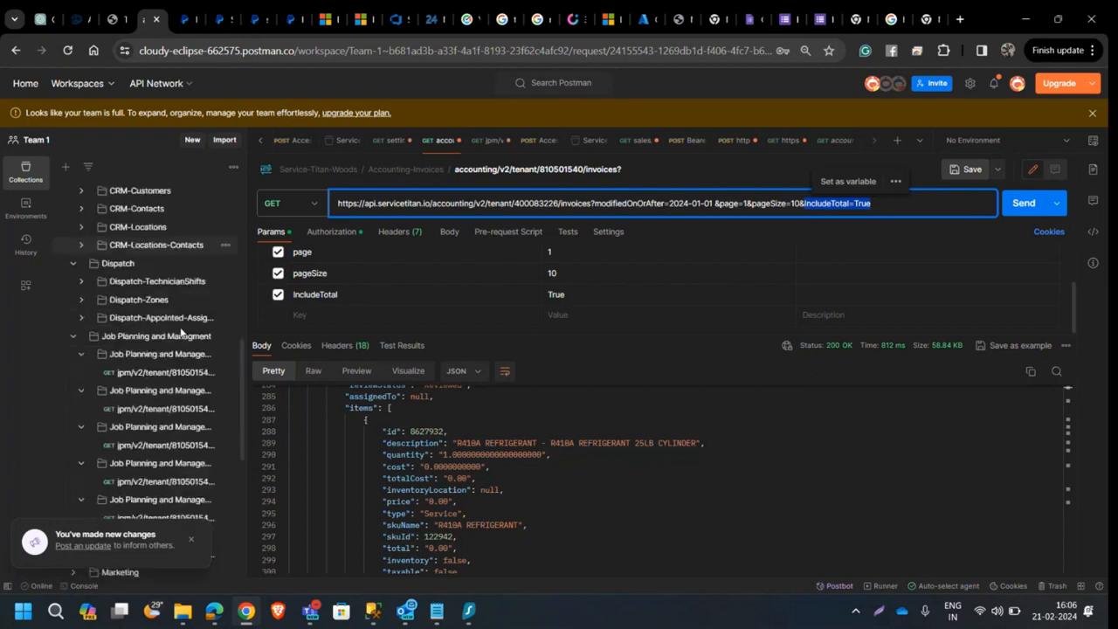
pyautogui.scroll(-3)
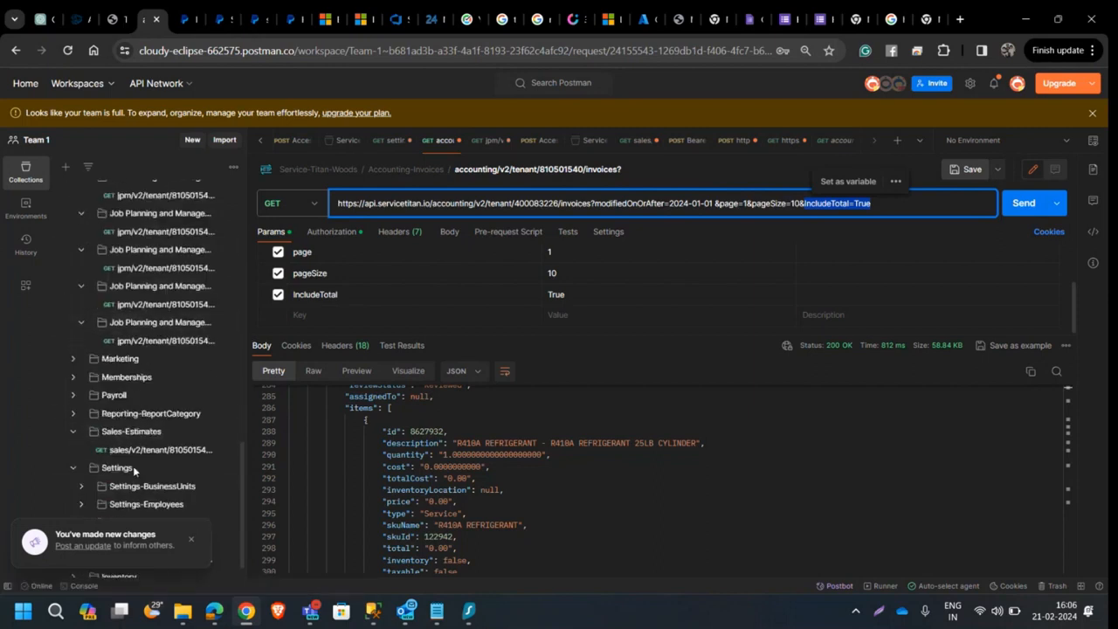
pyautogui.click(150, 412)
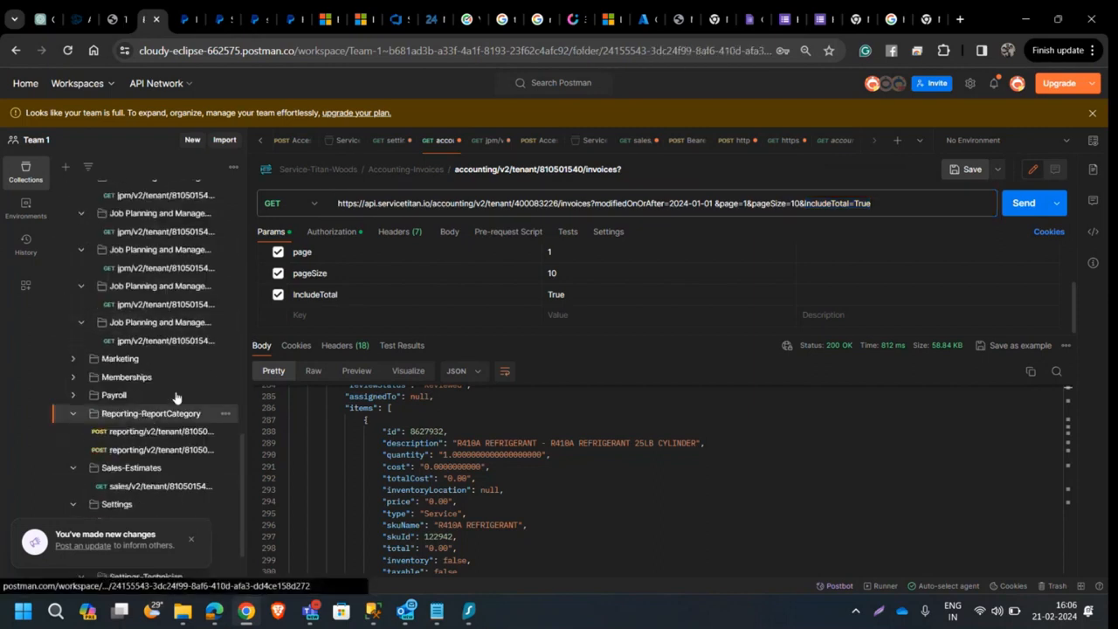
# Step: Open the first reporting POST request, confirm Bearer Token auth and view its From/To/IncludeInactive JSON body
pyautogui.click(150, 413)
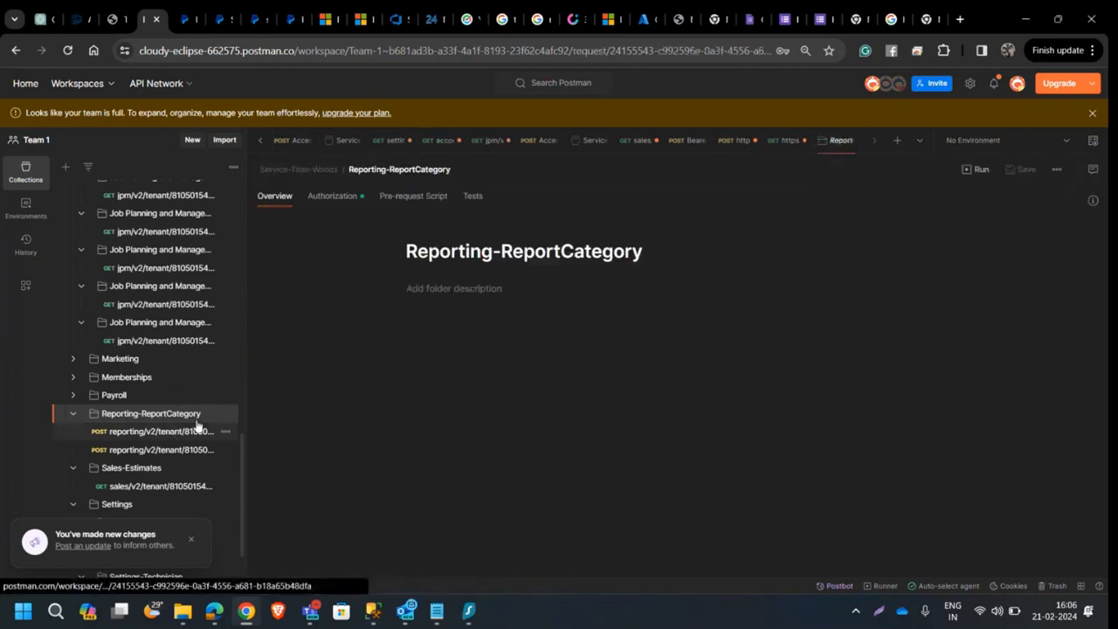
pyautogui.click(154, 430)
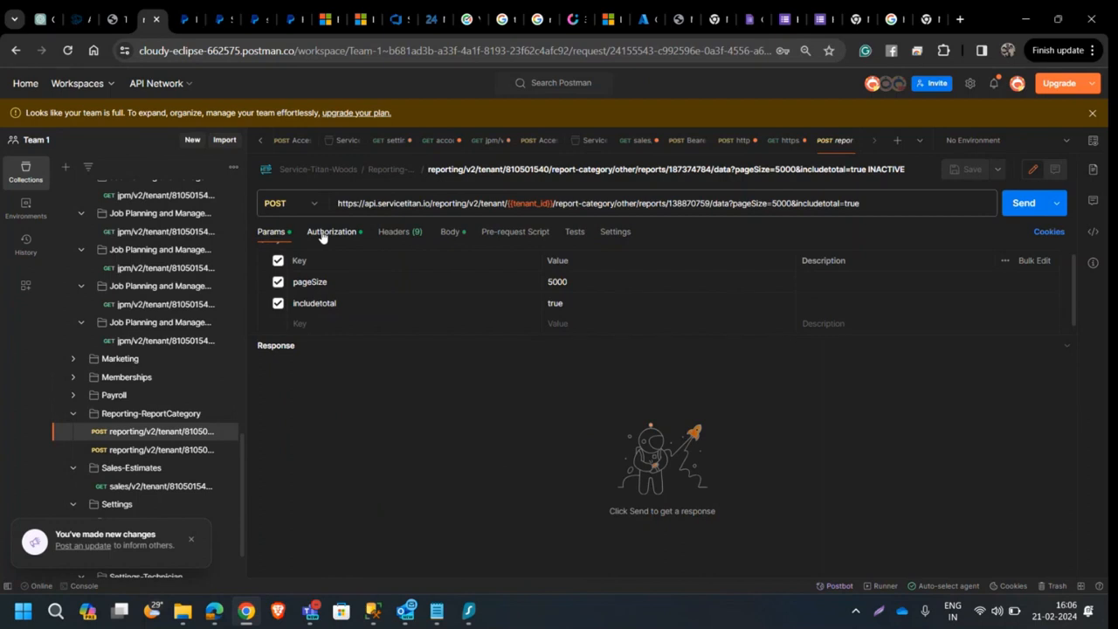
pyautogui.click(331, 231)
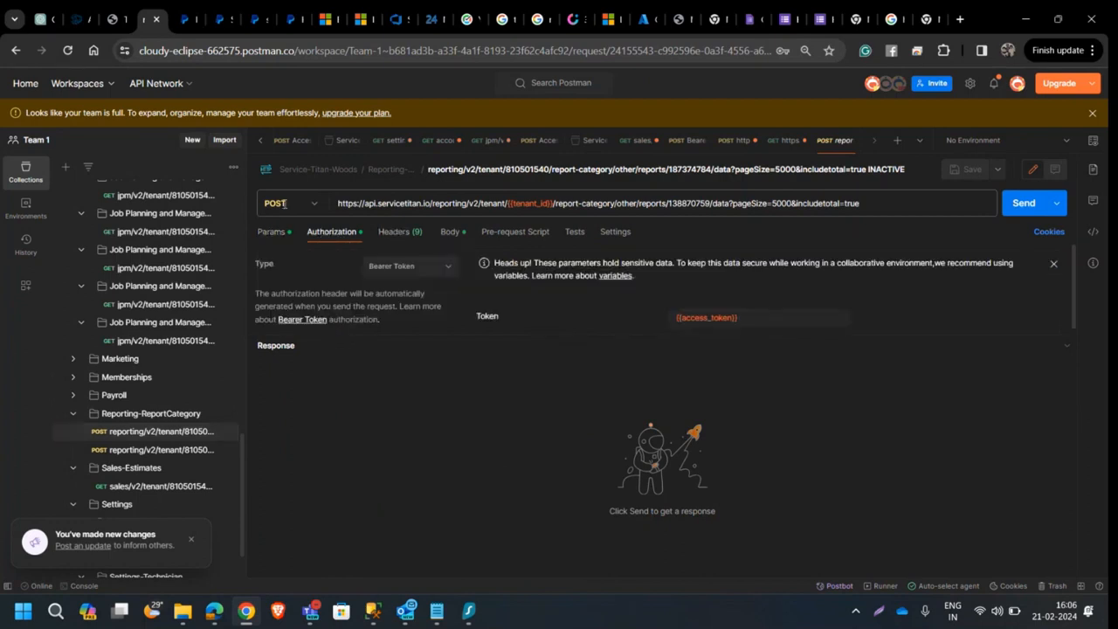
pyautogui.click(450, 230)
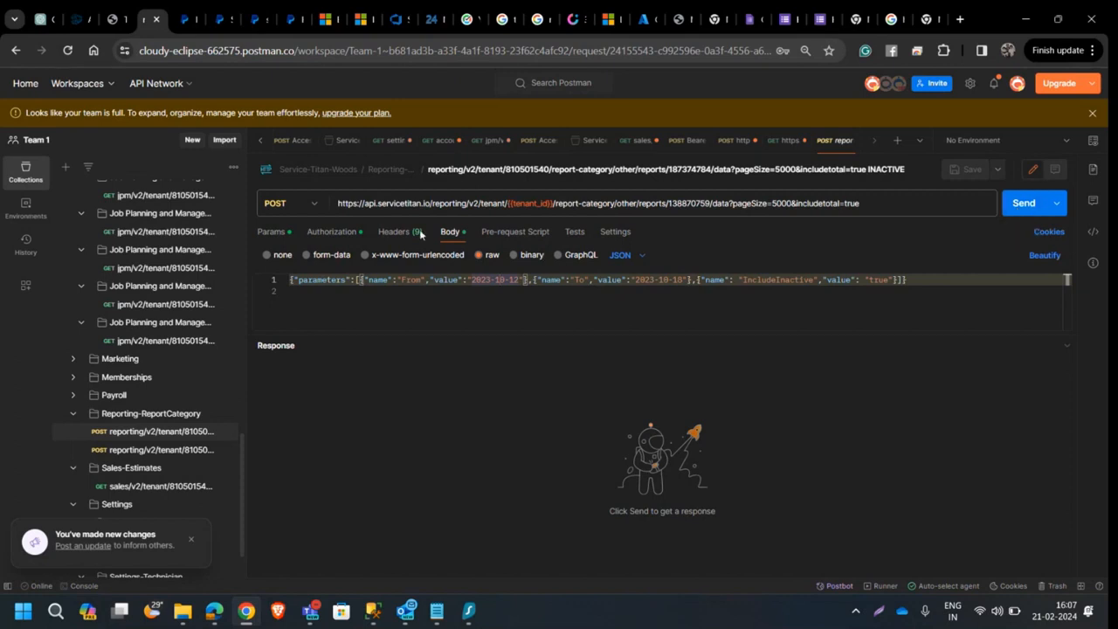
pyautogui.moveTo(730, 218)
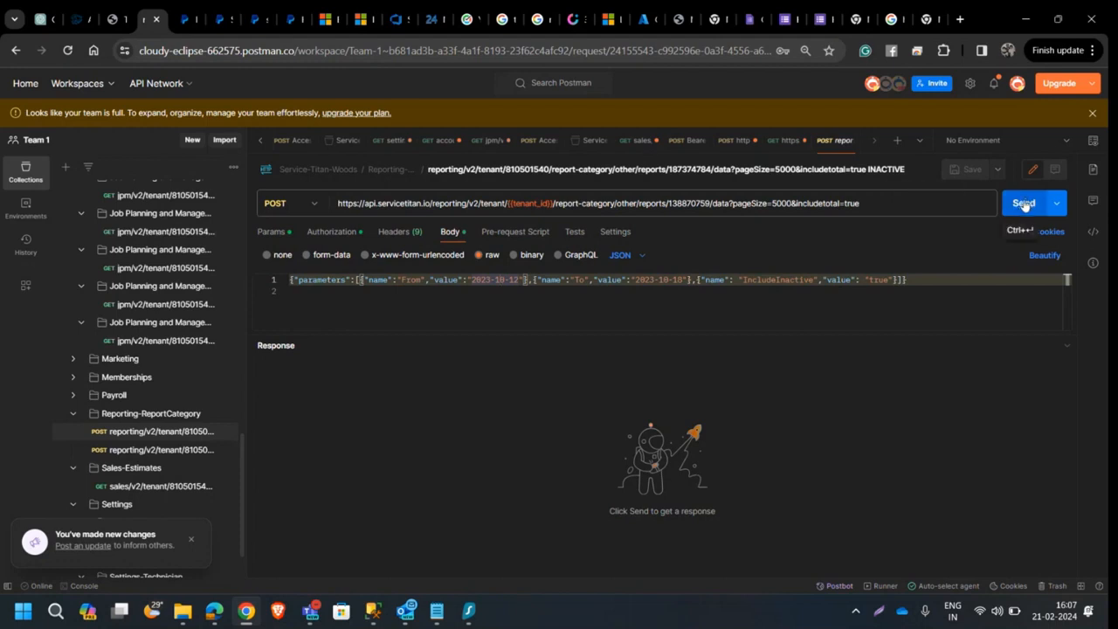
# Step: Send the reporting POST and scroll its 200 OK response of report fields and technician rows
pyautogui.click(1023, 202)
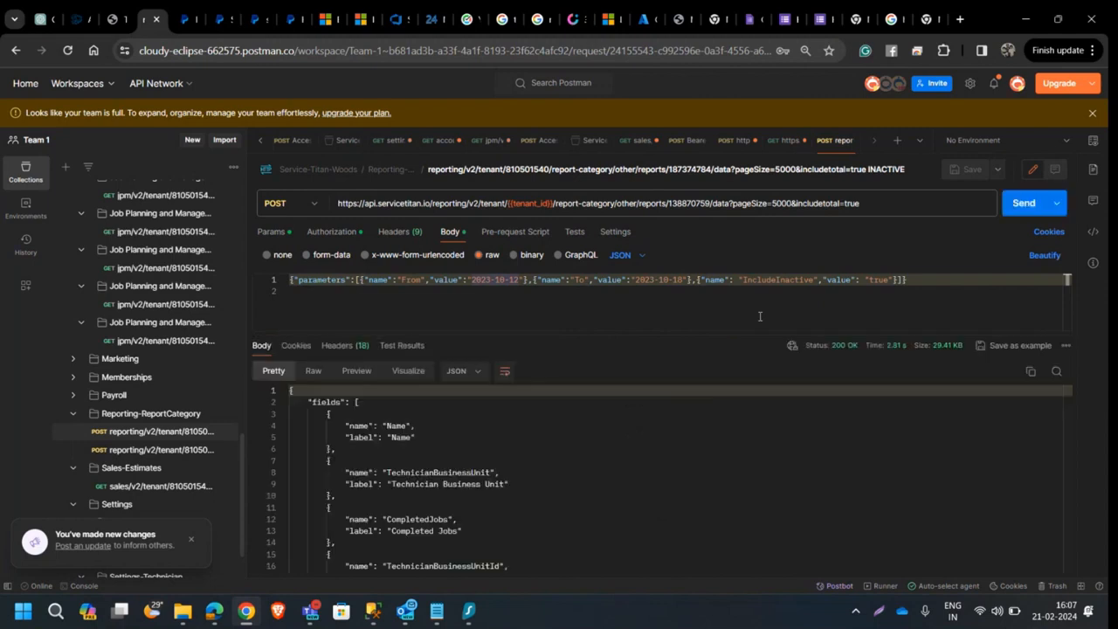
pyautogui.scroll(-3)
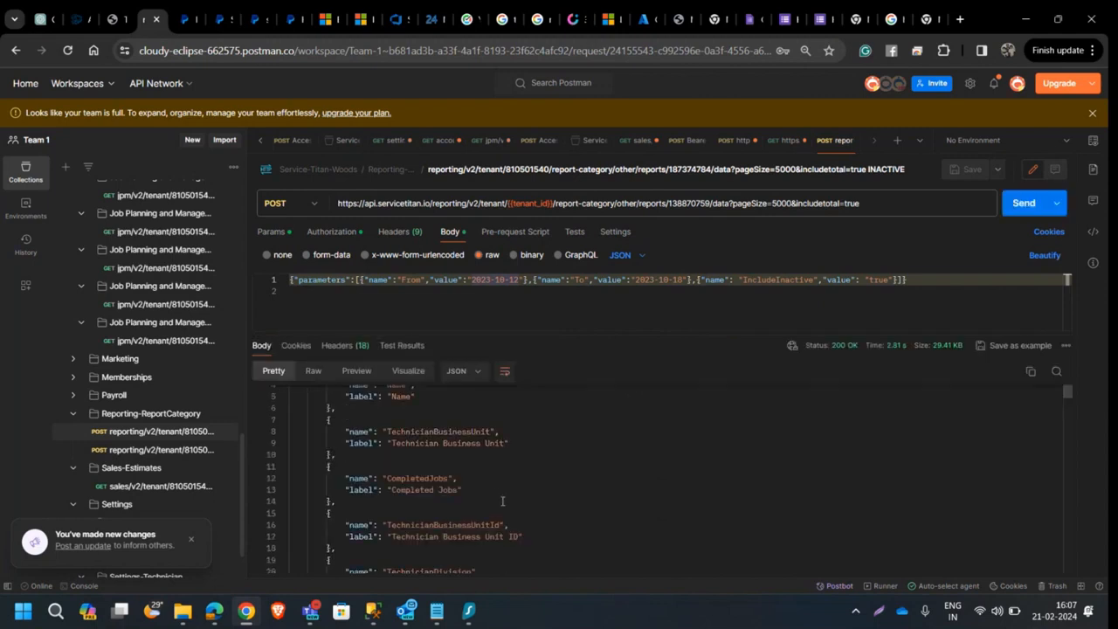
pyautogui.scroll(-3)
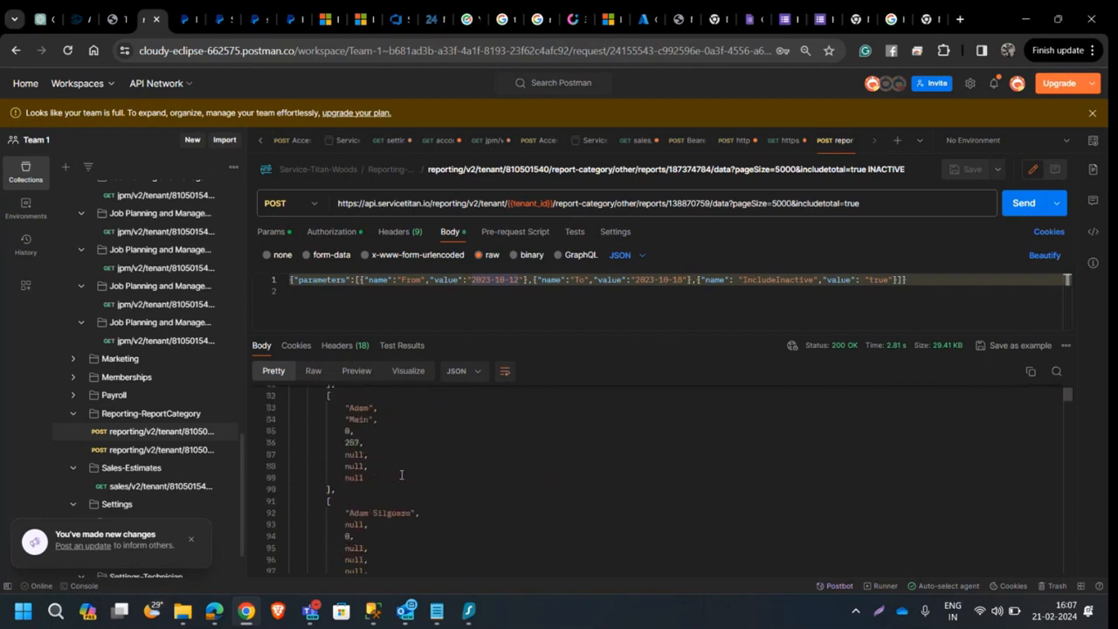
pyautogui.scroll(-3)
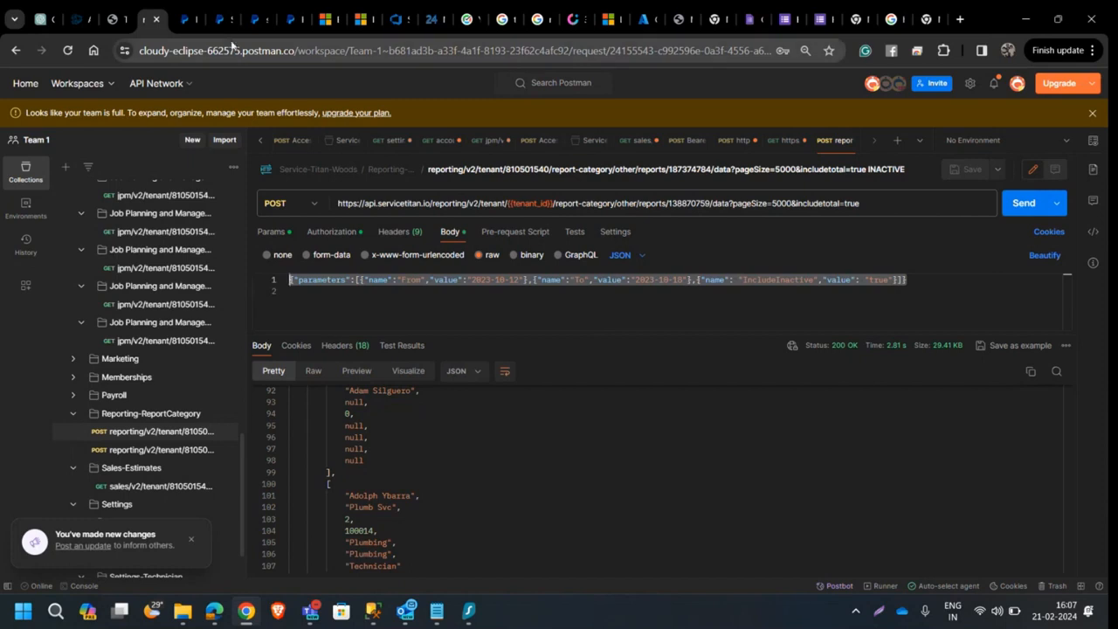
pyautogui.moveTo(178, 398)
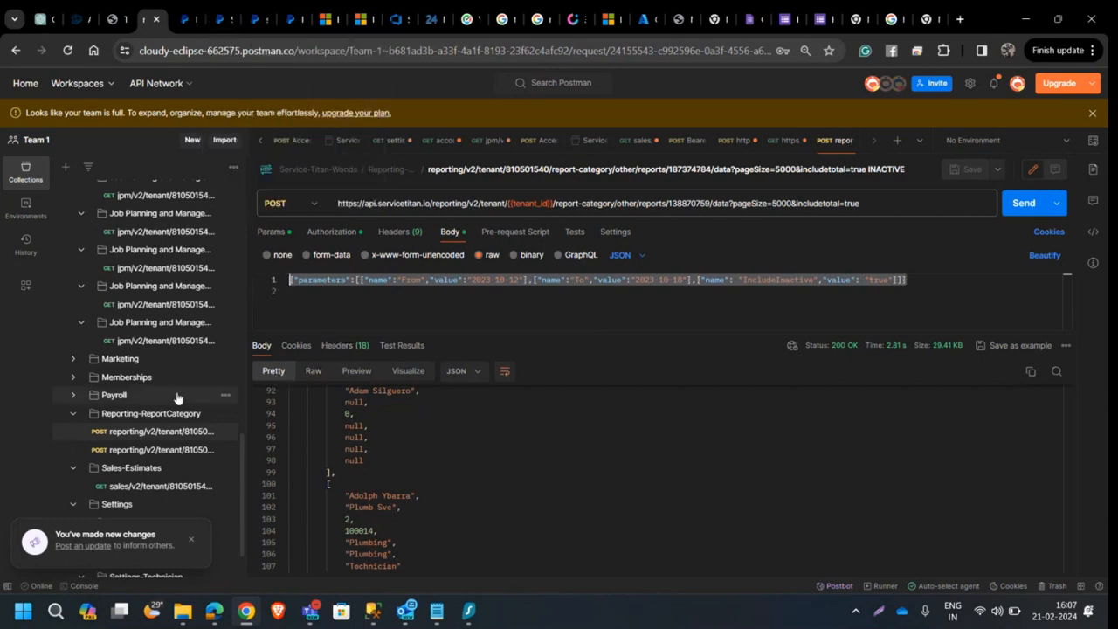
# Step: Show the ACTIVE reporting POST request's JSON body holding only From and To dates
pyautogui.click(157, 449)
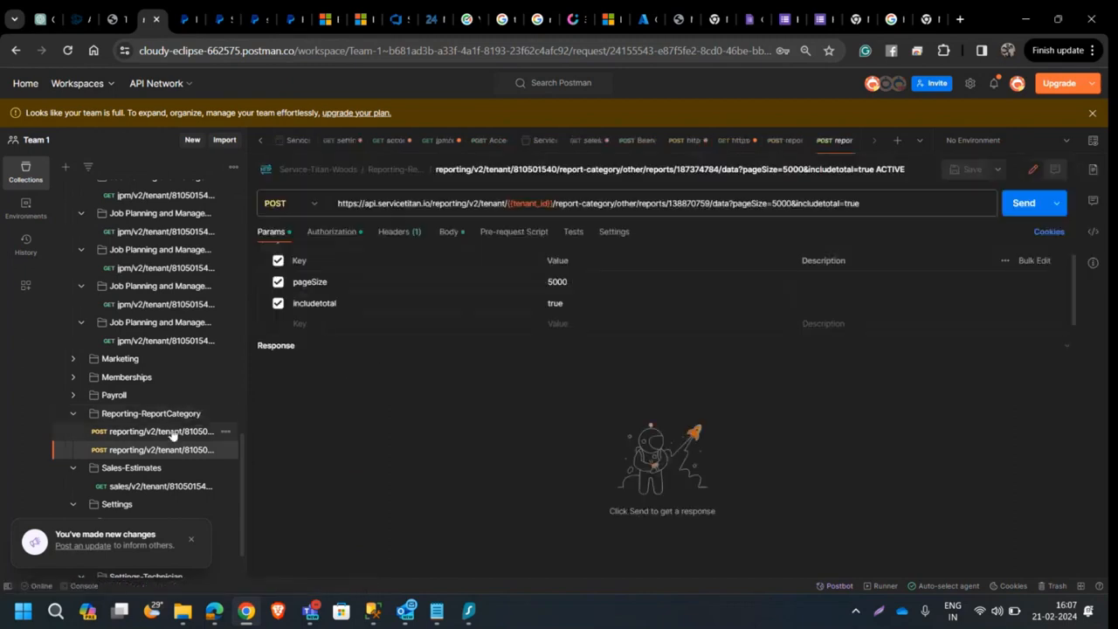
pyautogui.click(451, 230)
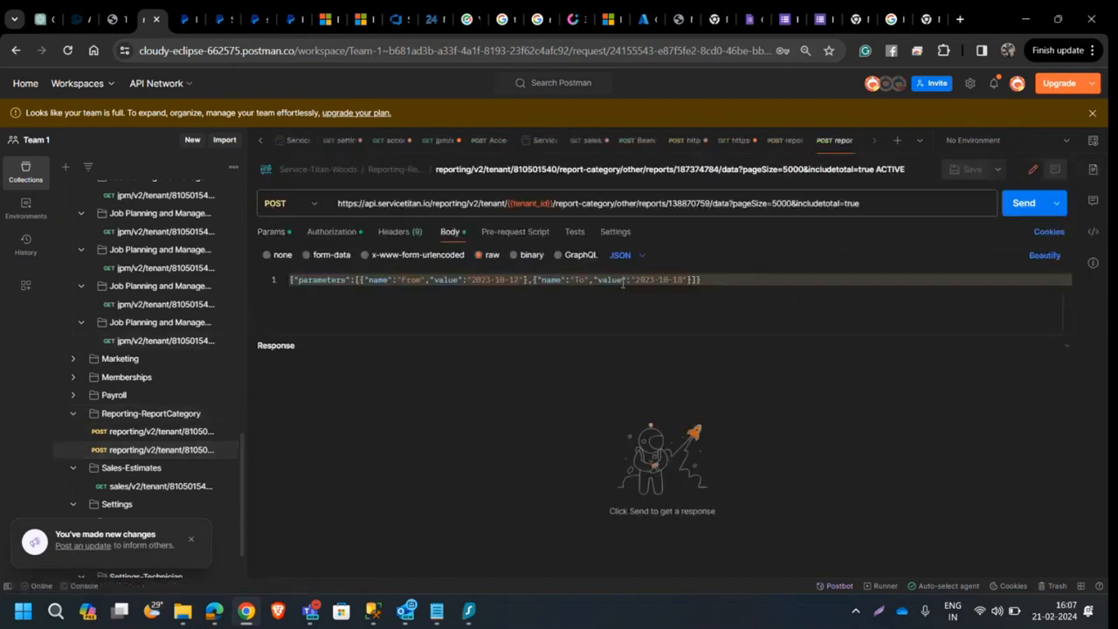
pyautogui.moveTo(506, 228)
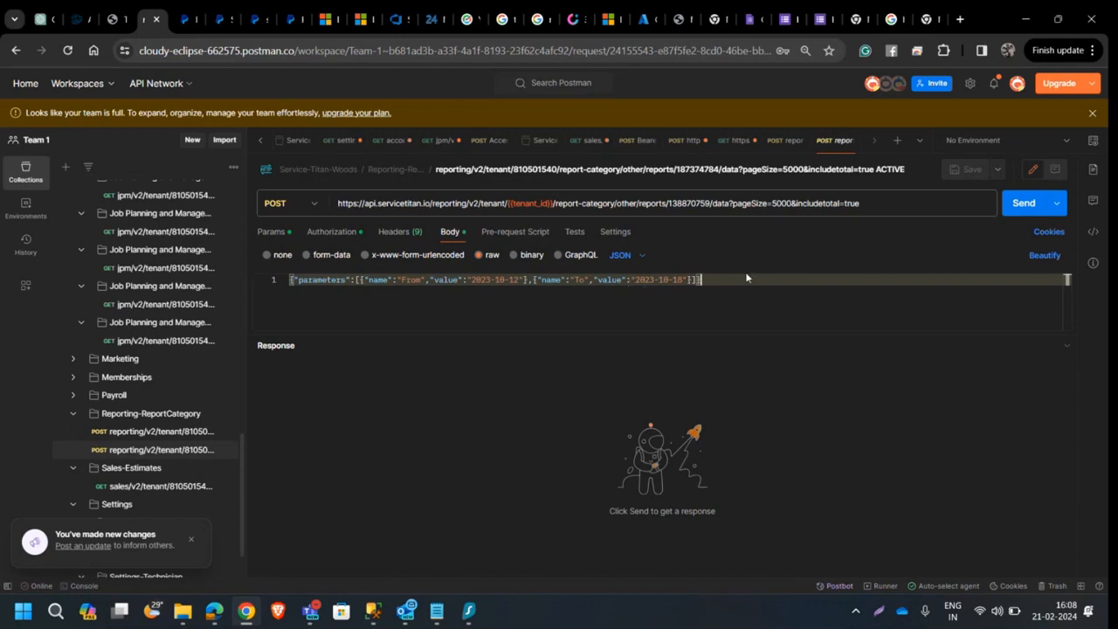
pyautogui.moveTo(876, 255)
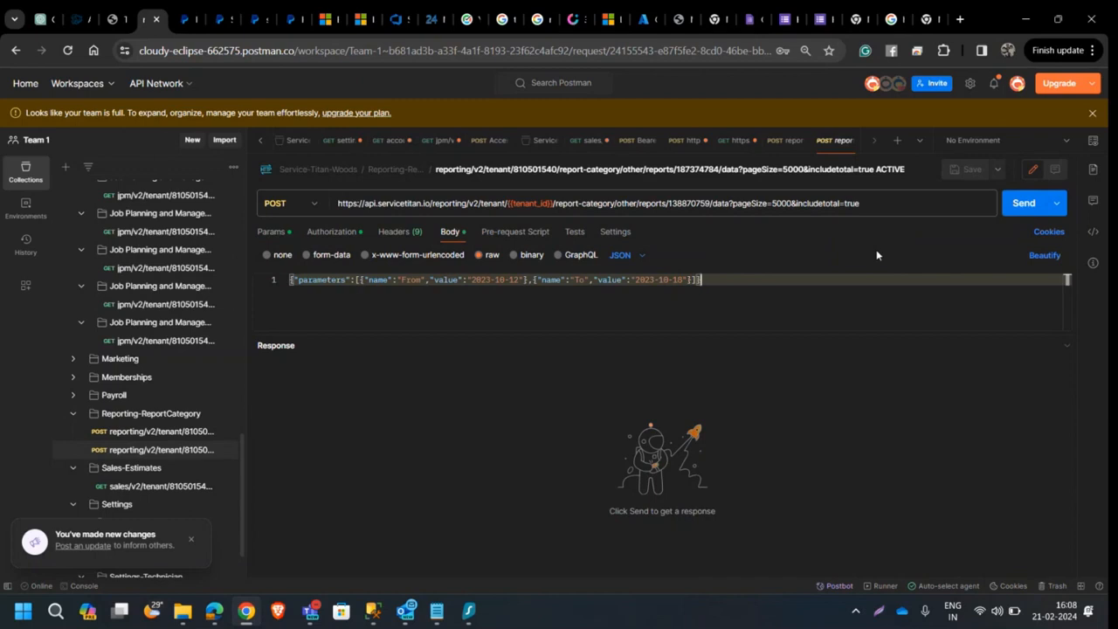
pyautogui.moveTo(681, 258)
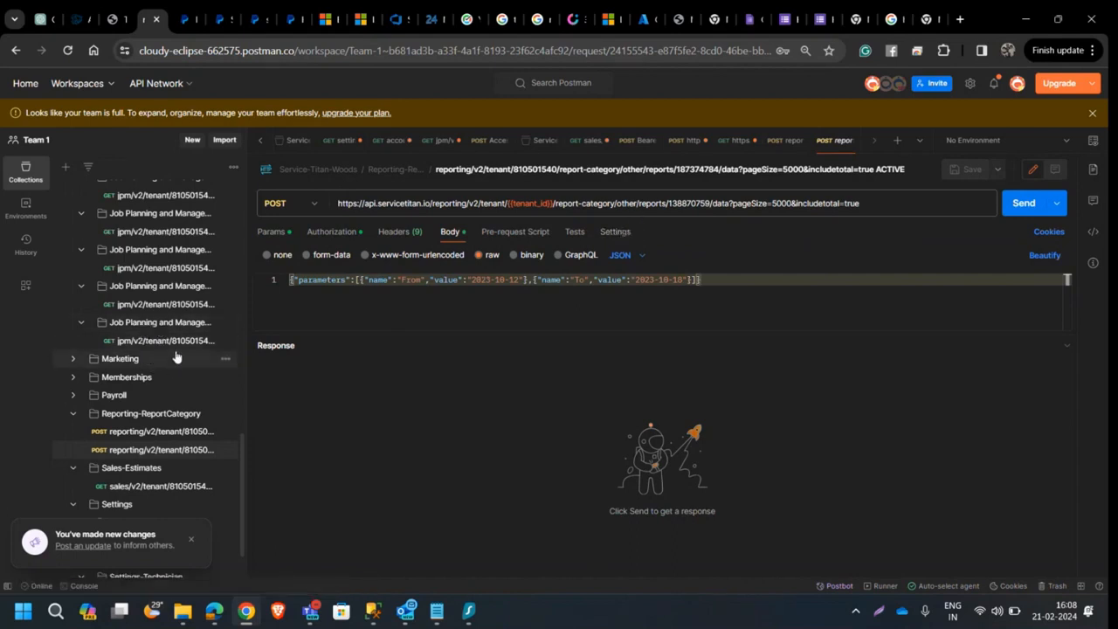
pyautogui.scroll(-3)
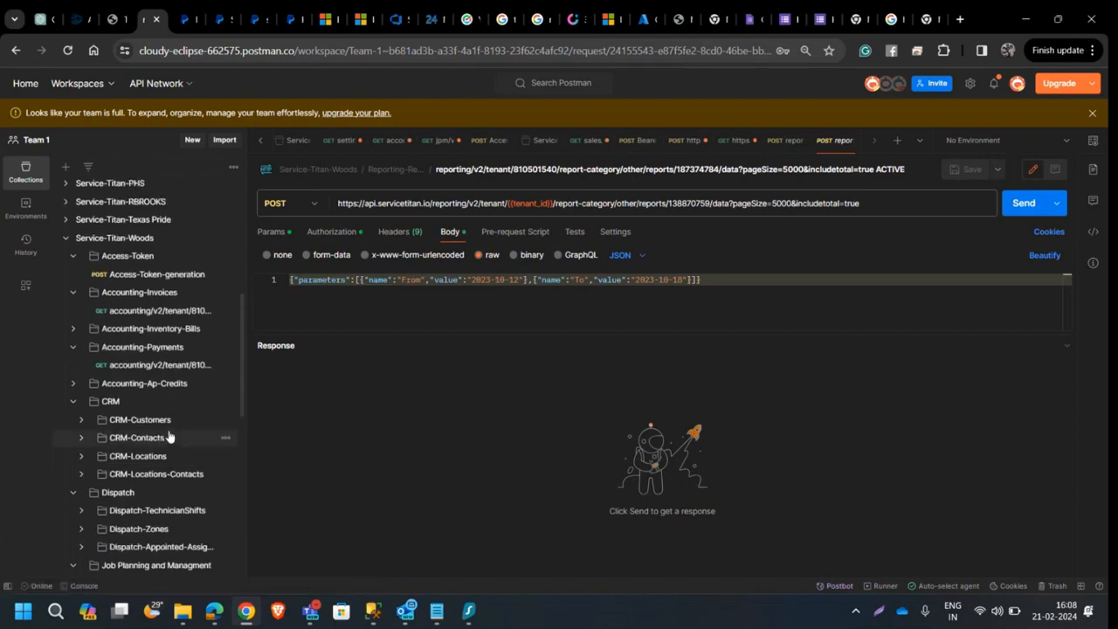
# Step: Bring the Teams meeting participant view forward and dismiss the recording-started notice
pyautogui.scroll(-3)
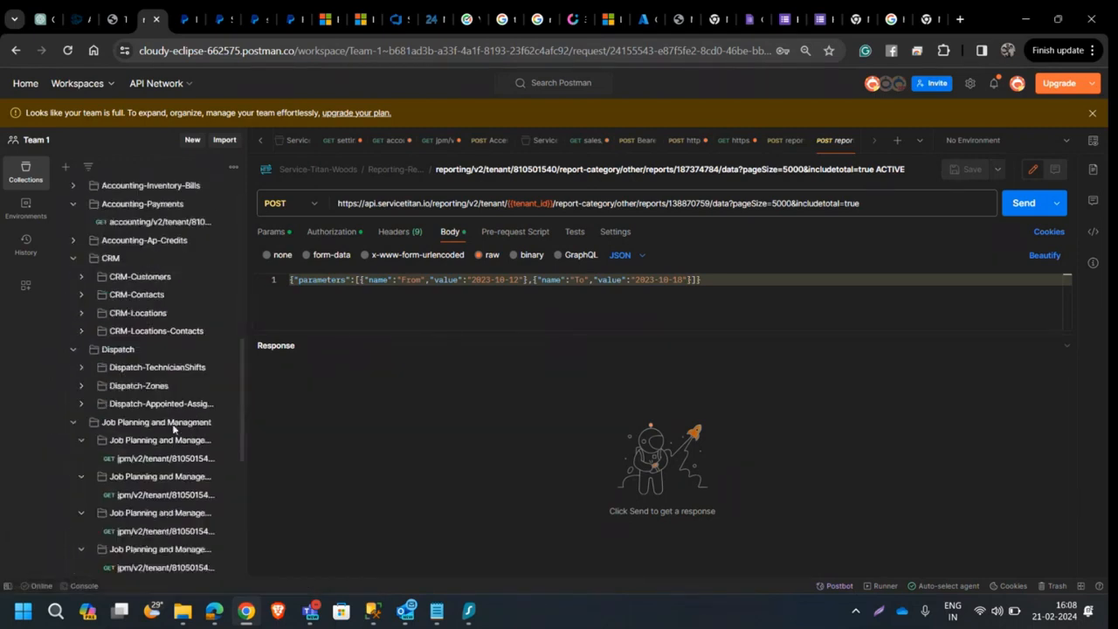
pyautogui.scroll(-3)
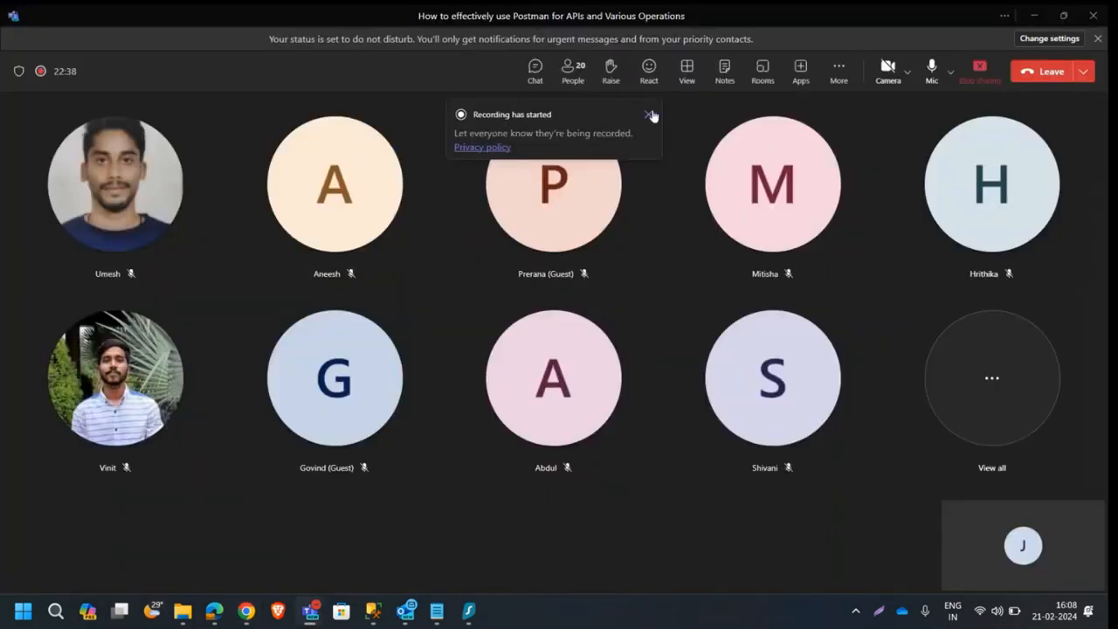
pyautogui.click(650, 115)
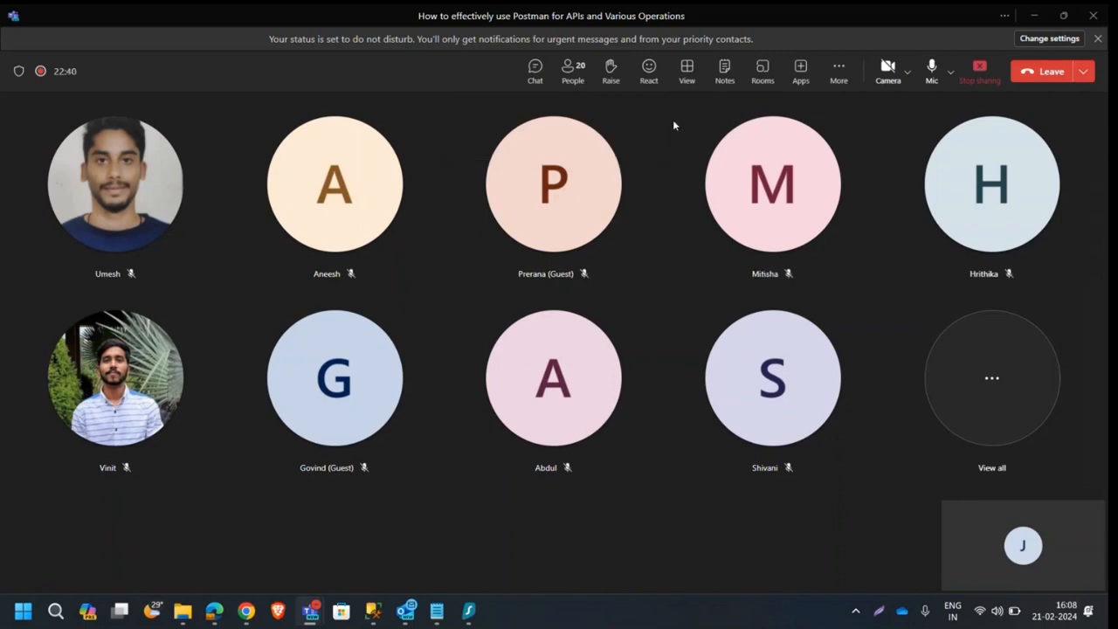